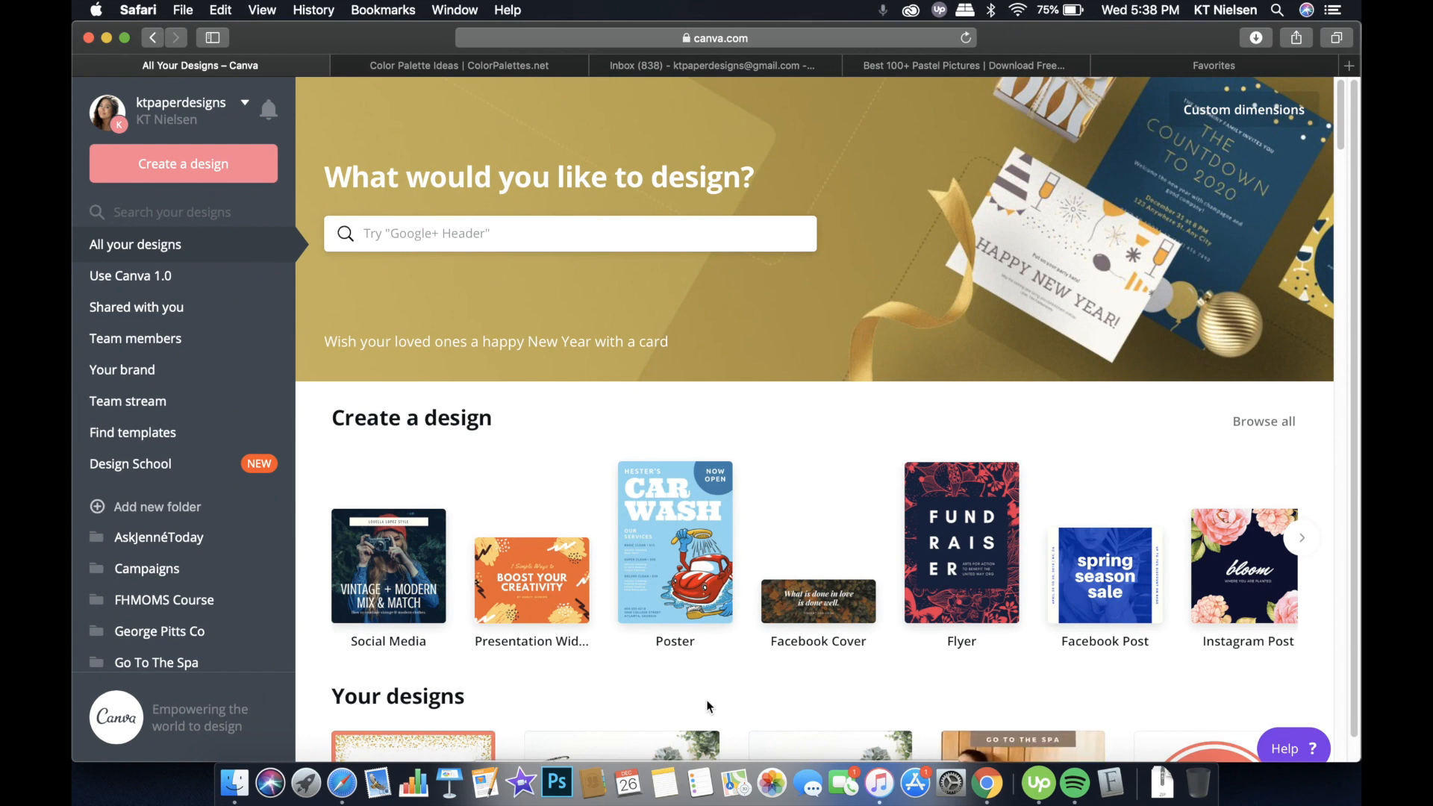
{"action": "mouse_move", "coordinate": [735, 677]}
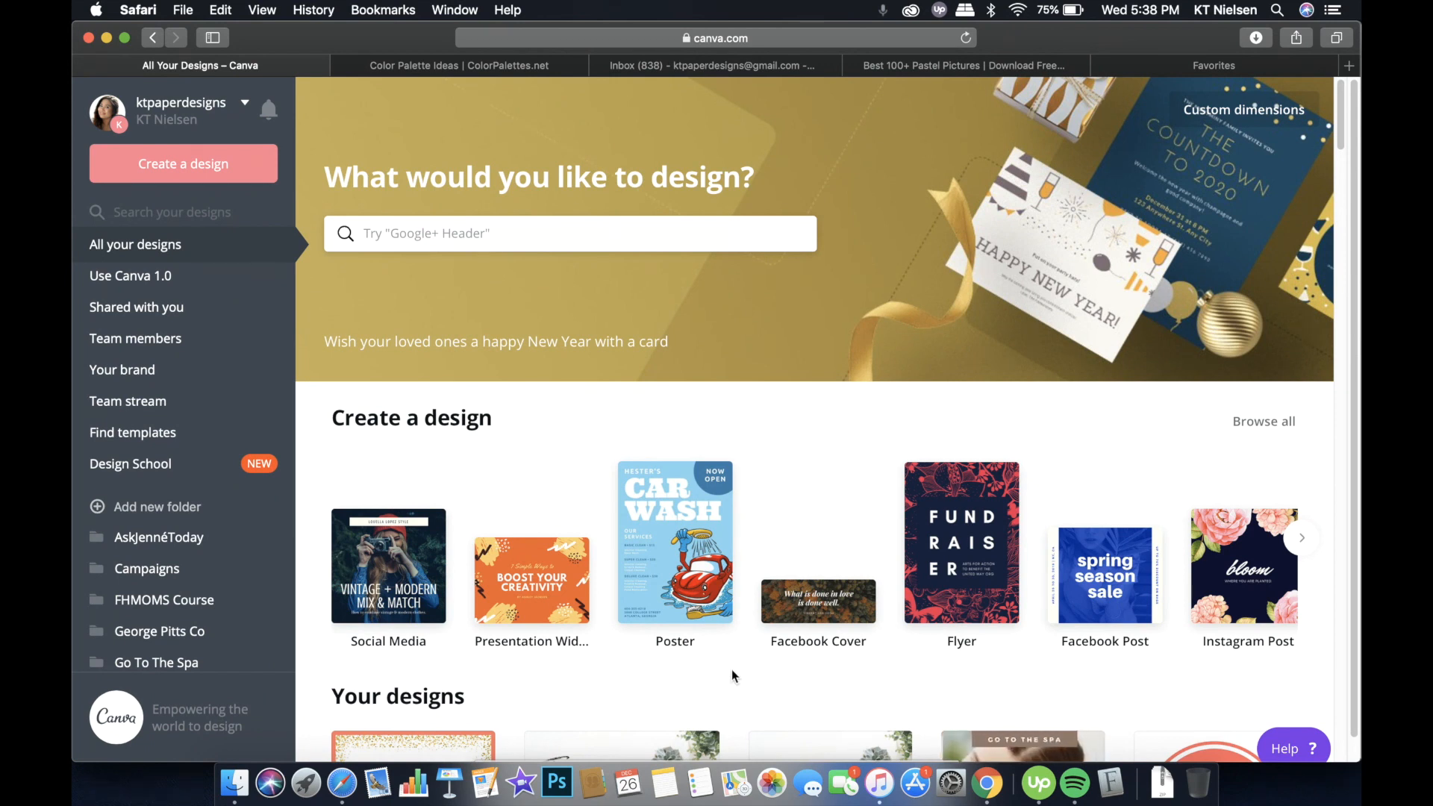
{"action": "mouse_move", "coordinate": [91, 389]}
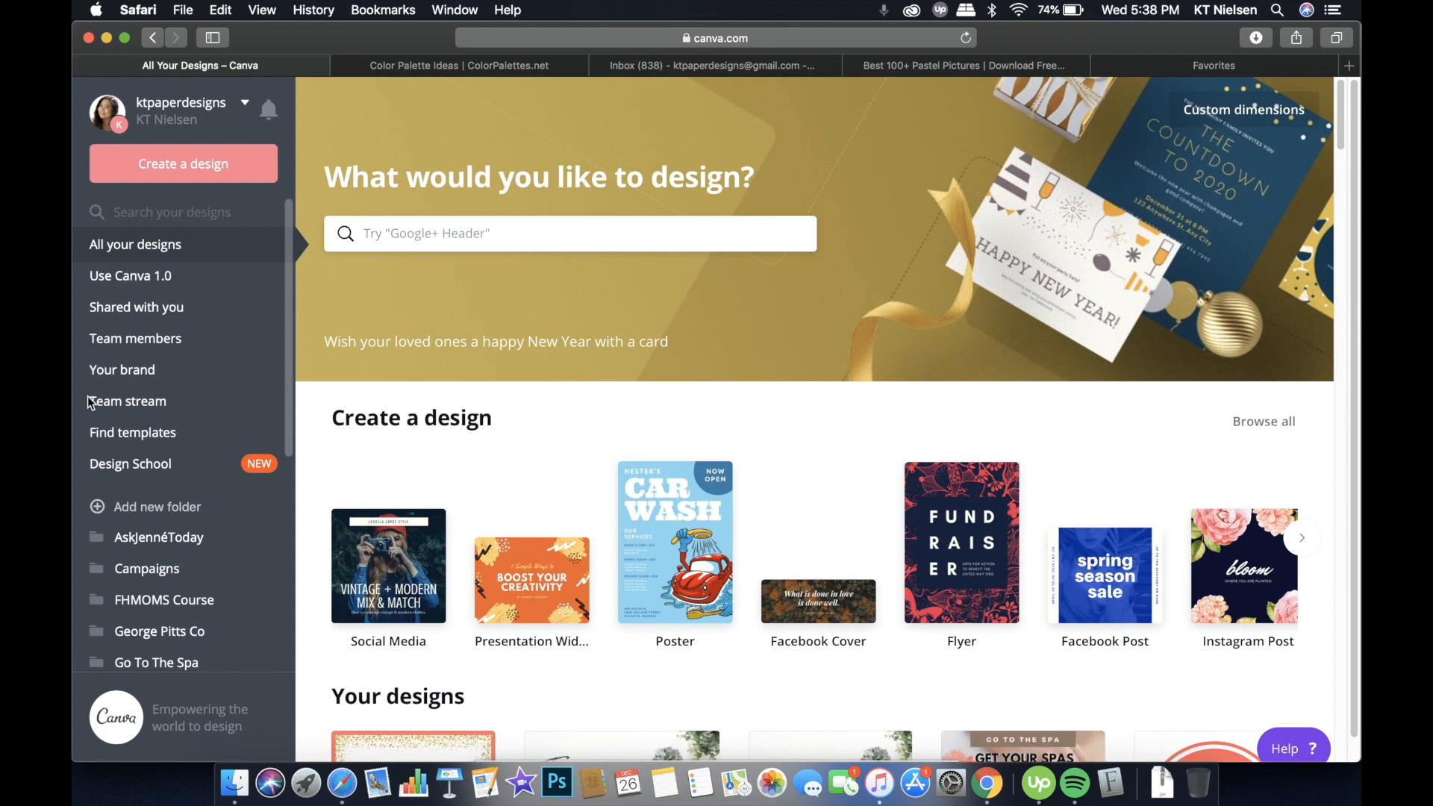
{"action": "mouse_move", "coordinate": [82, 396]}
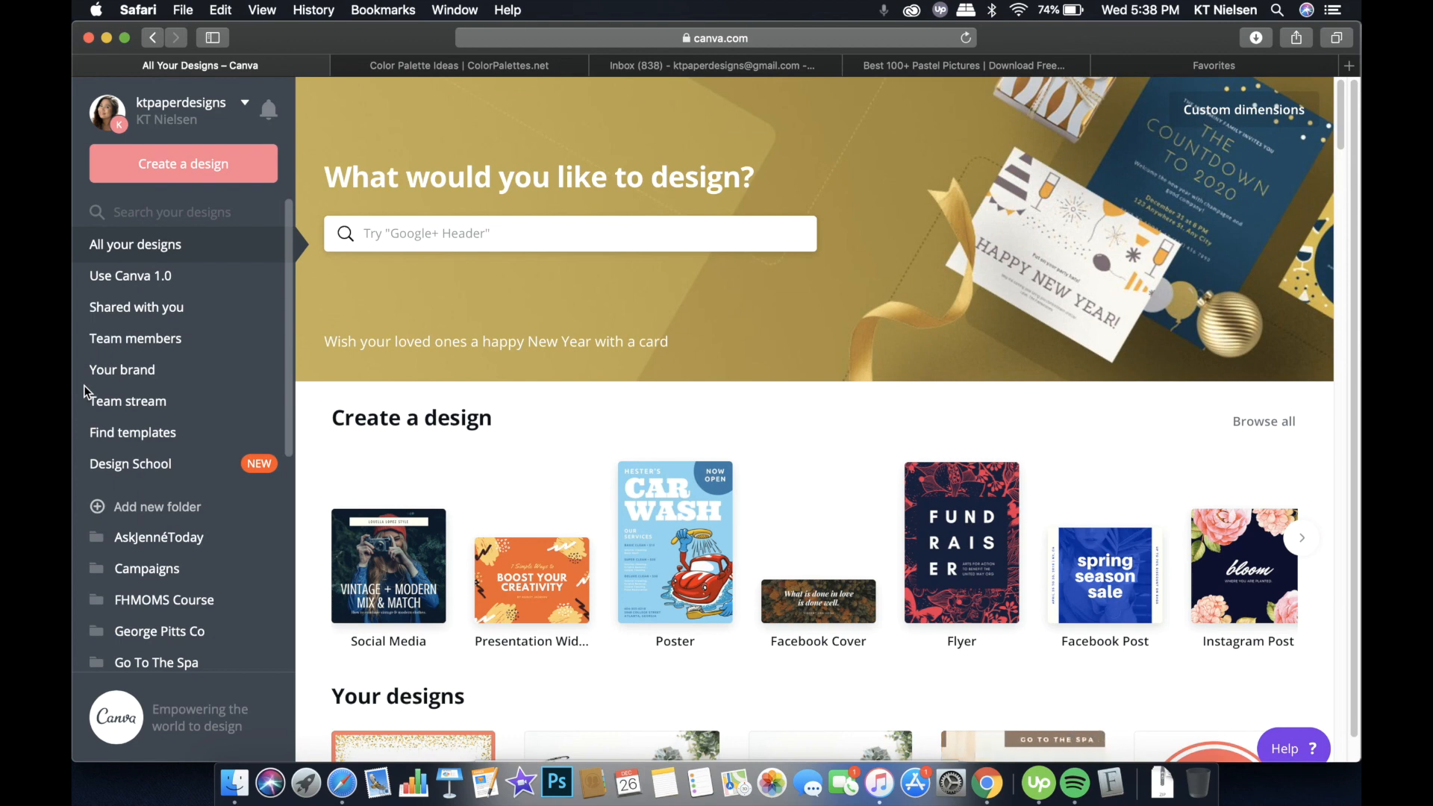
{"action": "mouse_move", "coordinate": [237, 108]}
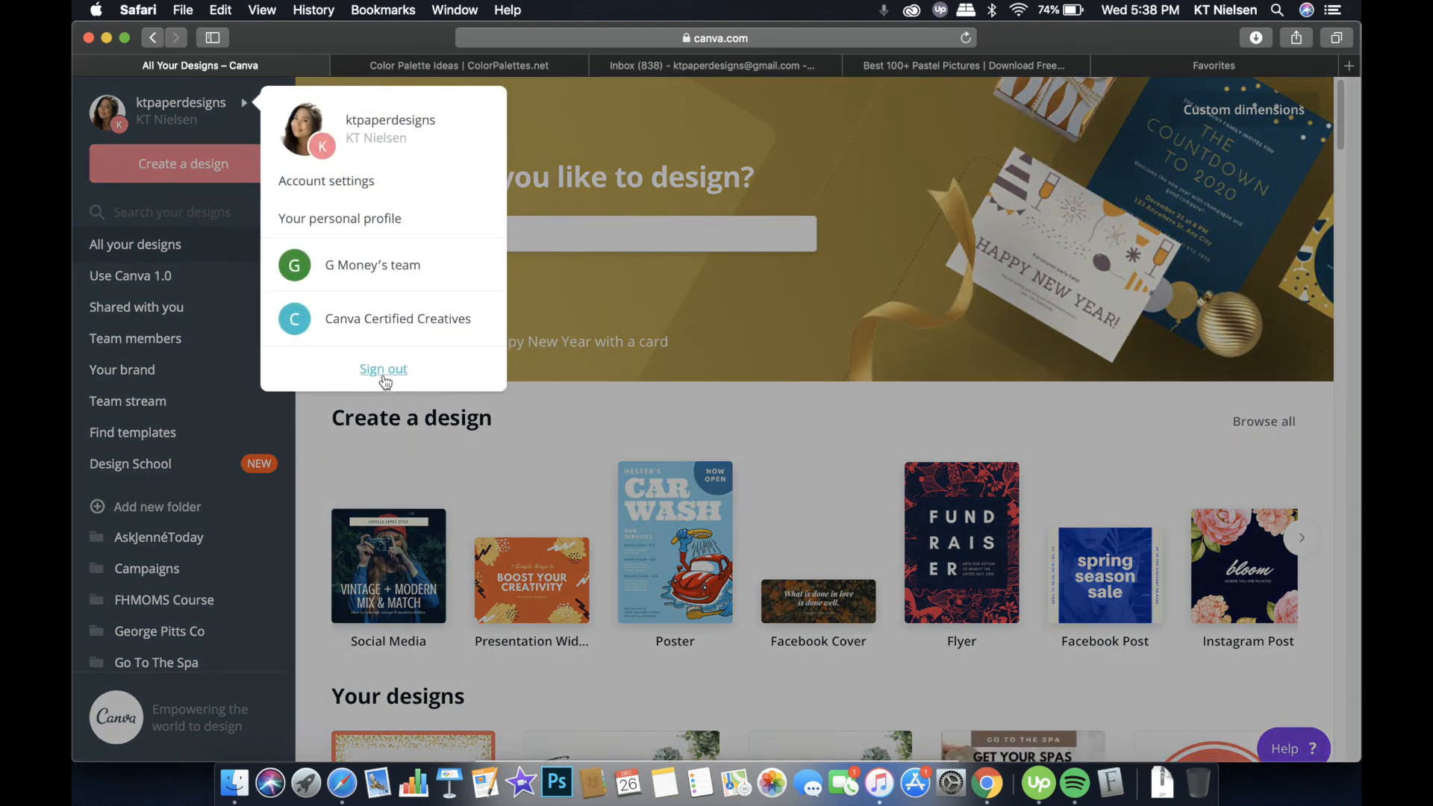
Sign out of Canva and choose Personal use on the new sign-up panel
{"action": "left_click", "coordinate": [384, 369]}
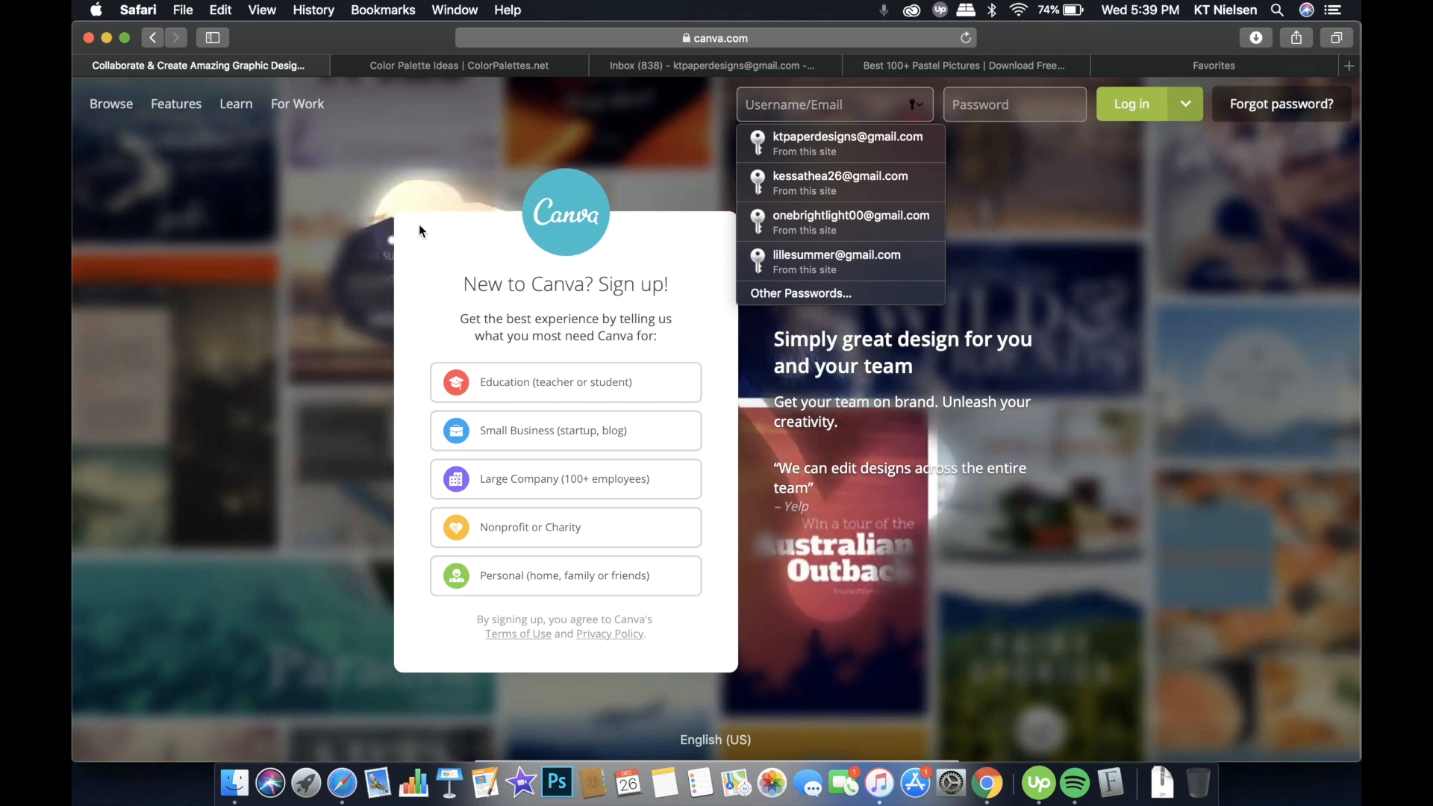
{"action": "mouse_move", "coordinate": [666, 309]}
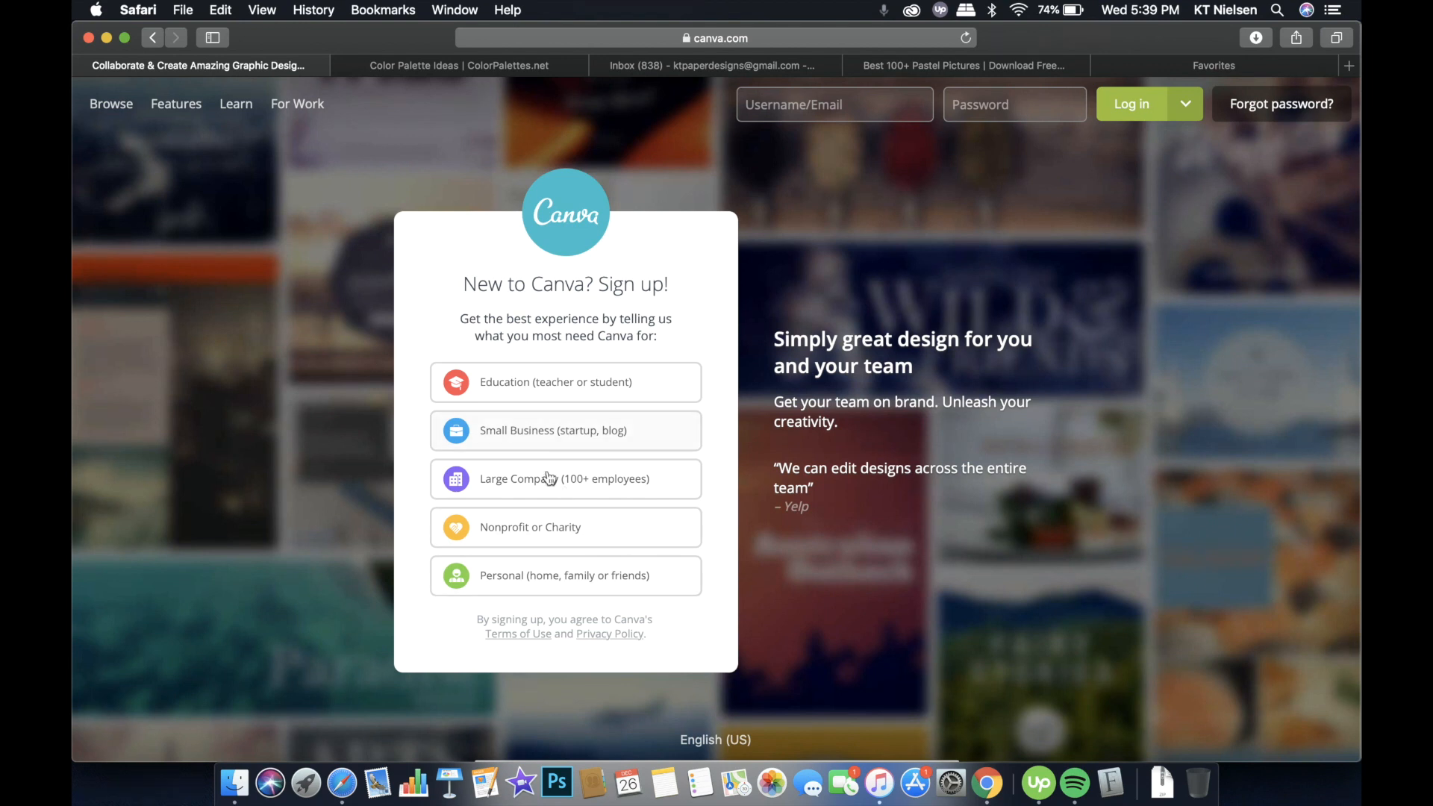
{"action": "mouse_move", "coordinate": [548, 516]}
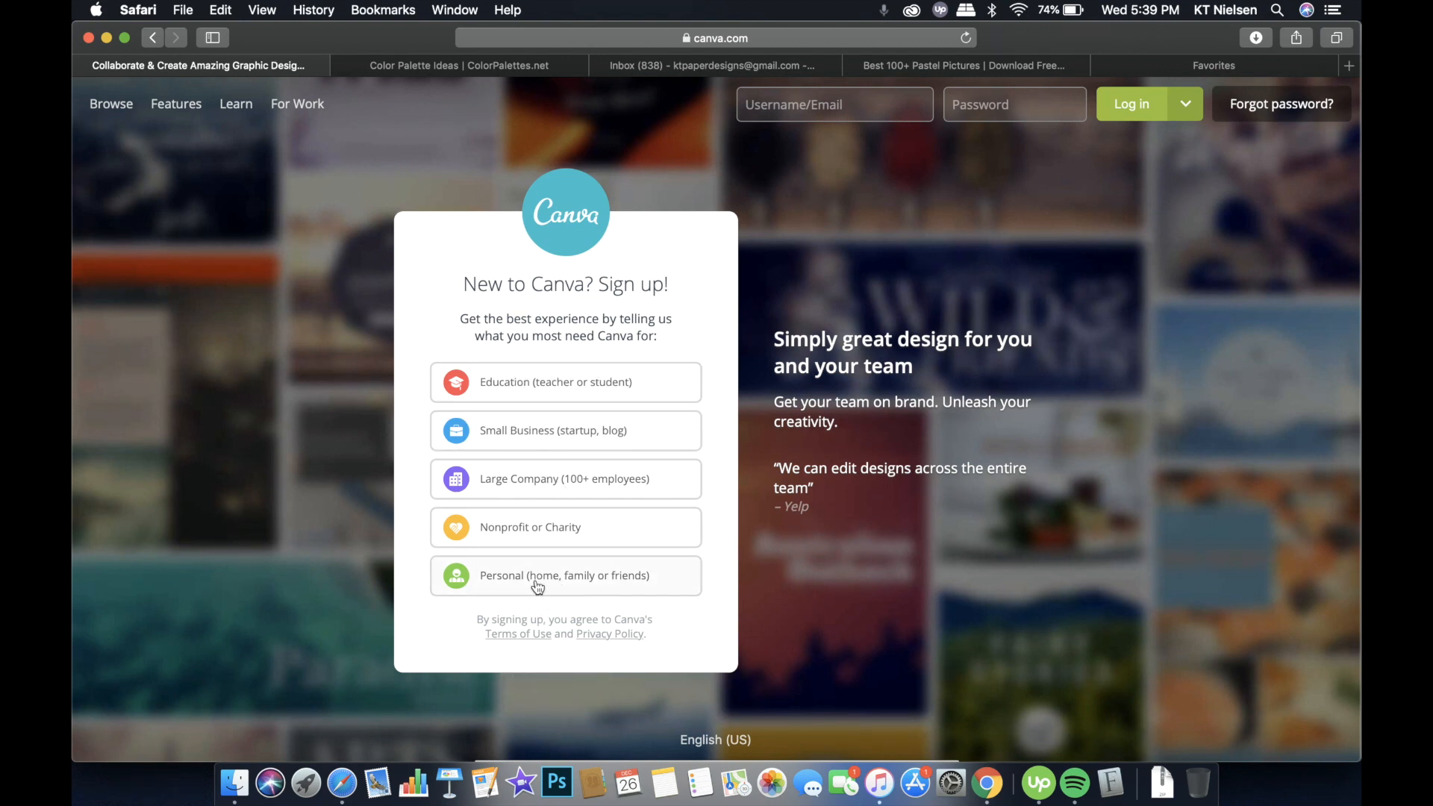
{"action": "left_click", "coordinate": [565, 575]}
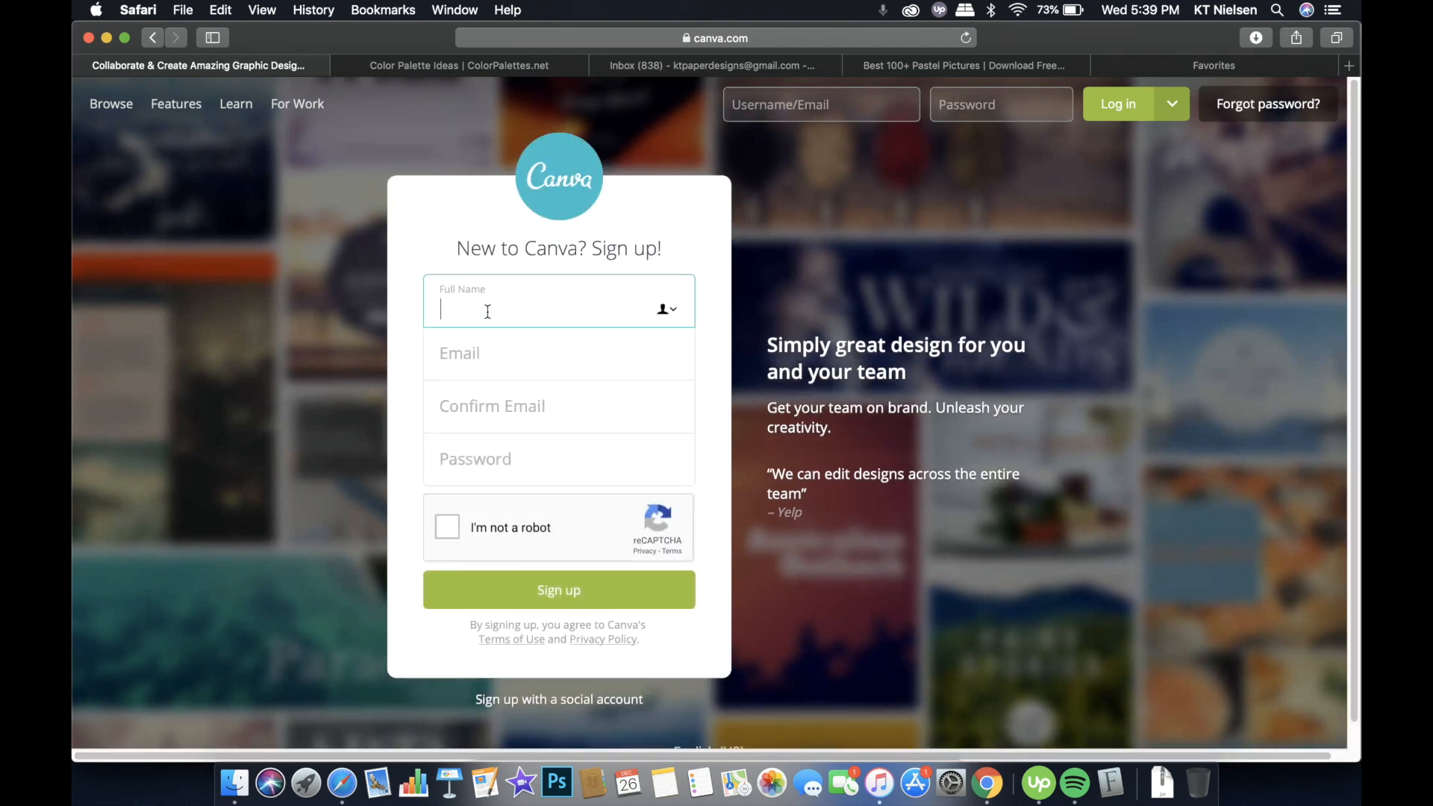
Sign up as KT Niels and save the new account's password
{"action": "type", "text": "KT Niels"}
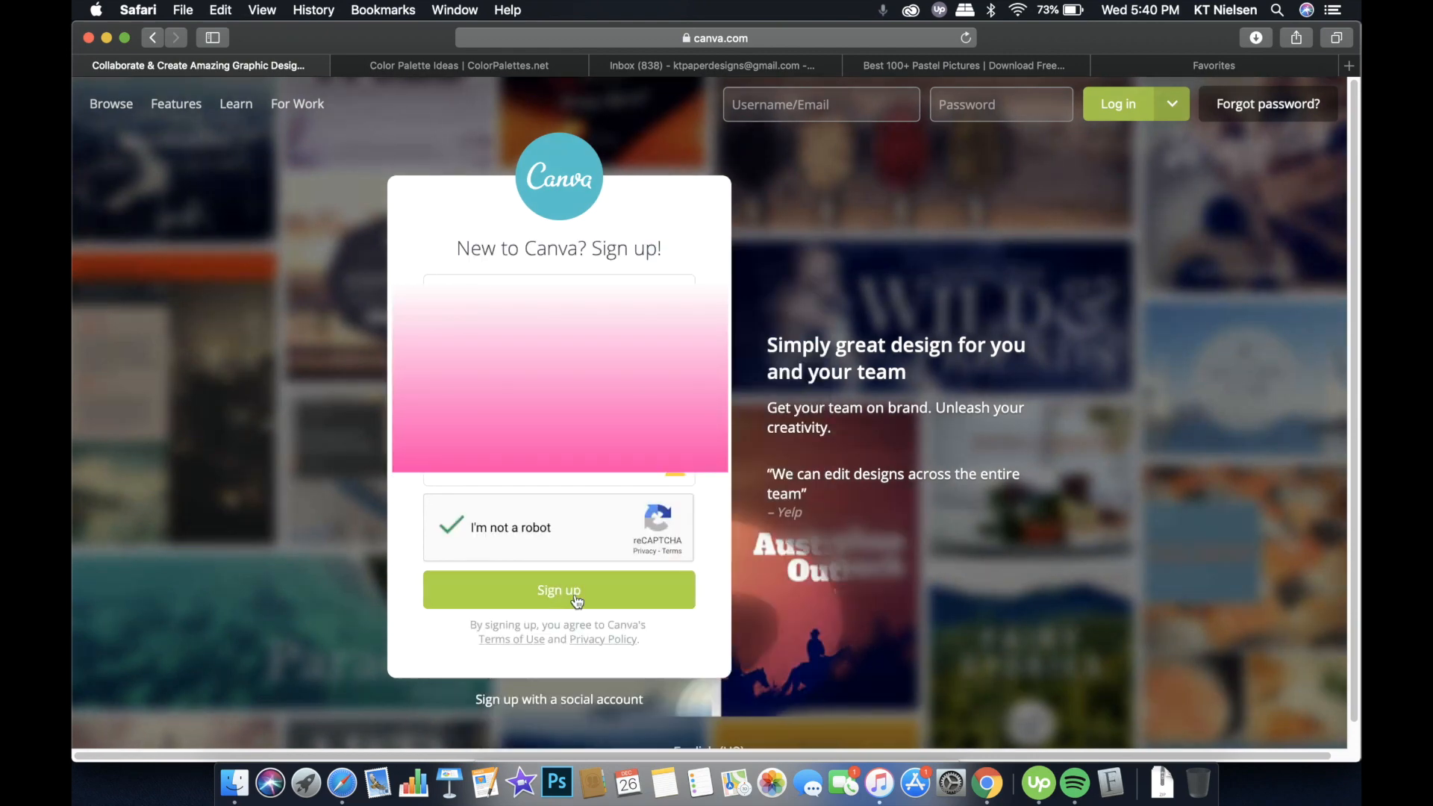
{"action": "left_click", "coordinate": [559, 589]}
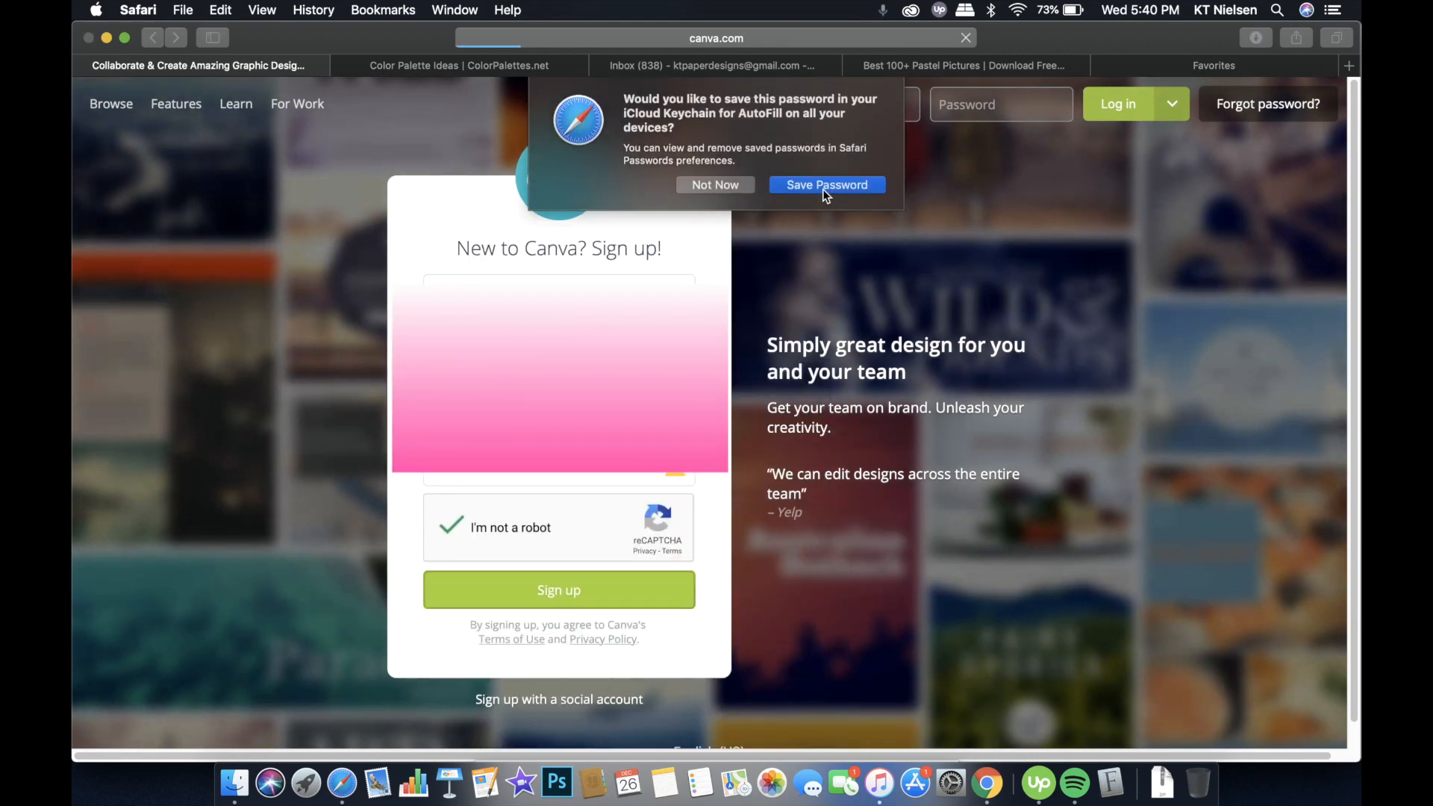
{"action": "left_click", "coordinate": [559, 589]}
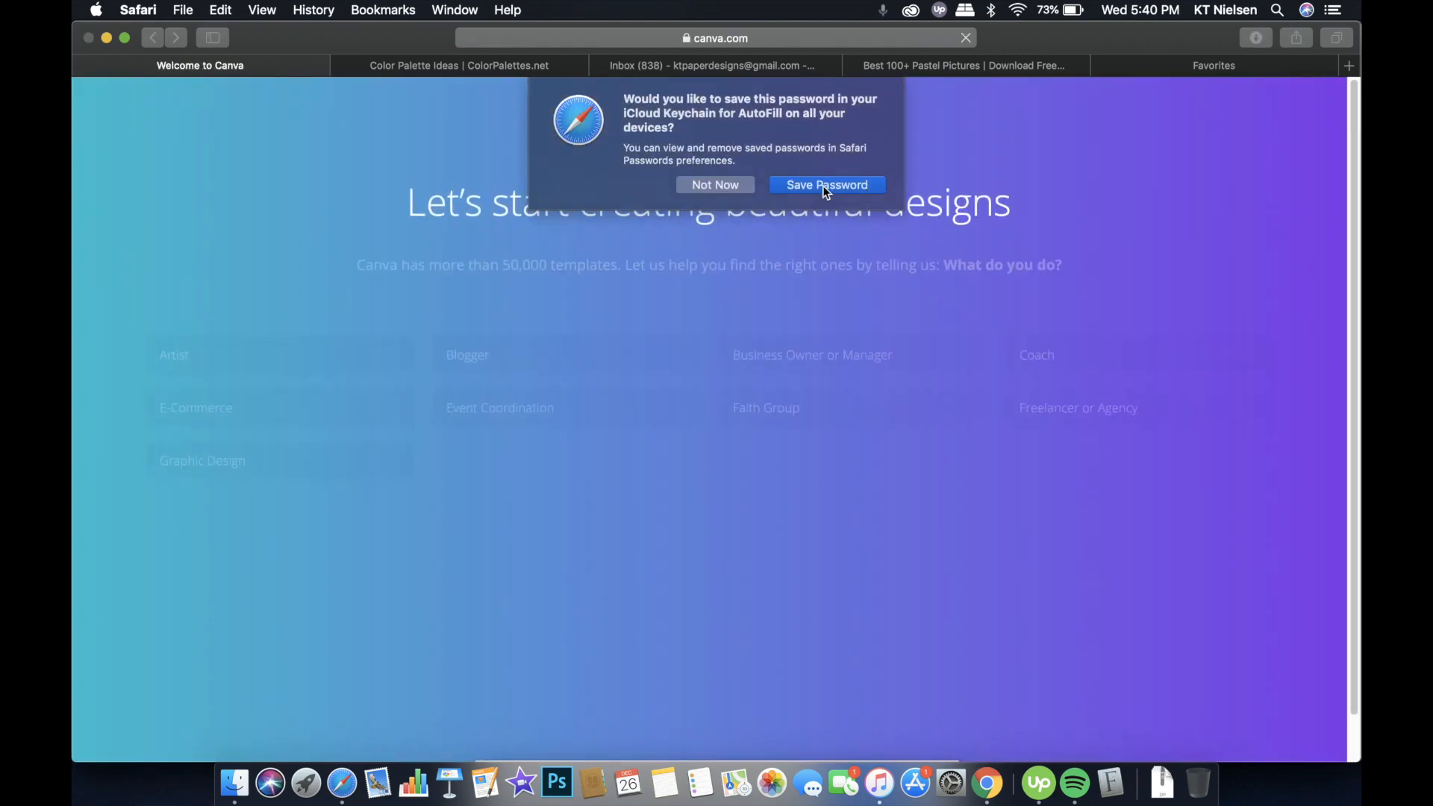
{"action": "left_click", "coordinate": [827, 184]}
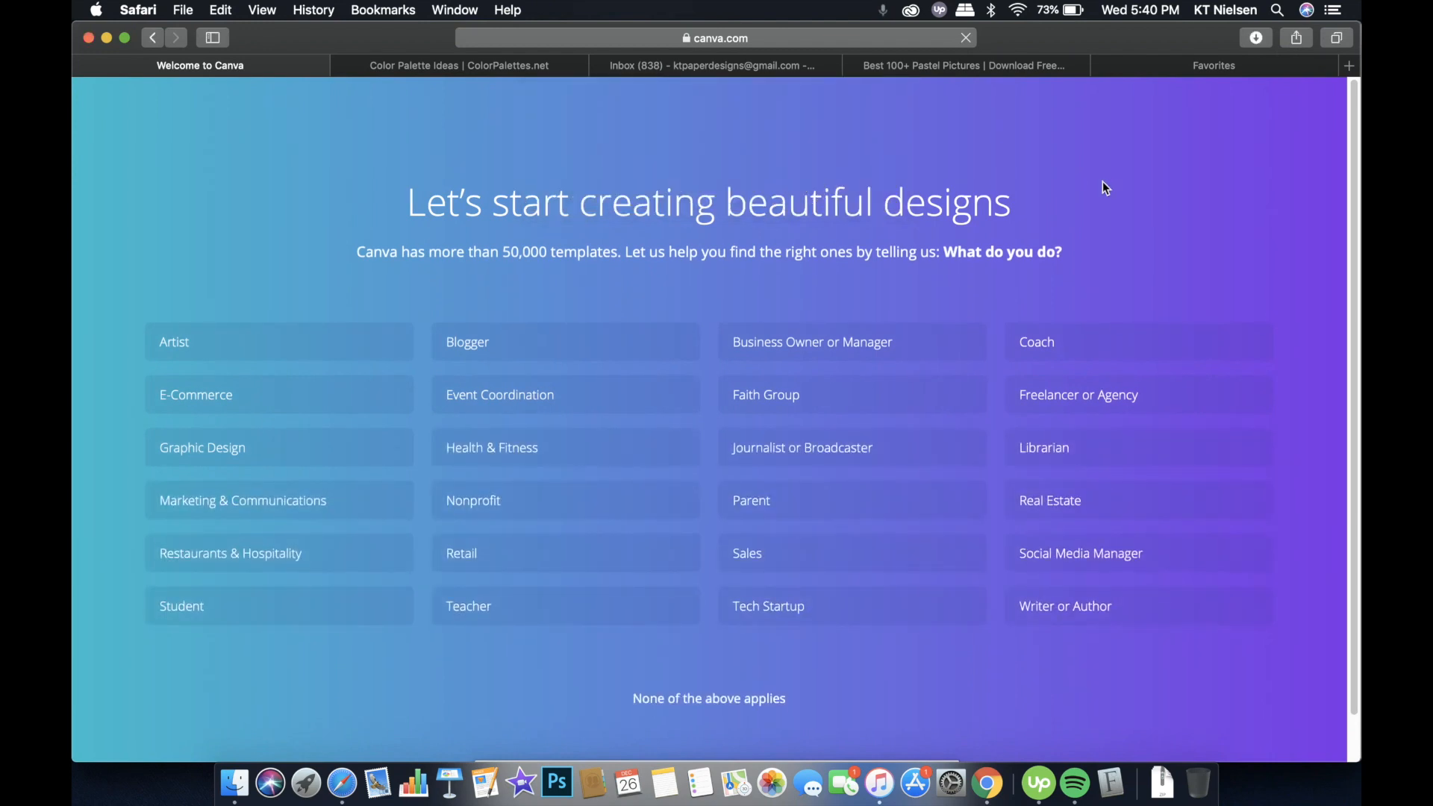
{"action": "mouse_move", "coordinate": [283, 562]}
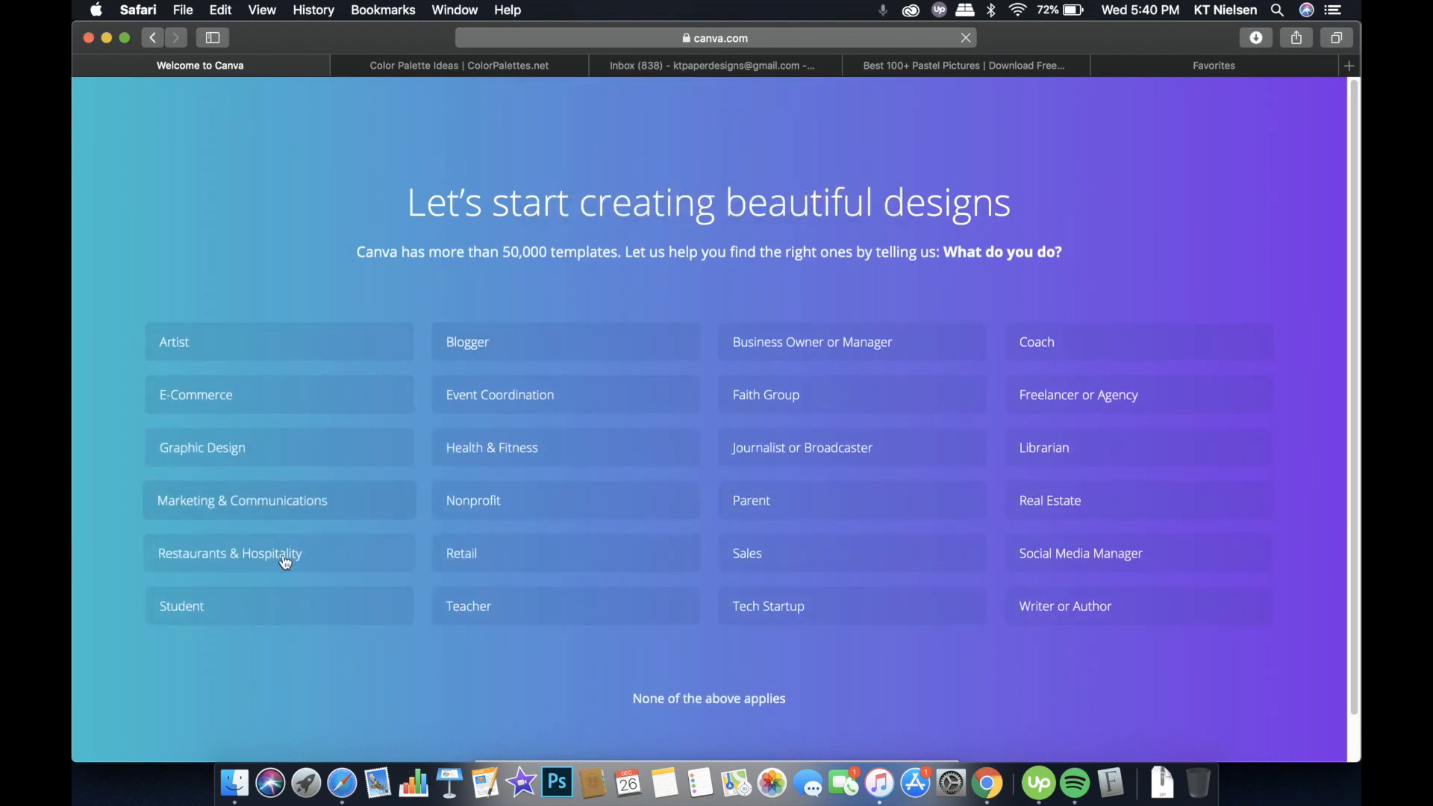
{"action": "mouse_move", "coordinate": [804, 355]}
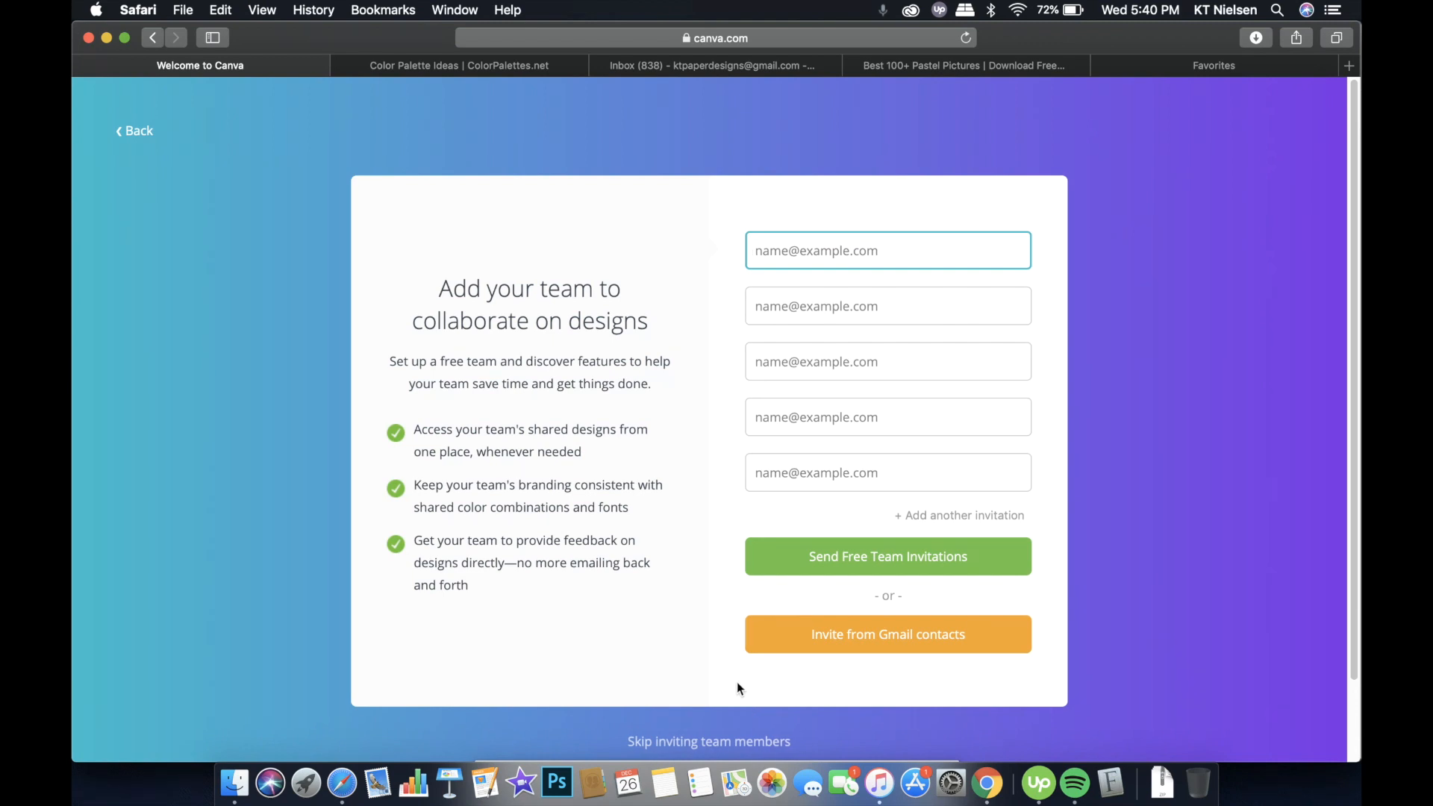
{"action": "mouse_move", "coordinate": [727, 750]}
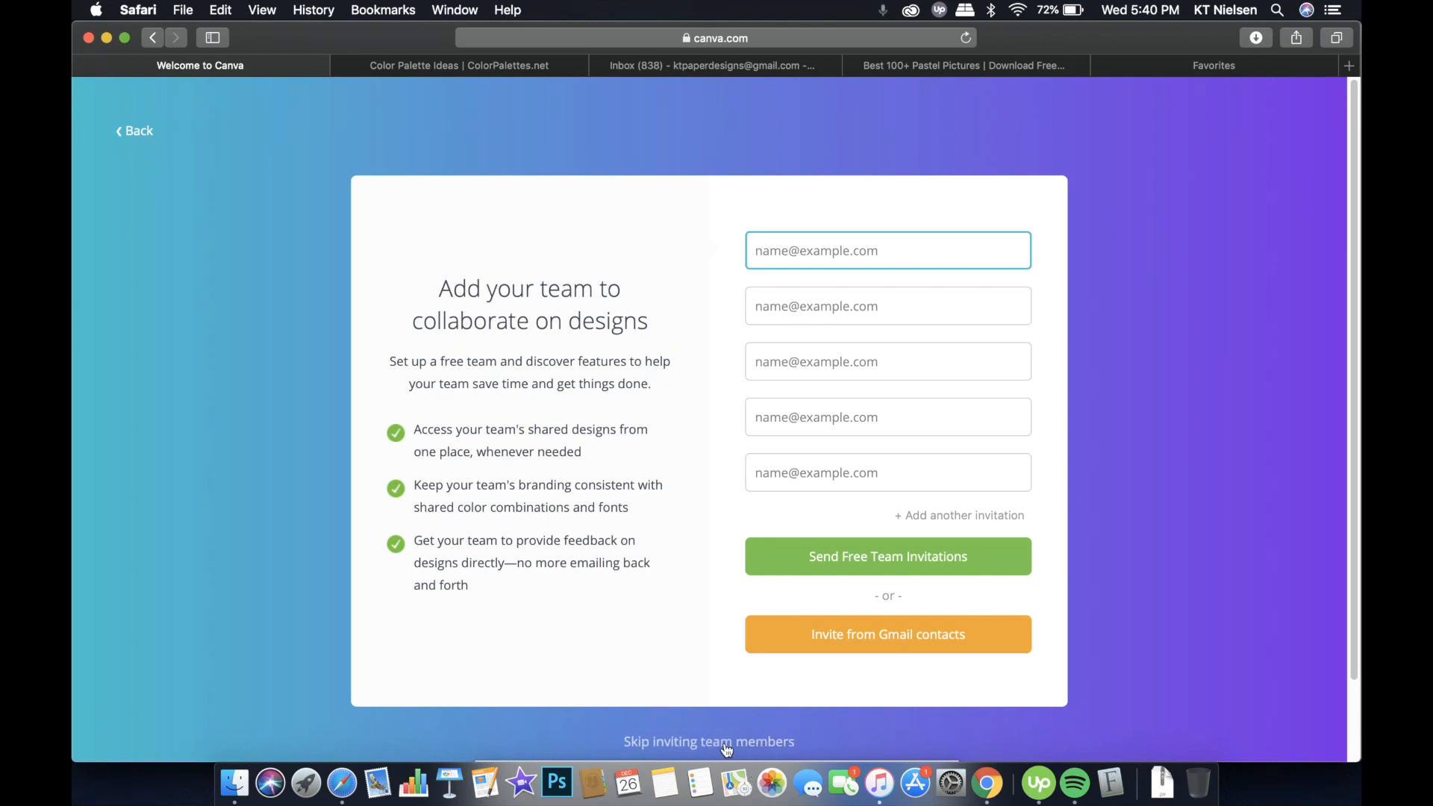
Skip inviting team members to land on the Canva home dashboard
{"action": "left_click", "coordinate": [709, 741]}
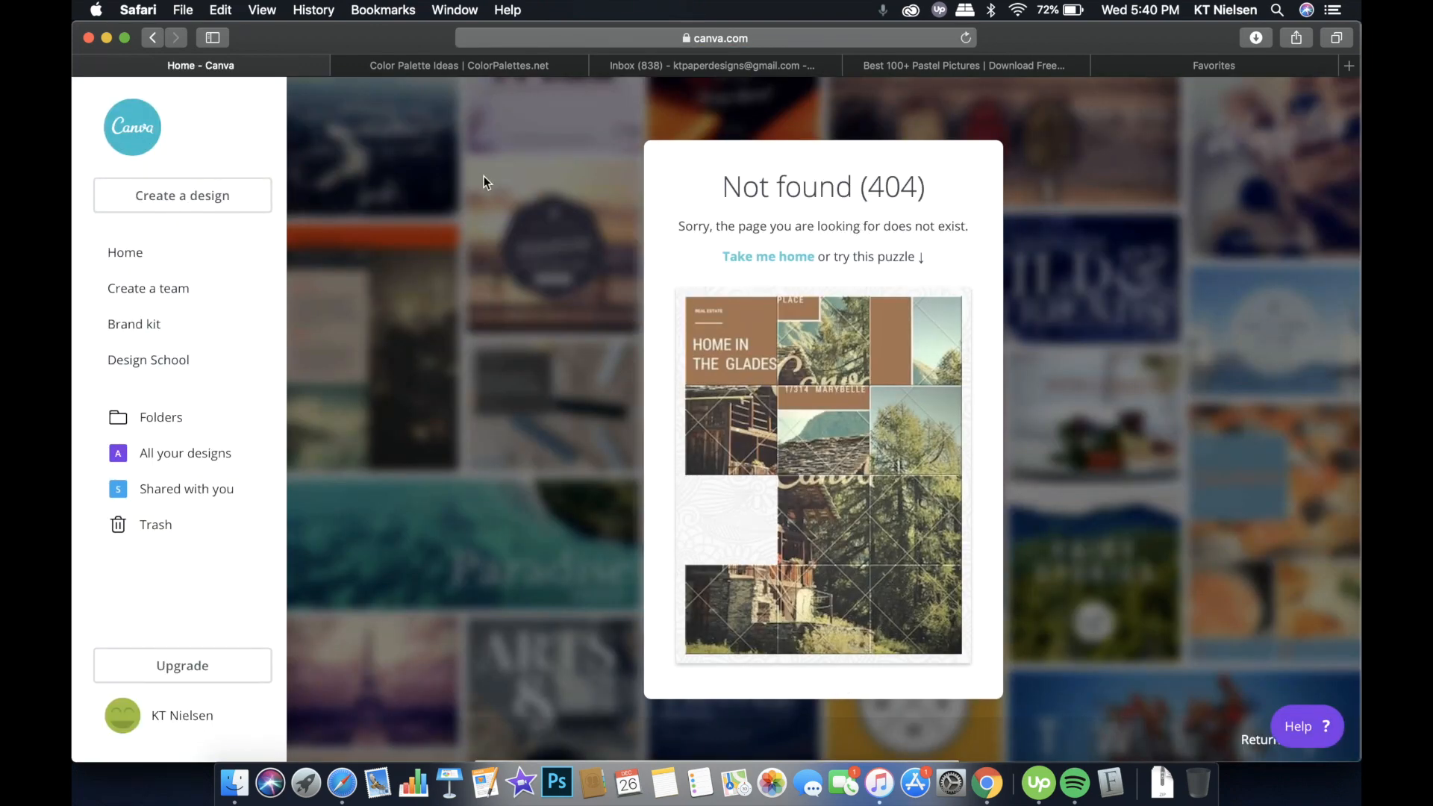
{"action": "mouse_move", "coordinate": [961, 148]}
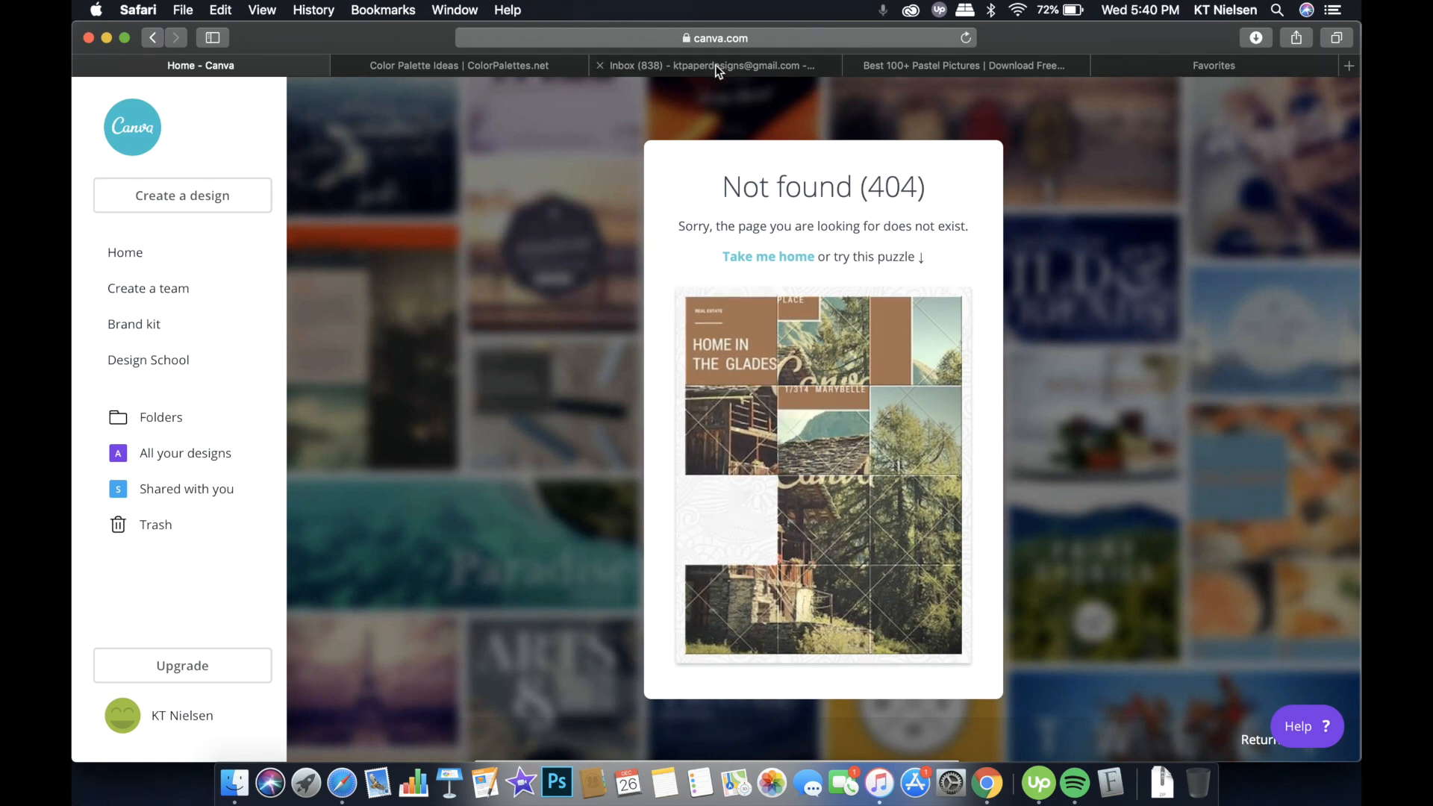
{"action": "mouse_move", "coordinate": [717, 70]}
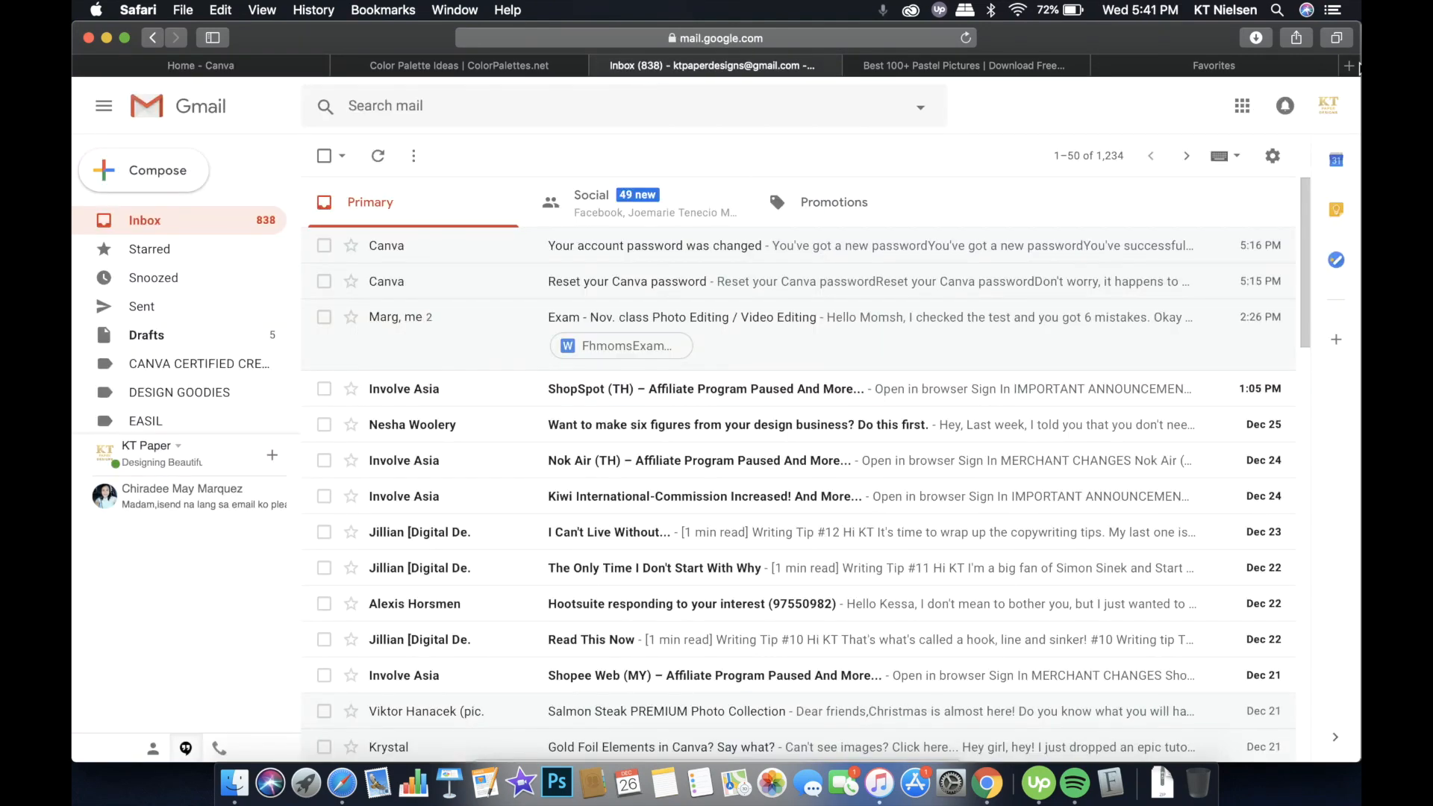
Open Canva's 'Confirm your email' message in the new Gmail account and confirm the address
{"action": "left_click", "coordinate": [1329, 104]}
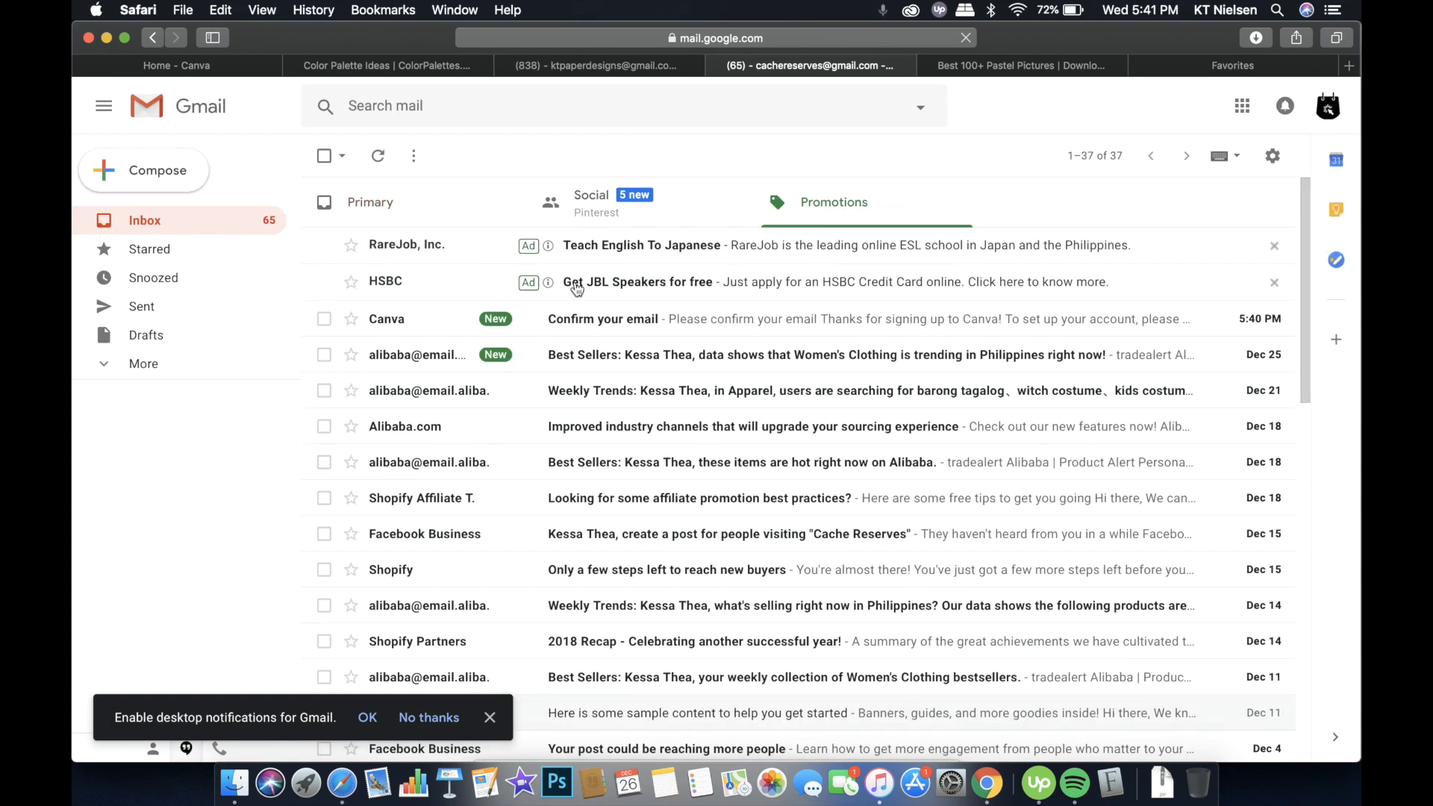
{"action": "left_click", "coordinate": [602, 319]}
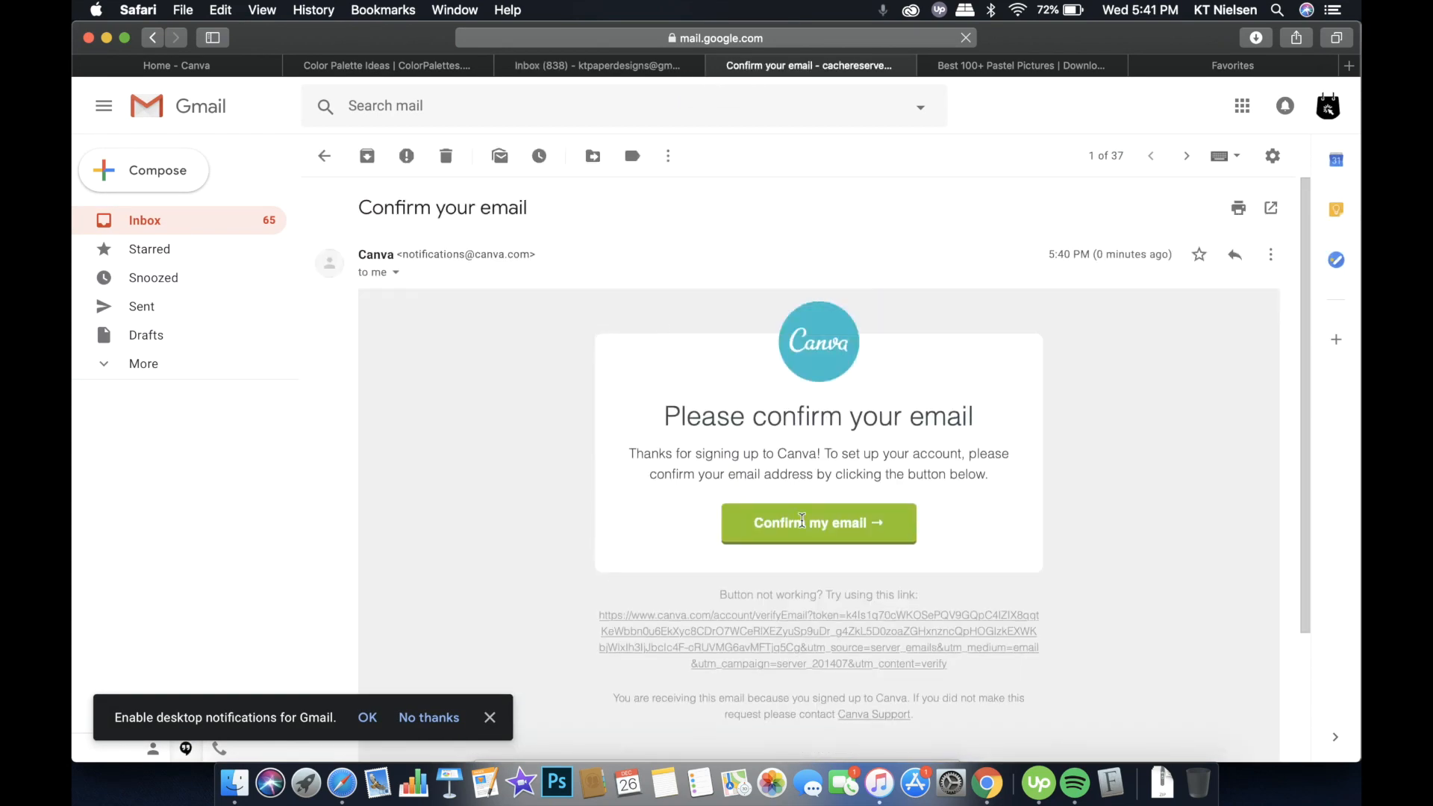
{"action": "left_click", "coordinate": [818, 523]}
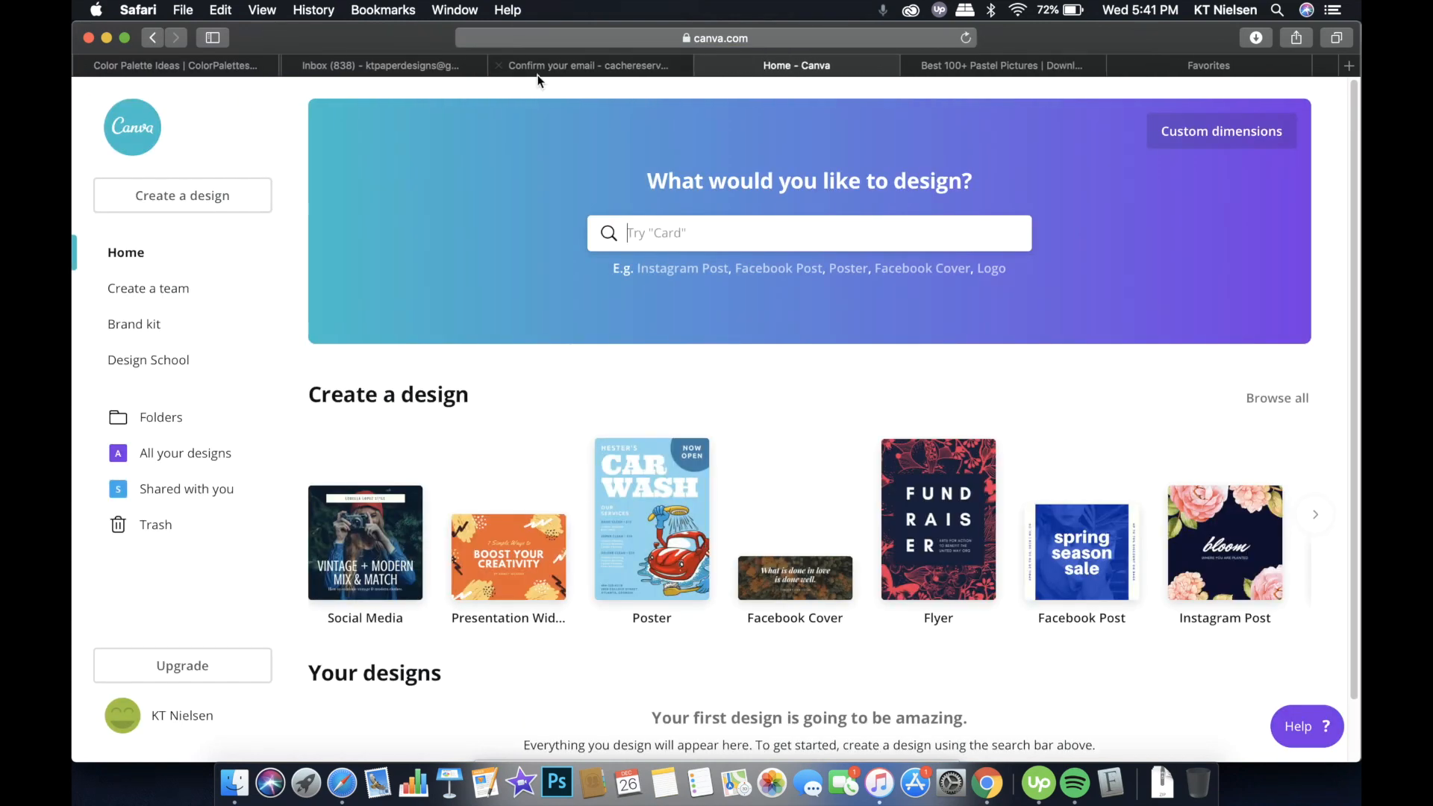
{"action": "mouse_move", "coordinate": [814, 425]}
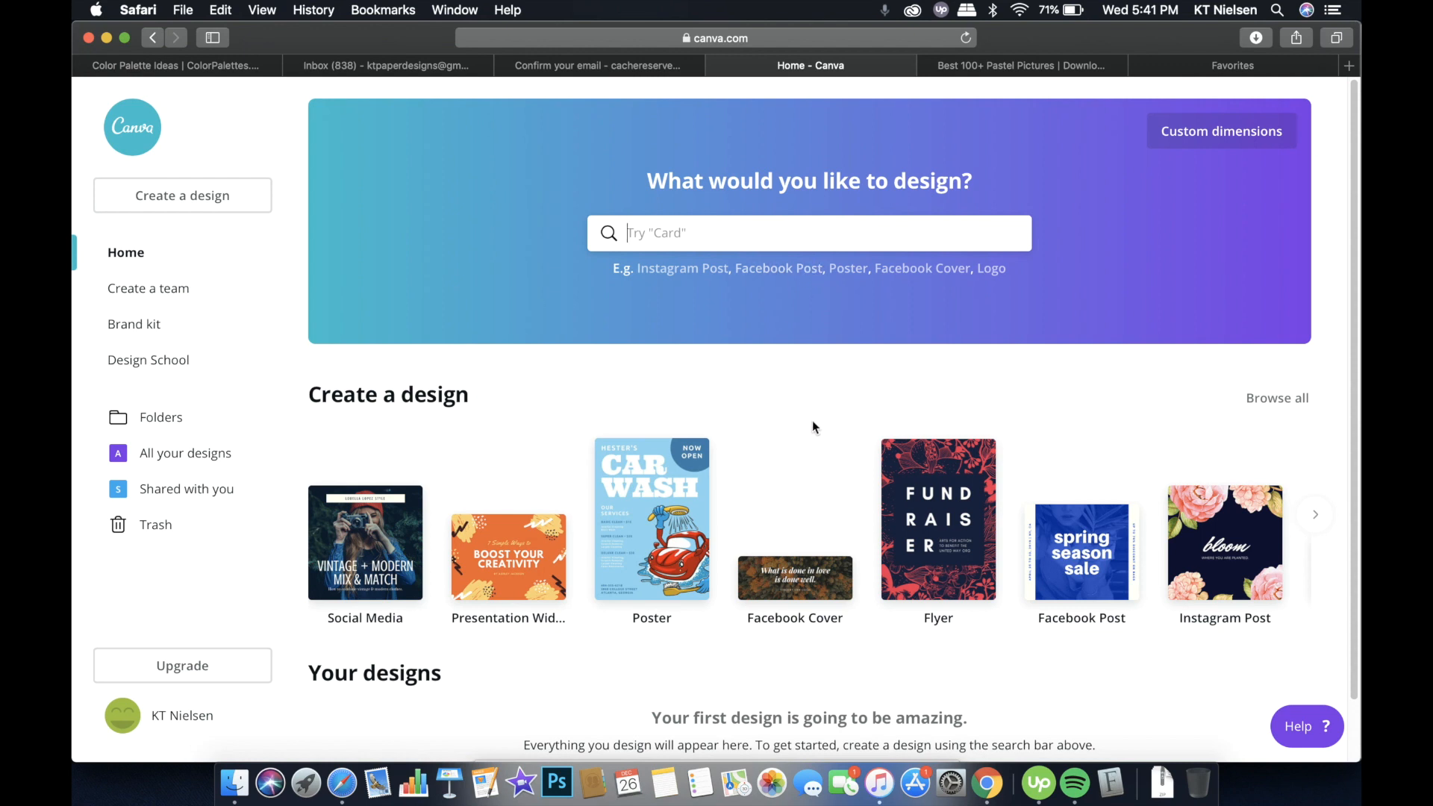
{"action": "mouse_move", "coordinate": [813, 413]}
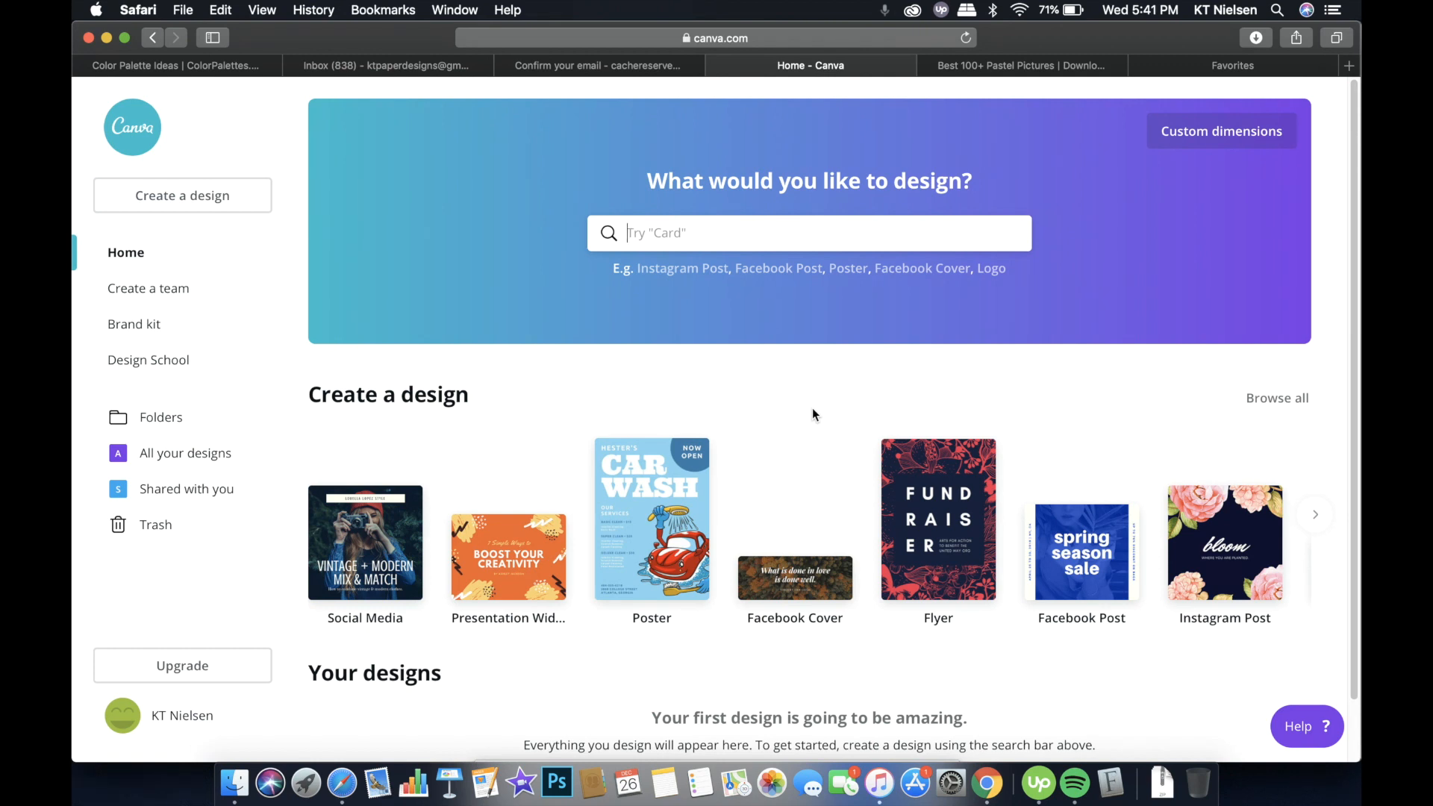
{"action": "mouse_move", "coordinate": [1149, 534]}
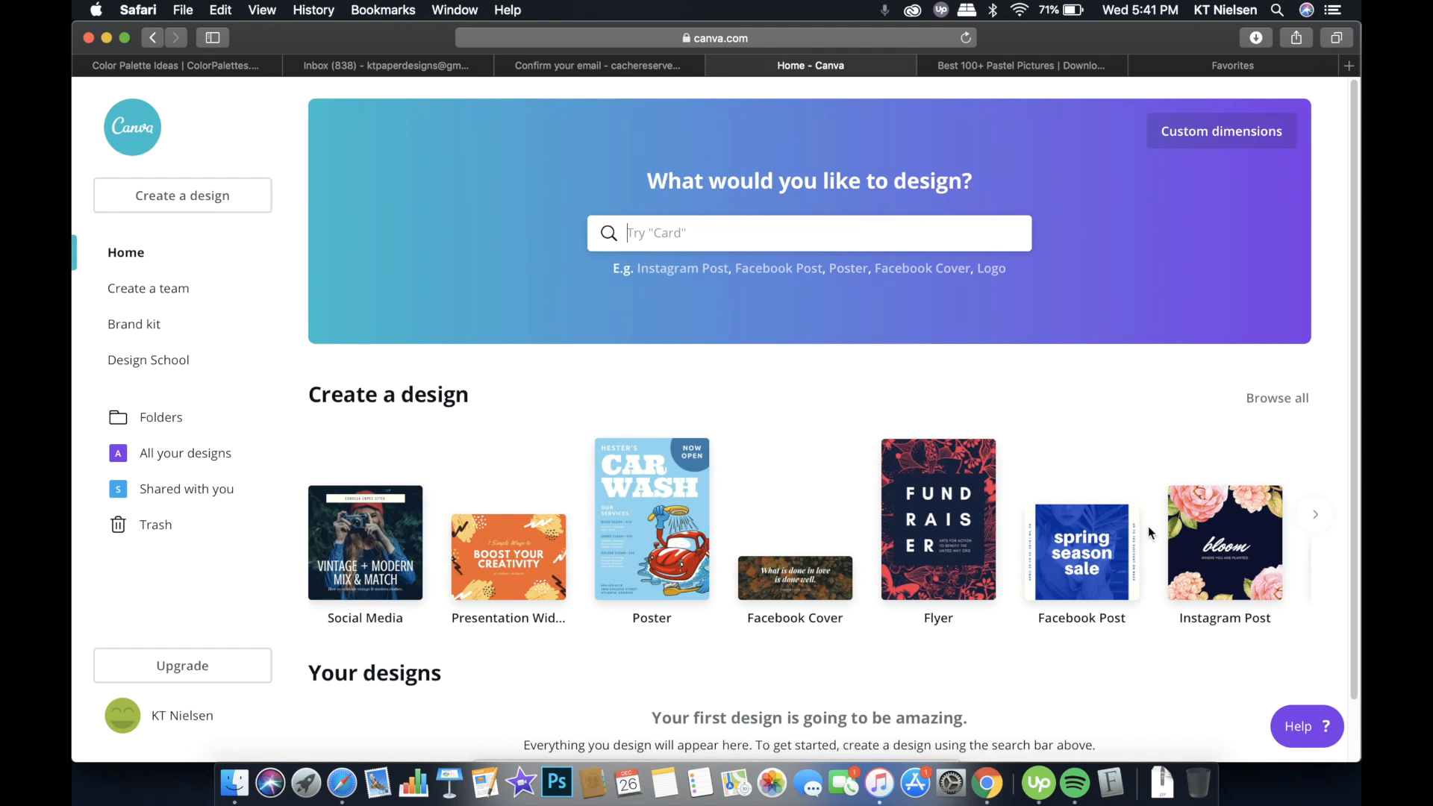
{"action": "mouse_move", "coordinate": [1115, 456]}
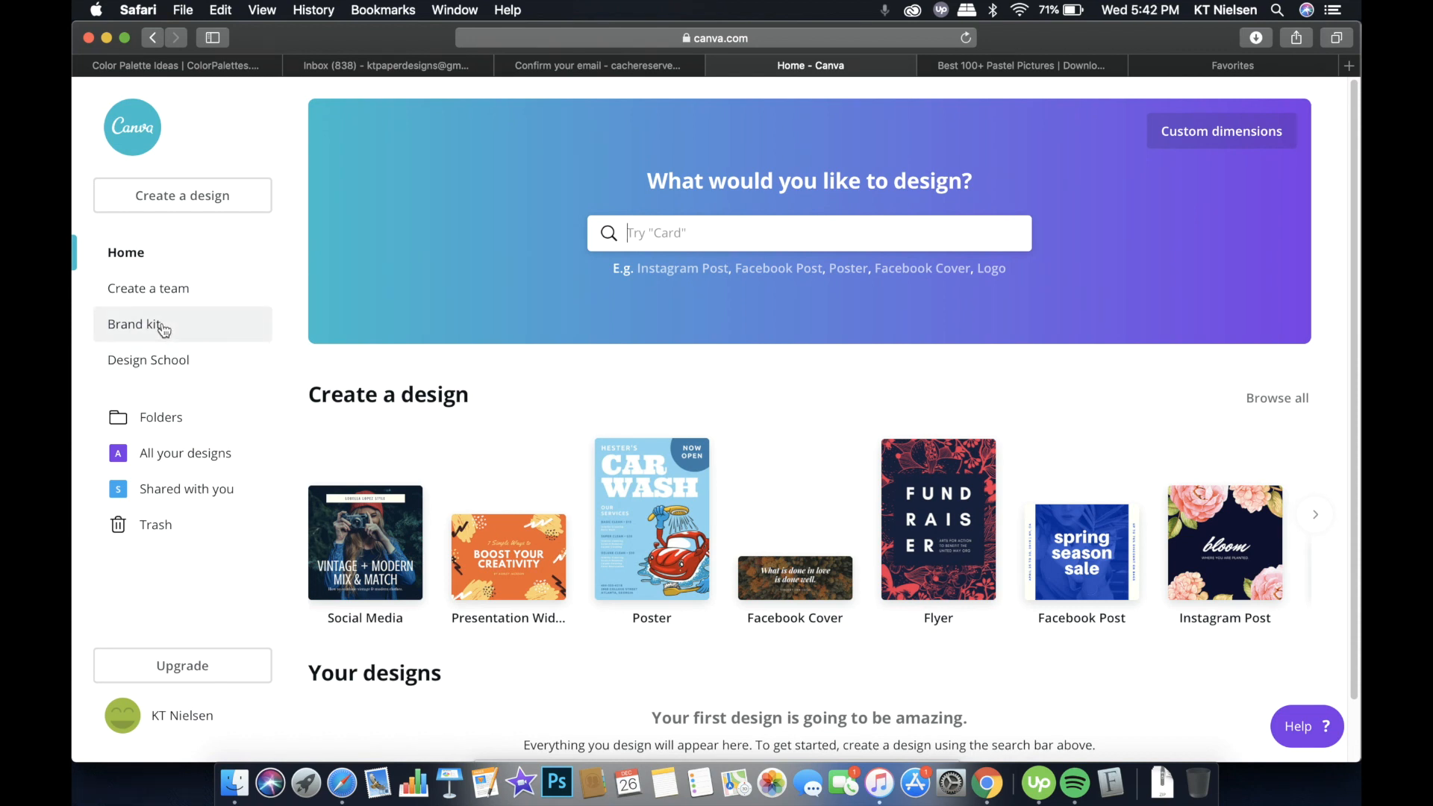
Open the Brand kit and add a pale pink f8dae9 swatch under Brand colors
{"action": "left_click", "coordinate": [137, 324]}
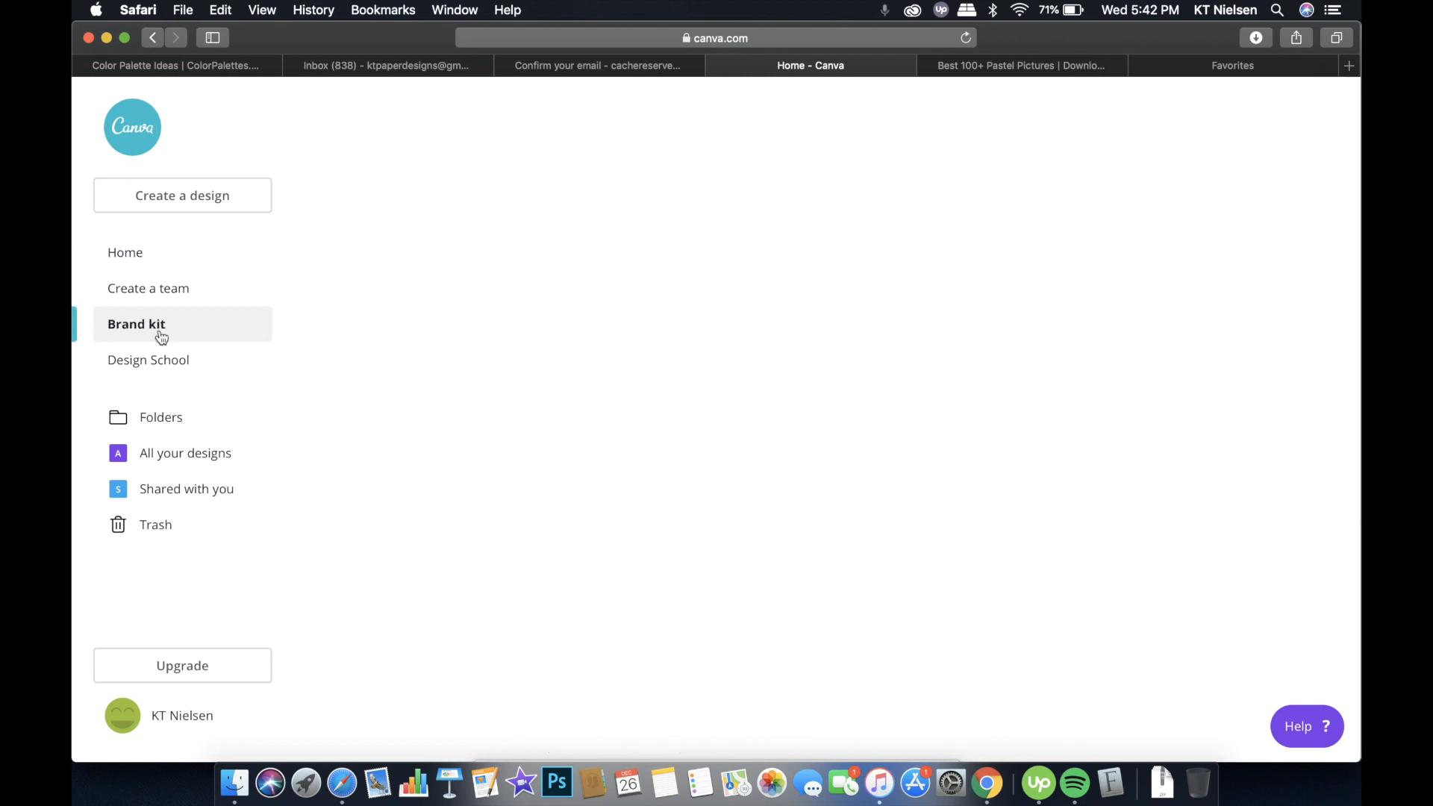
{"action": "left_click", "coordinate": [137, 324]}
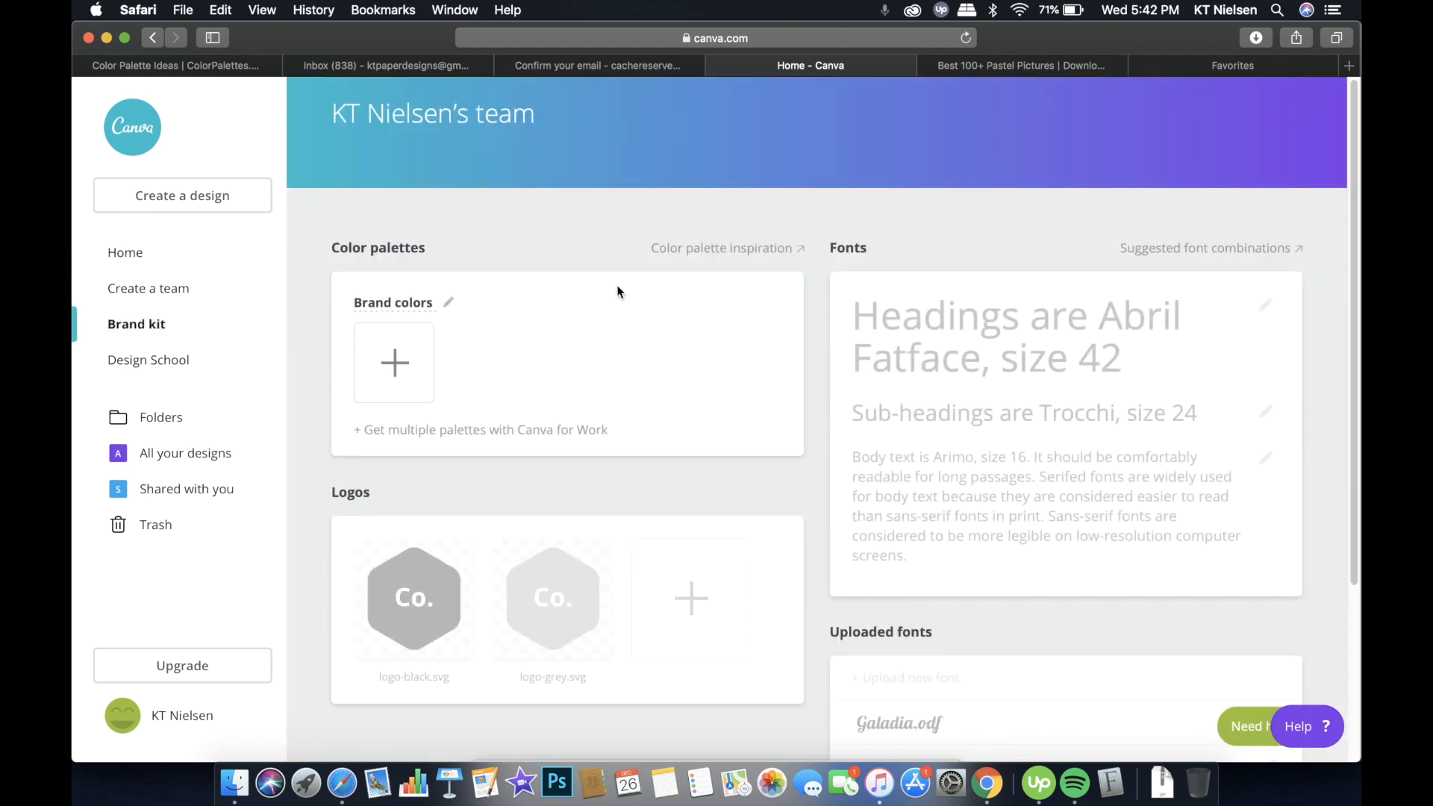
{"action": "scroll", "scroll_direction": "down", "scroll_amount": 3}
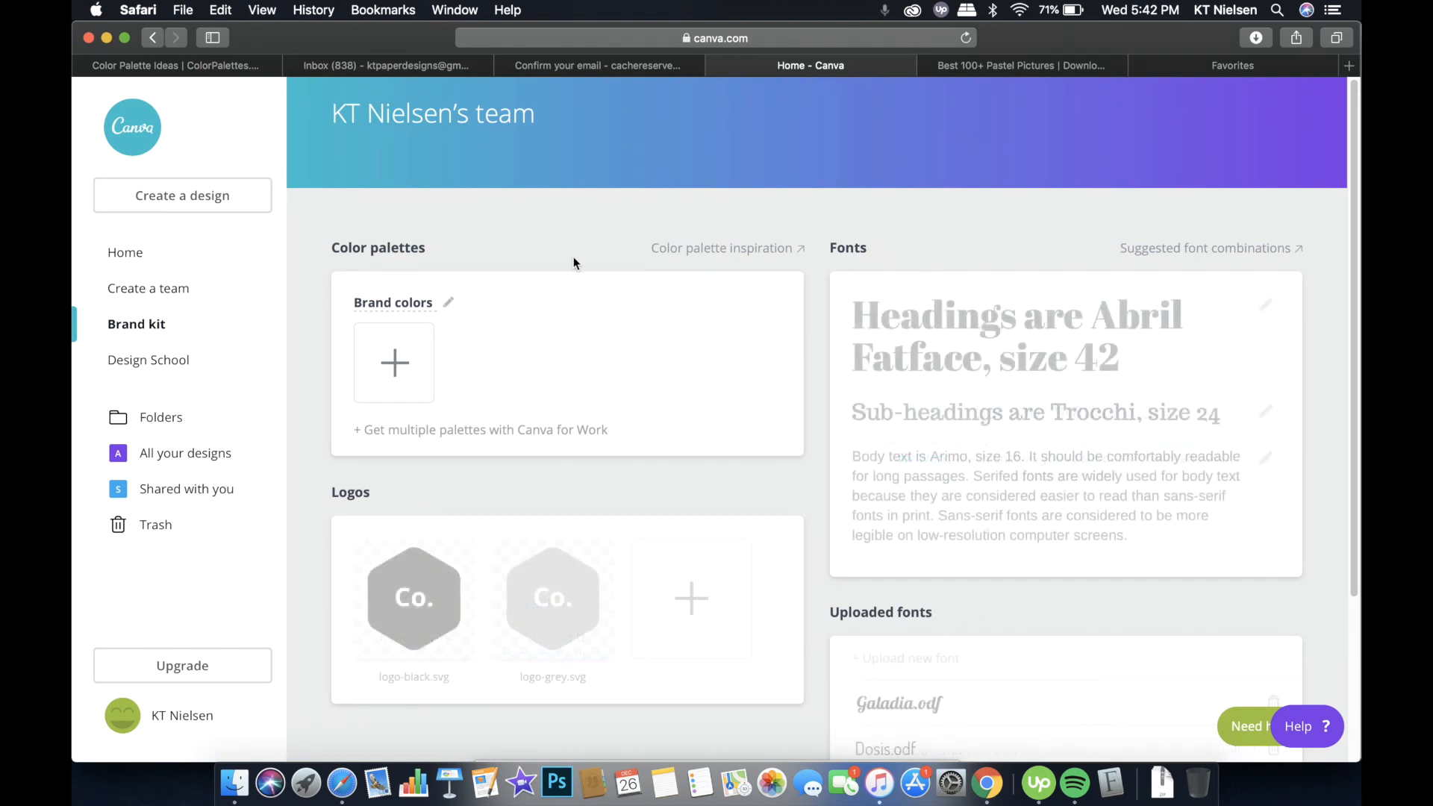
{"action": "mouse_move", "coordinate": [531, 252]}
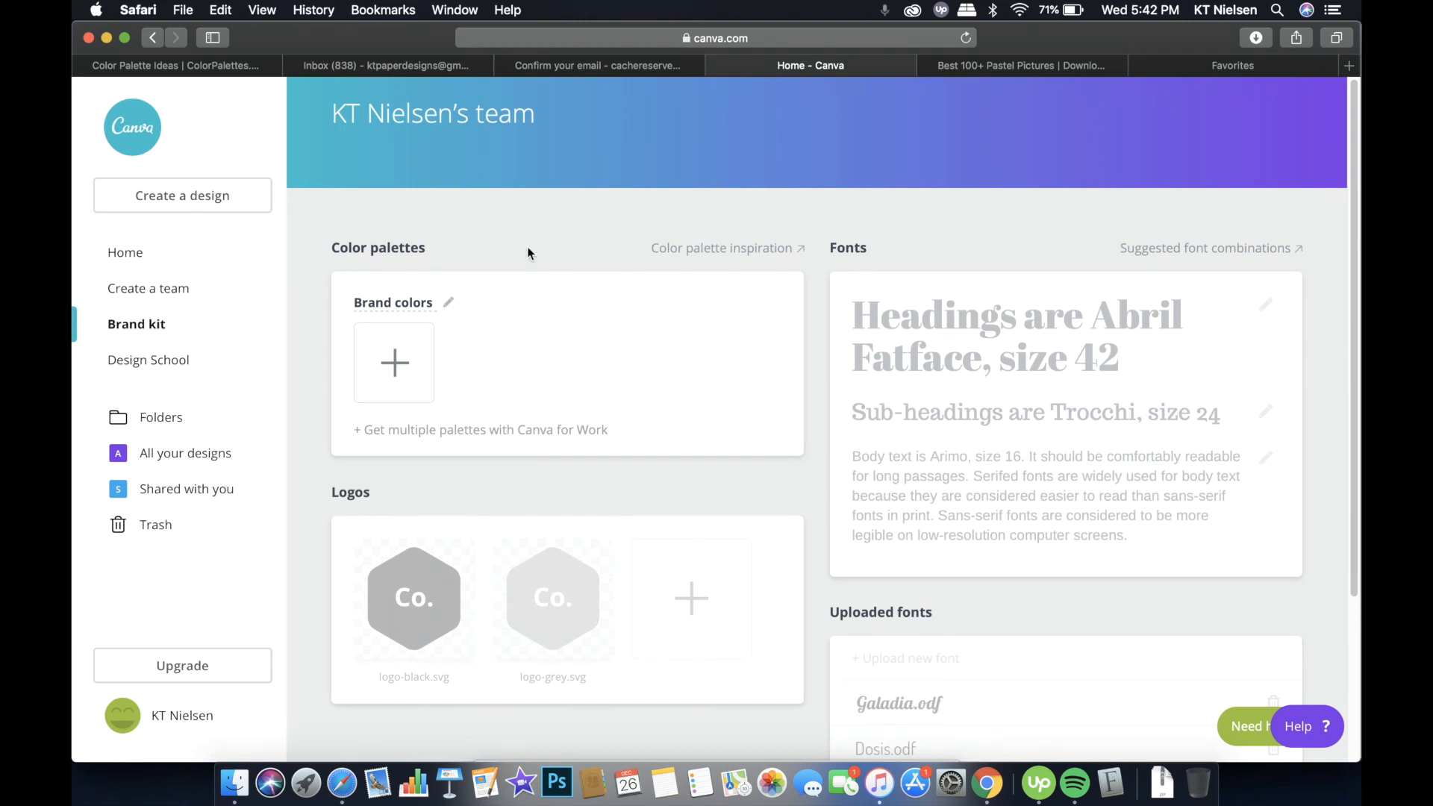
{"action": "mouse_move", "coordinate": [542, 243]}
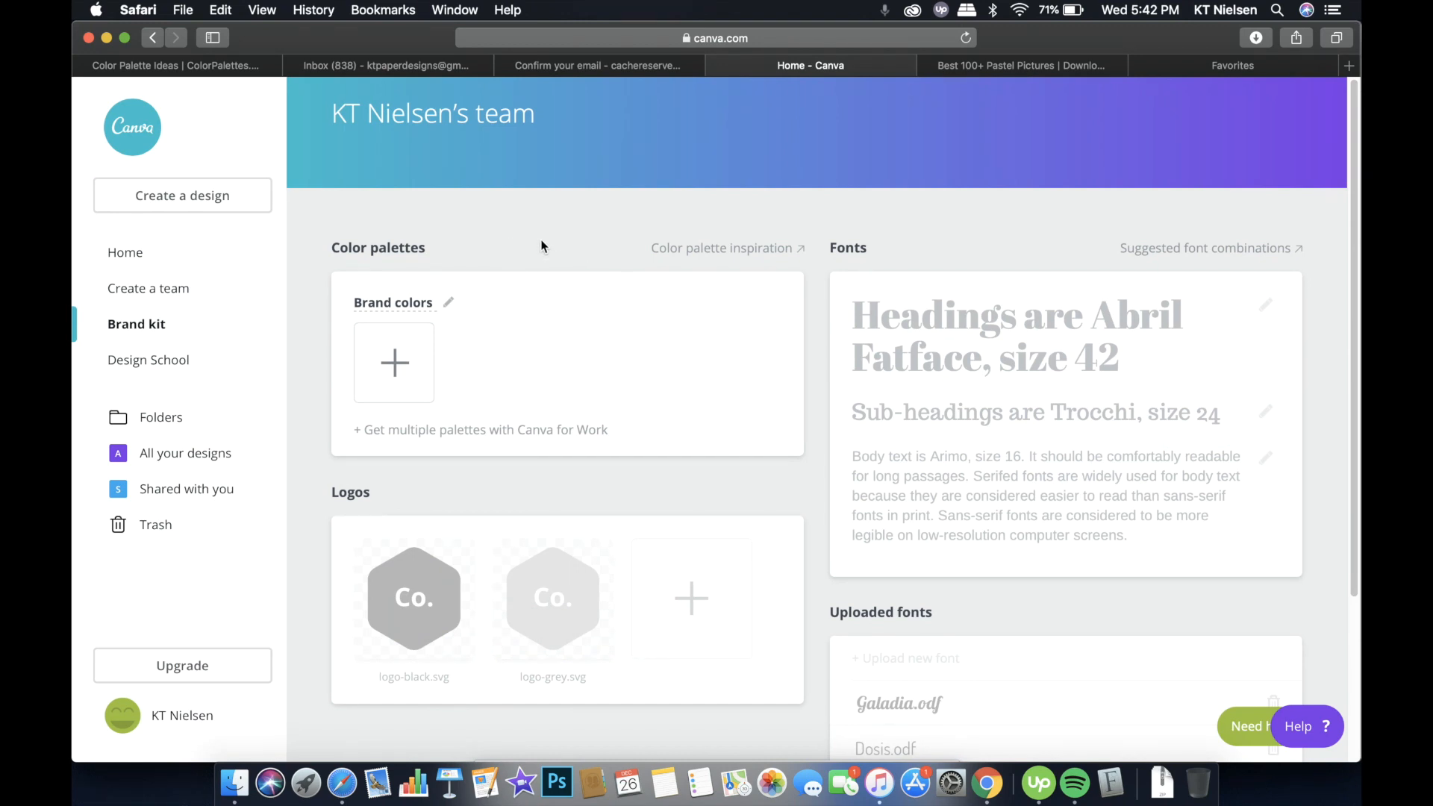
{"action": "mouse_move", "coordinate": [395, 367]}
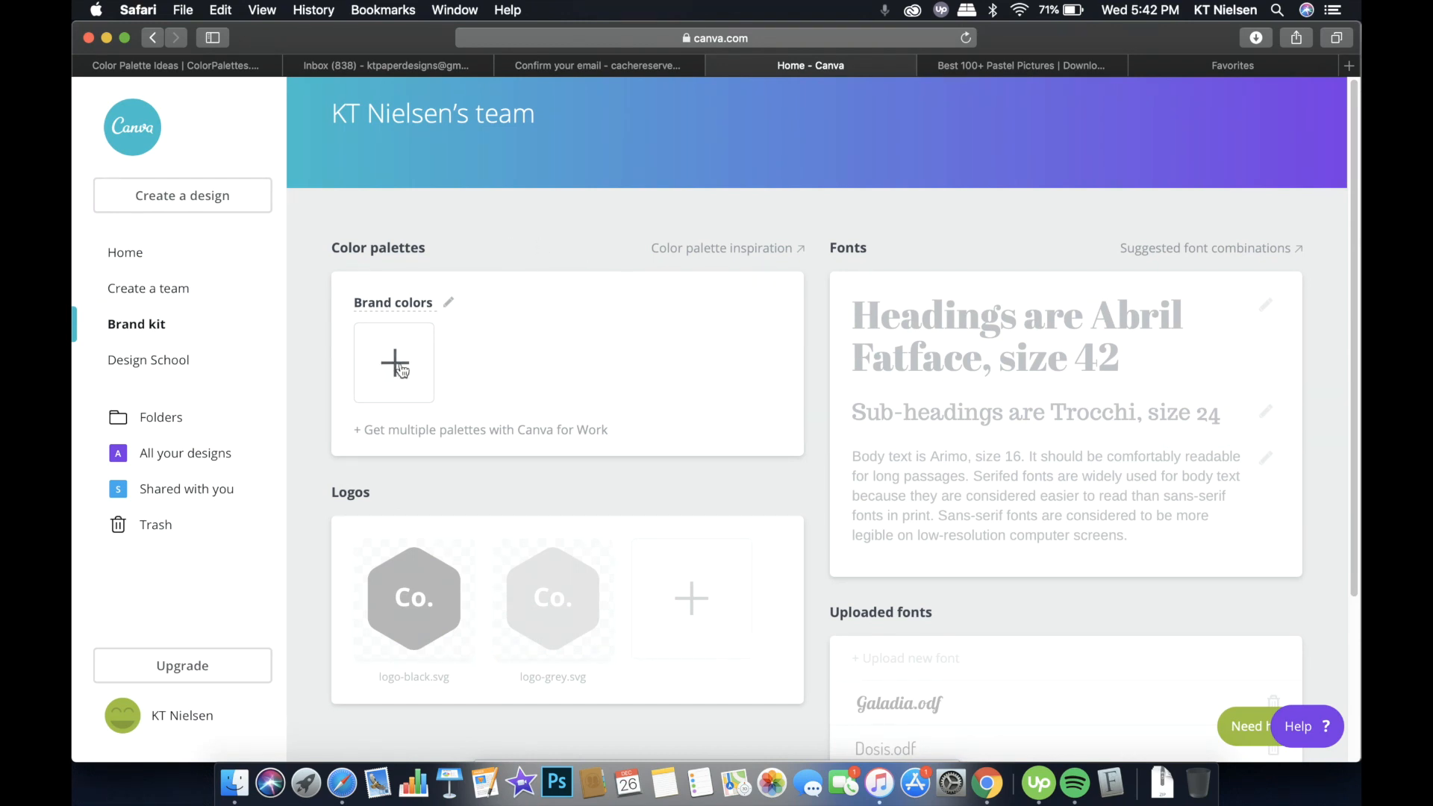
{"action": "left_click", "coordinate": [393, 362]}
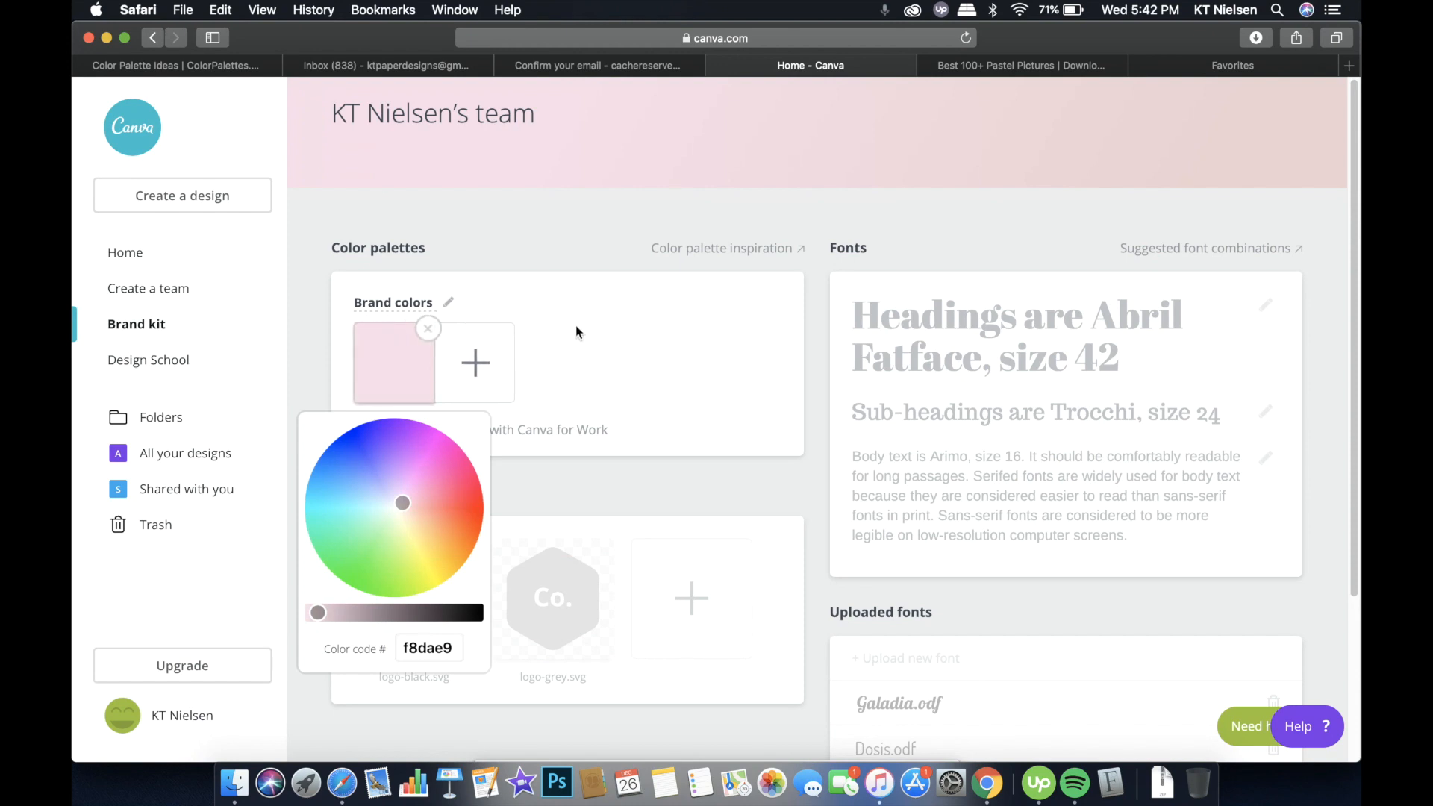
{"action": "left_click", "coordinate": [172, 65]}
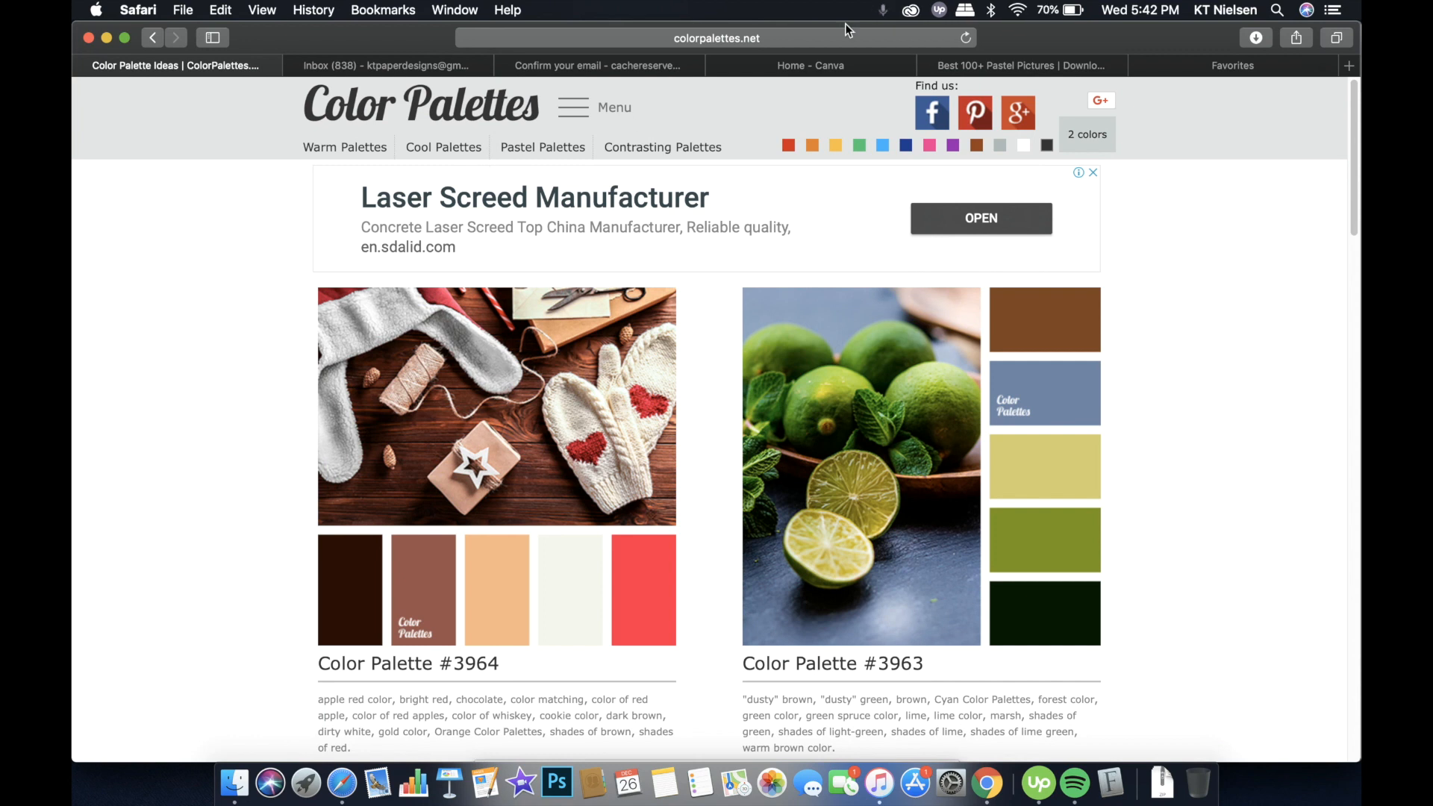
{"action": "mouse_move", "coordinate": [965, 379]}
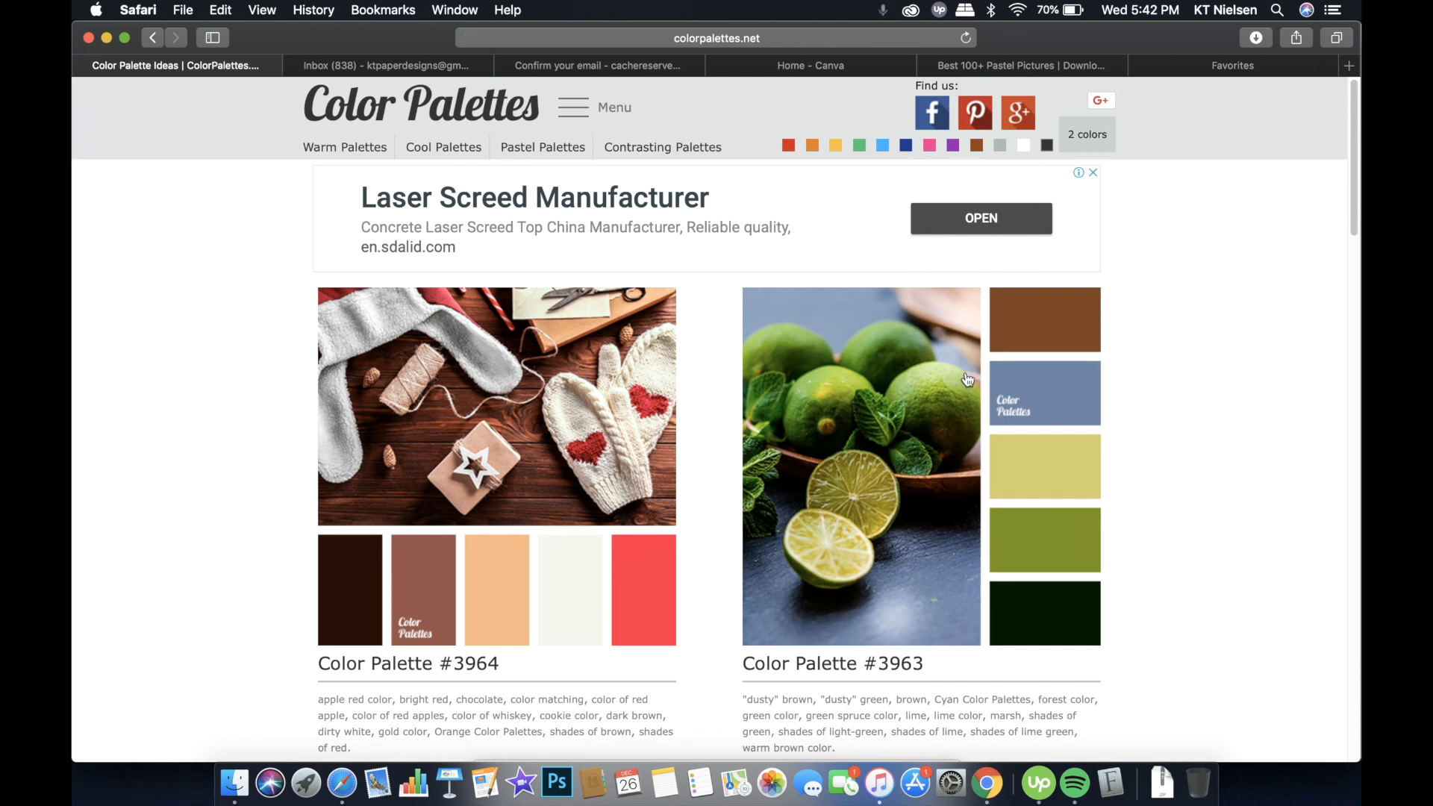
{"action": "mouse_move", "coordinate": [913, 349]}
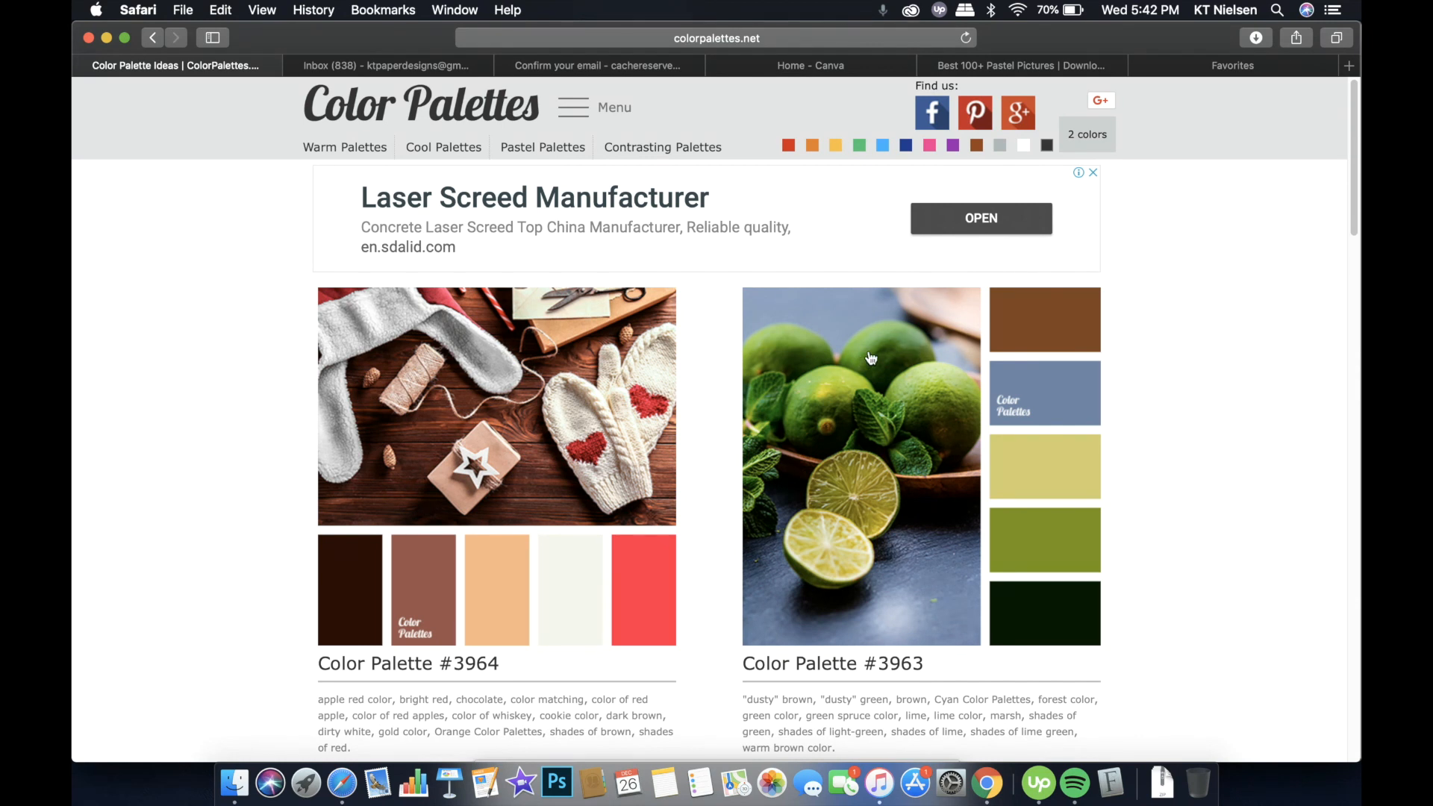
{"action": "mouse_move", "coordinate": [1047, 335]}
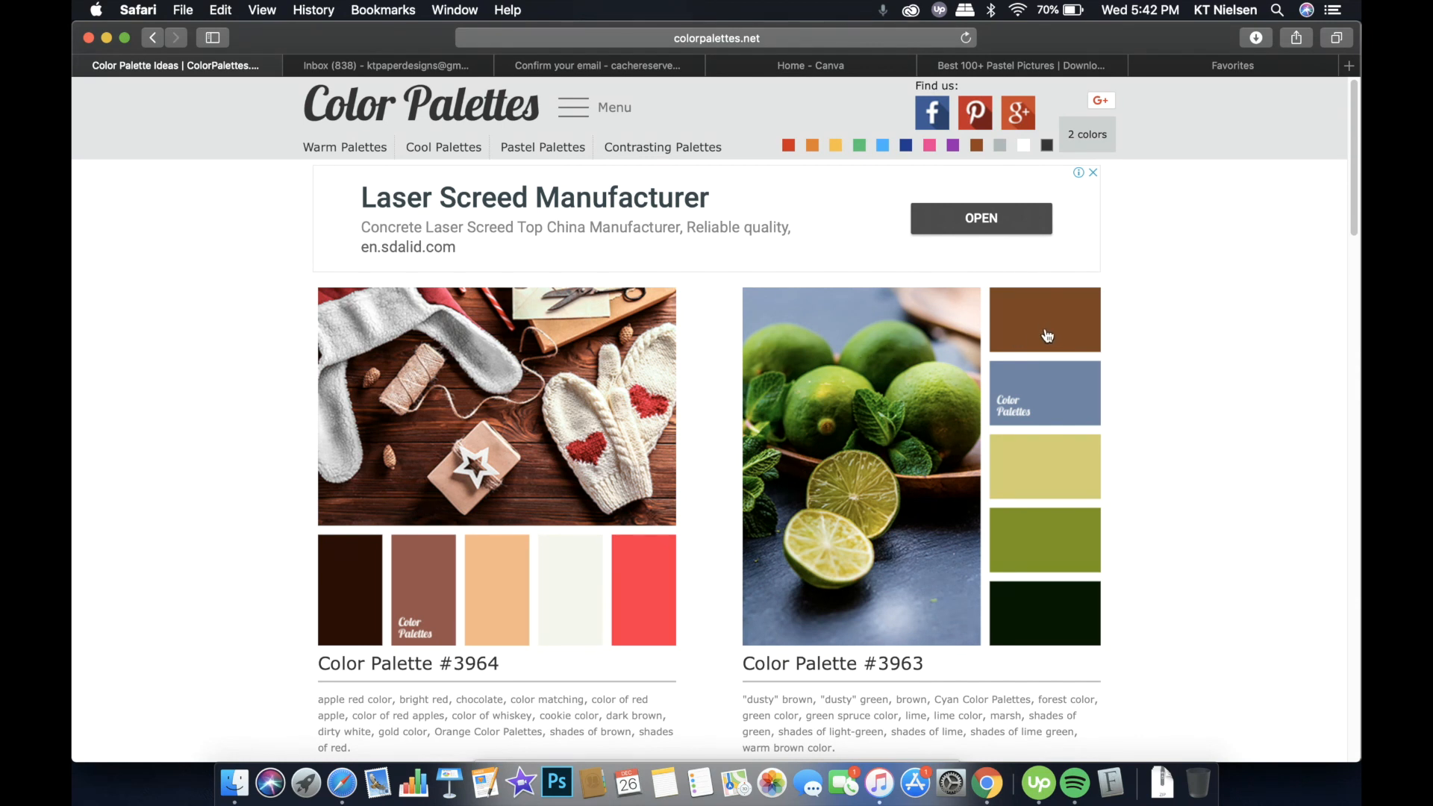
{"action": "mouse_move", "coordinate": [936, 191]}
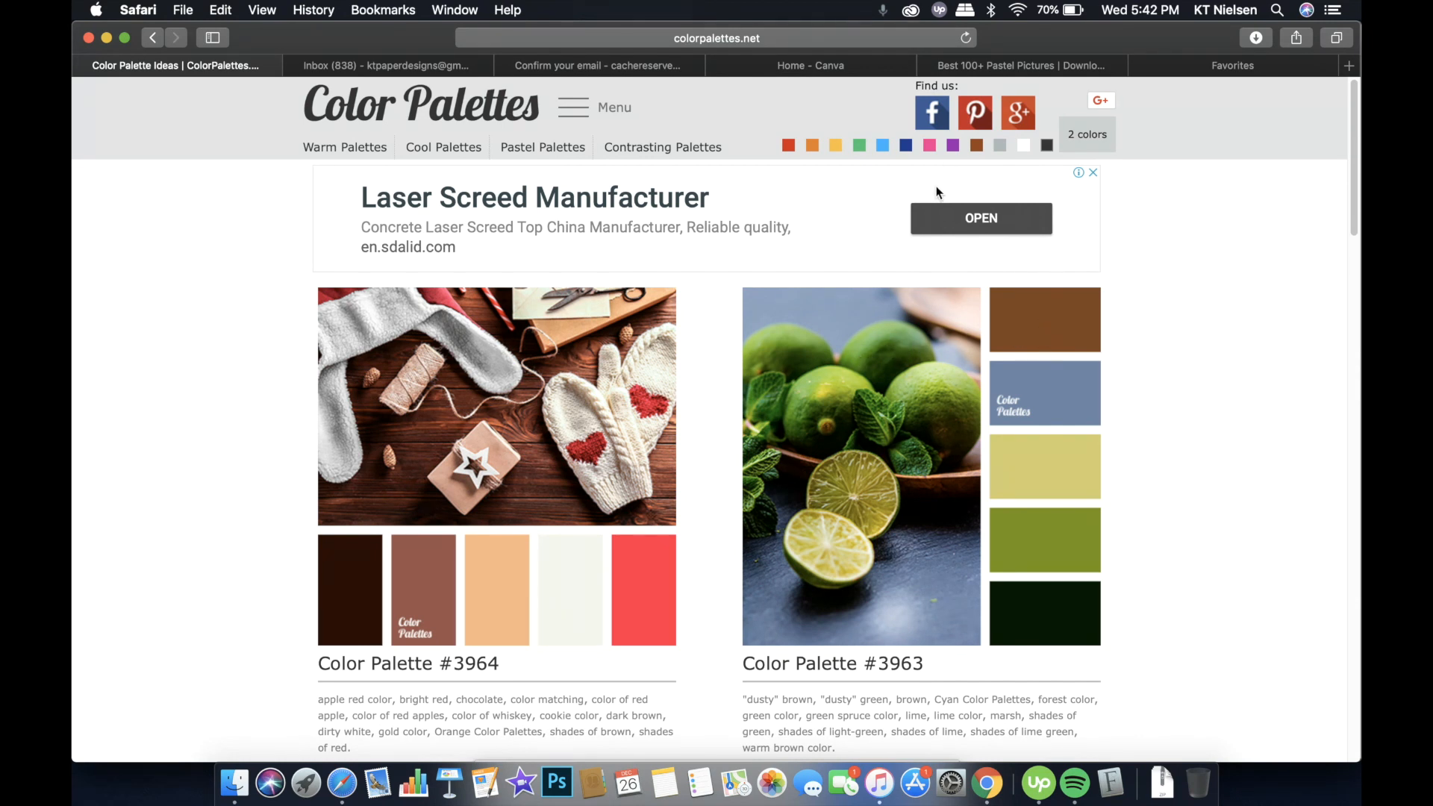
{"action": "mouse_move", "coordinate": [933, 159]}
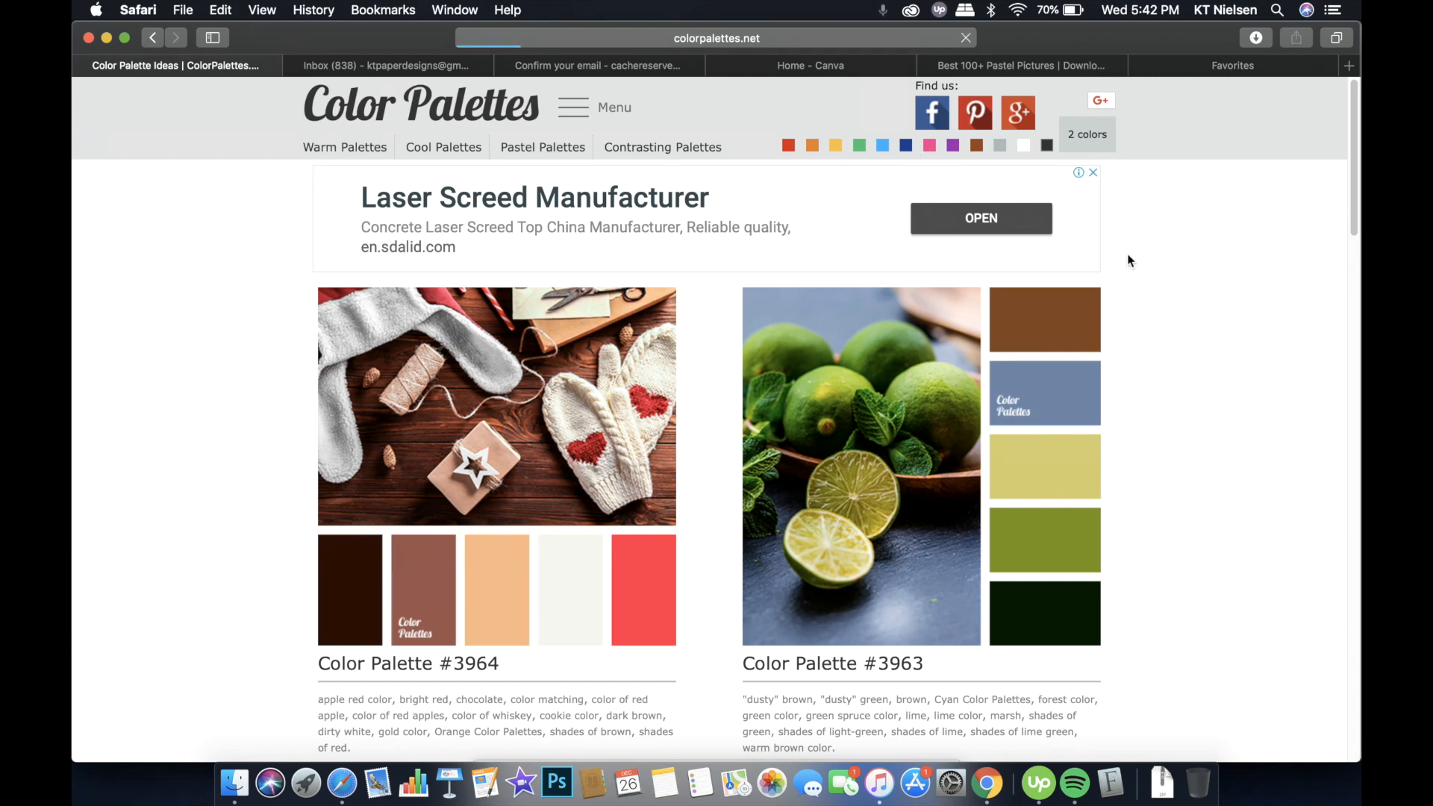
Open Color Palette #3950 on ColorPalettes.net and scroll to its hex codes
{"action": "scroll", "scroll_direction": "down", "scroll_amount": 3}
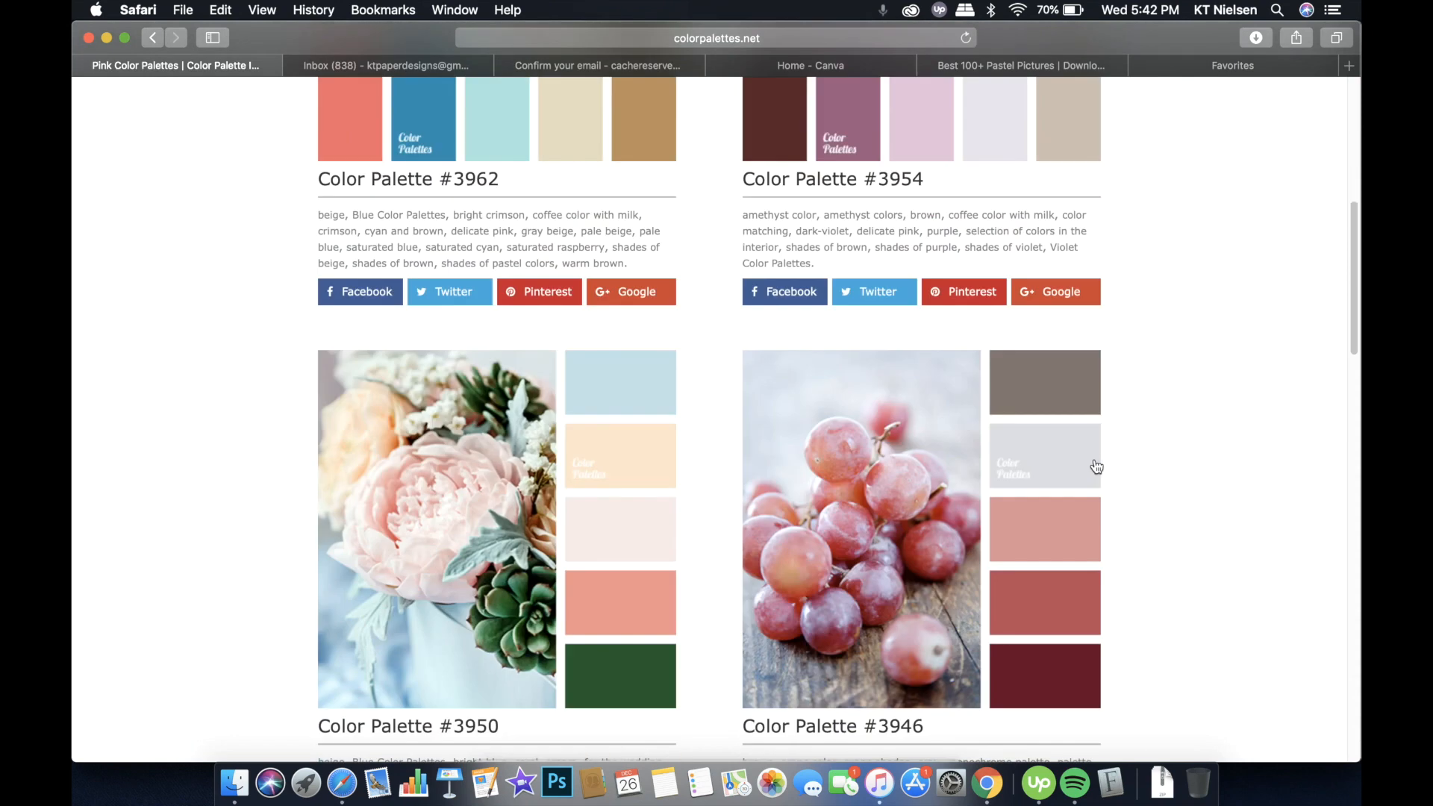
{"action": "scroll", "scroll_direction": "down", "scroll_amount": 3}
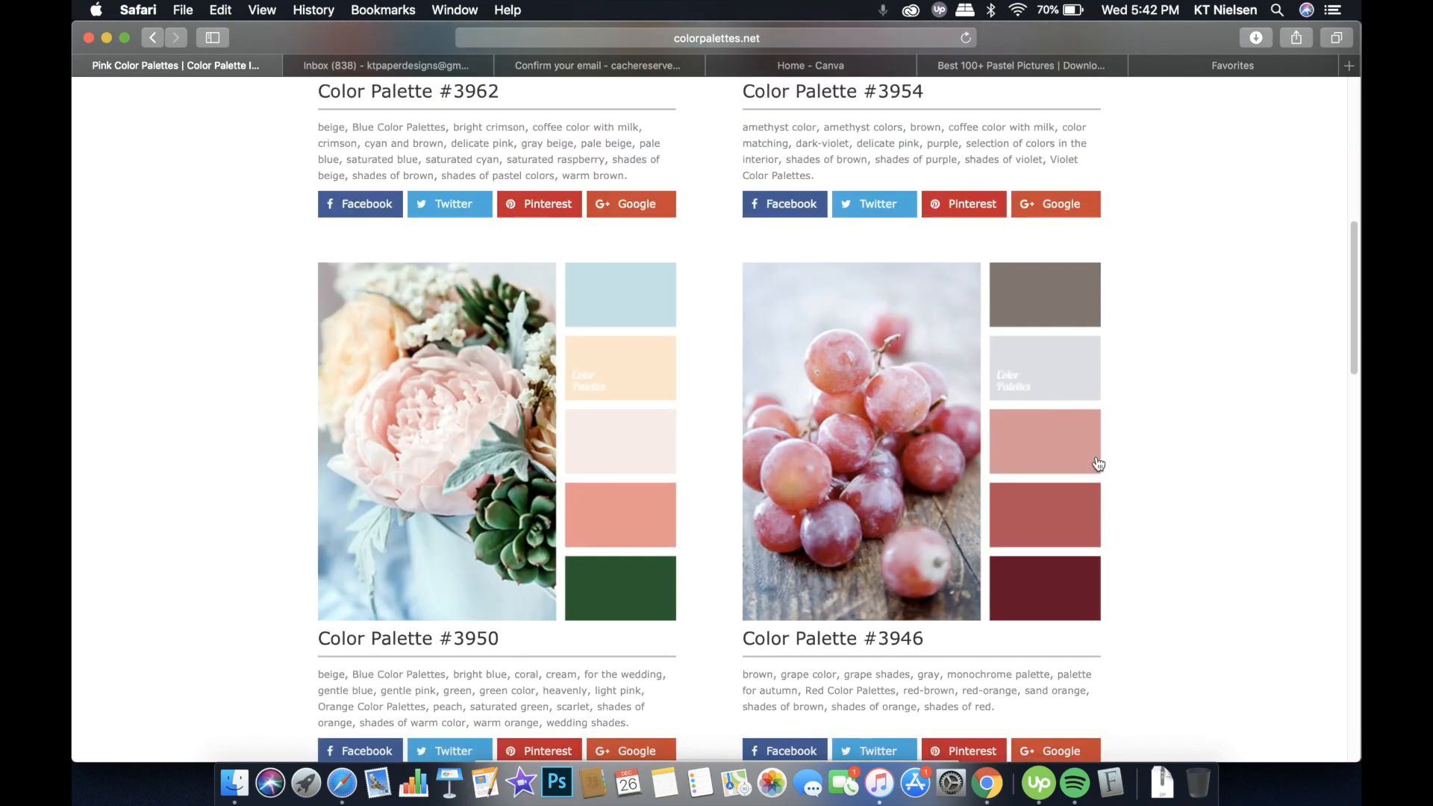
{"action": "mouse_move", "coordinate": [500, 424]}
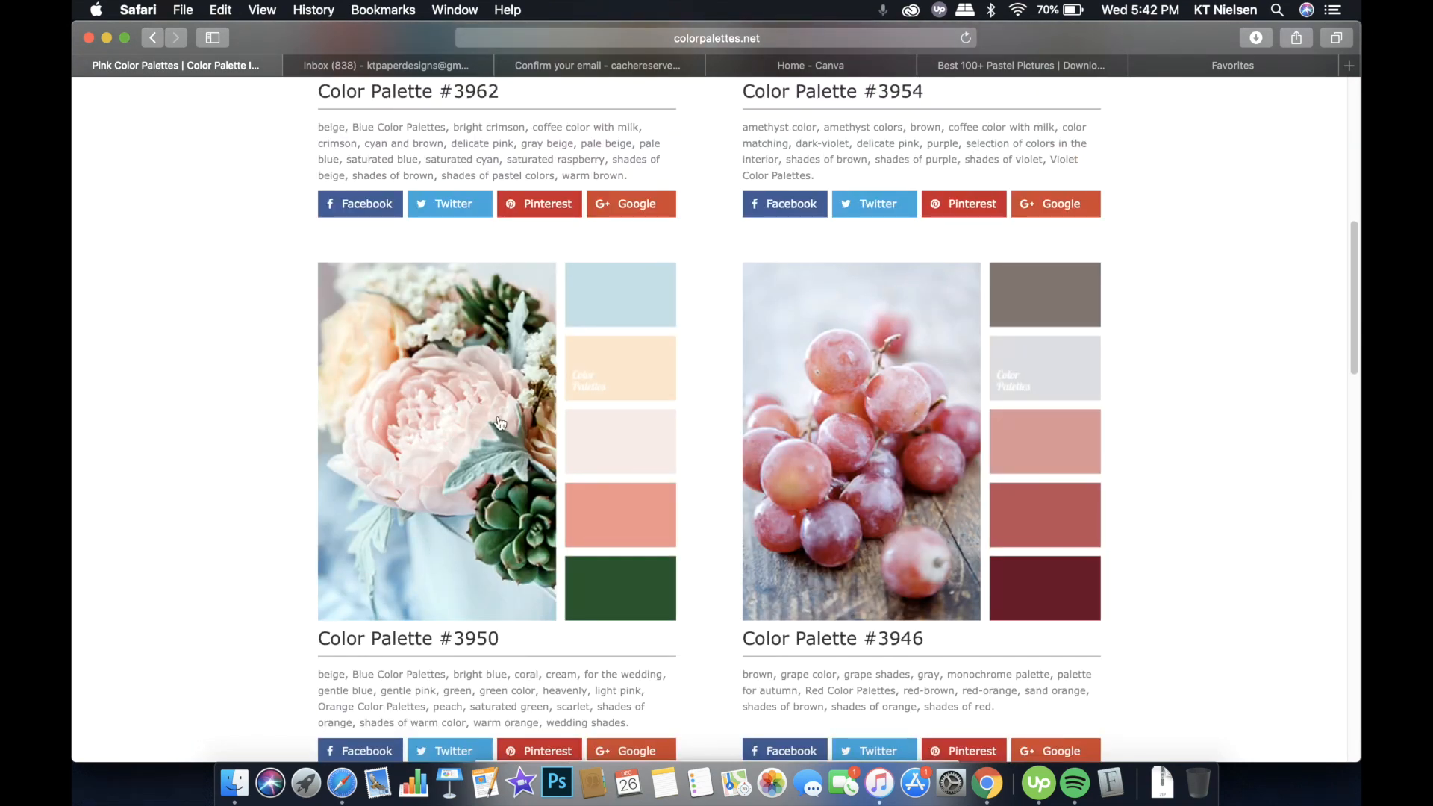
{"action": "left_click", "coordinate": [498, 423]}
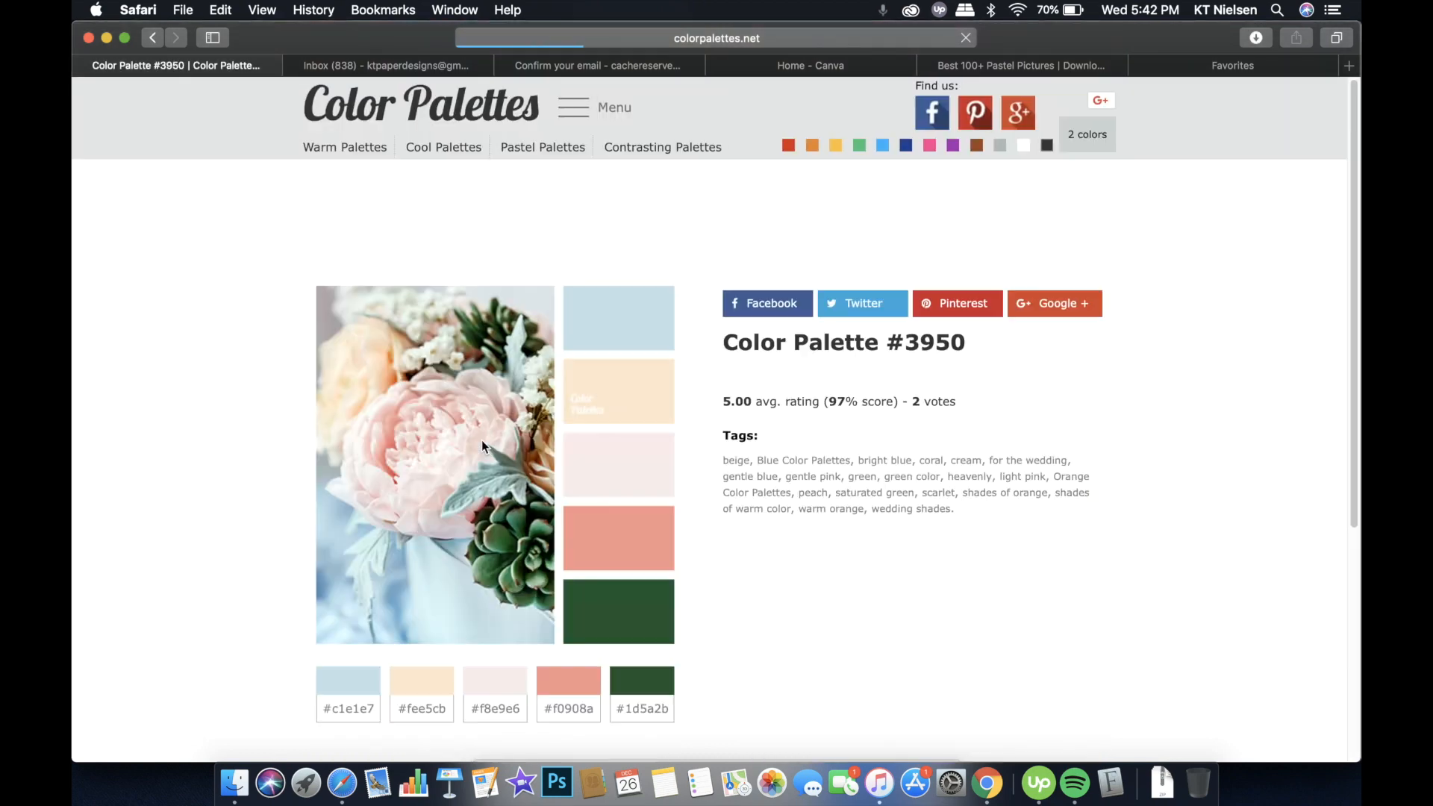
{"action": "scroll", "scroll_direction": "down", "scroll_amount": 3}
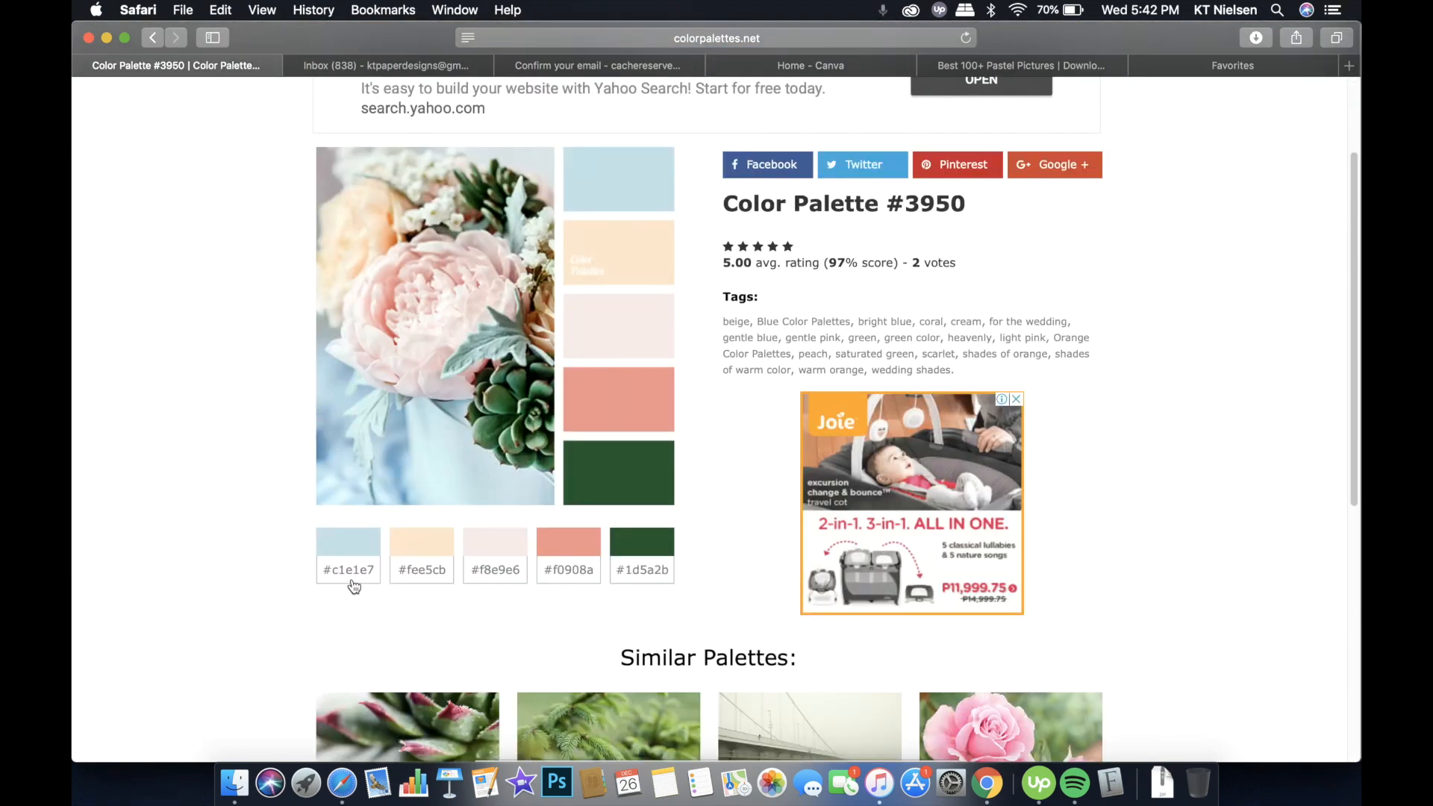
{"action": "mouse_move", "coordinate": [1051, 72]}
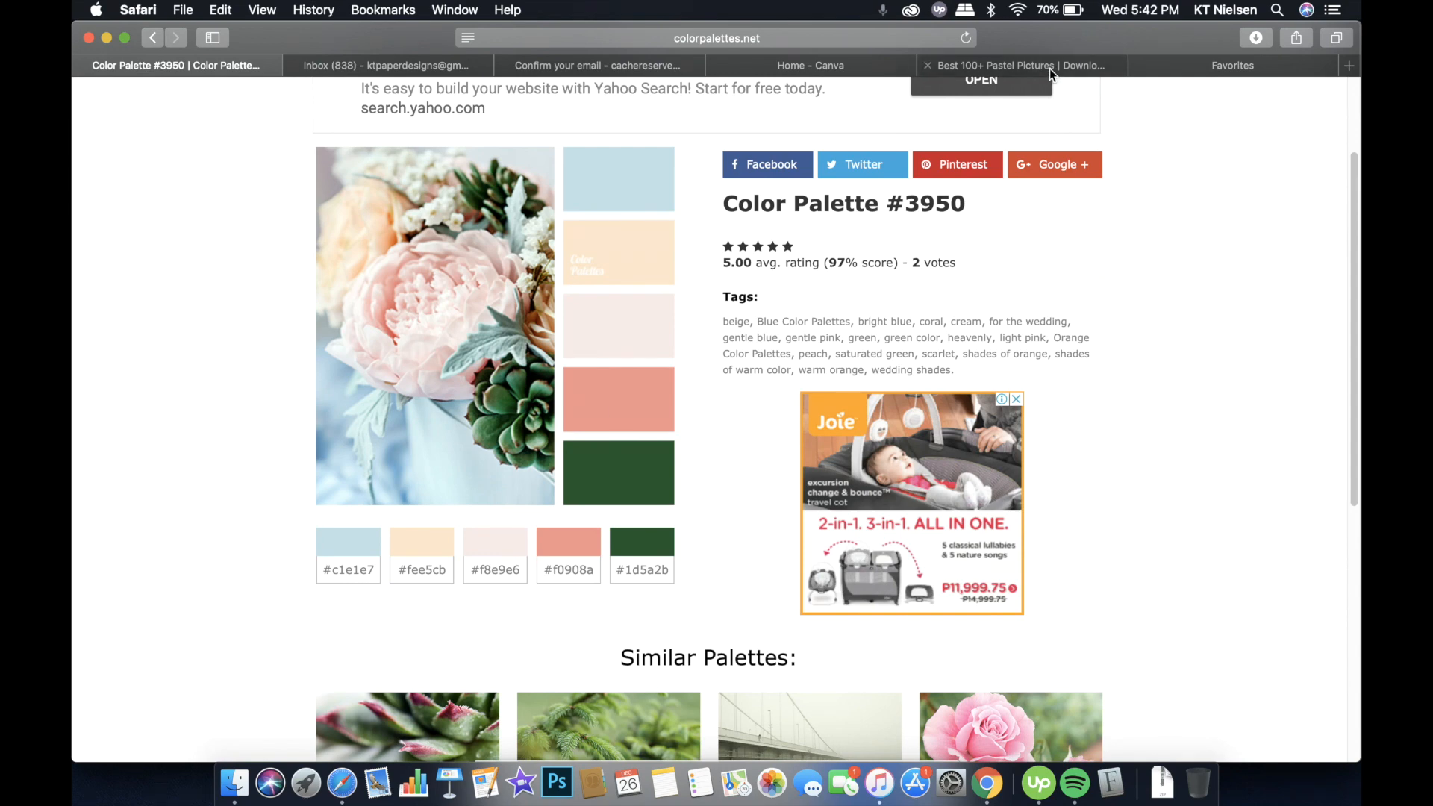
Look through the Canva and Gmail tabs, then return to the Palette #3950 page
{"action": "left_click", "coordinate": [811, 66]}
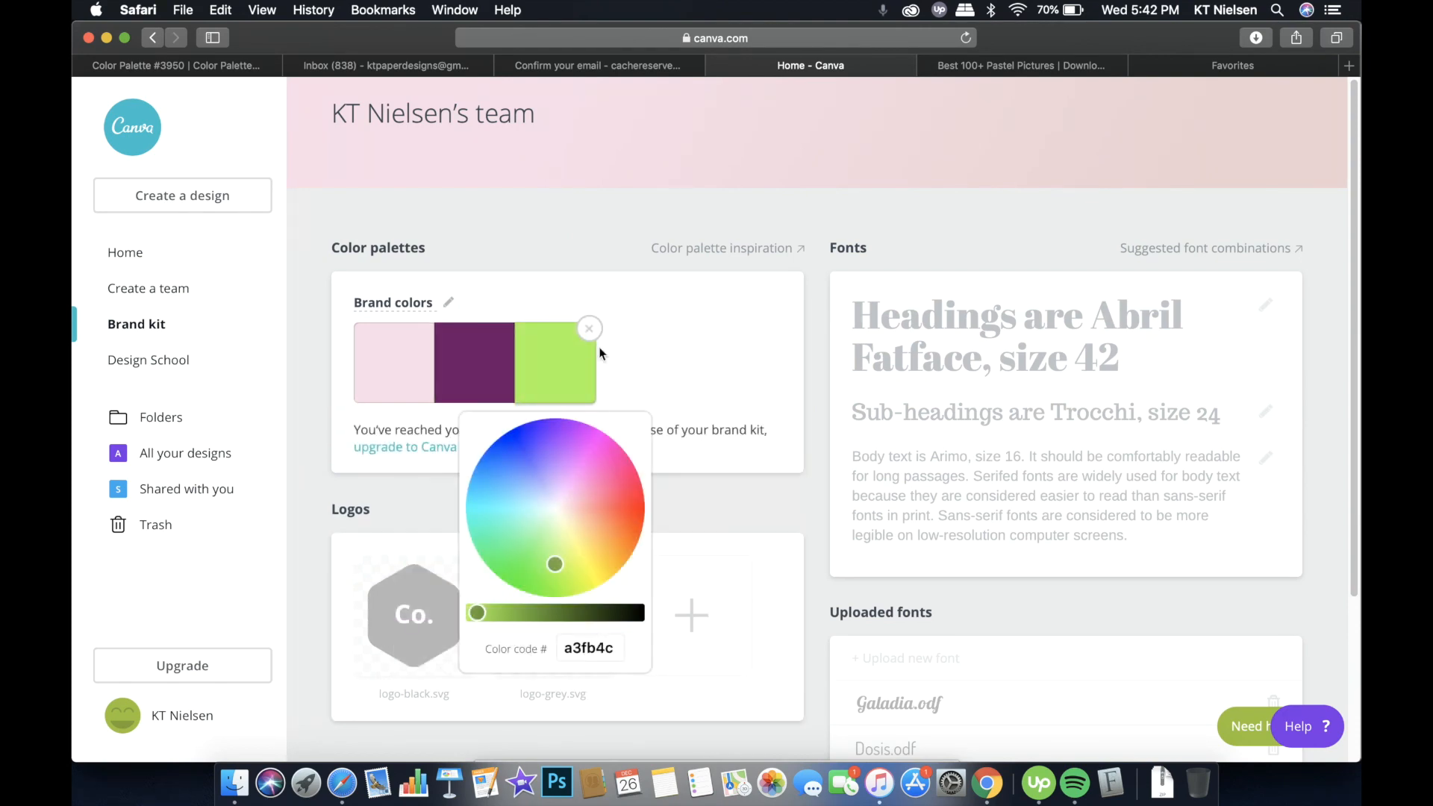
{"action": "left_click", "coordinate": [597, 66]}
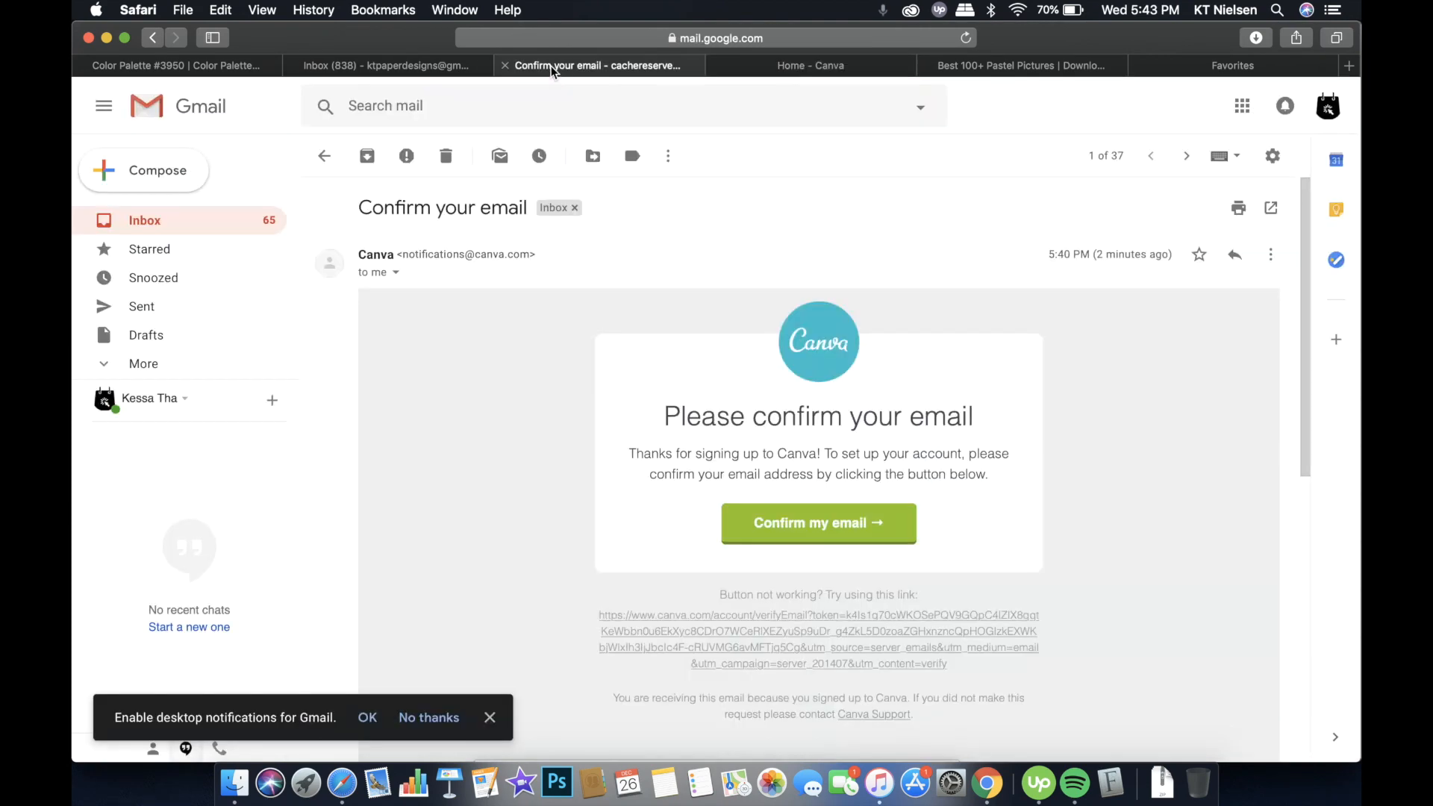
{"action": "left_click", "coordinate": [363, 66]}
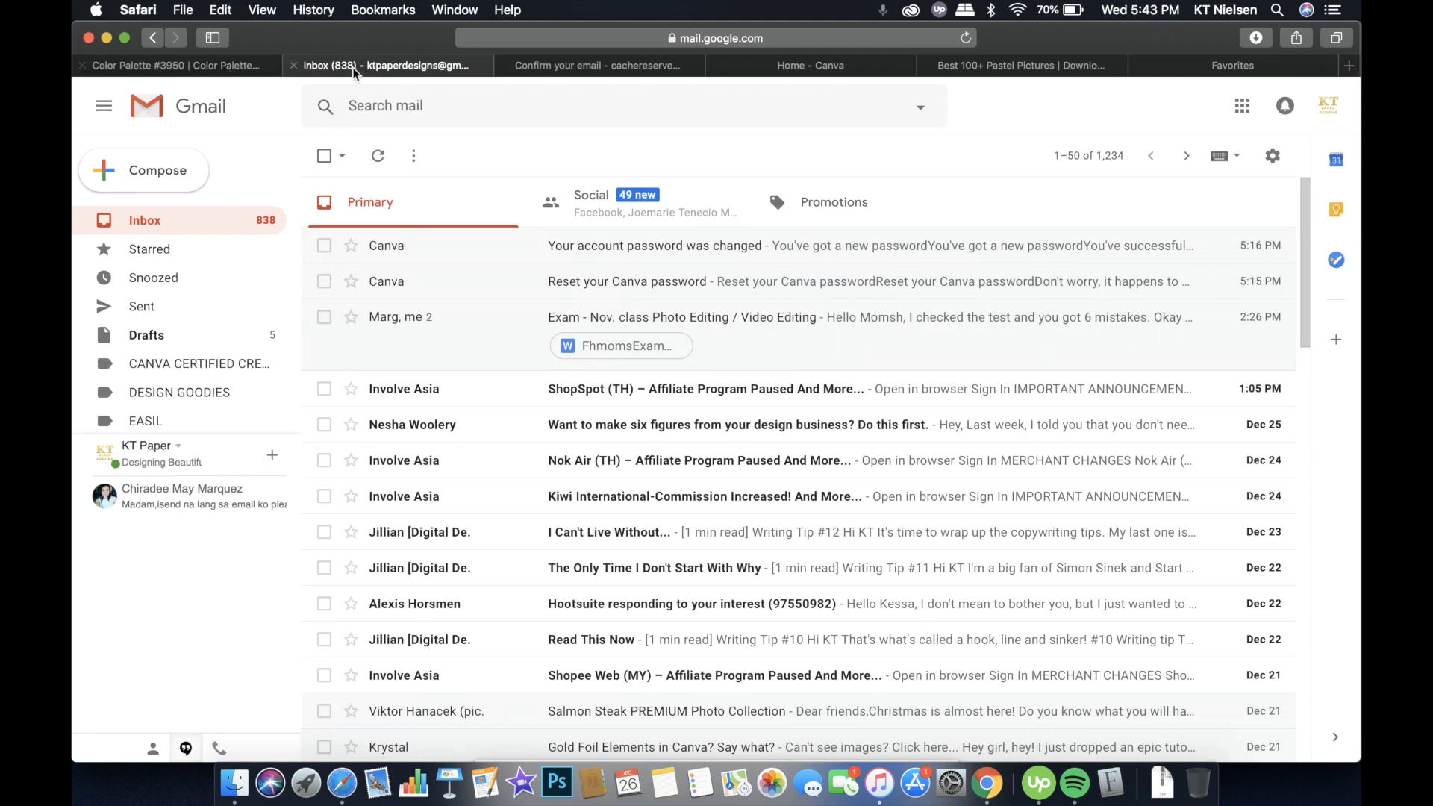
{"action": "left_click", "coordinate": [175, 65]}
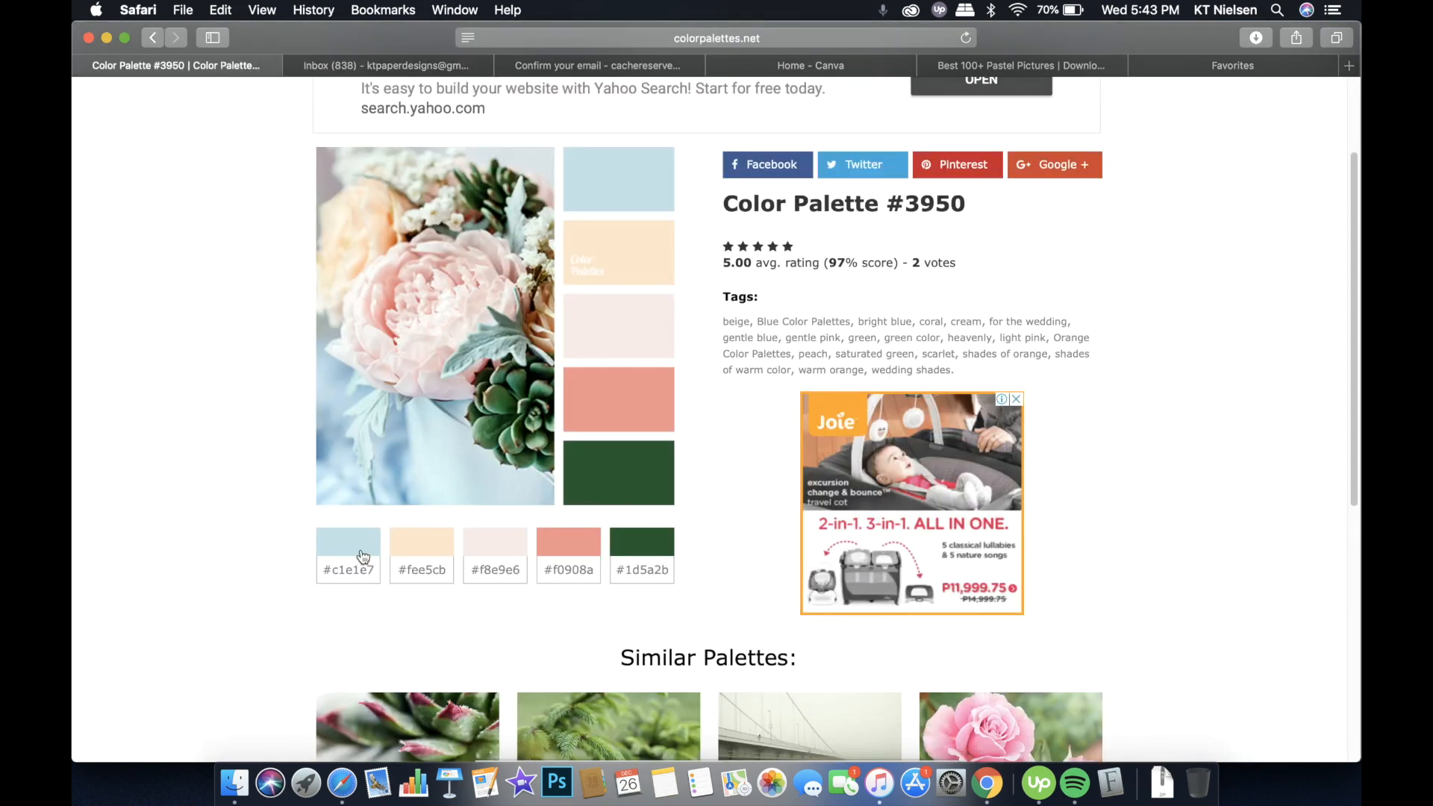
{"action": "mouse_move", "coordinate": [538, 514]}
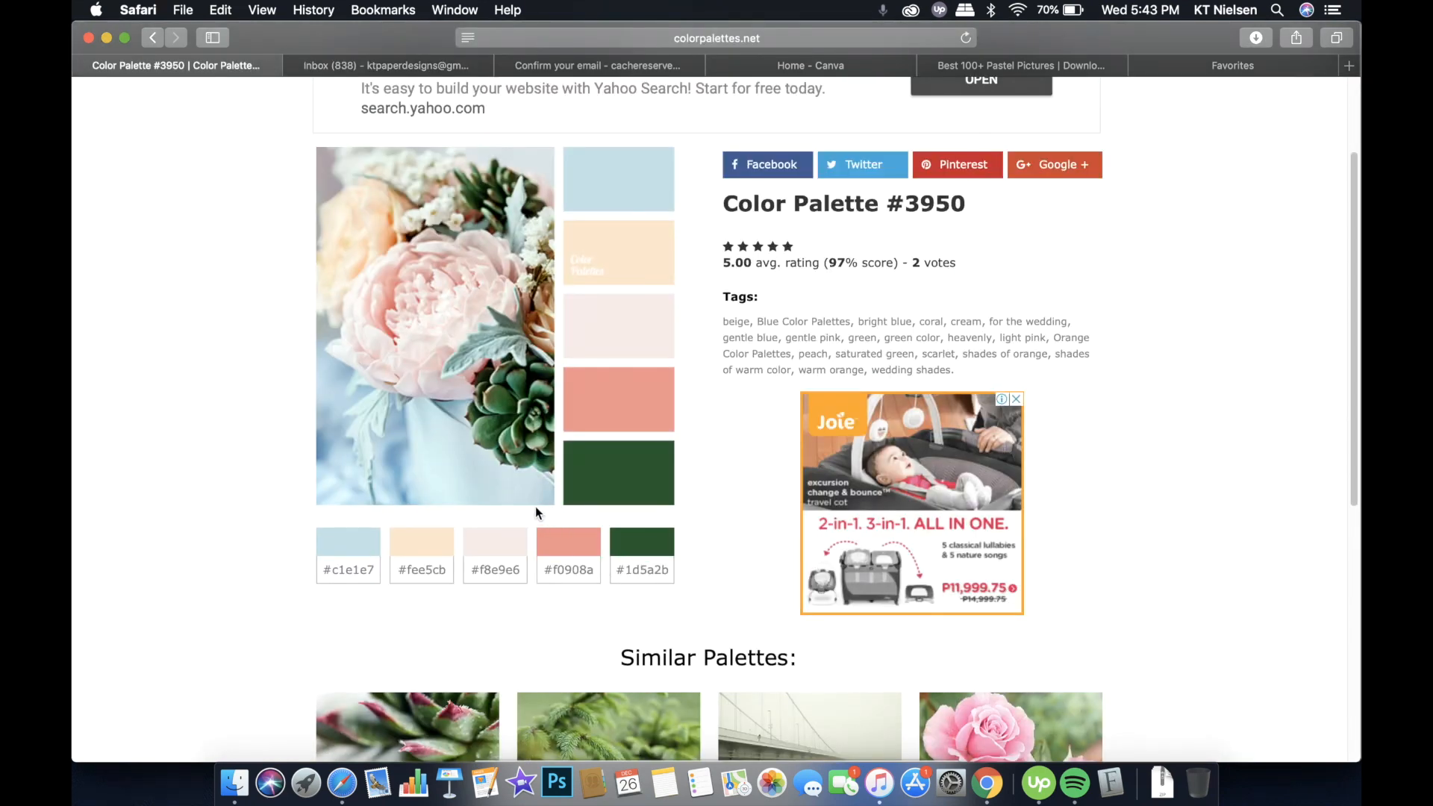
{"action": "mouse_move", "coordinate": [545, 571]}
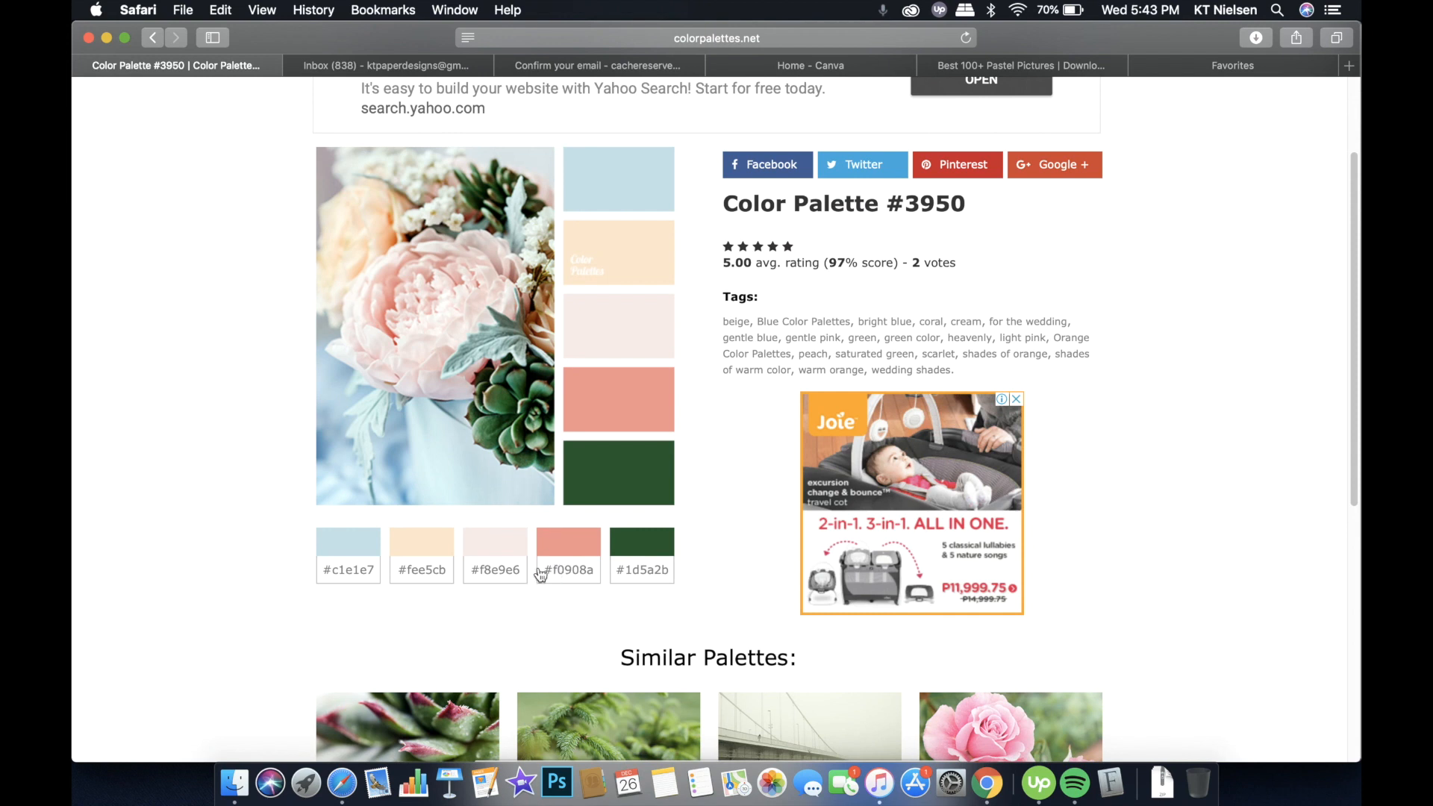
{"action": "mouse_move", "coordinate": [605, 562]}
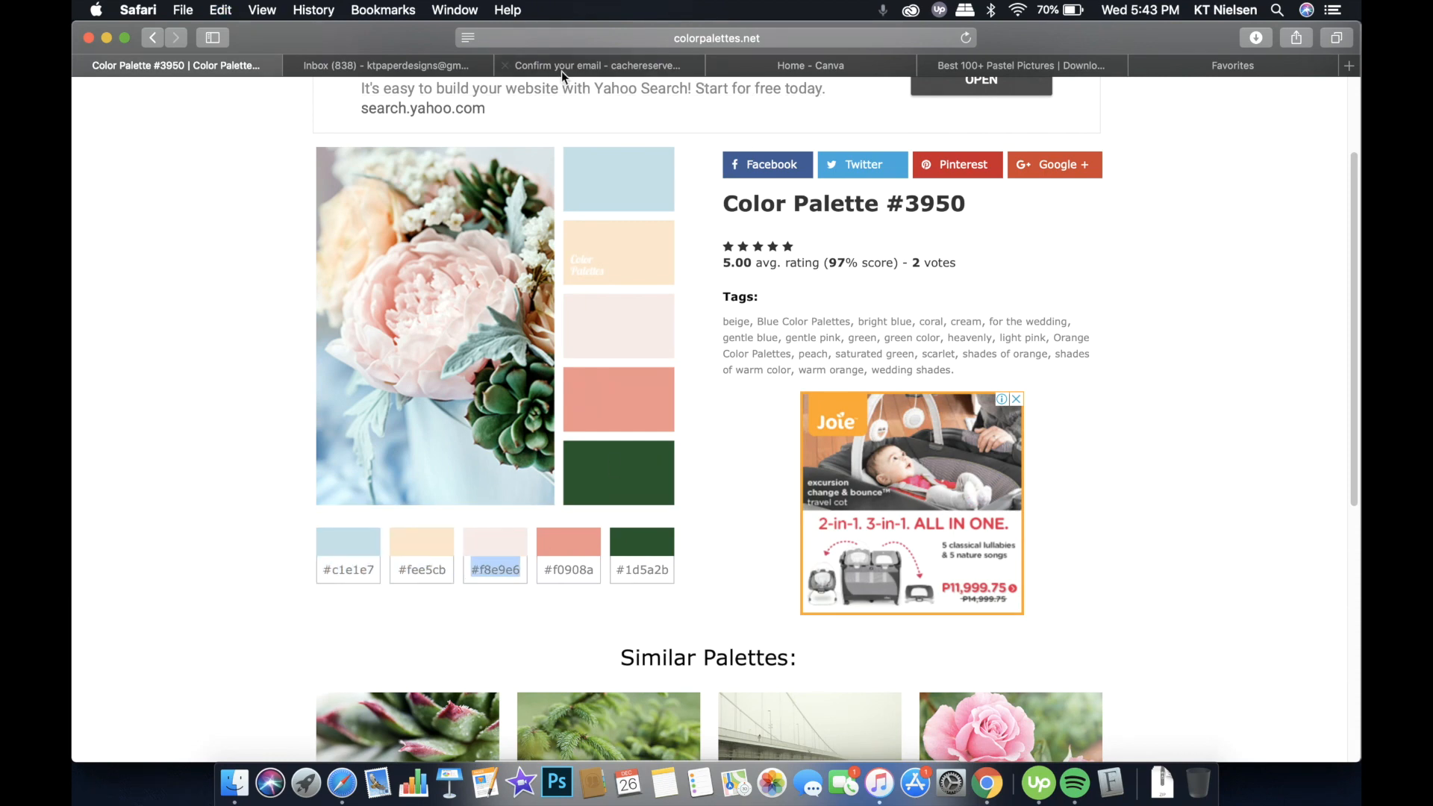
Set the first two brand swatches to the palette's pale pink and peach fee5cb
{"action": "left_click", "coordinate": [812, 66]}
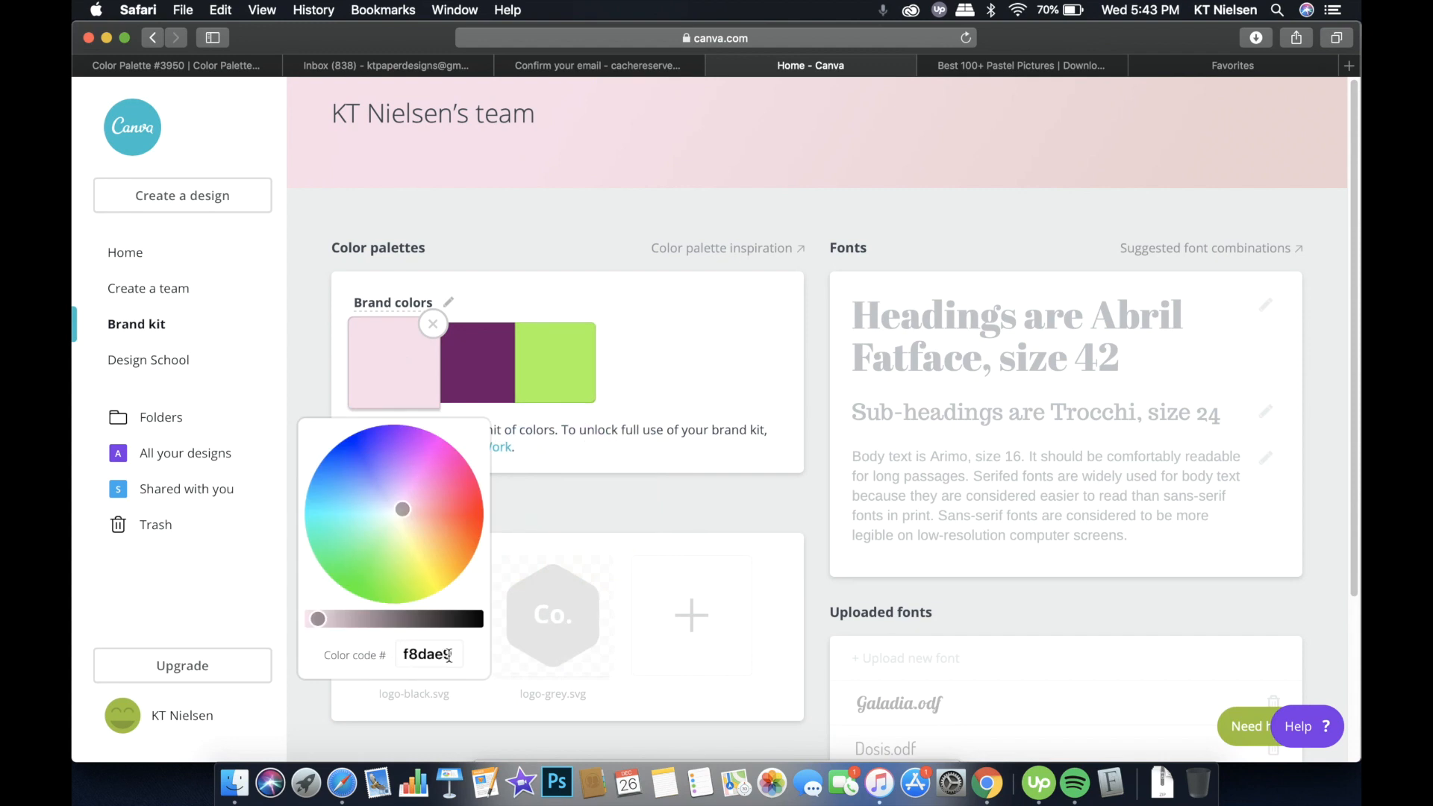
{"action": "left_click", "coordinate": [433, 323]}
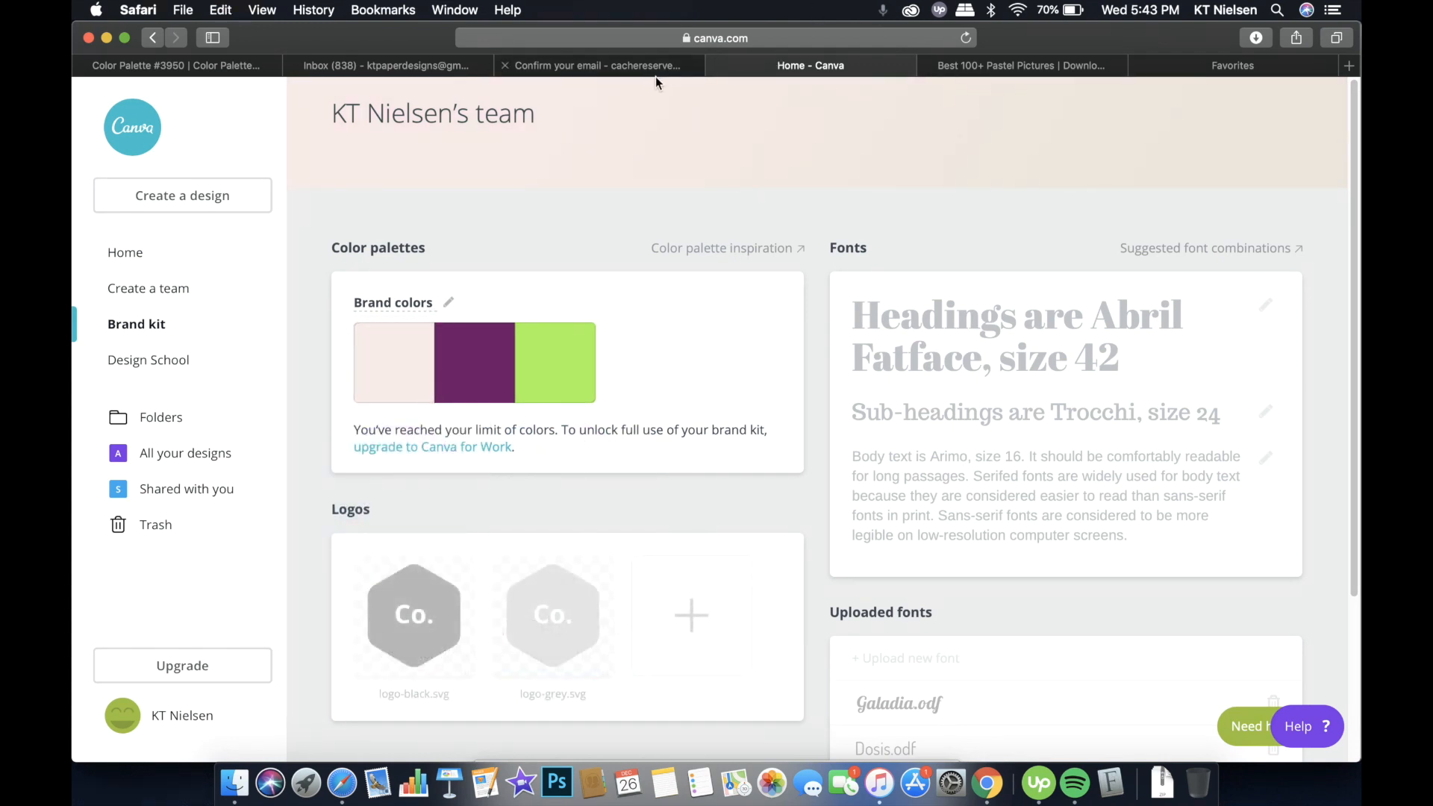
{"action": "left_click", "coordinate": [182, 65]}
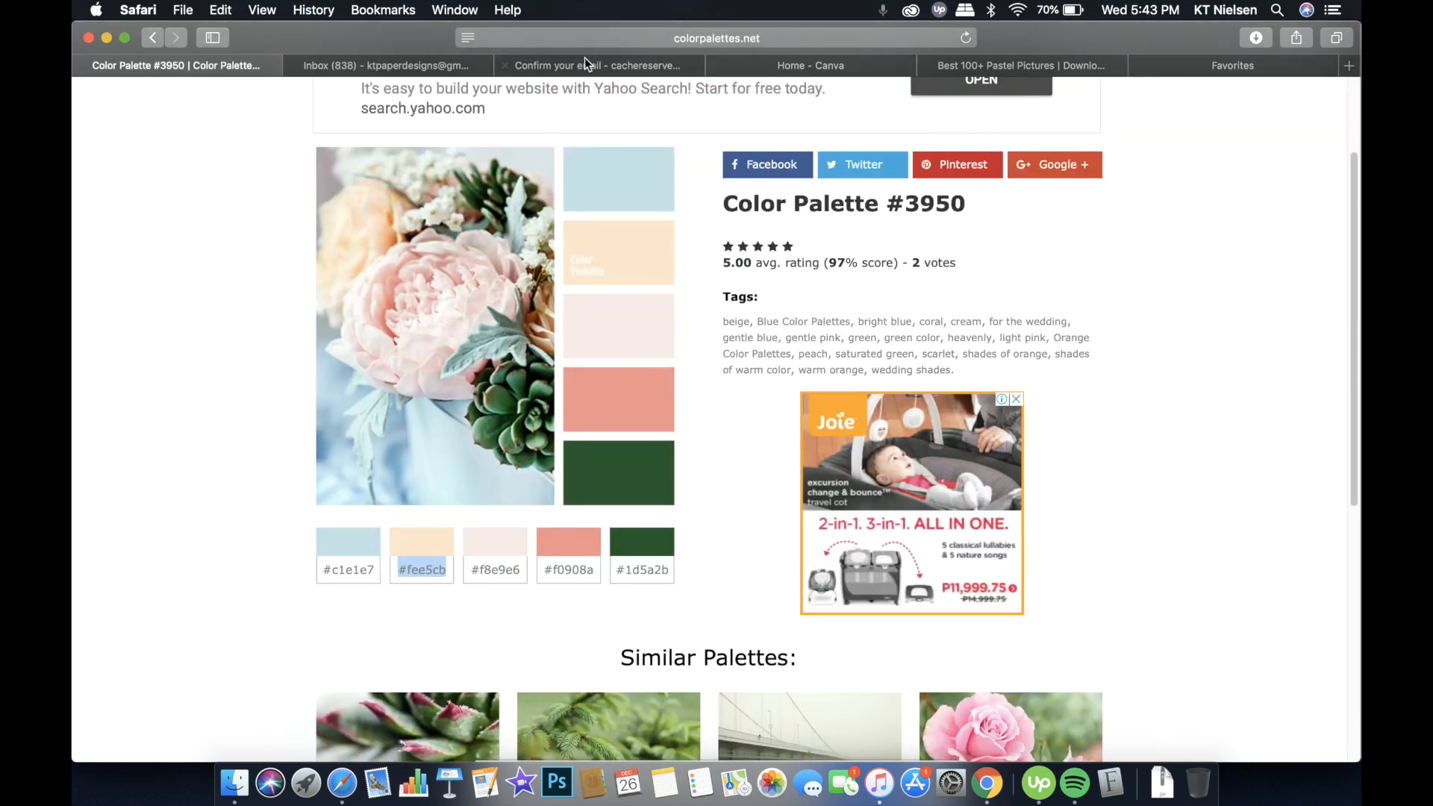
{"action": "left_click", "coordinate": [810, 65]}
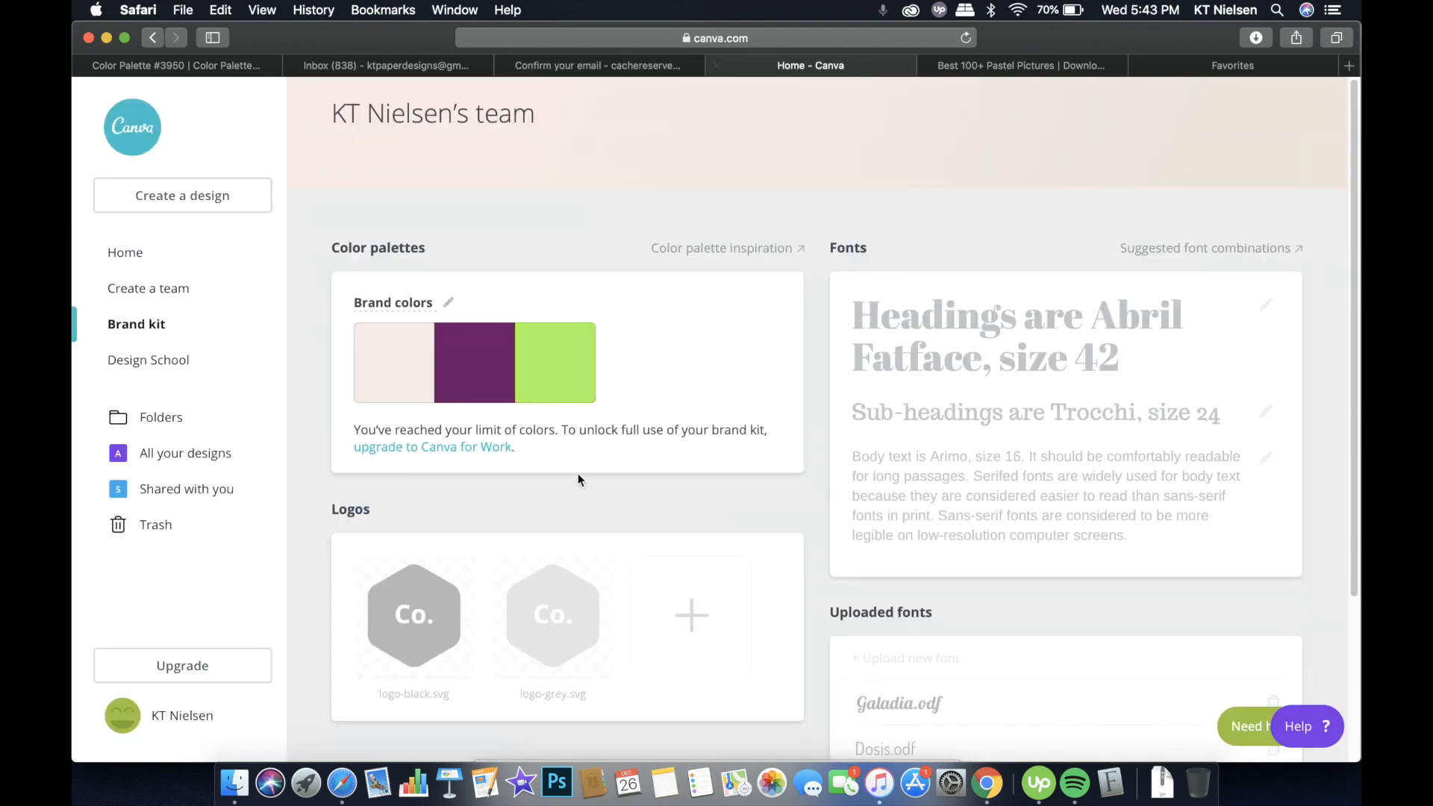
{"action": "left_click", "coordinate": [474, 363]}
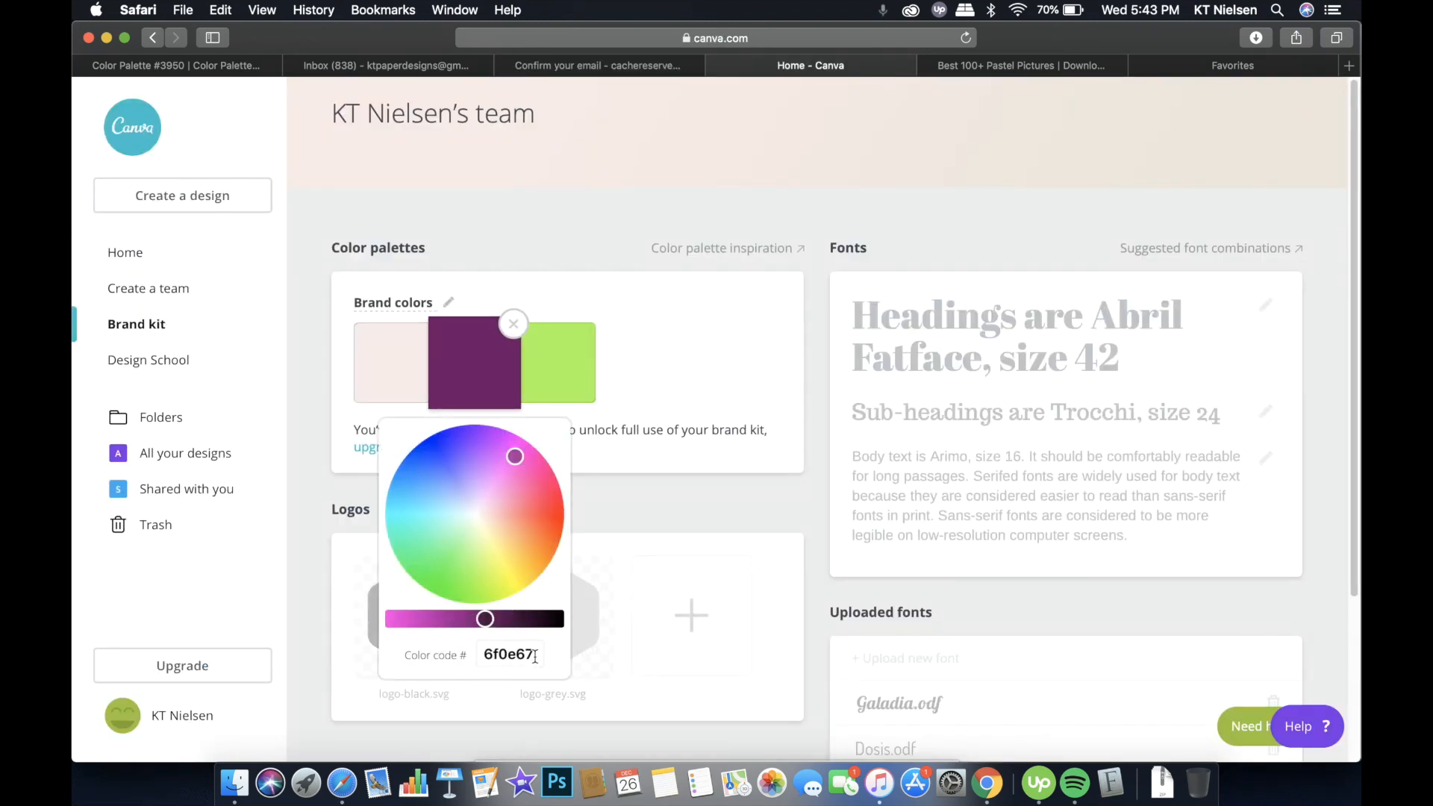
{"action": "left_click", "coordinate": [513, 323]}
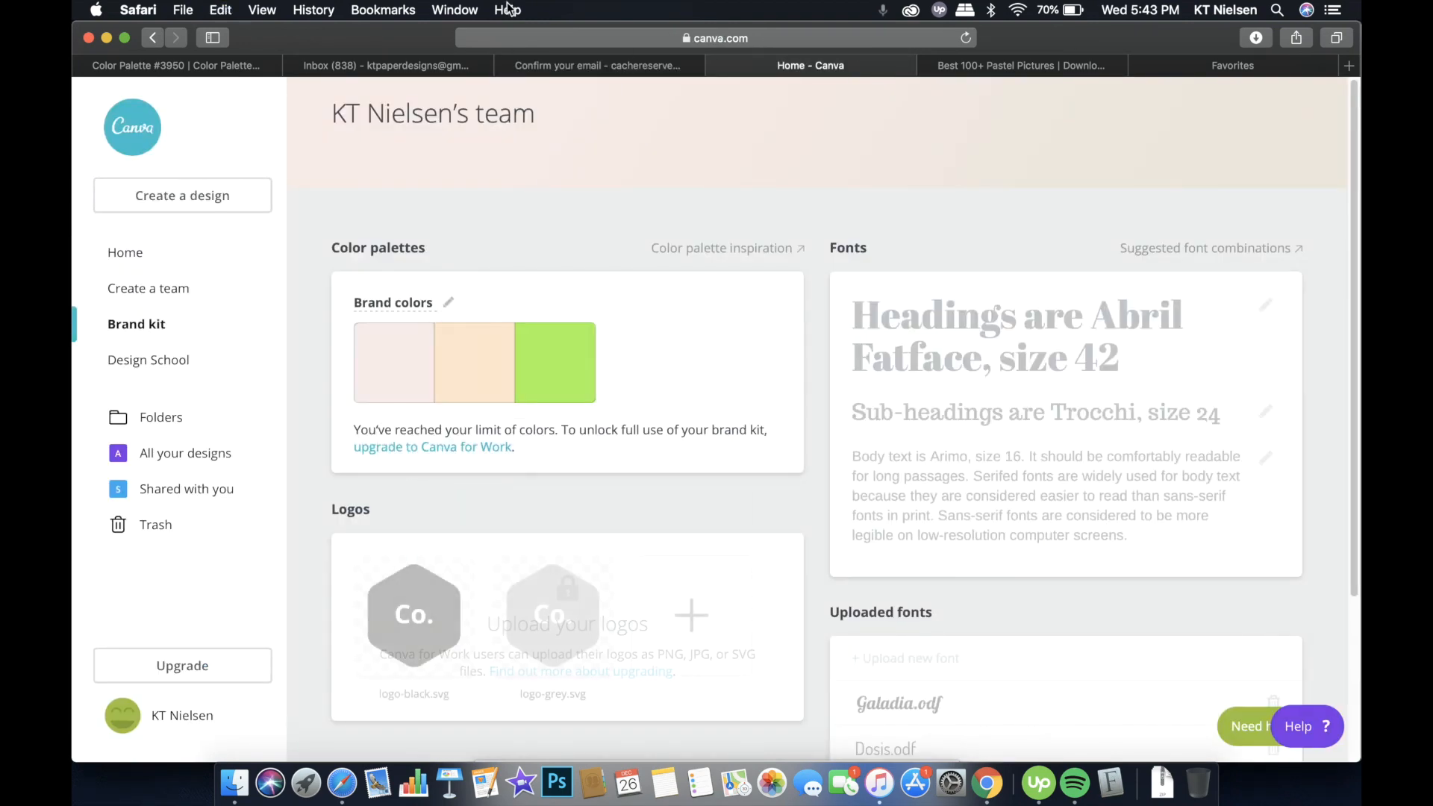
Copy coral f0908a from the palette site into the third brand swatch
{"action": "left_click", "coordinate": [183, 65]}
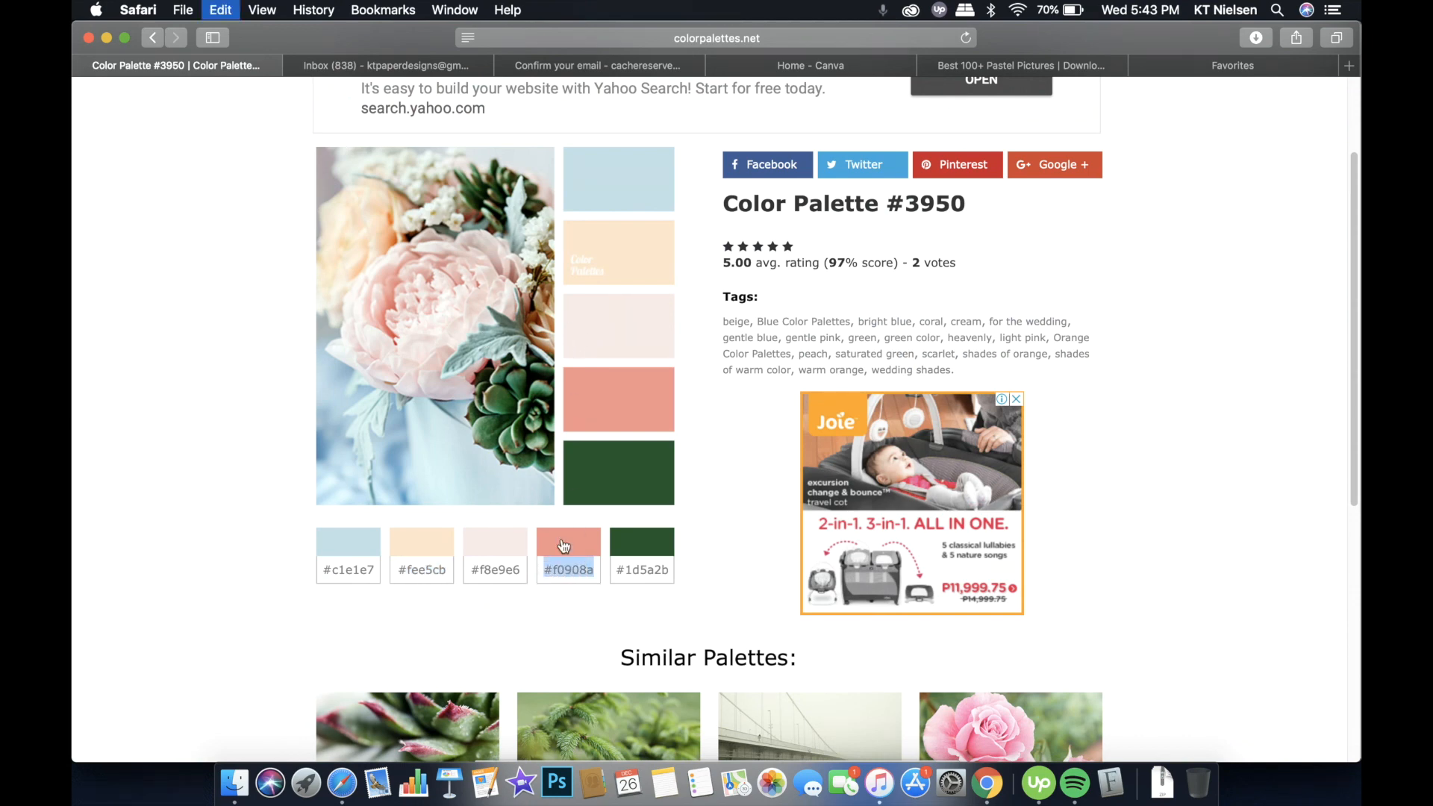
{"action": "left_click", "coordinate": [810, 65]}
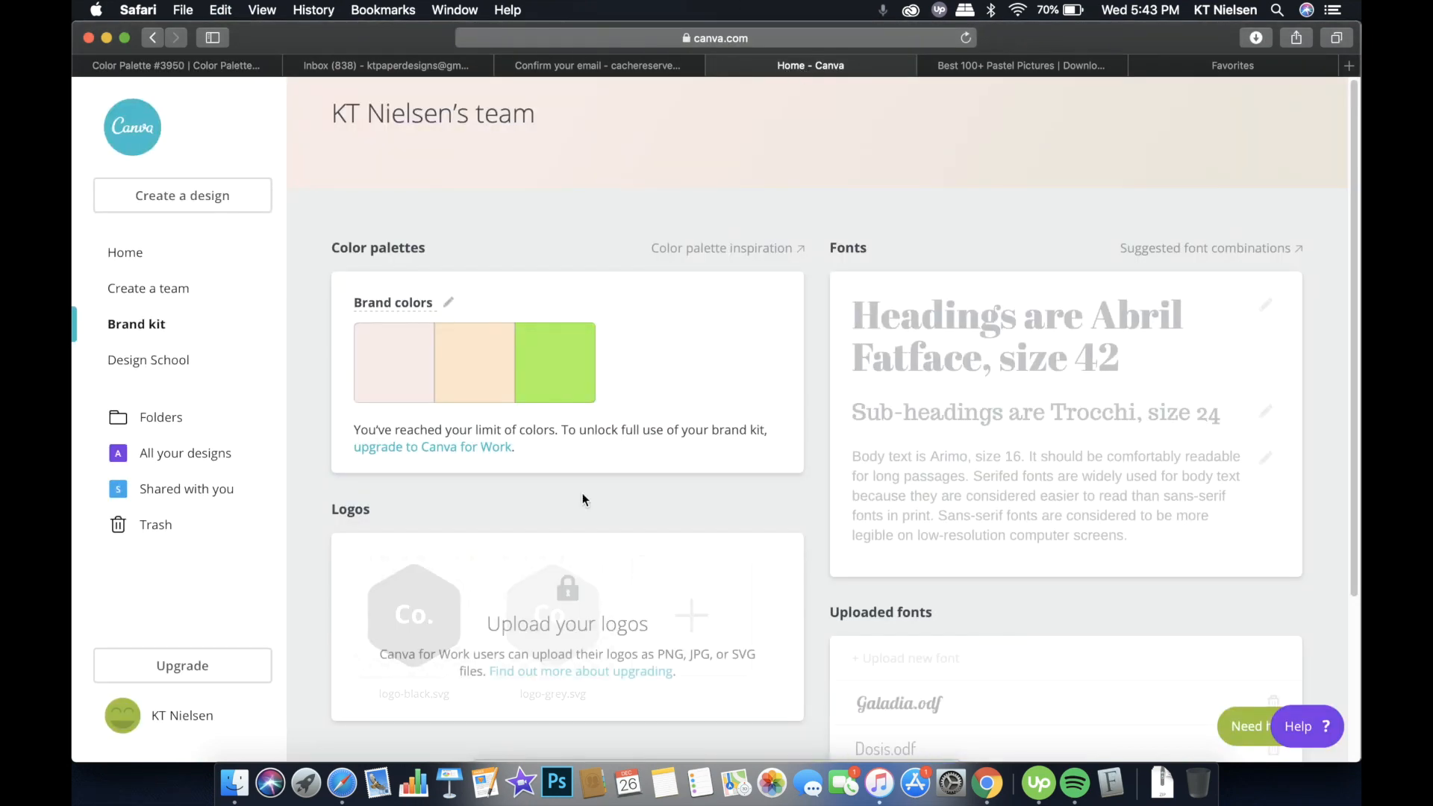
{"action": "left_click", "coordinate": [554, 363]}
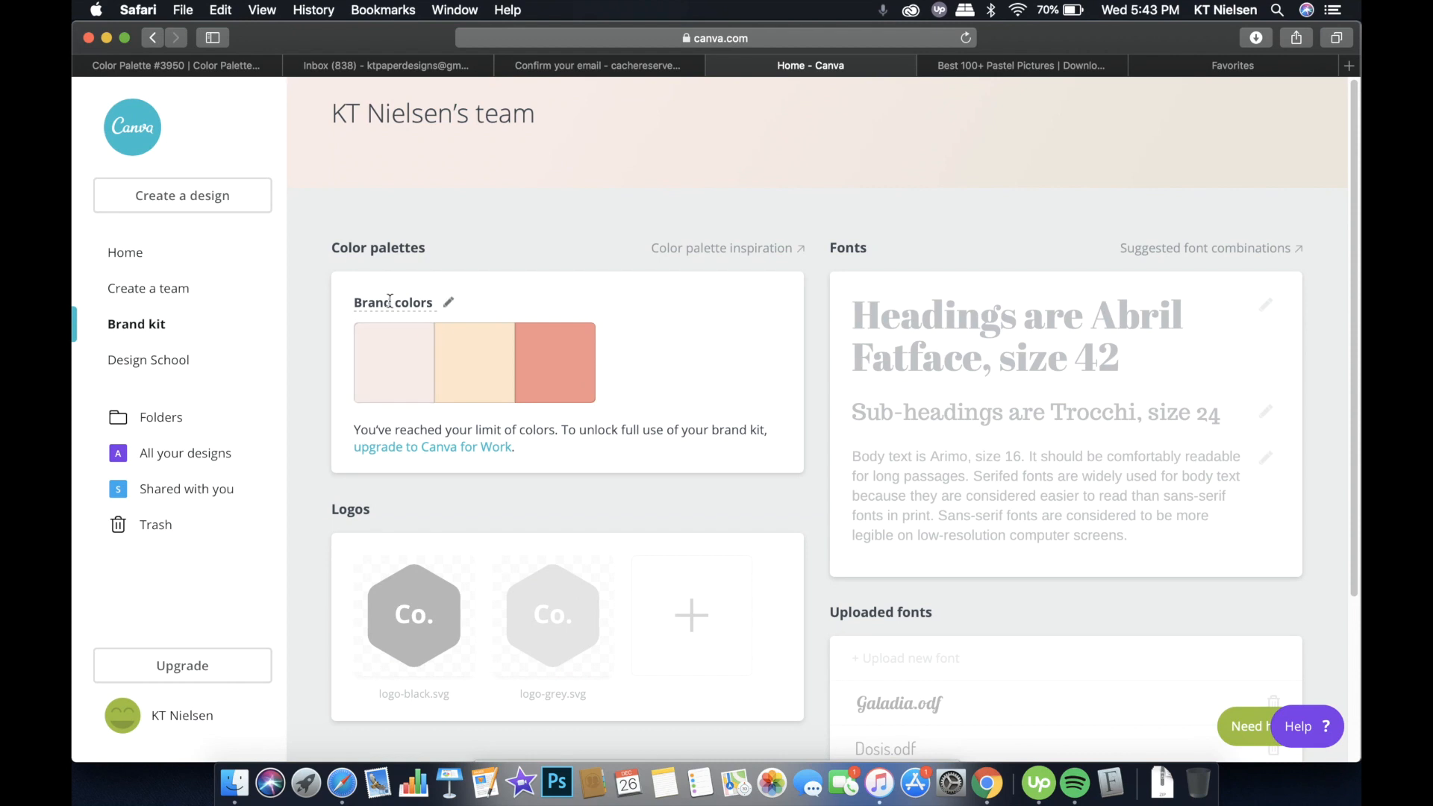
{"action": "mouse_move", "coordinate": [436, 308]}
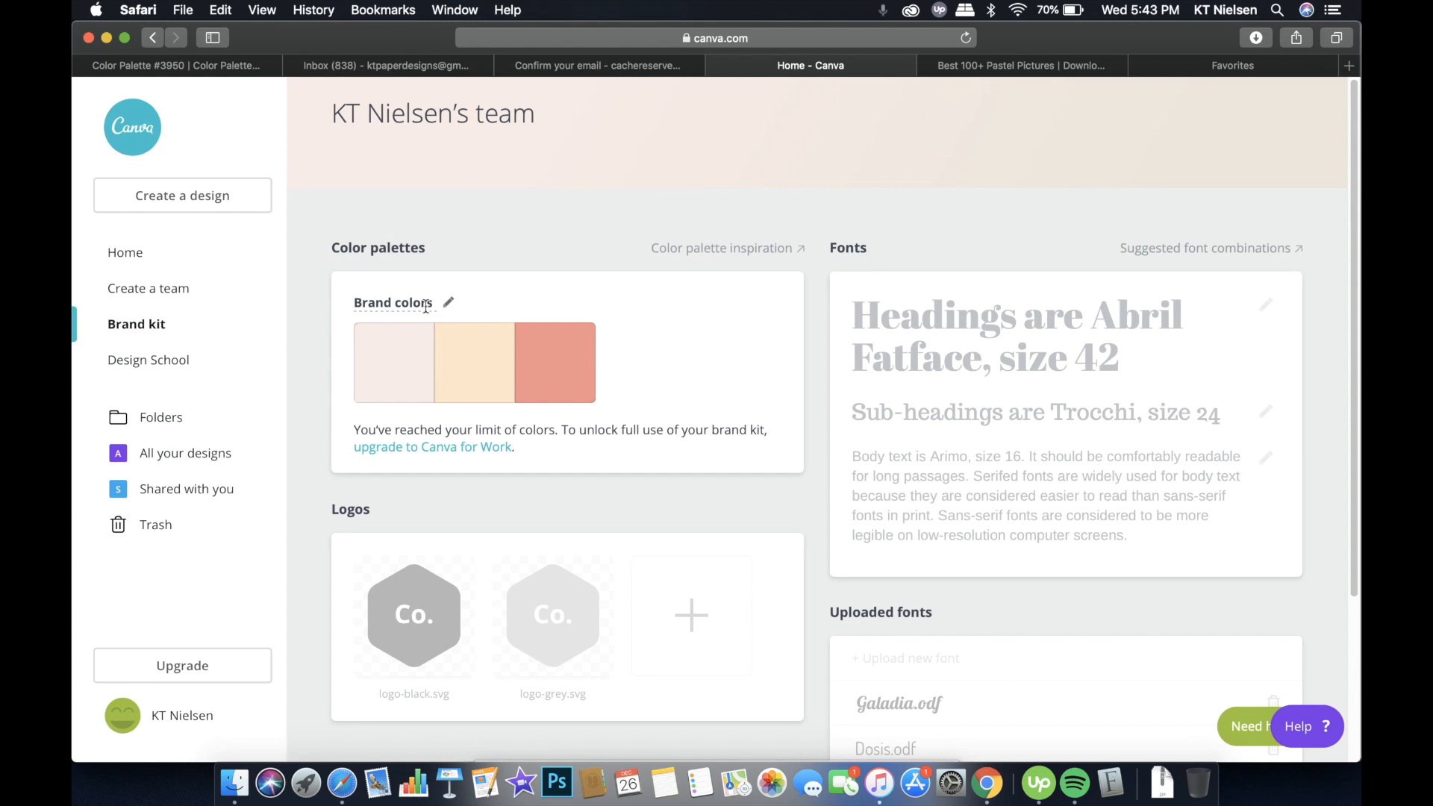
Retitle 'Brand colors' as 'Cache Reserves' and scroll down to the Logos and Fonts sections
{"action": "double_click", "coordinate": [391, 303]}
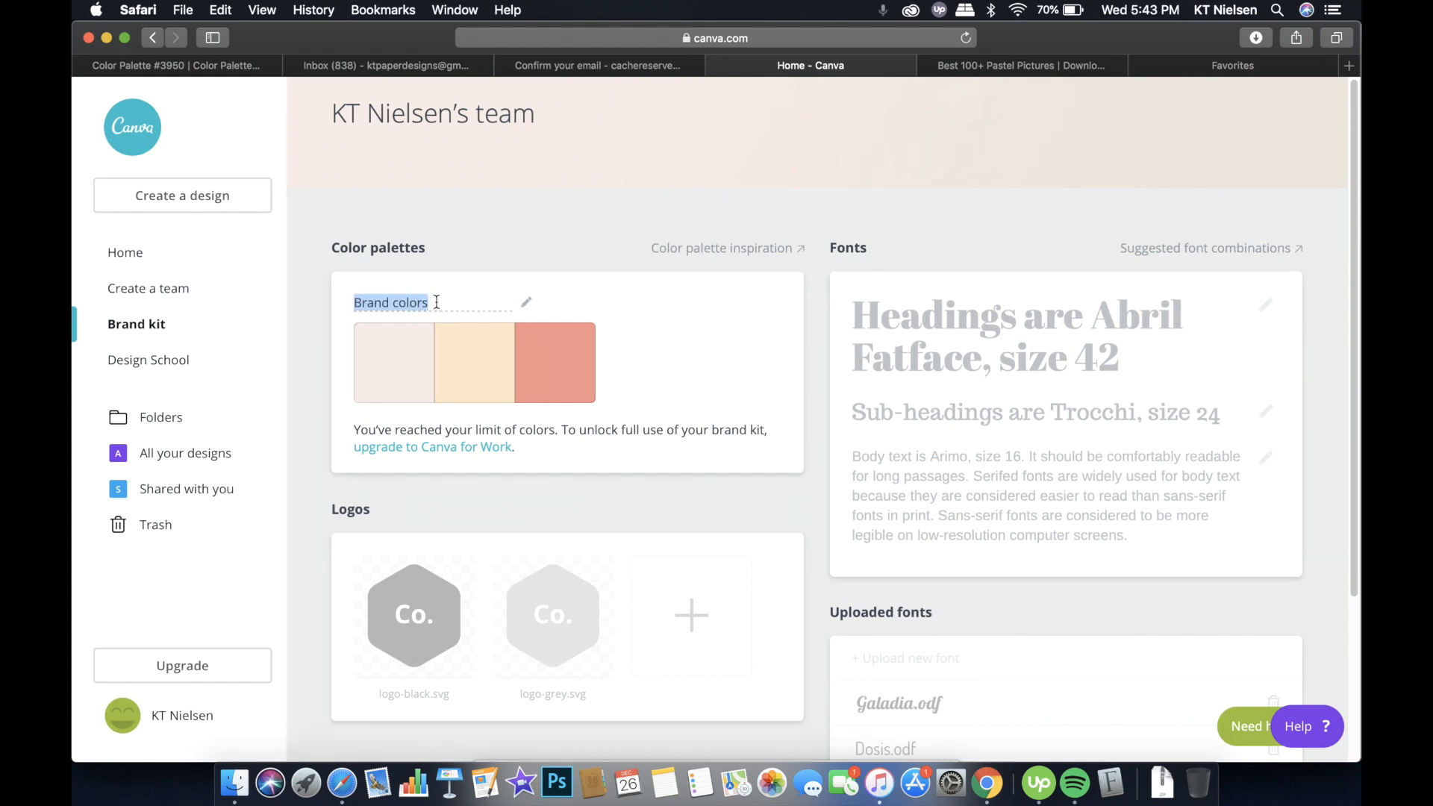
{"action": "type", "text": "Cache R"}
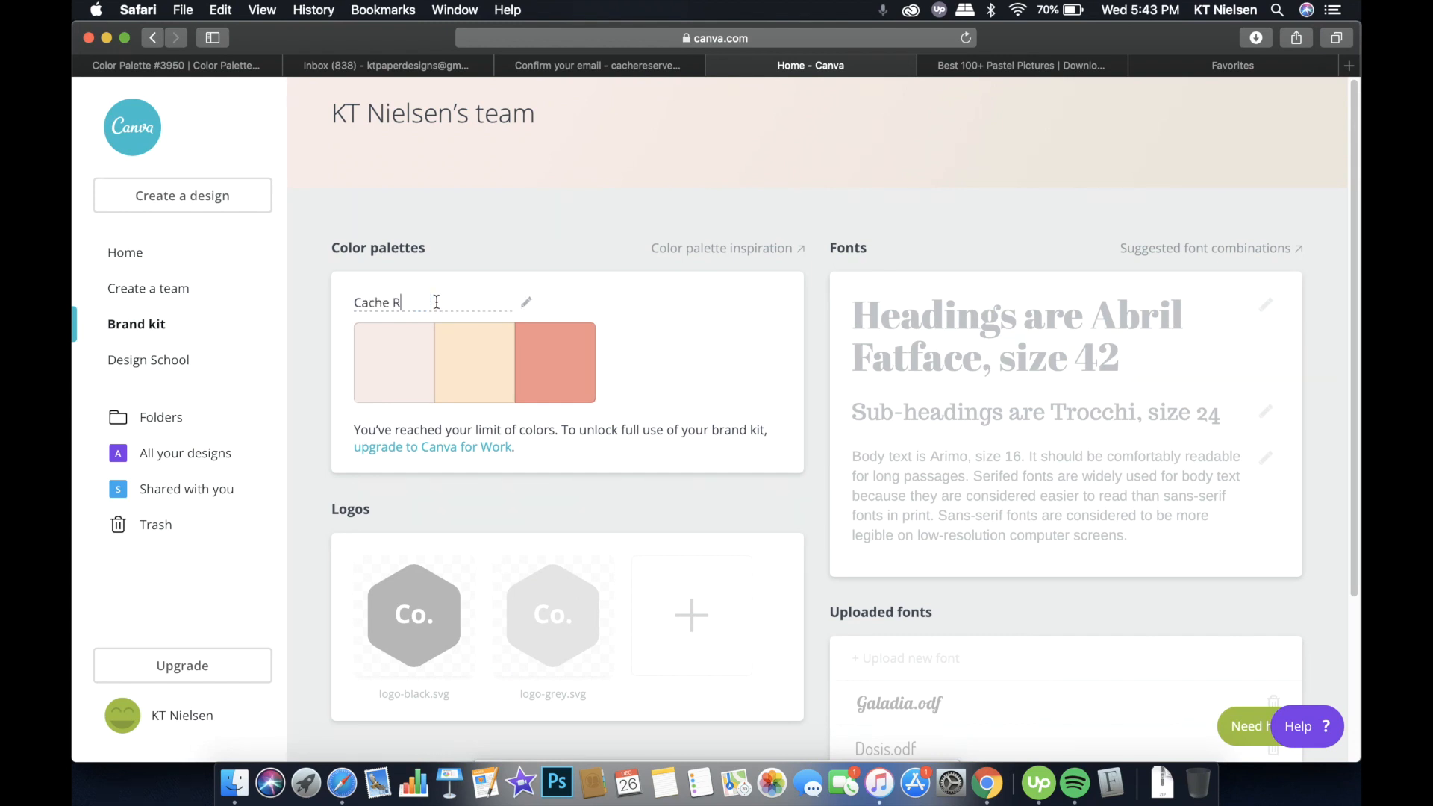
{"action": "type", "text": "eserves"}
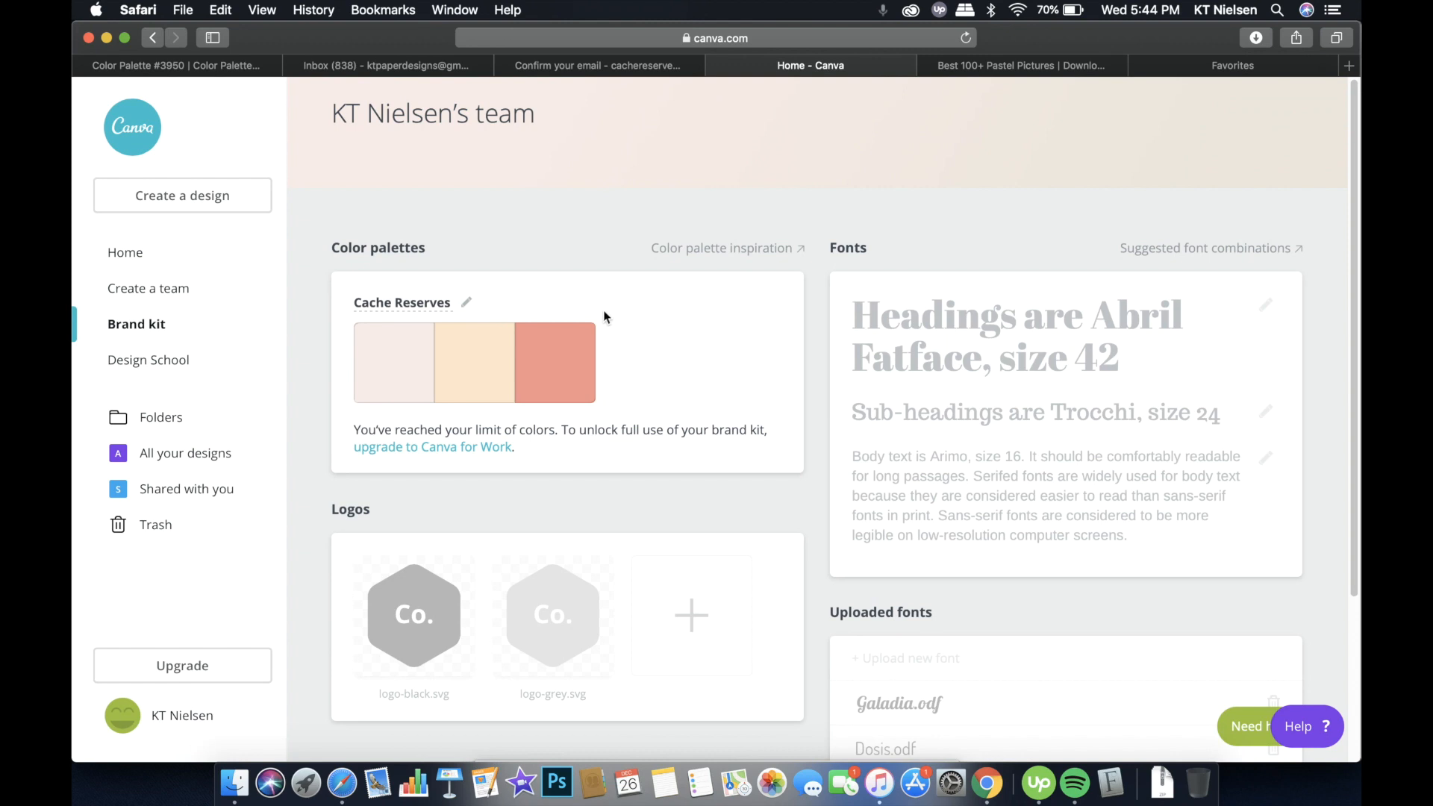
{"action": "mouse_move", "coordinate": [685, 404]}
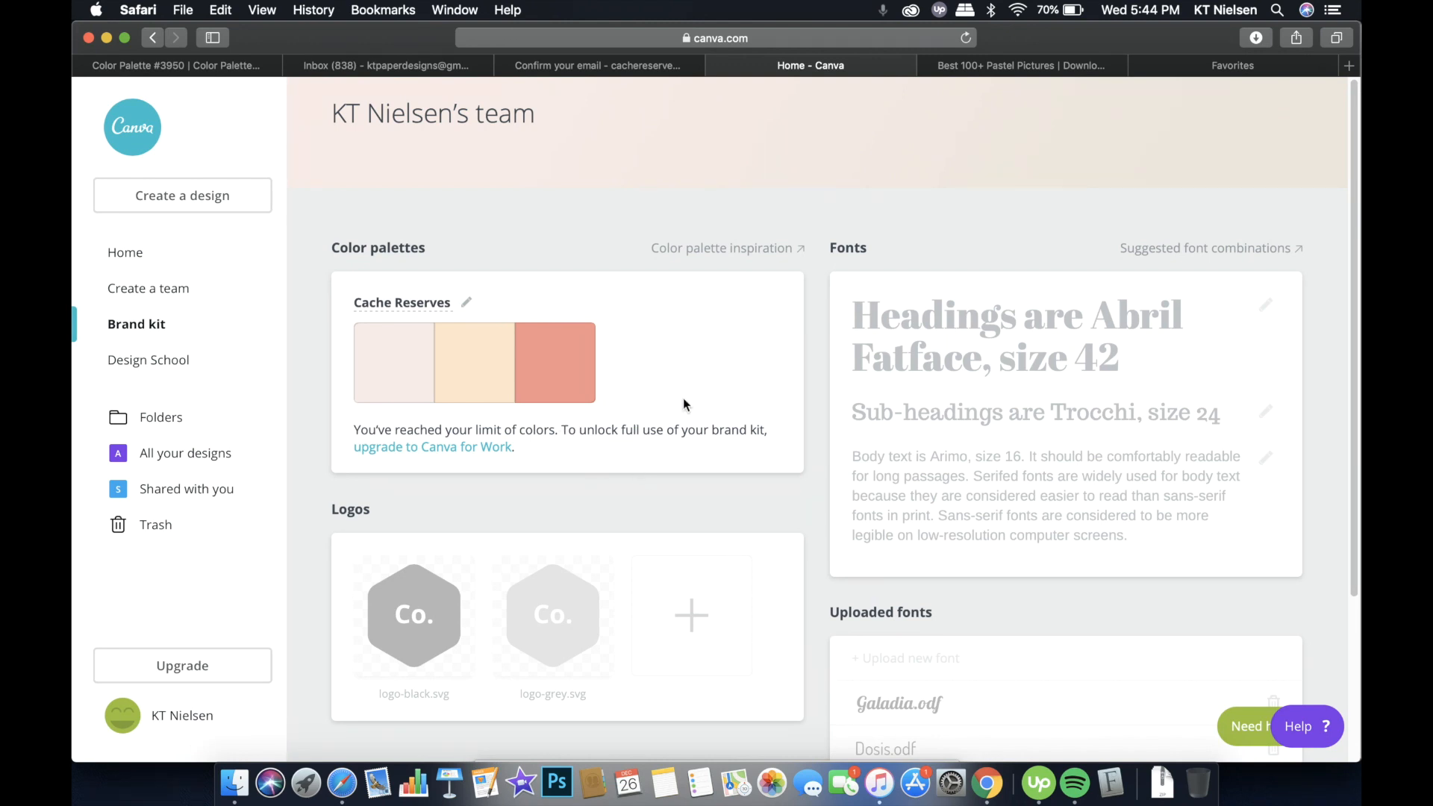
{"action": "mouse_move", "coordinate": [529, 436]}
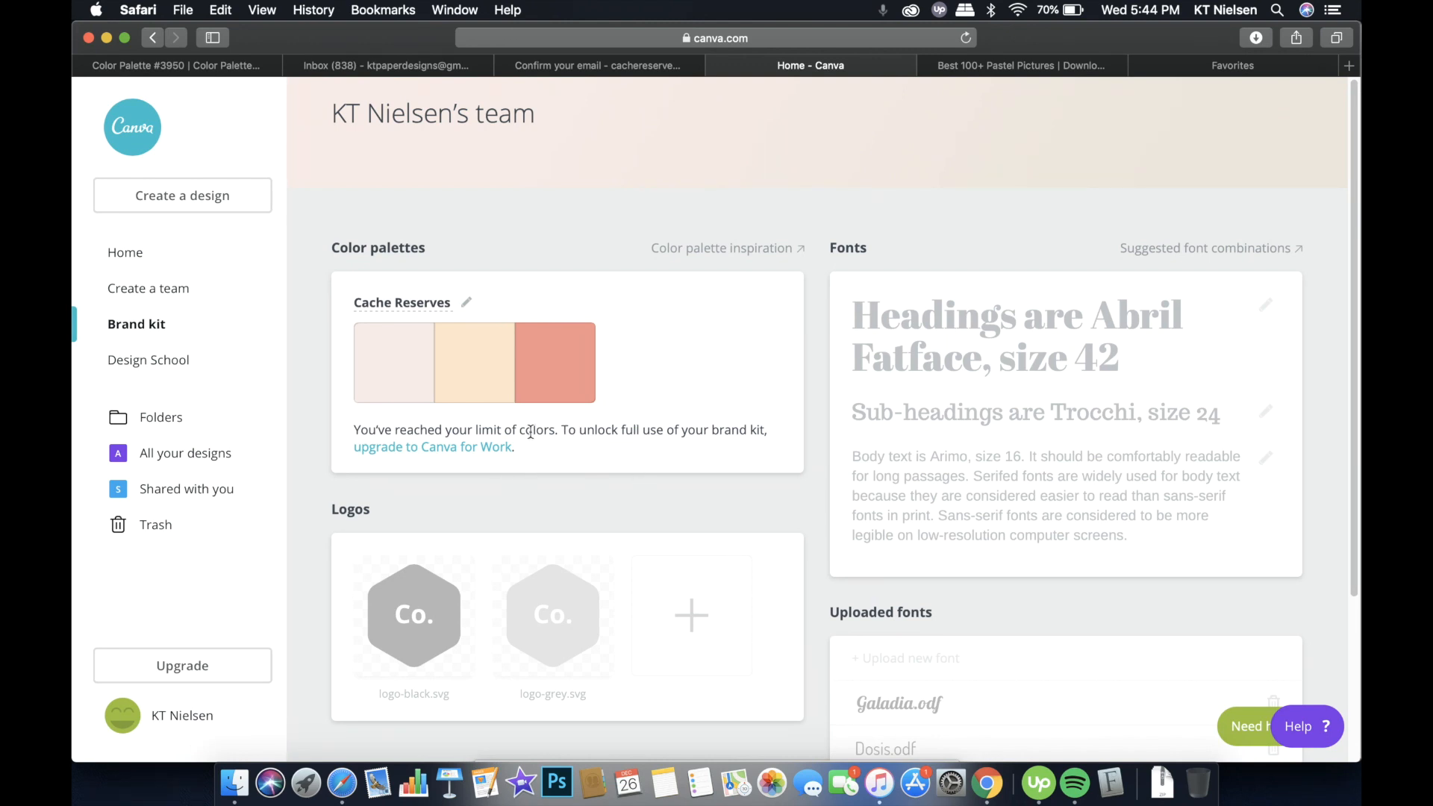
{"action": "mouse_move", "coordinate": [554, 449]}
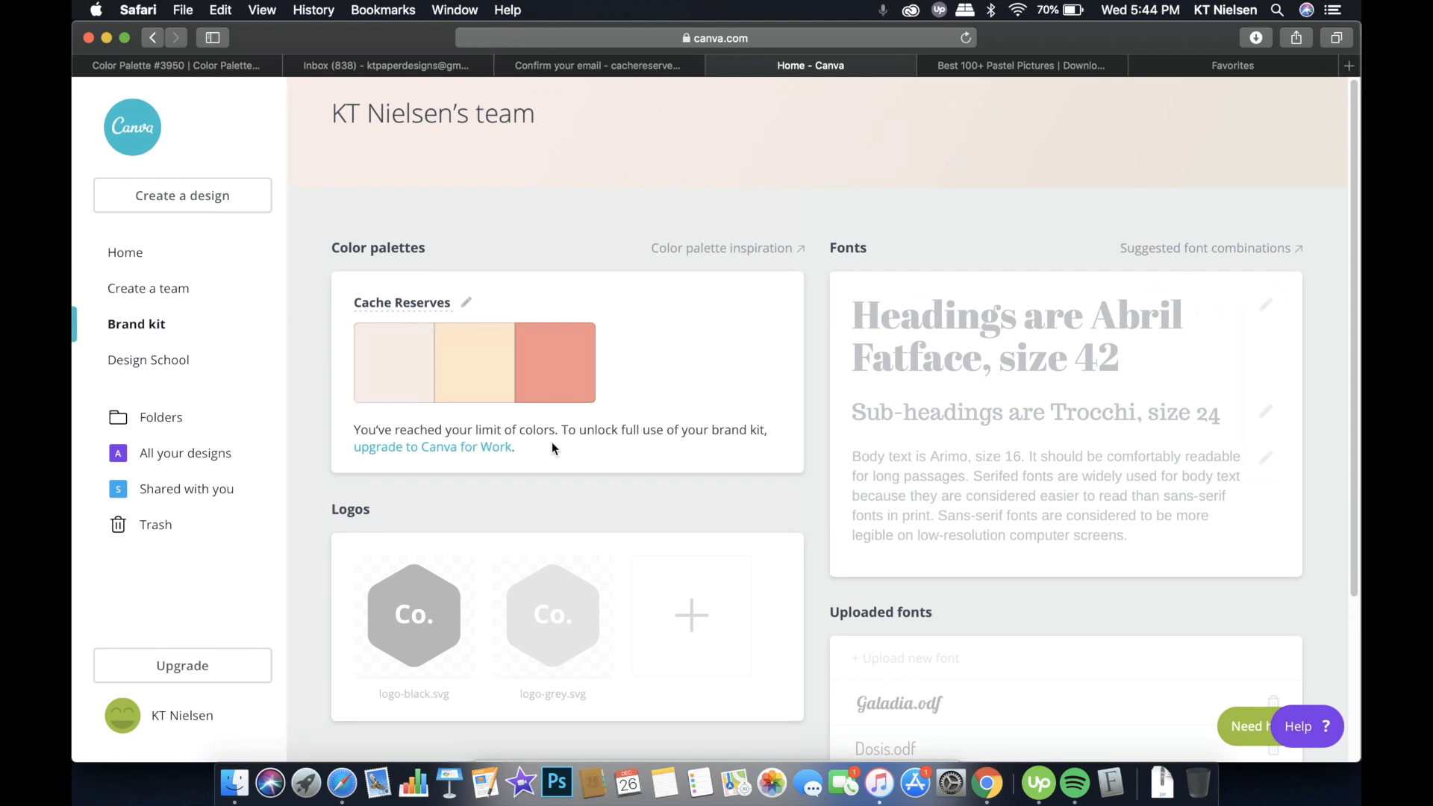
{"action": "scroll", "scroll_direction": "down", "scroll_amount": 3}
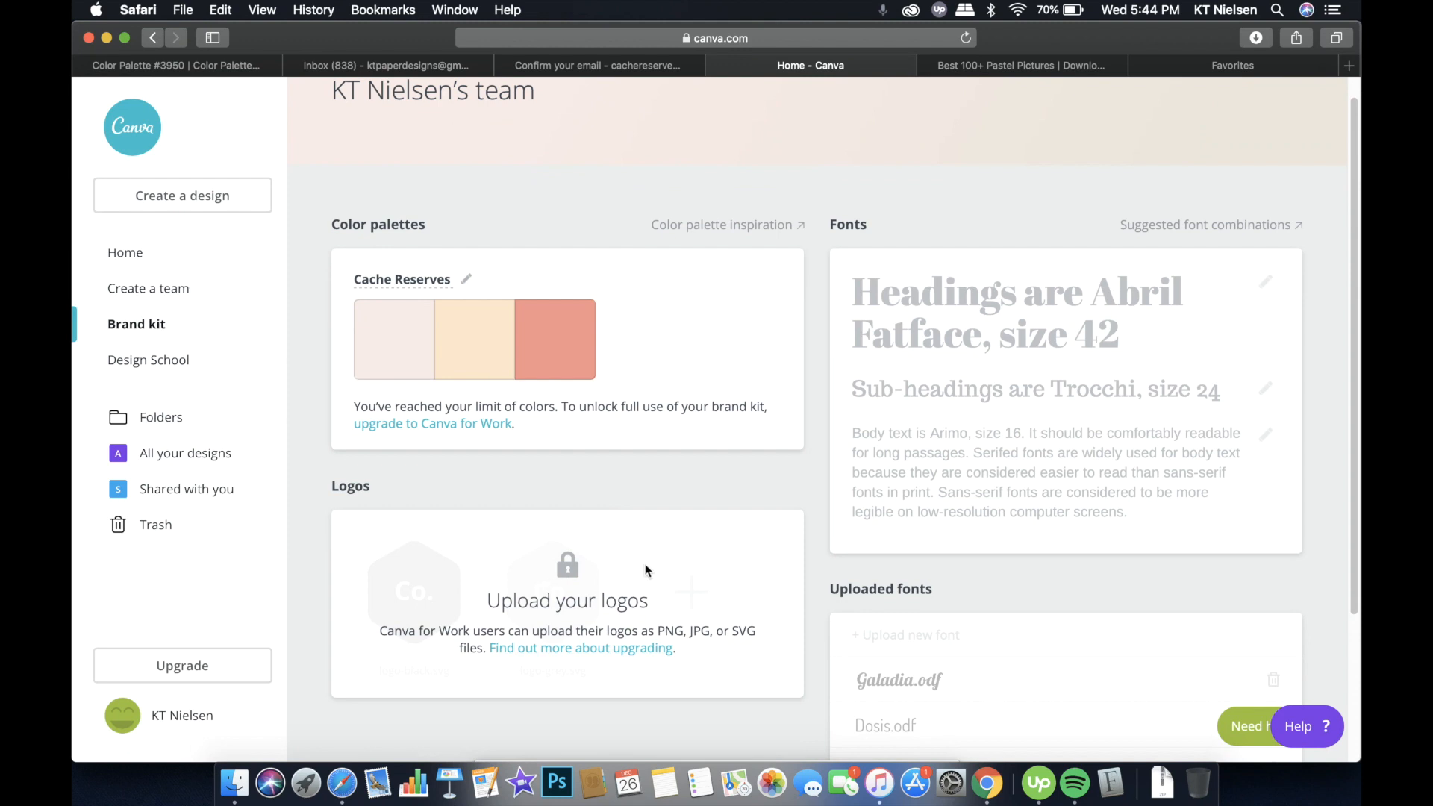
{"action": "mouse_move", "coordinate": [539, 607]}
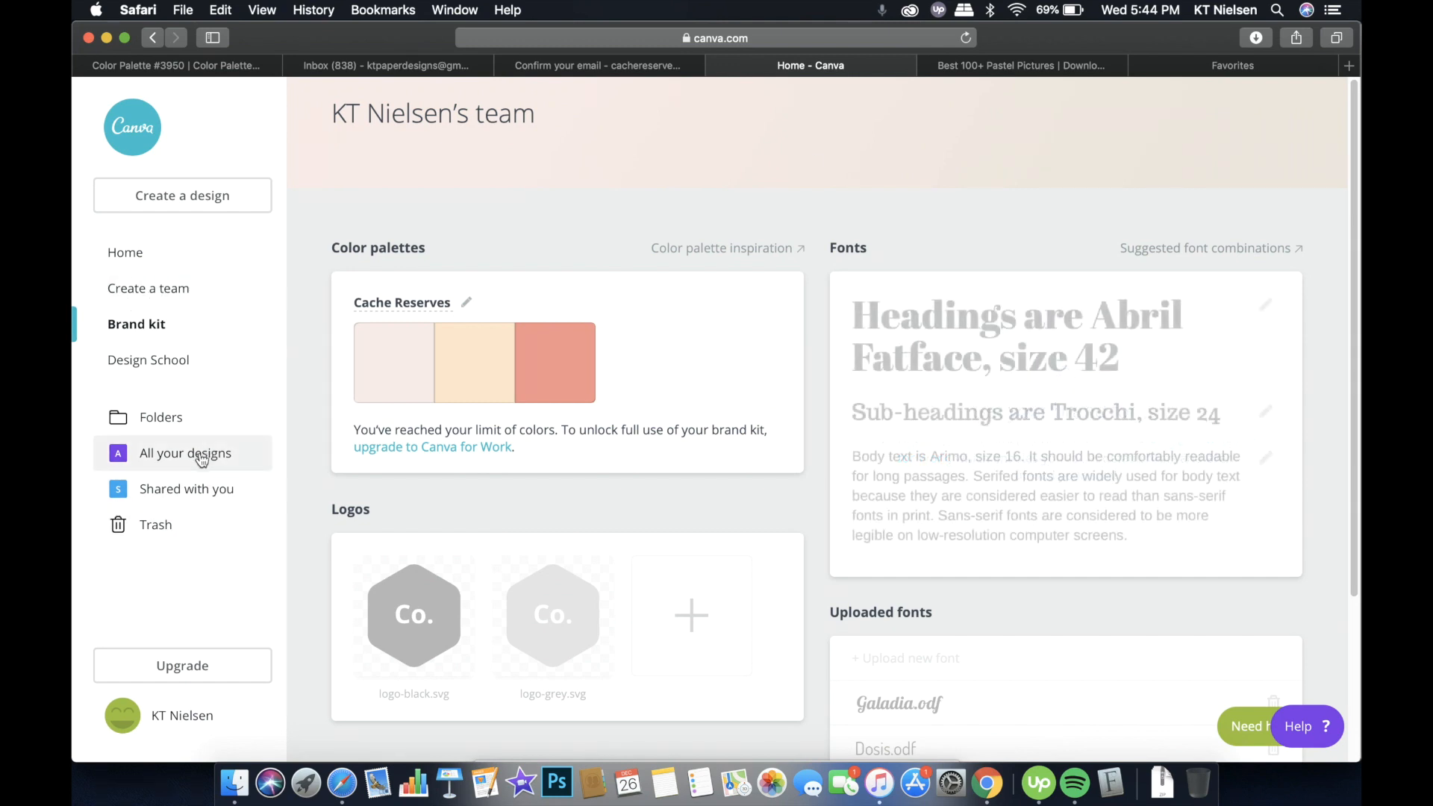
{"action": "mouse_move", "coordinate": [192, 467]}
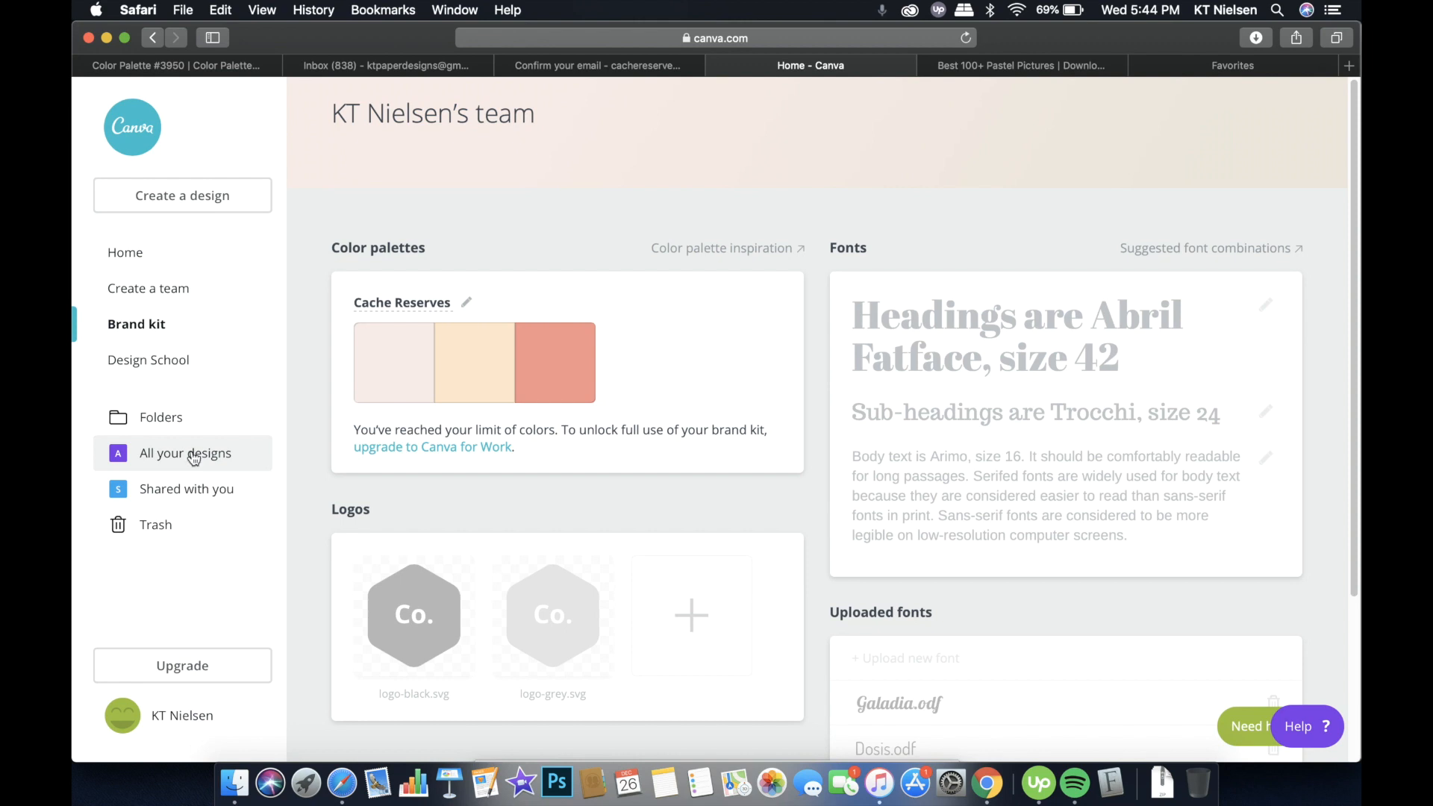
Check the empty All your designs folder, then go to the Create a design page
{"action": "left_click", "coordinate": [185, 453]}
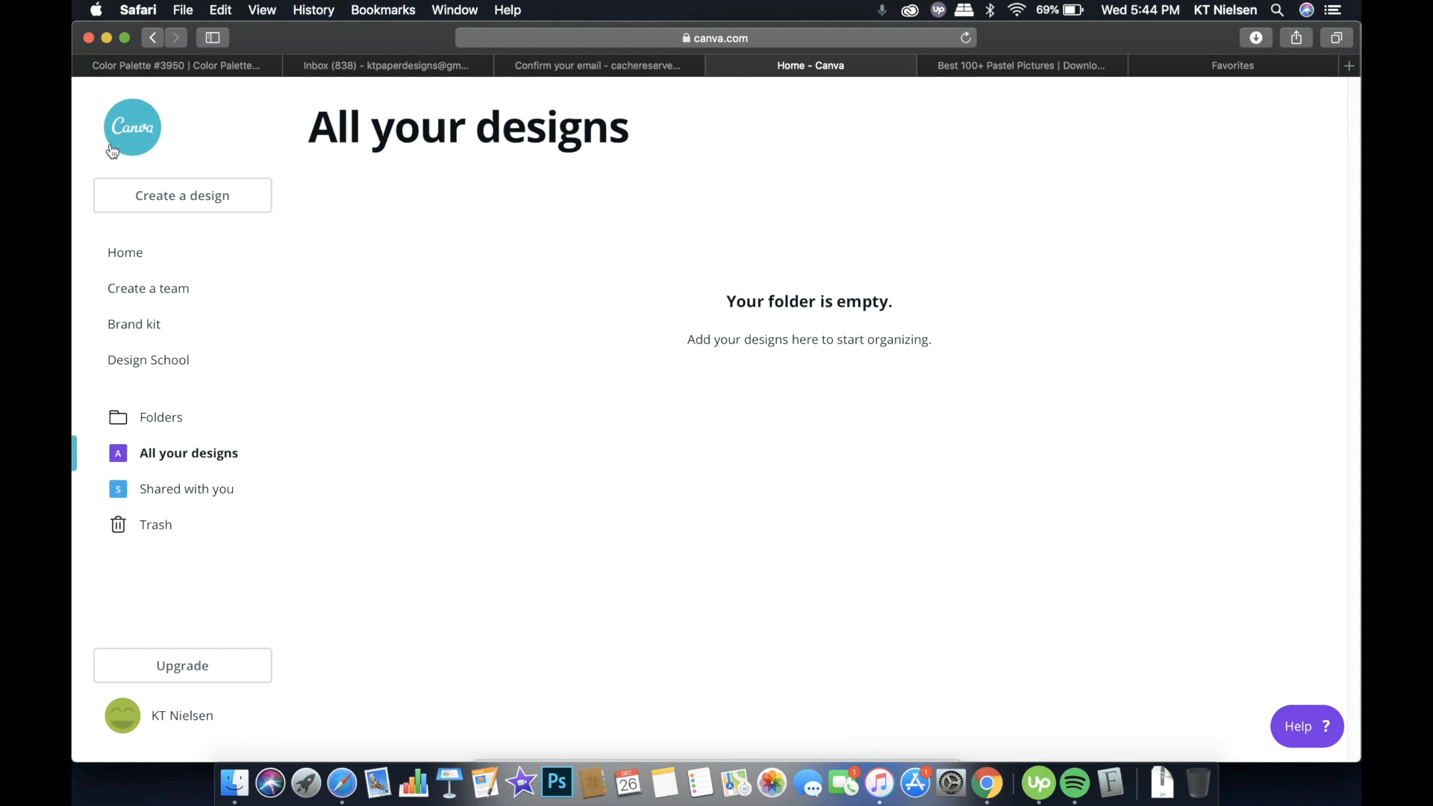
{"action": "left_click", "coordinate": [182, 195]}
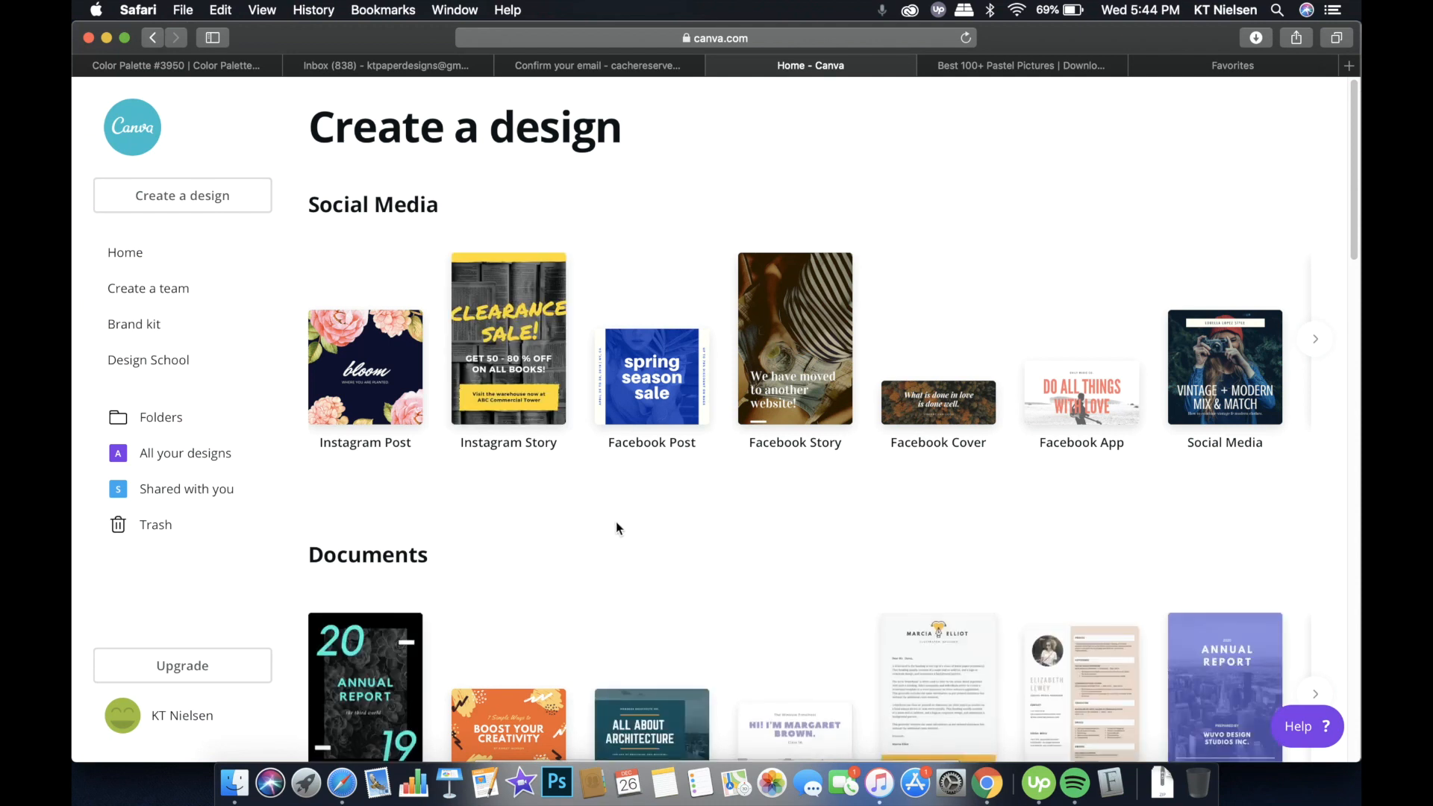
{"action": "mouse_move", "coordinate": [615, 530]}
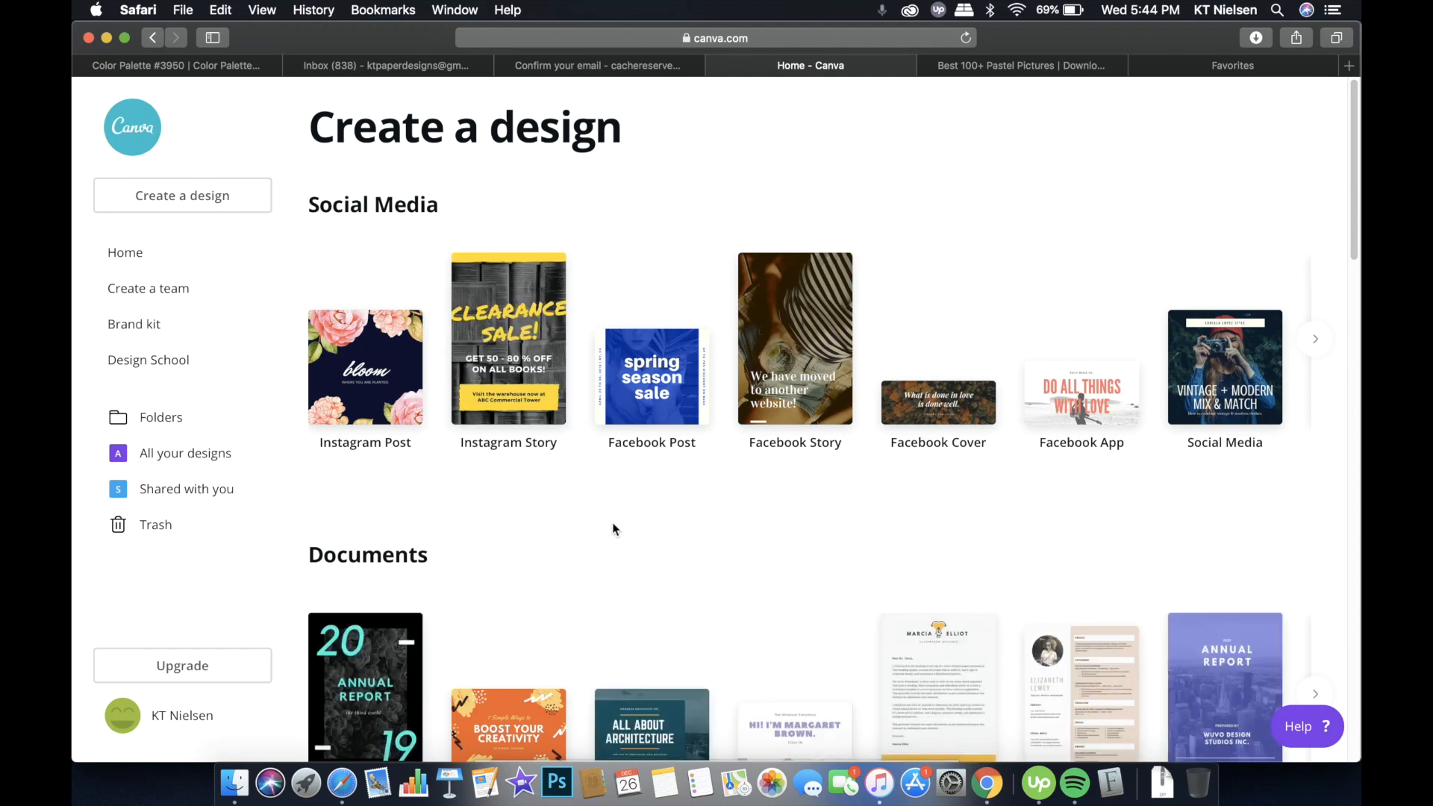
{"action": "mouse_move", "coordinate": [687, 529]}
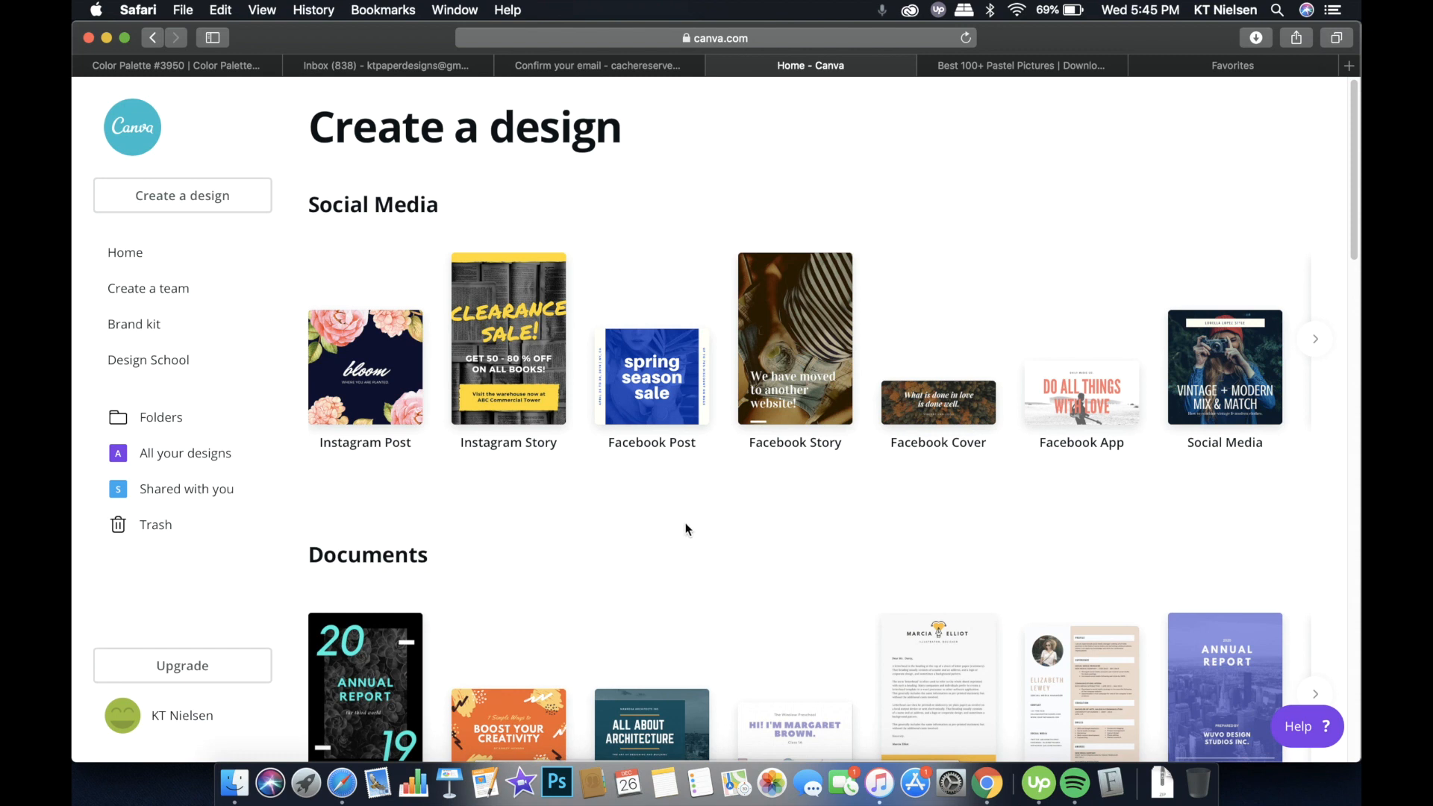
Start a blank Instagram Post and list all shapes from the Elements panel
{"action": "left_click", "coordinate": [365, 366]}
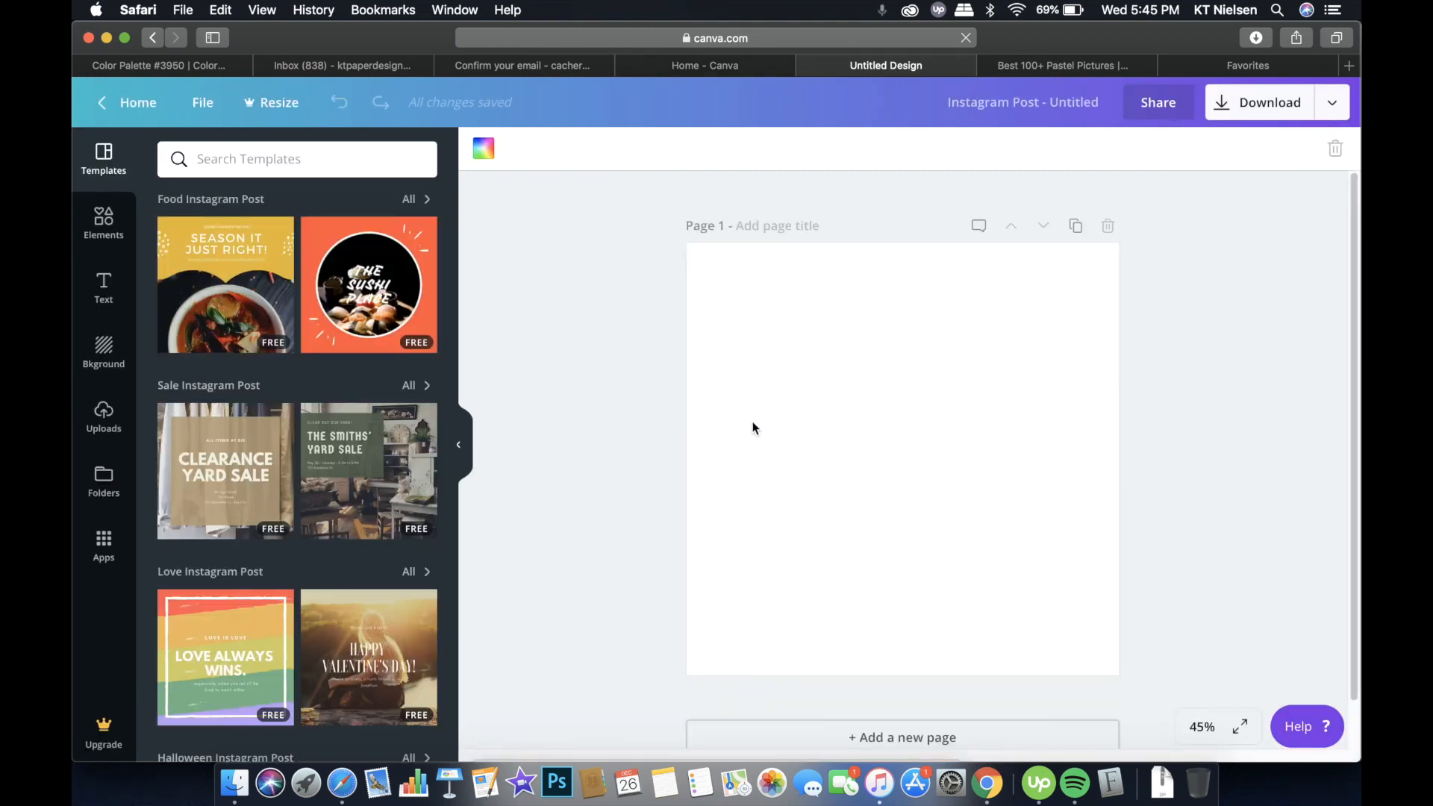
{"action": "left_click", "coordinate": [103, 221]}
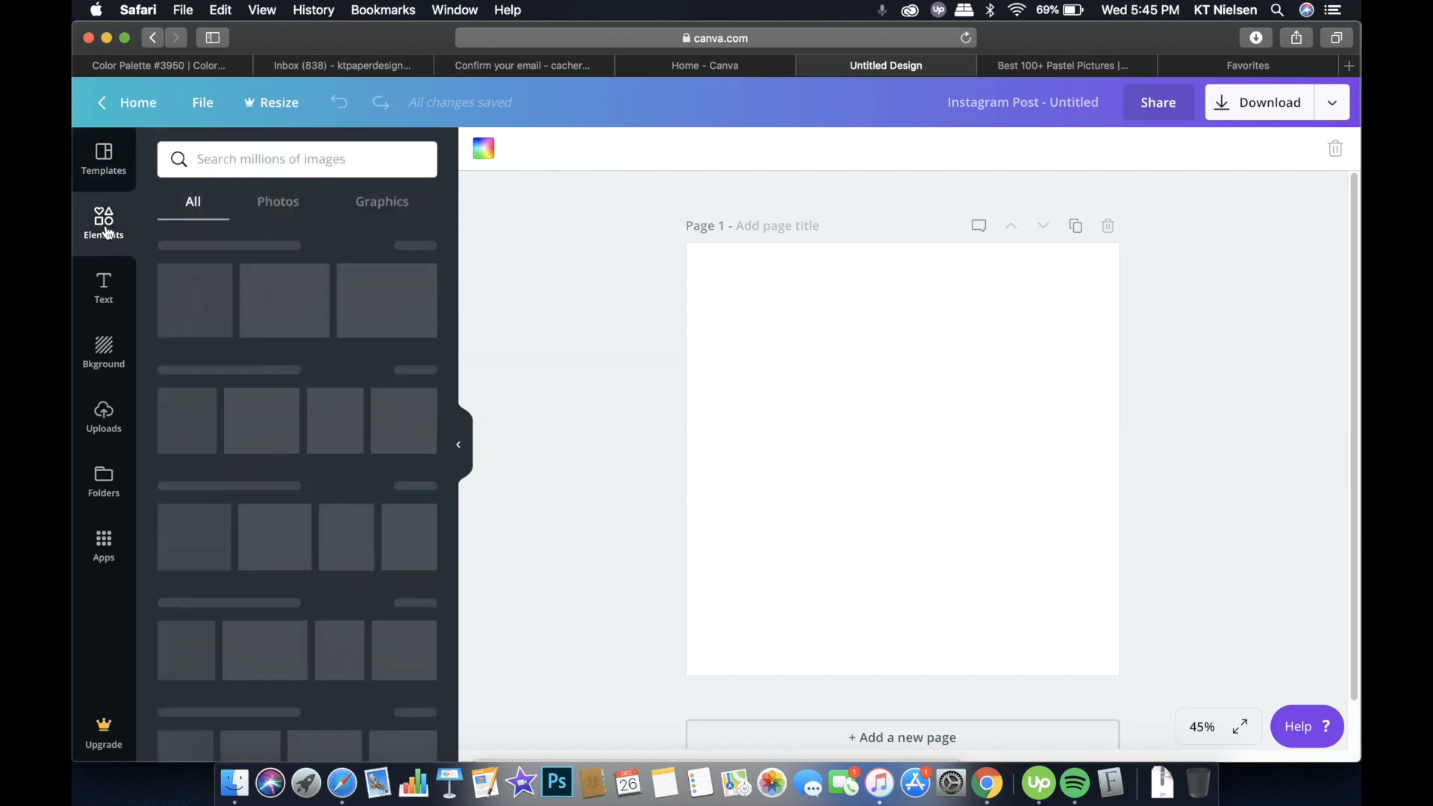
{"action": "left_click", "coordinate": [103, 220]}
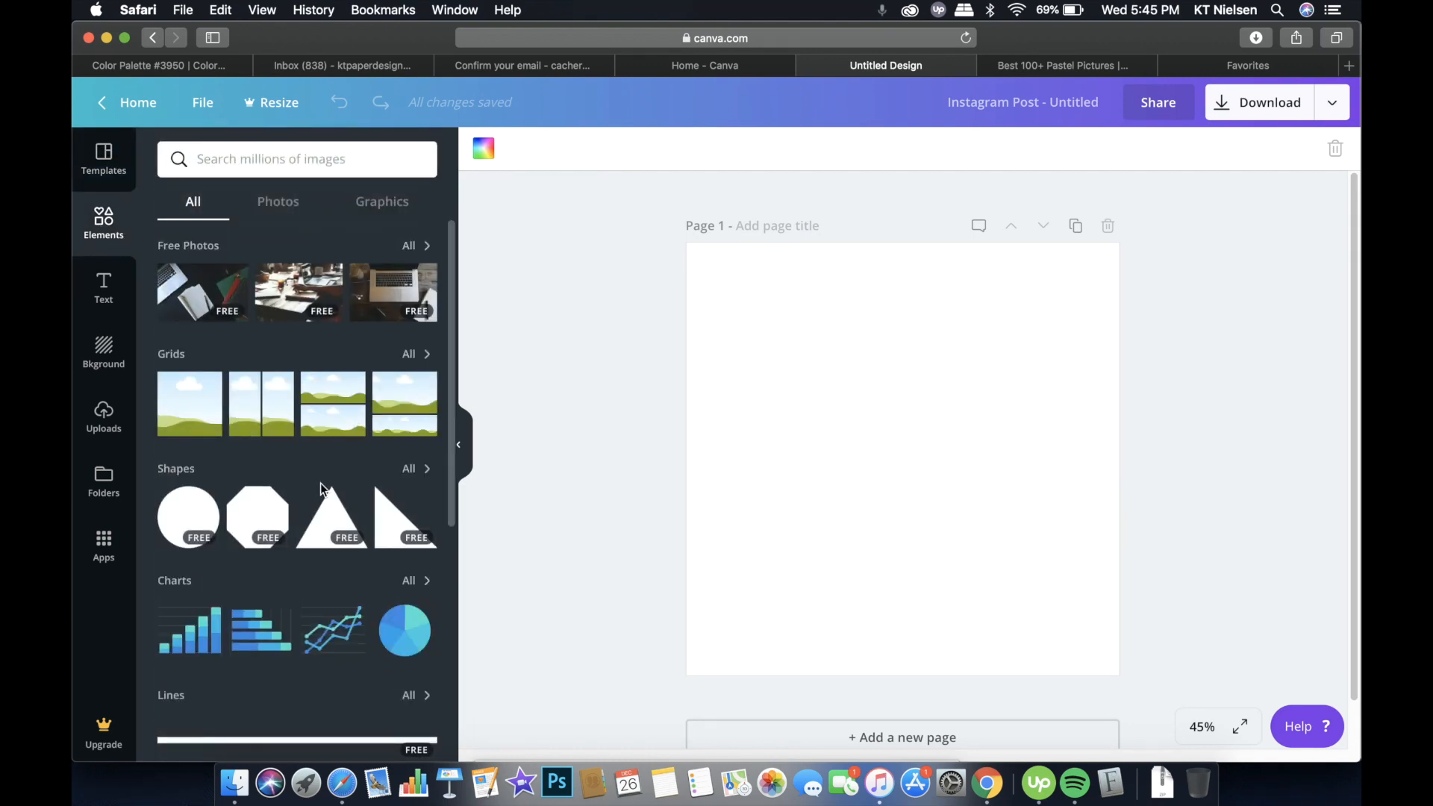
{"action": "left_click", "coordinate": [408, 469]}
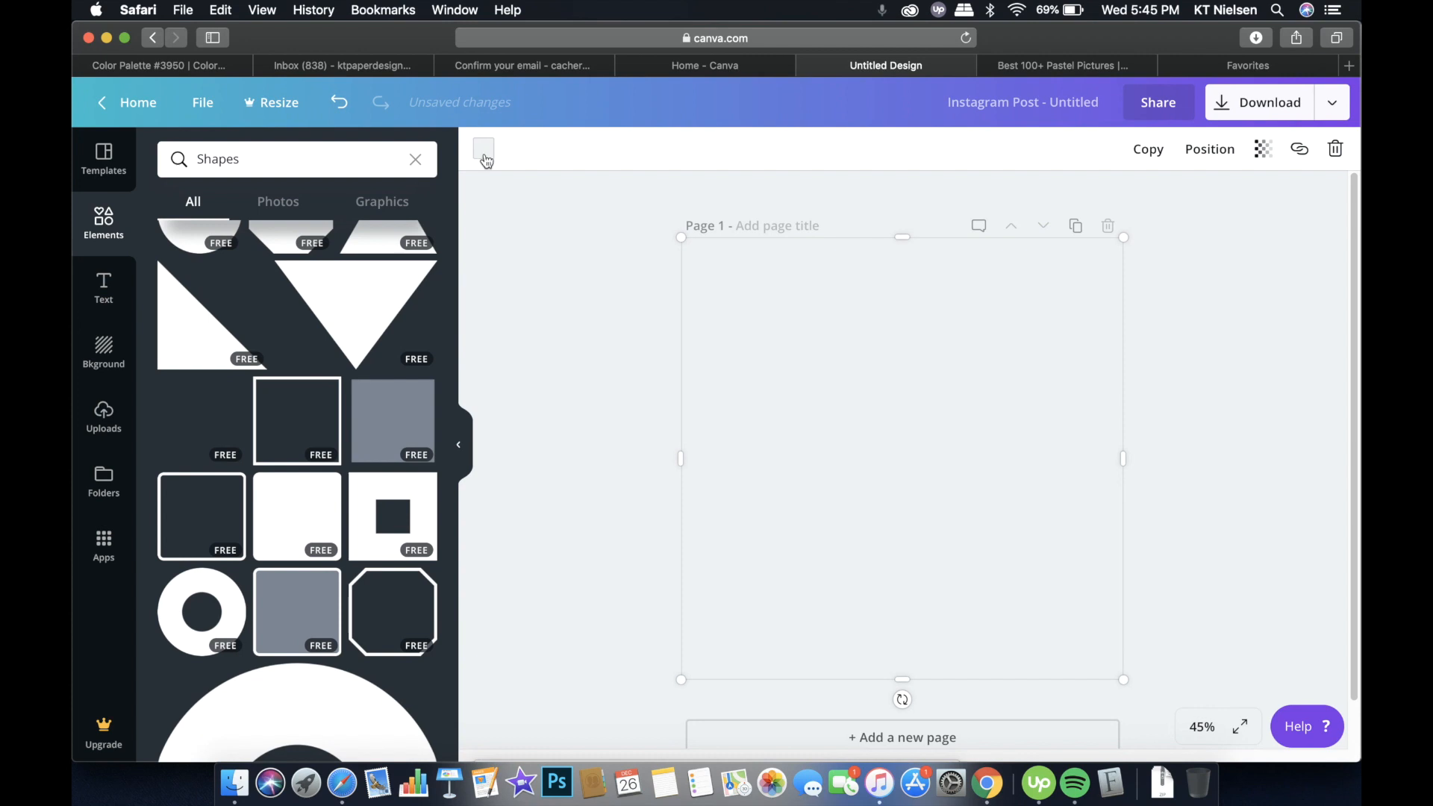
{"action": "left_click", "coordinate": [483, 148]}
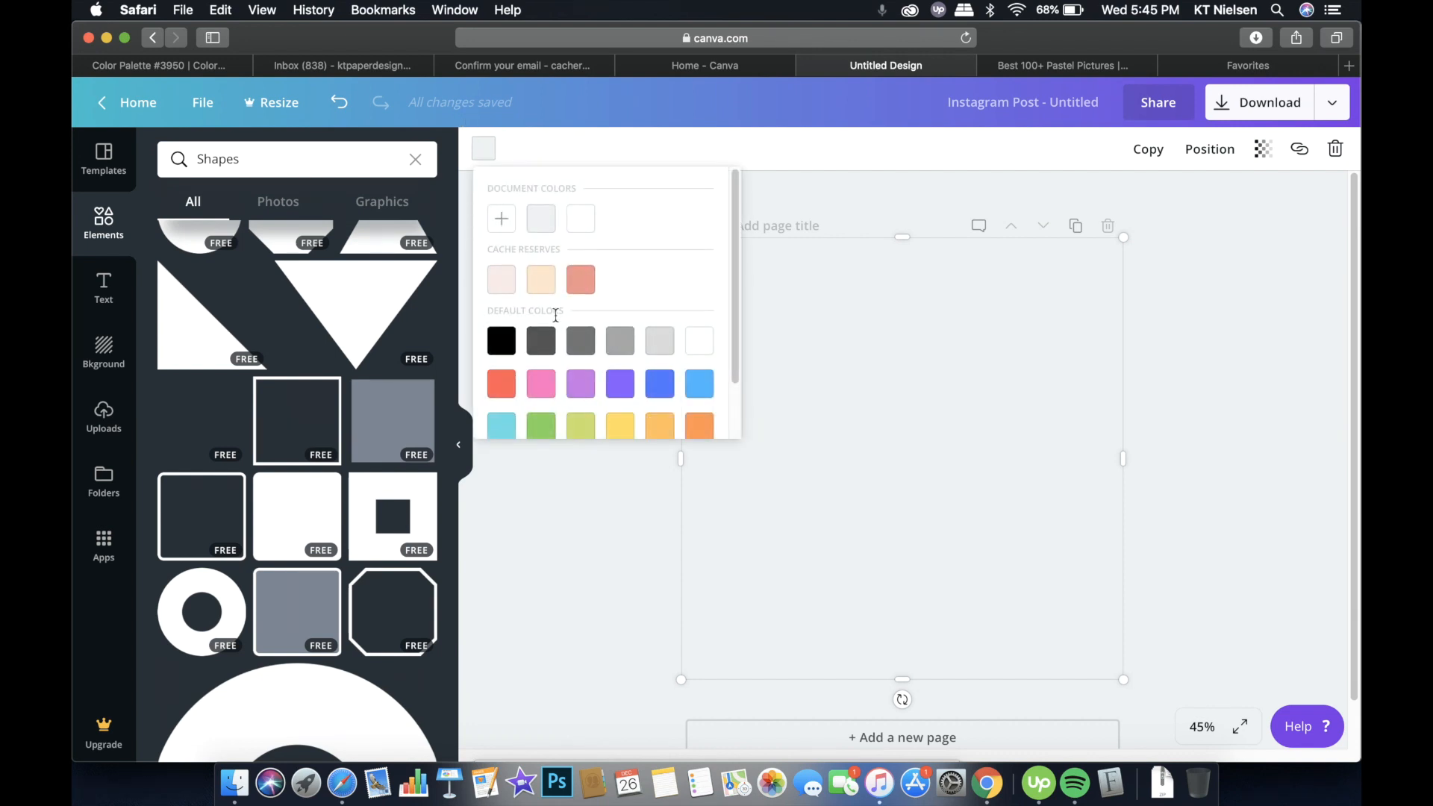
{"action": "mouse_move", "coordinate": [580, 340]}
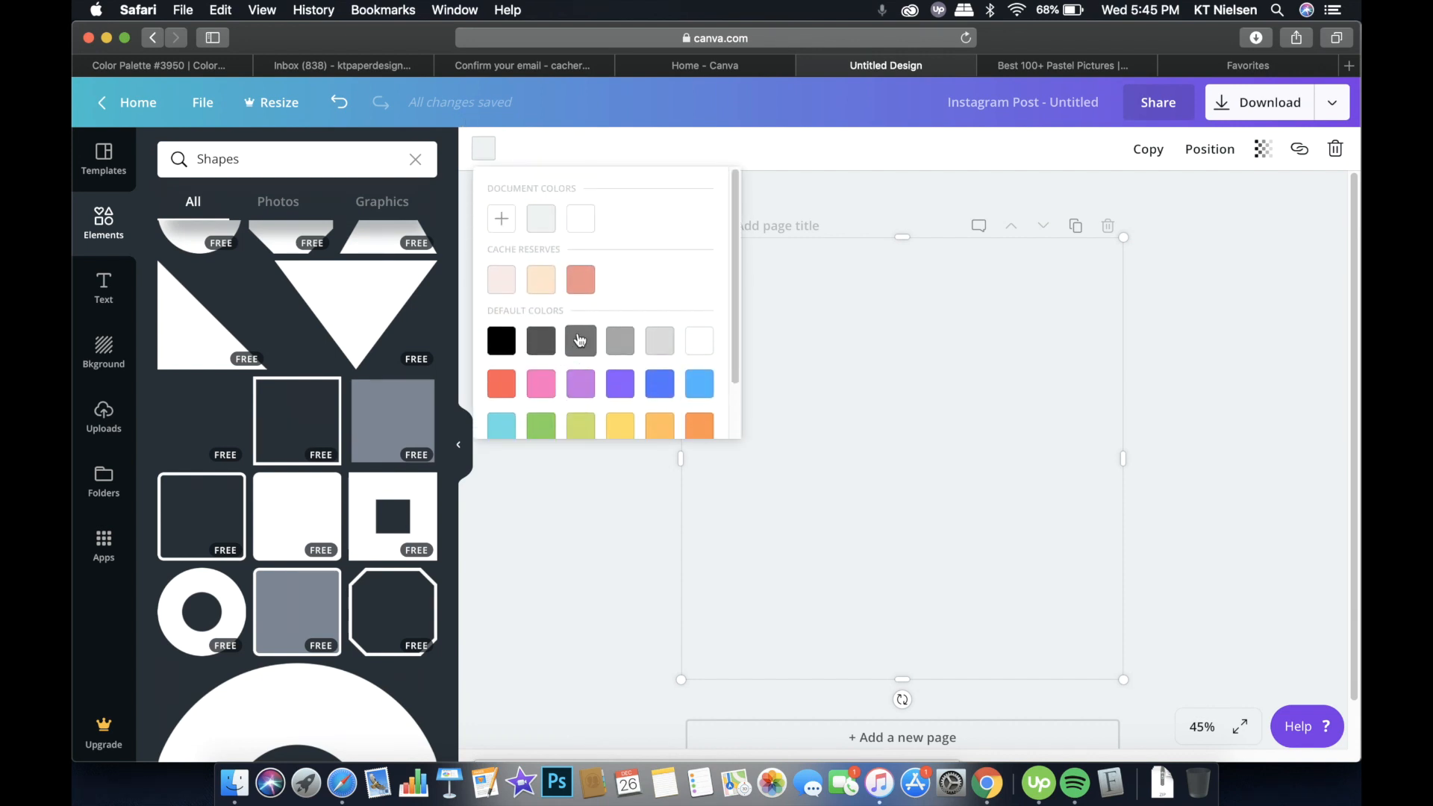
{"action": "left_click", "coordinate": [501, 279]}
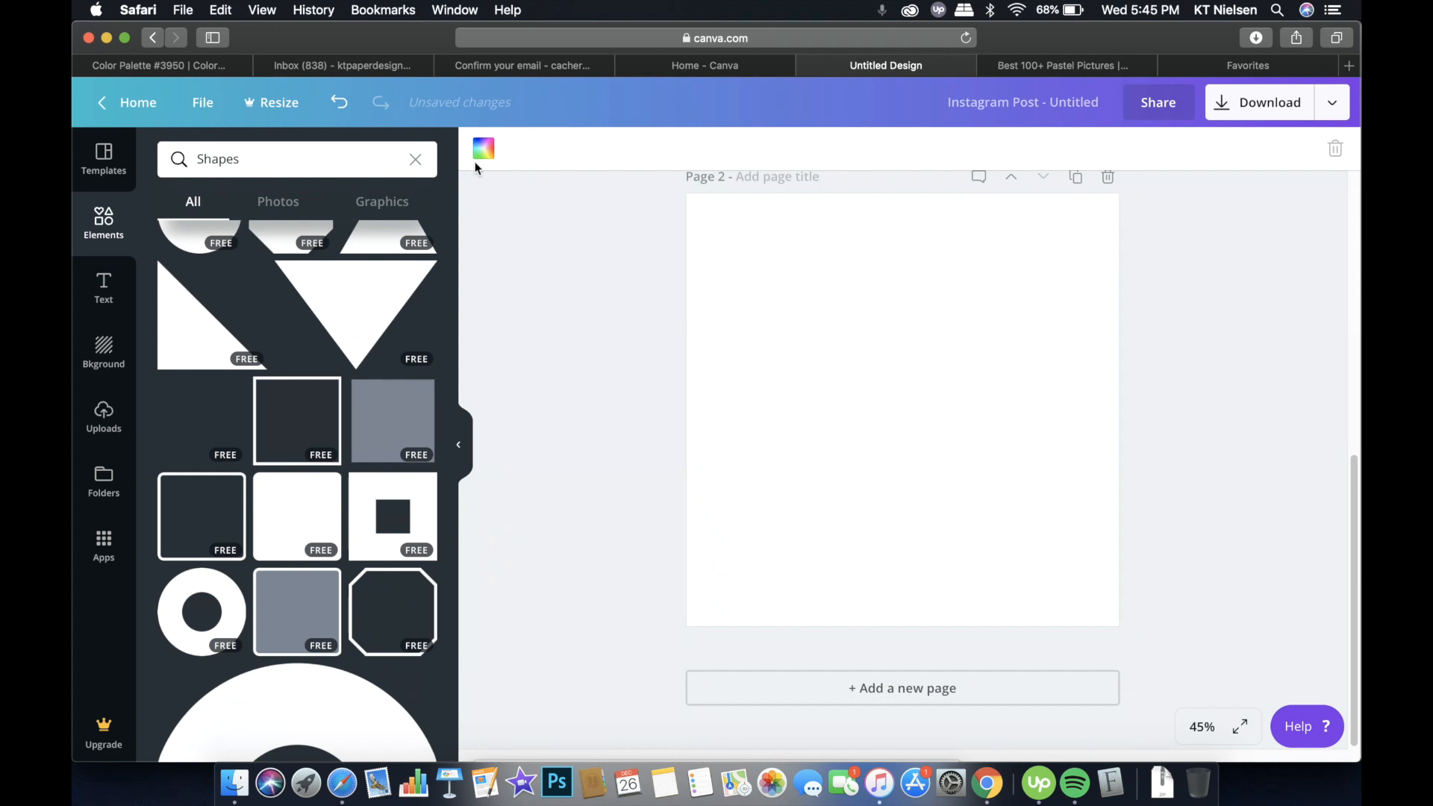
{"action": "left_click", "coordinate": [483, 147]}
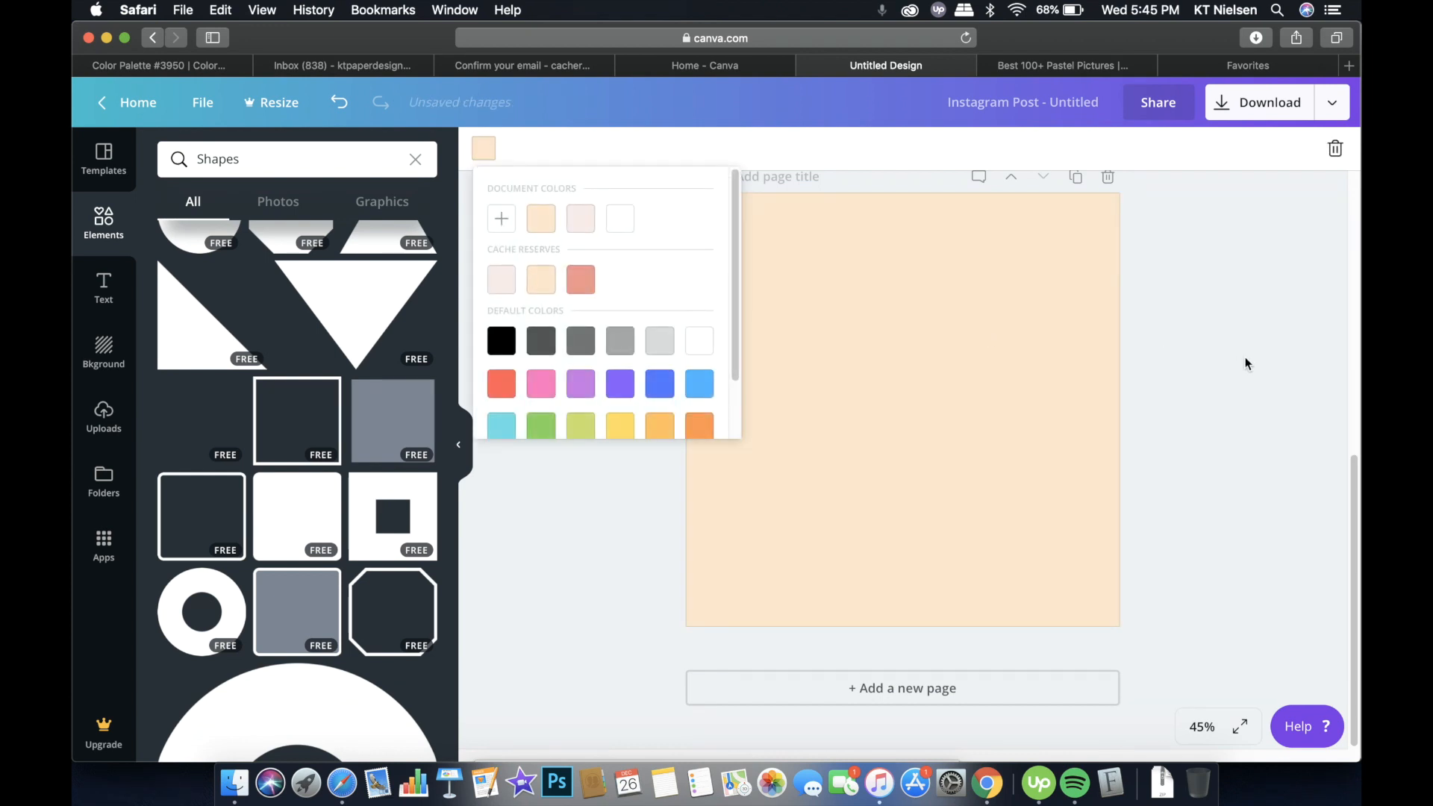
{"action": "left_click", "coordinate": [483, 149]}
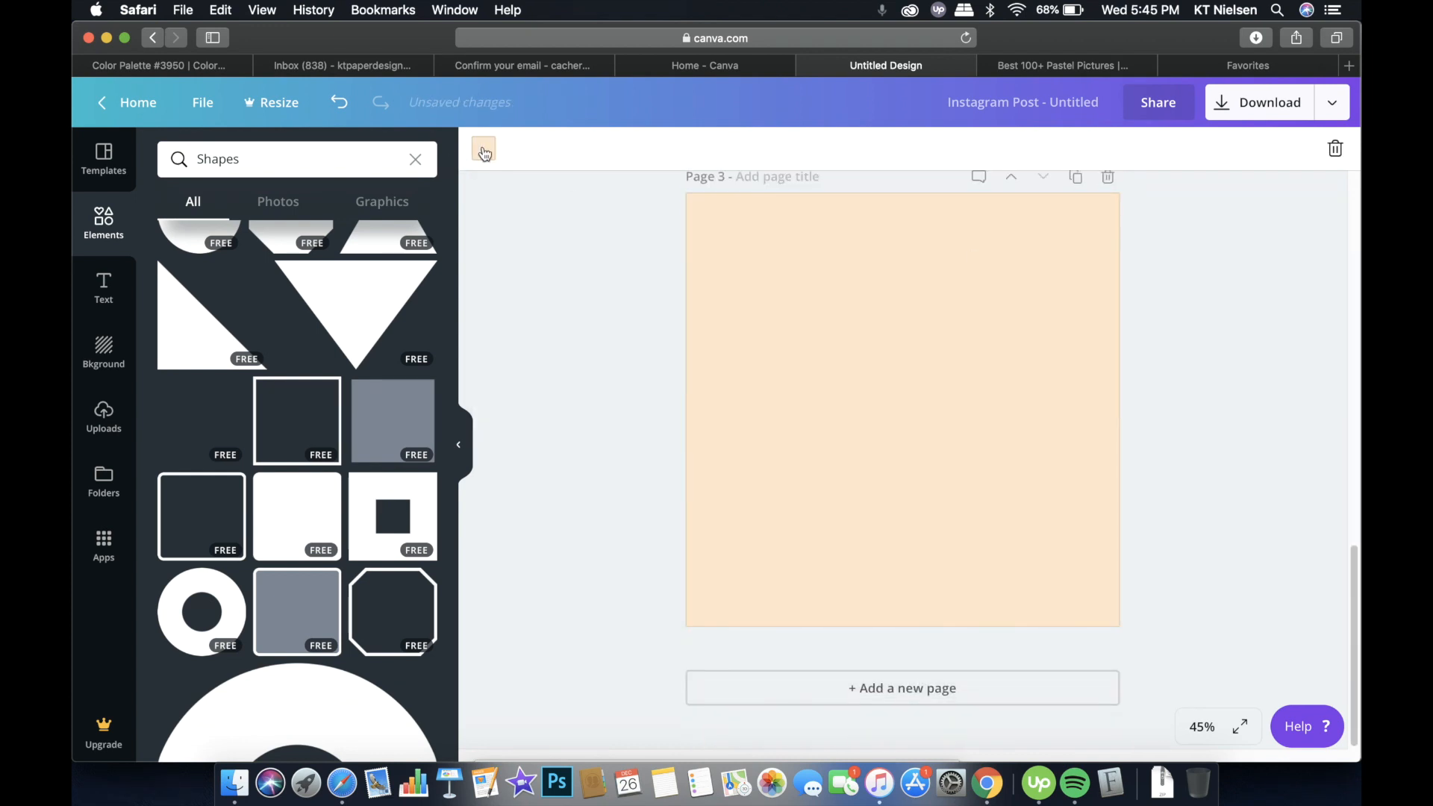
{"action": "left_click", "coordinate": [483, 149]}
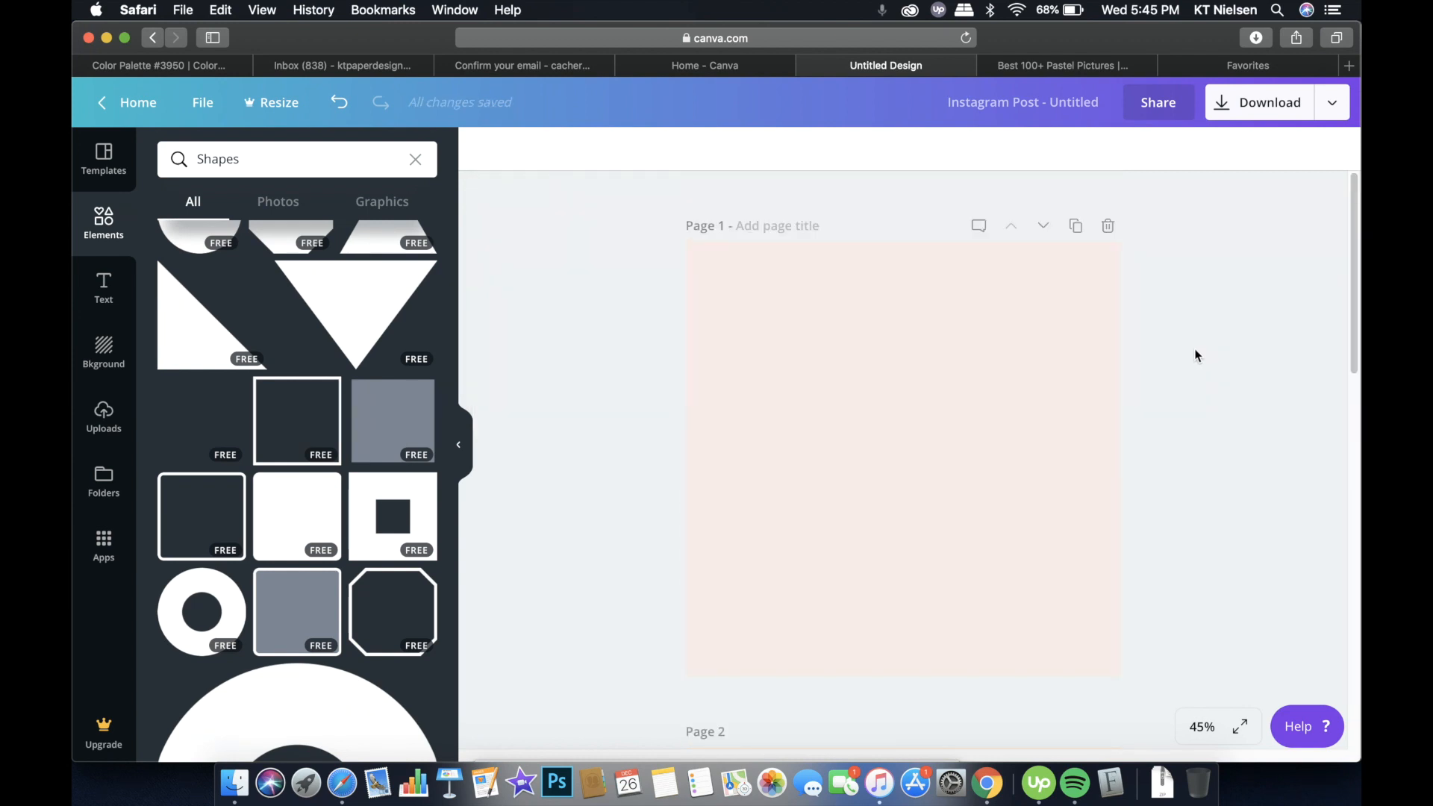
{"action": "scroll", "scroll_direction": "down", "scroll_amount": 3}
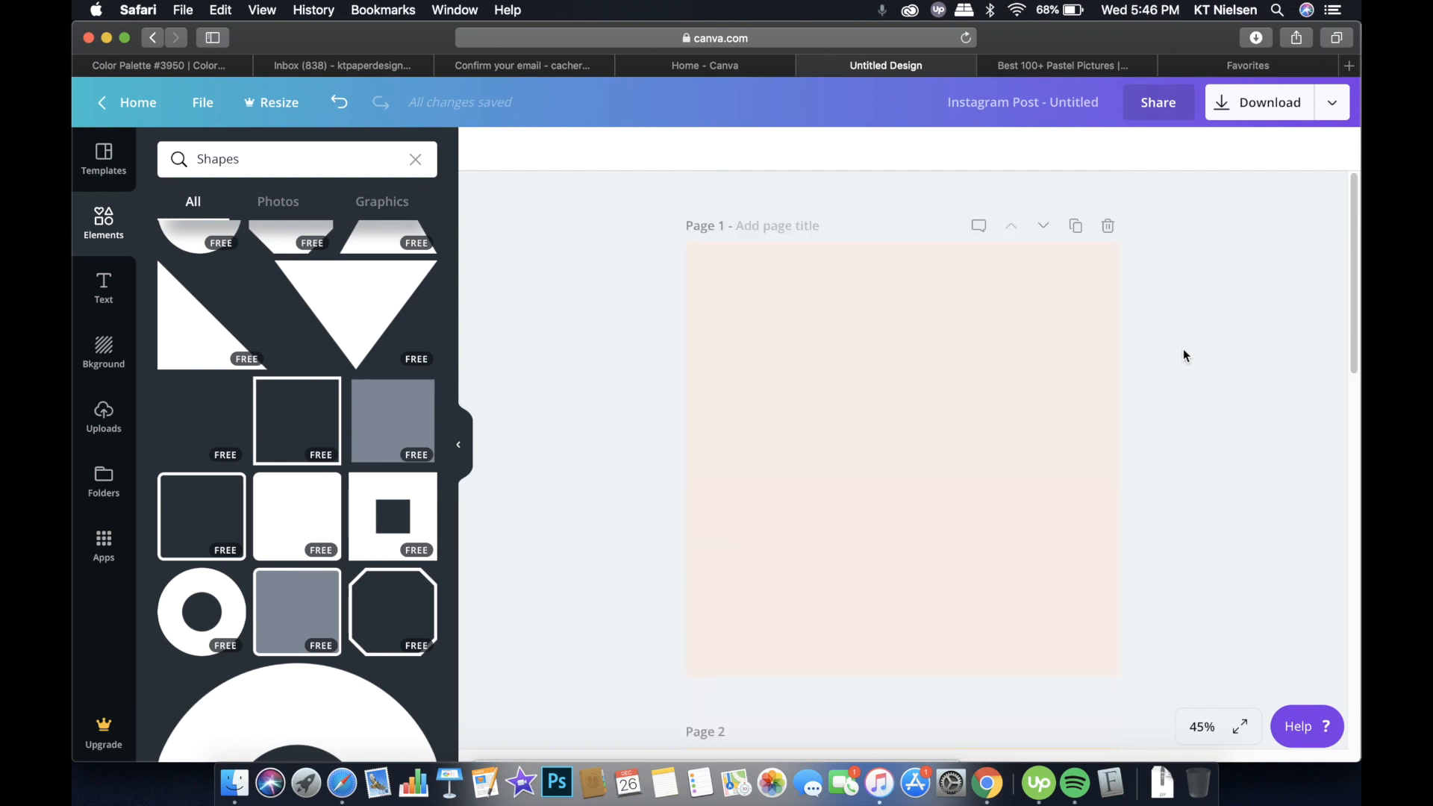
{"action": "mouse_move", "coordinate": [1183, 353]}
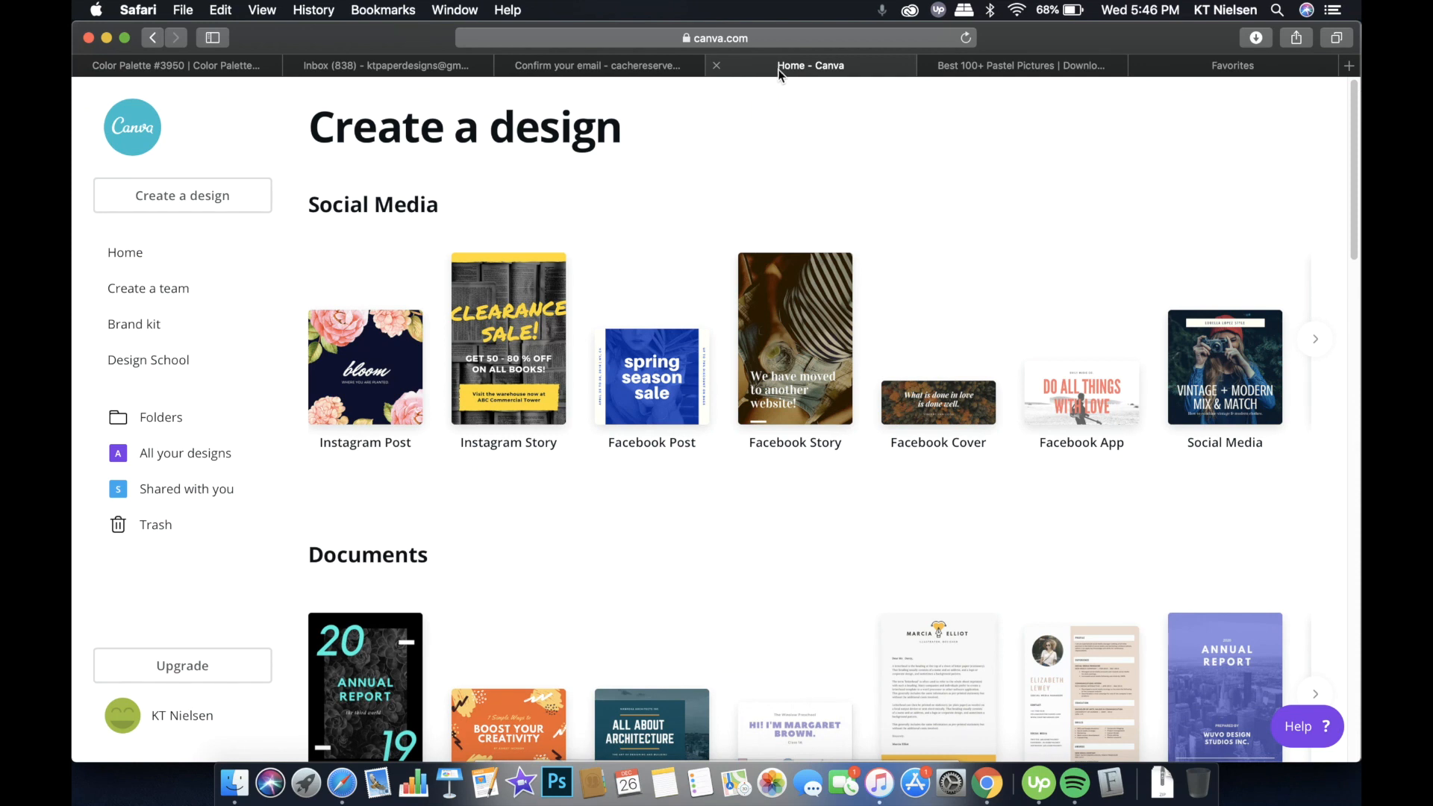
{"action": "mouse_move", "coordinate": [780, 73]}
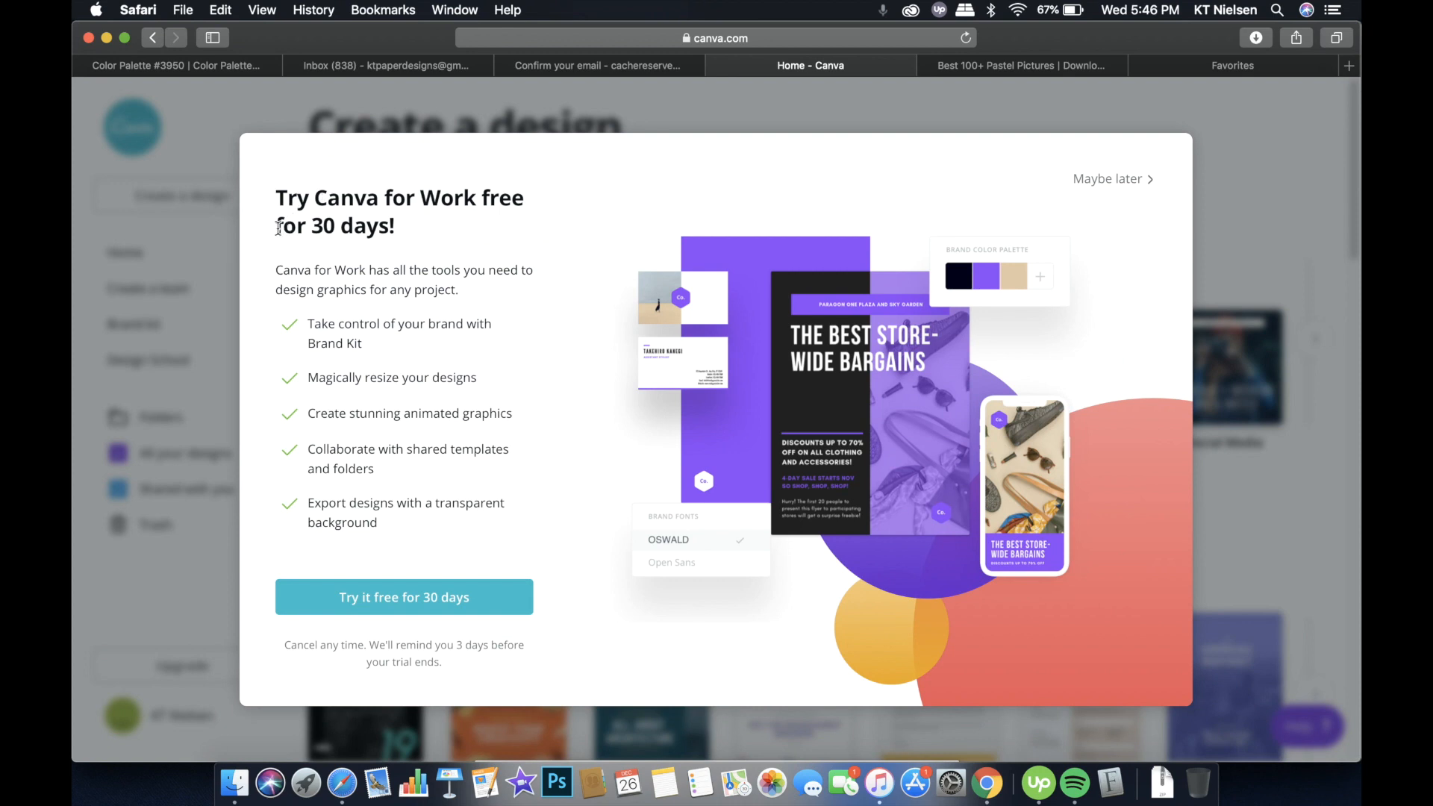
{"action": "mouse_move", "coordinate": [368, 348]}
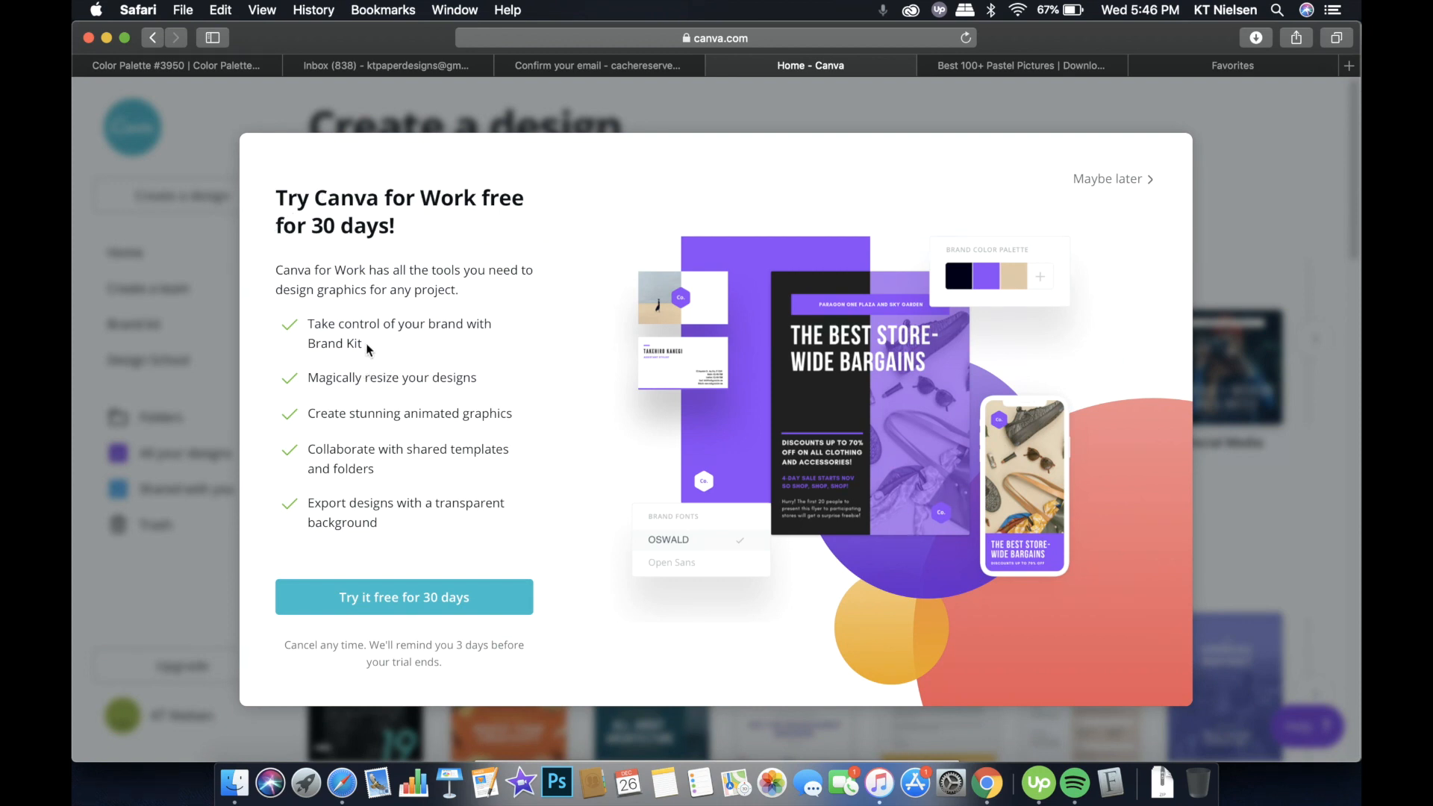
{"action": "mouse_move", "coordinate": [363, 353]}
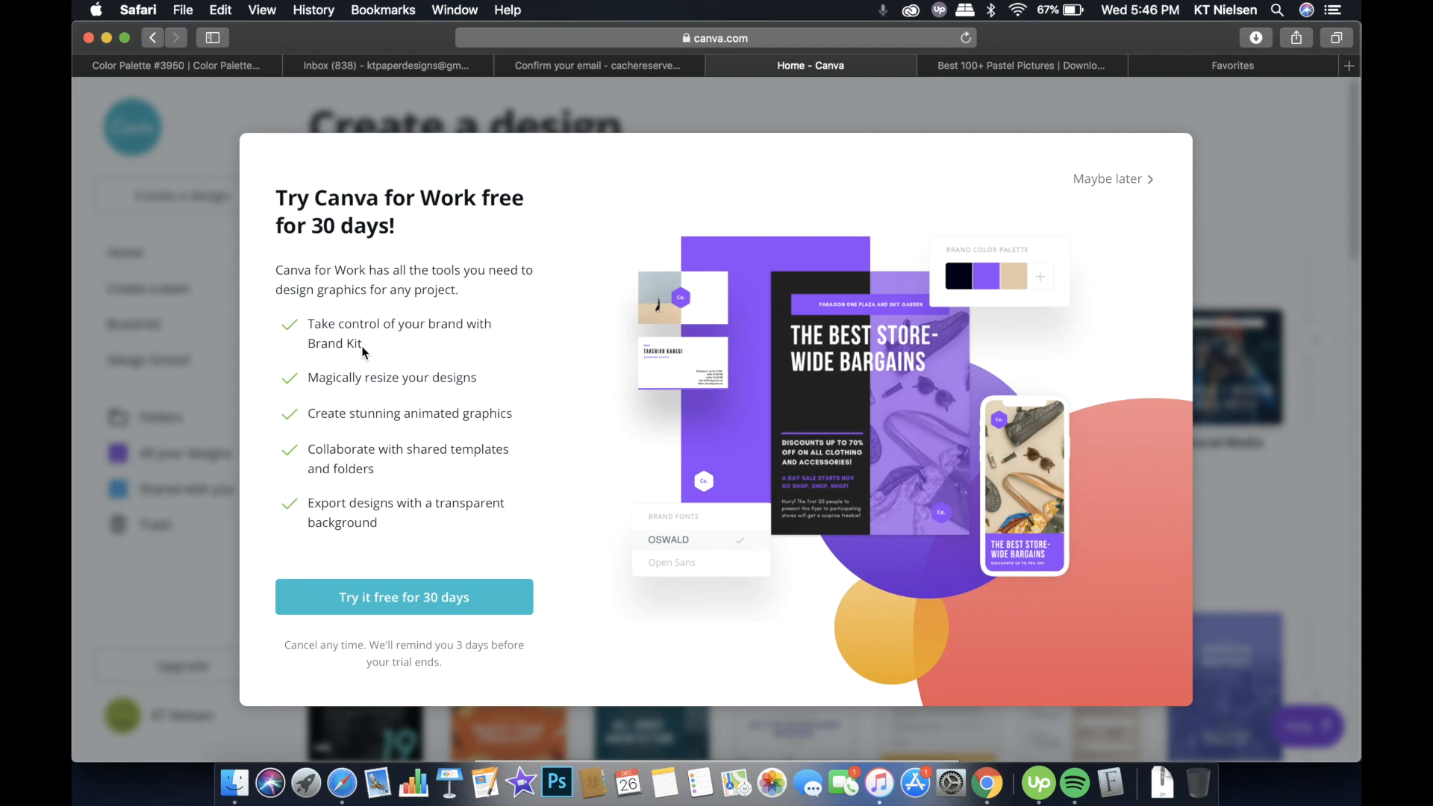
{"action": "mouse_move", "coordinate": [382, 384]}
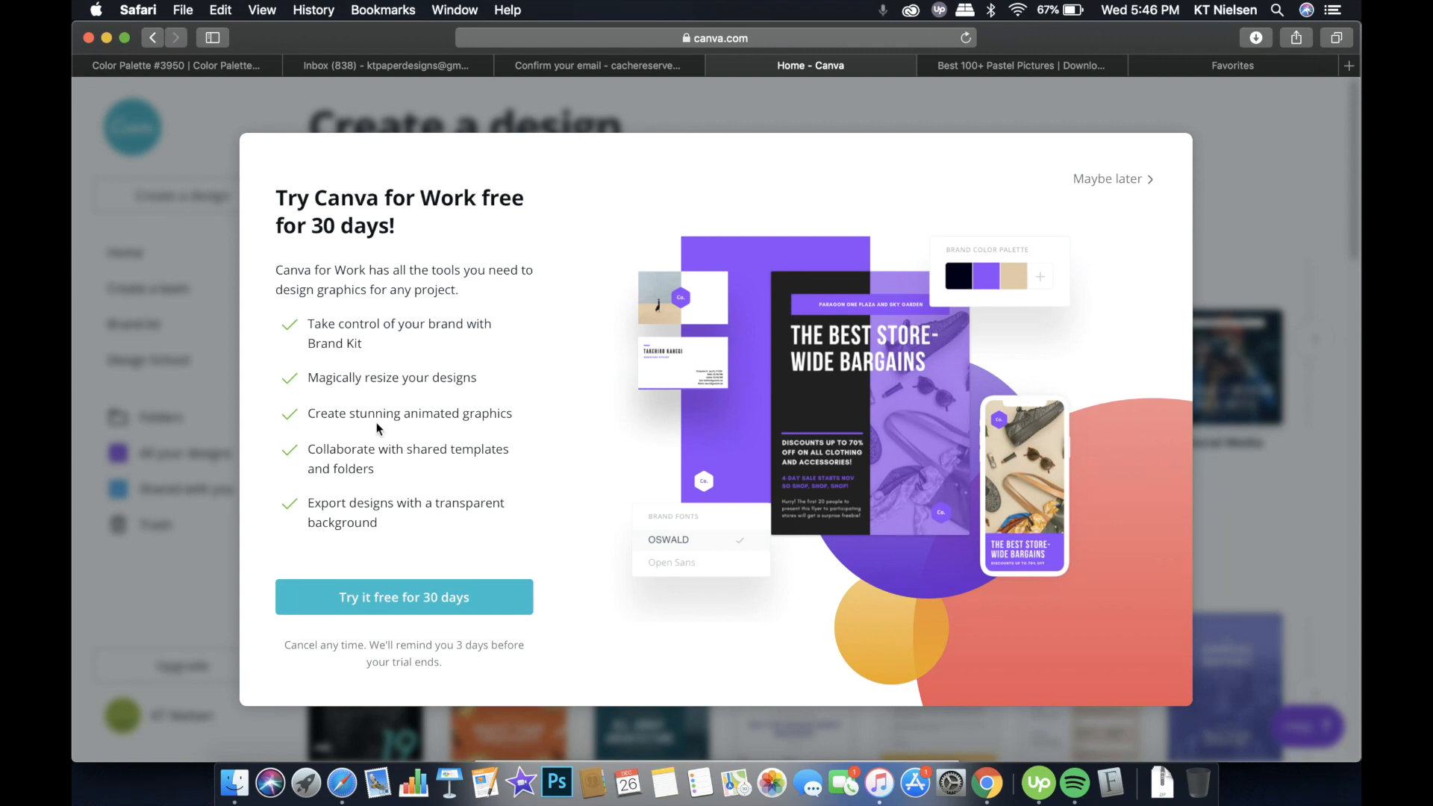
{"action": "mouse_move", "coordinate": [367, 413]}
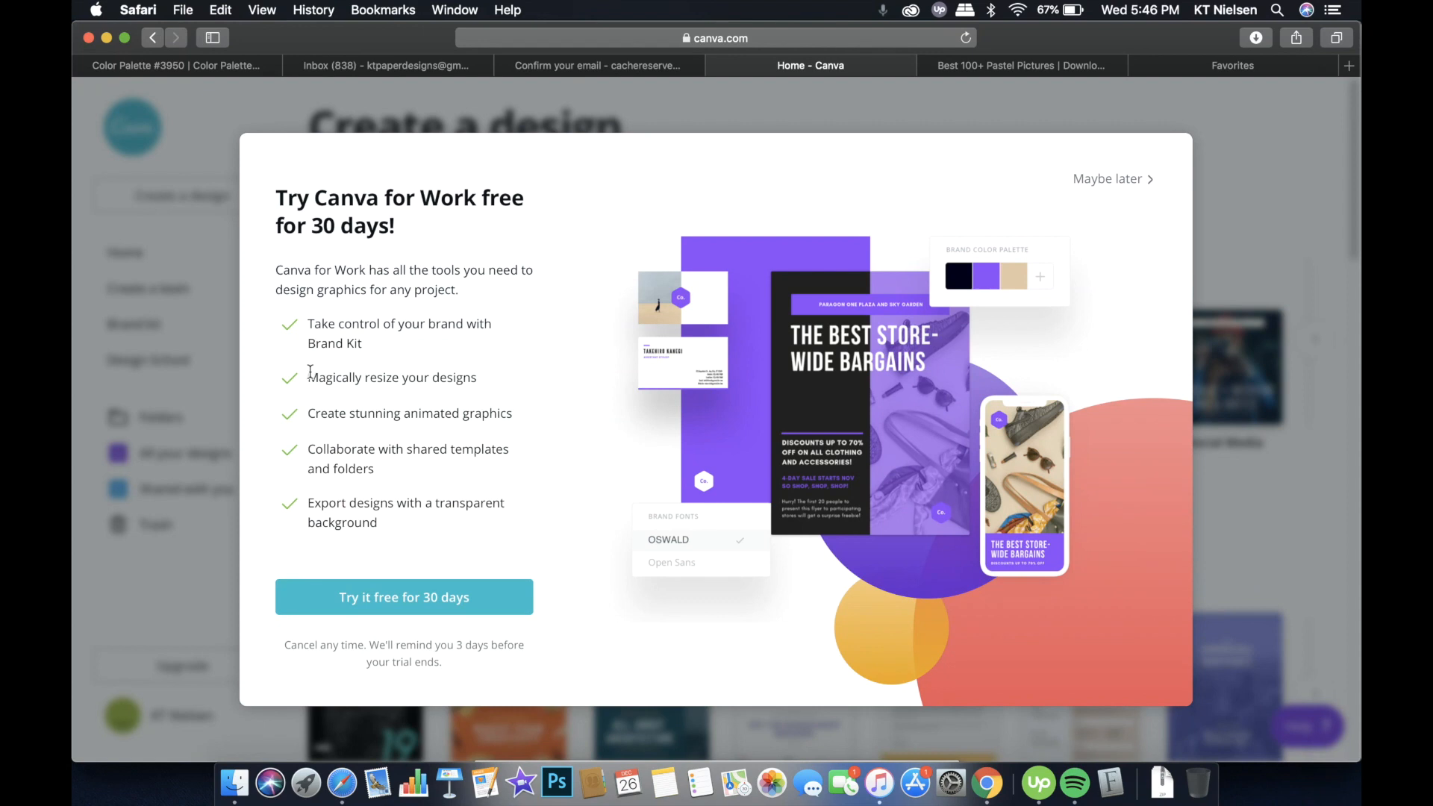
{"action": "mouse_move", "coordinate": [451, 423]}
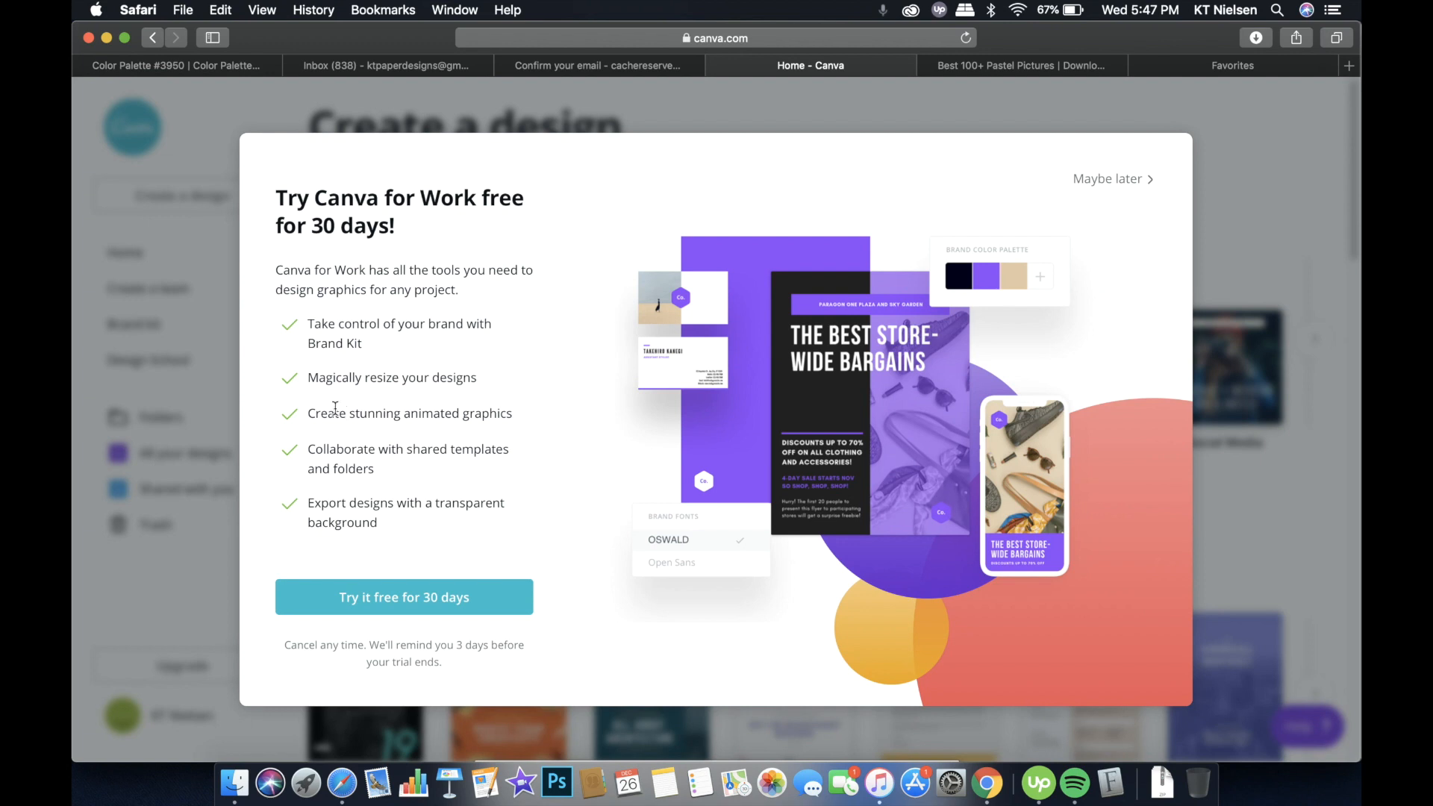
{"action": "mouse_move", "coordinate": [417, 471]}
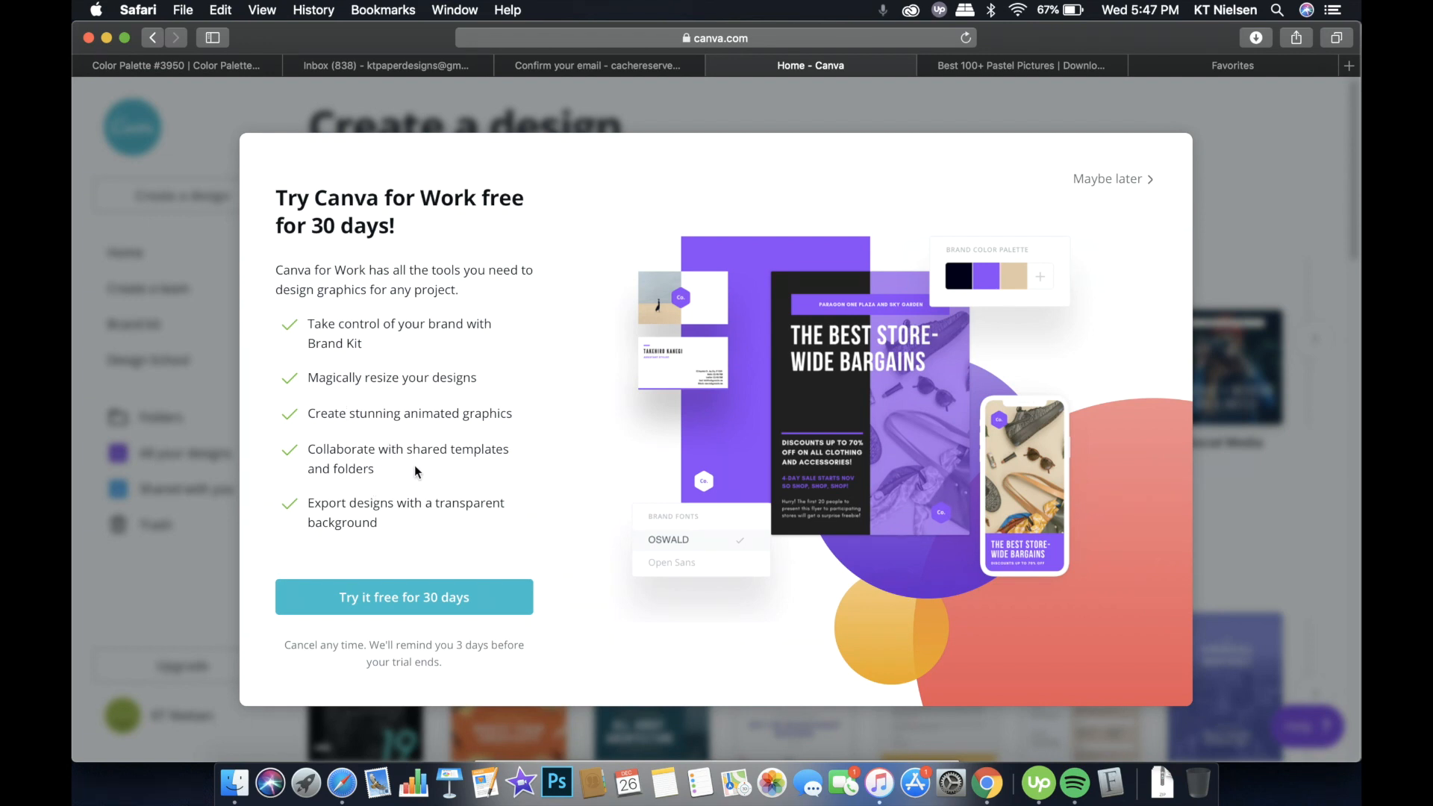
{"action": "mouse_move", "coordinate": [402, 472]}
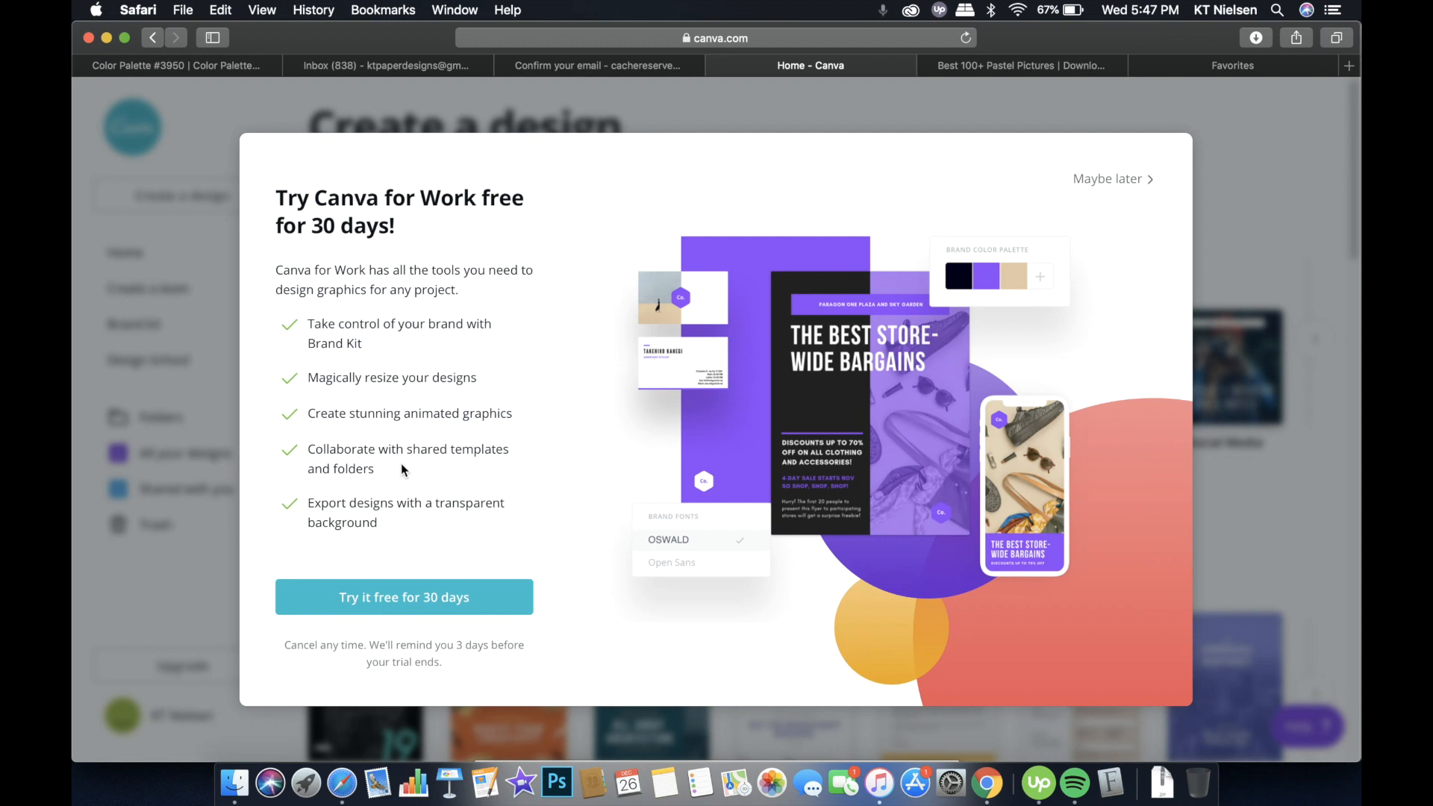
{"action": "mouse_move", "coordinate": [403, 530]}
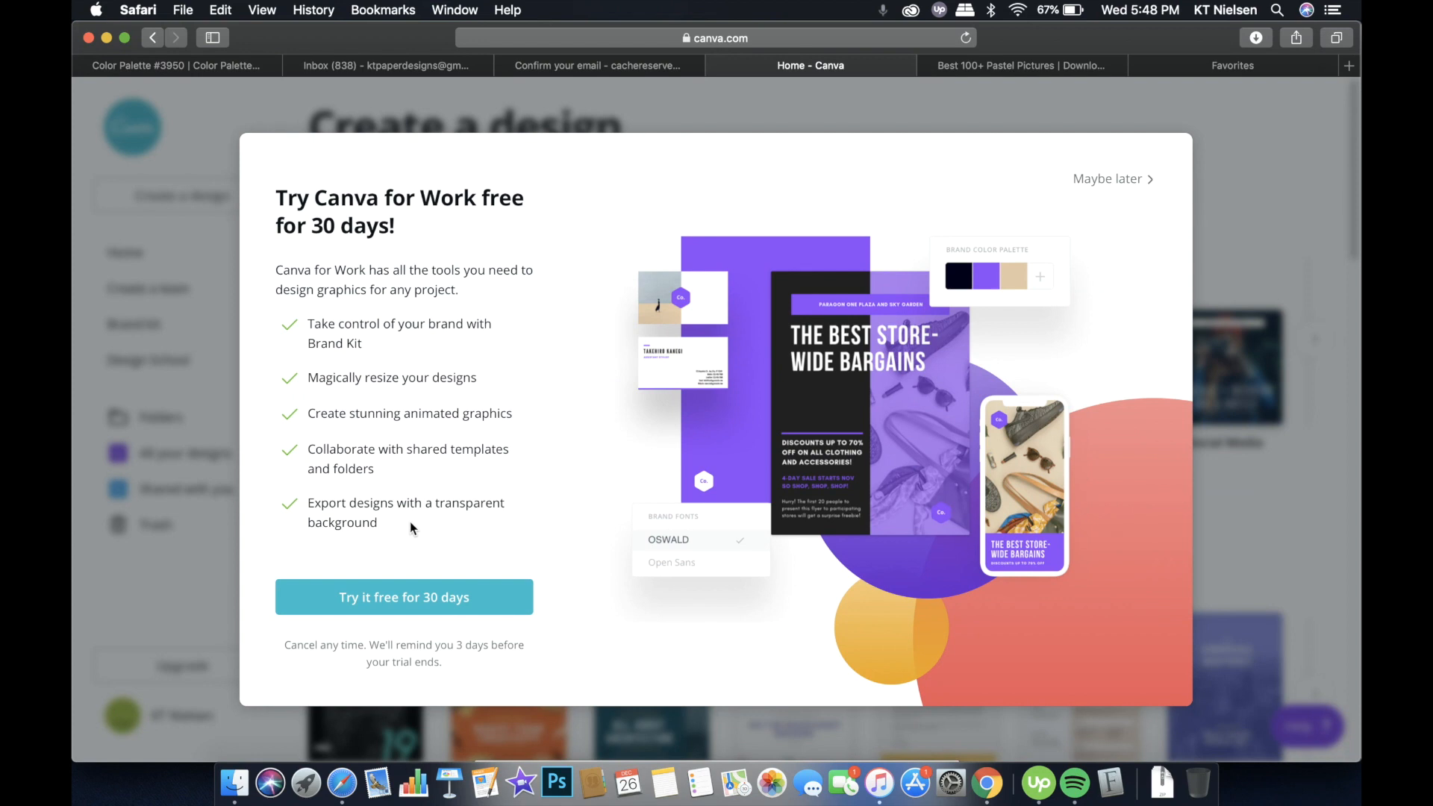
{"action": "mouse_move", "coordinate": [423, 543]}
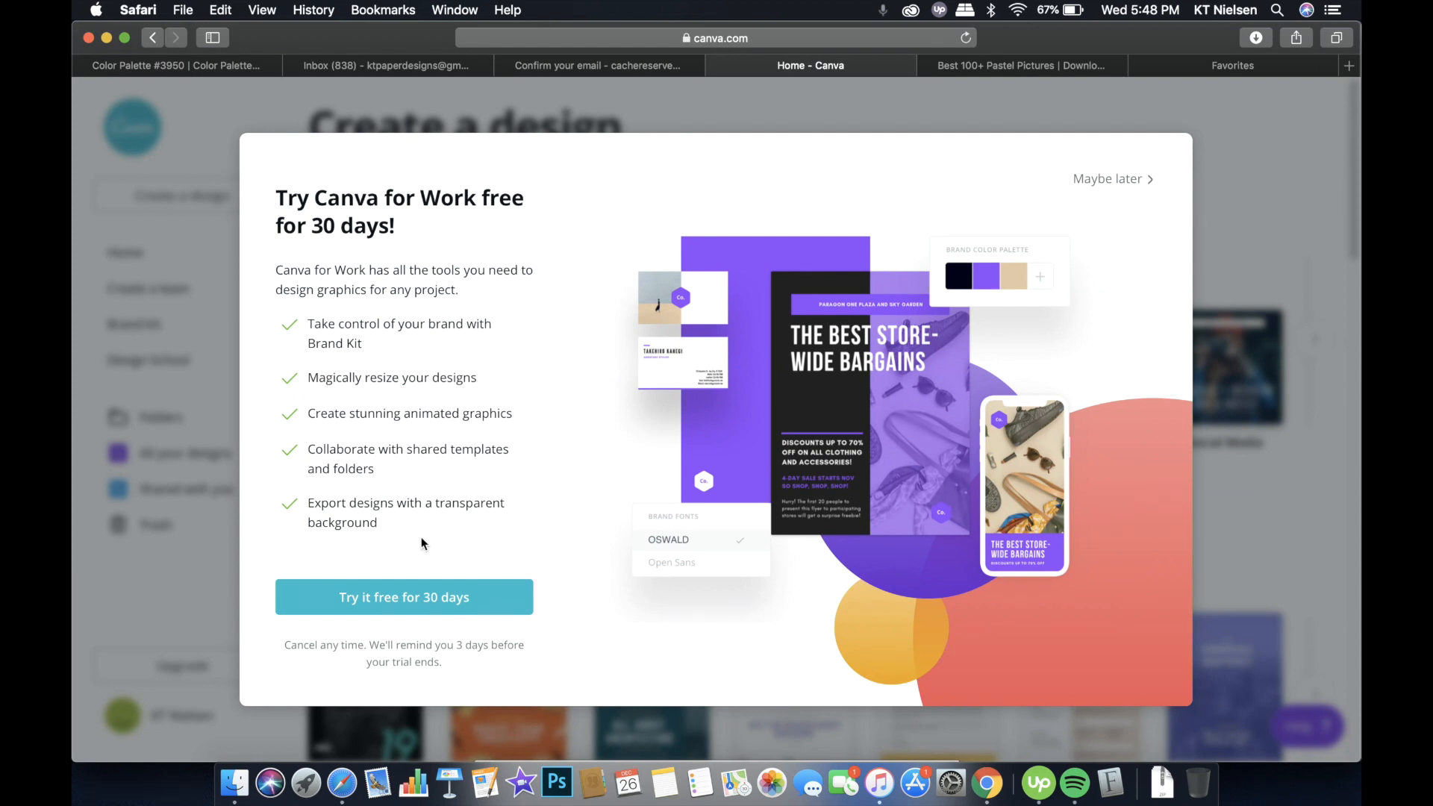
{"action": "mouse_move", "coordinate": [367, 591]}
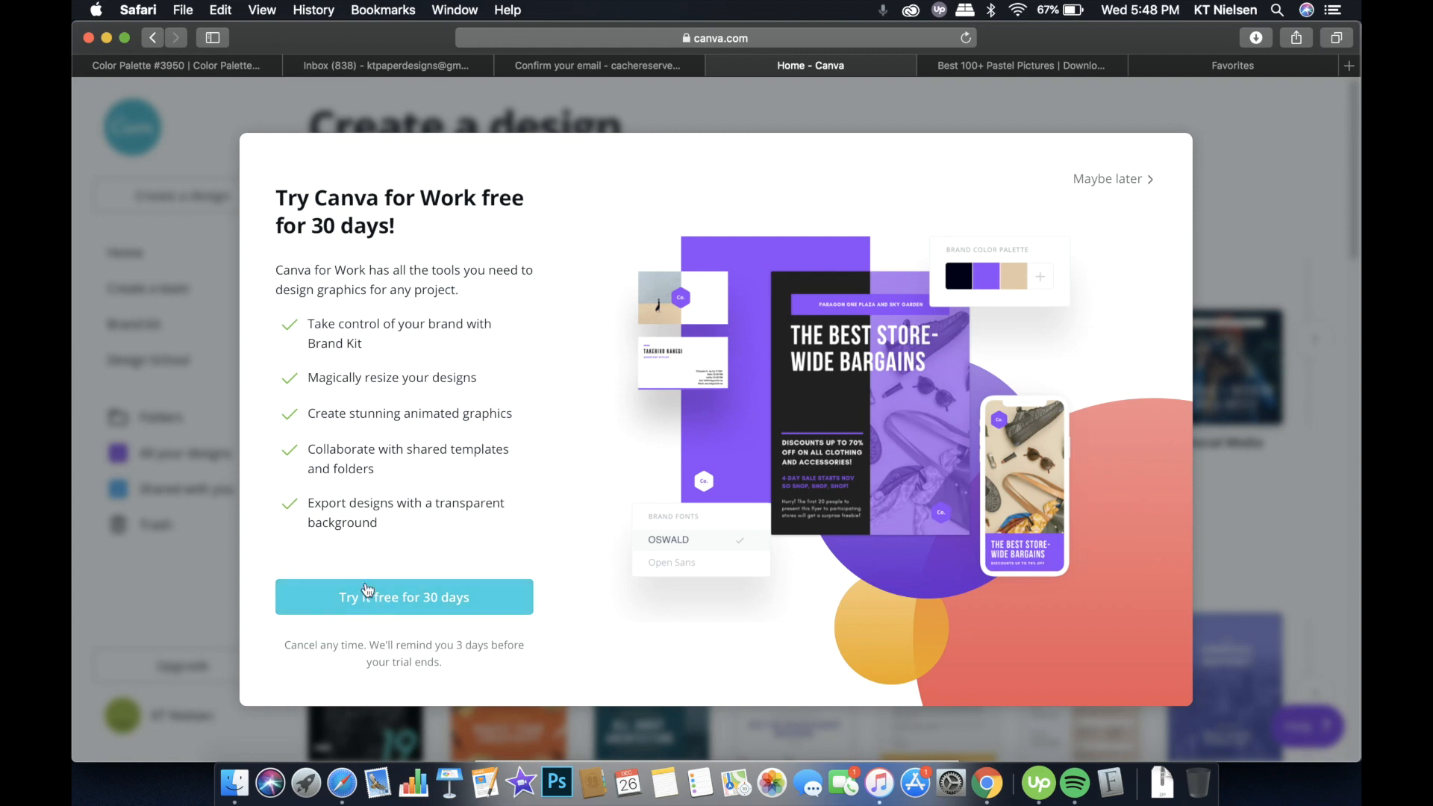
{"action": "mouse_move", "coordinate": [420, 614]}
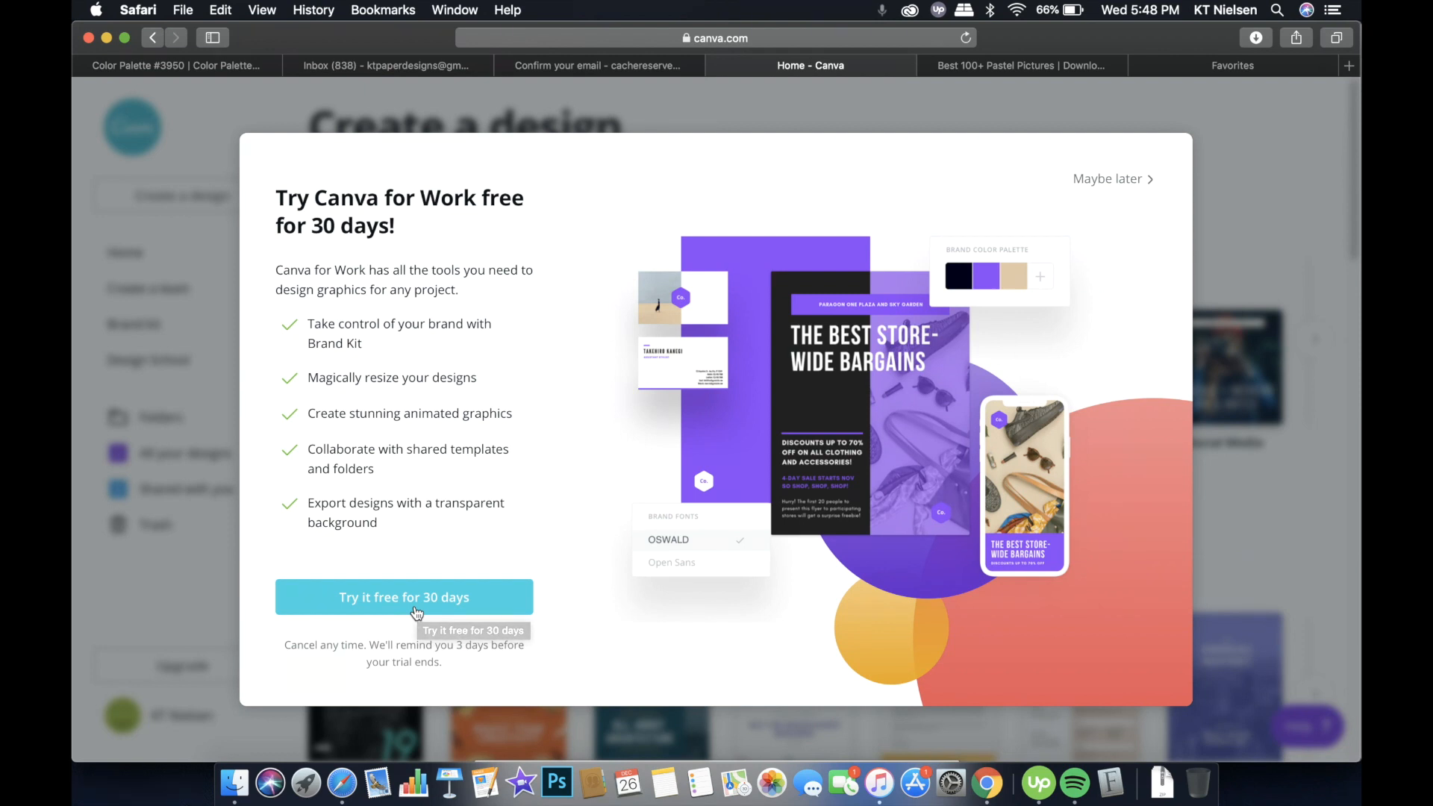
{"action": "mouse_move", "coordinate": [415, 612]}
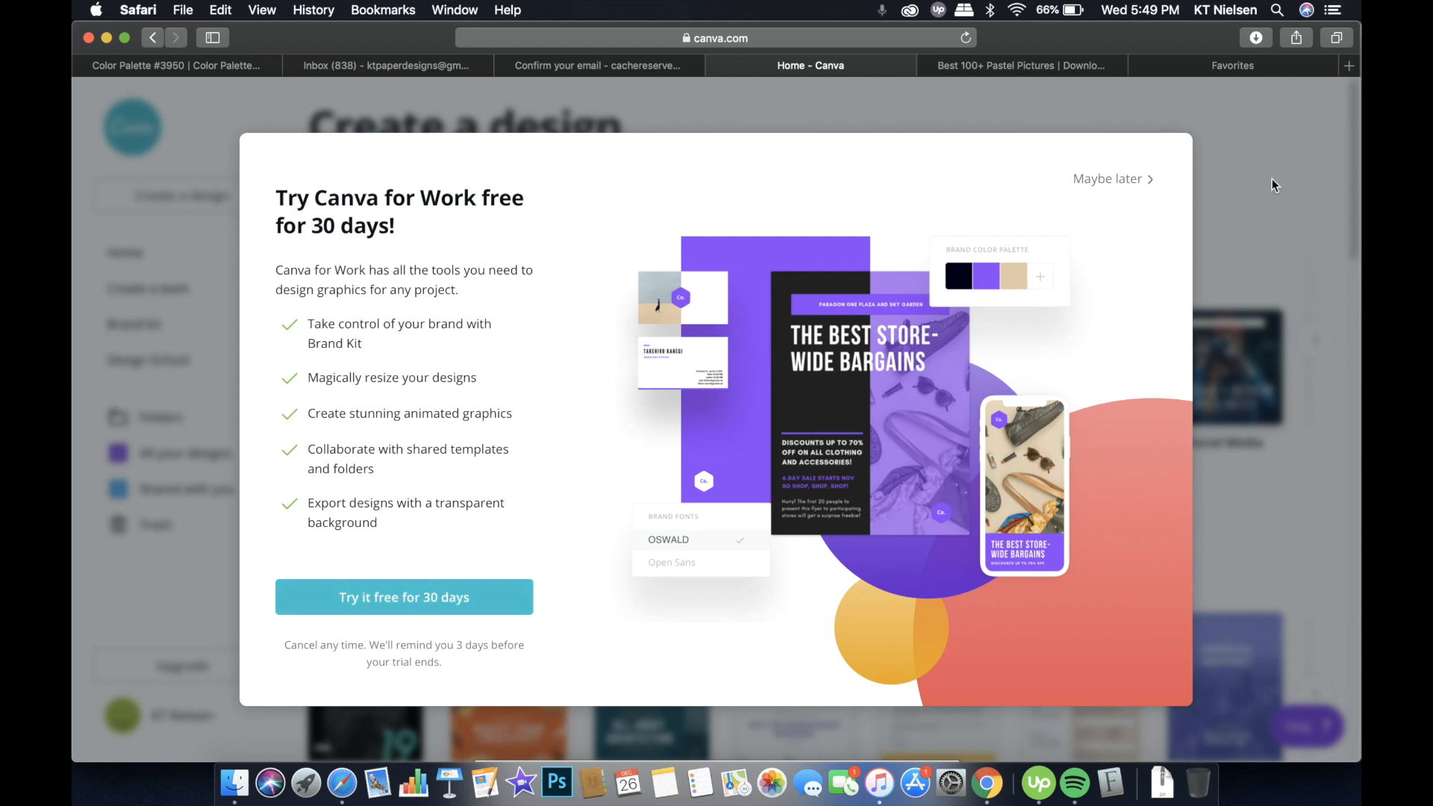
{"action": "mouse_move", "coordinate": [1077, 162]}
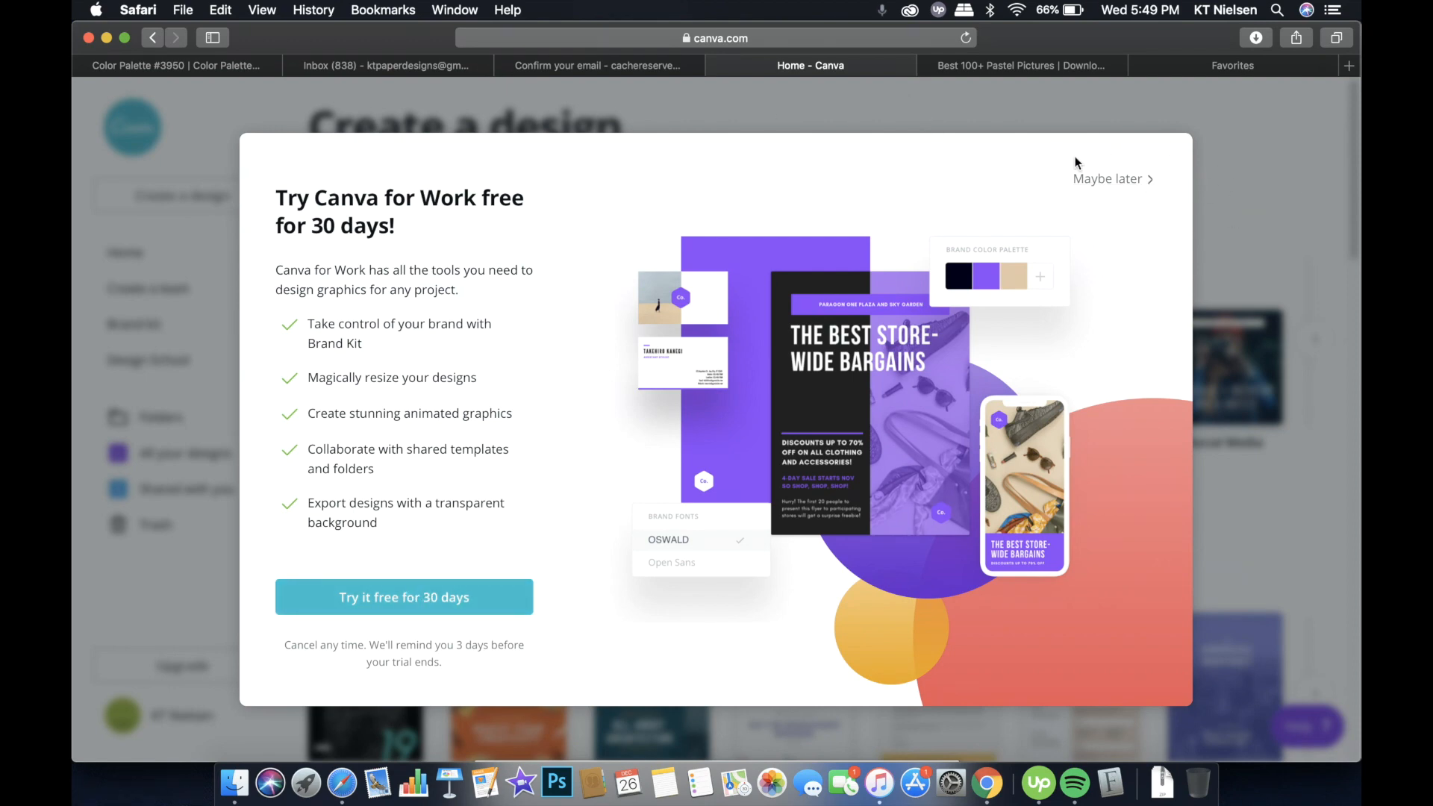
Dismiss the free trial offer, close the extra tabs and return to Canva home
{"action": "left_click", "coordinate": [1108, 178]}
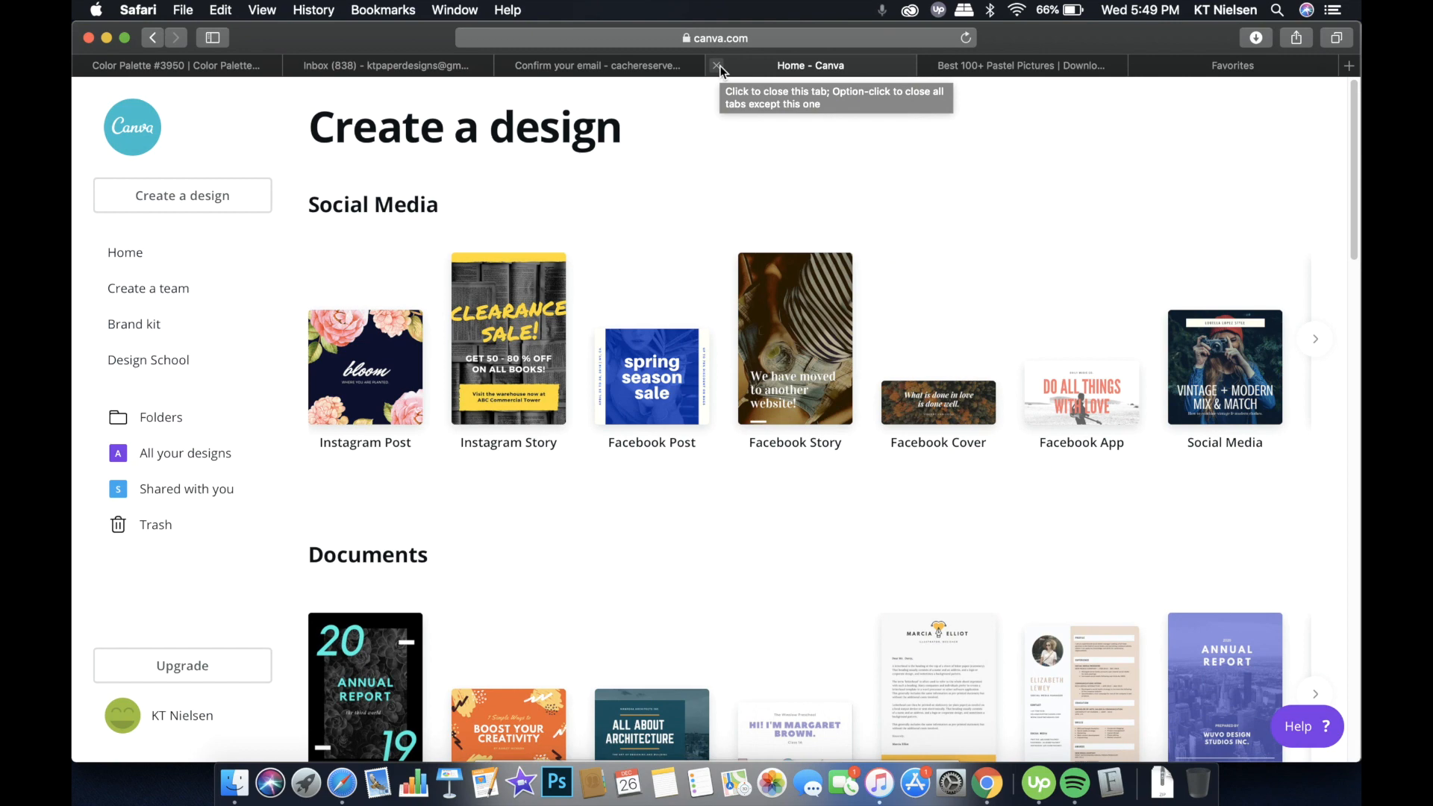
{"action": "left_click", "coordinate": [600, 65]}
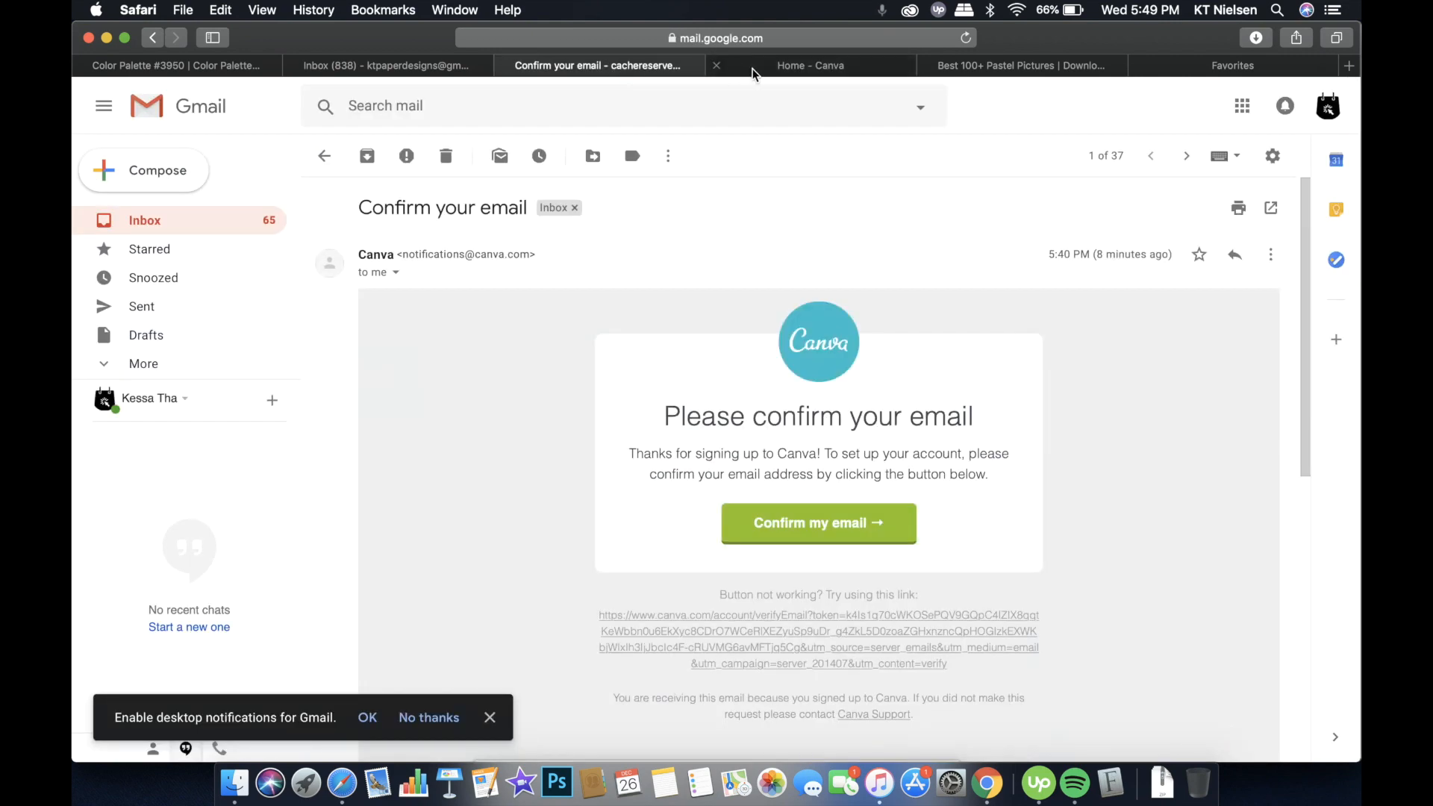
{"action": "left_click", "coordinate": [1022, 65]}
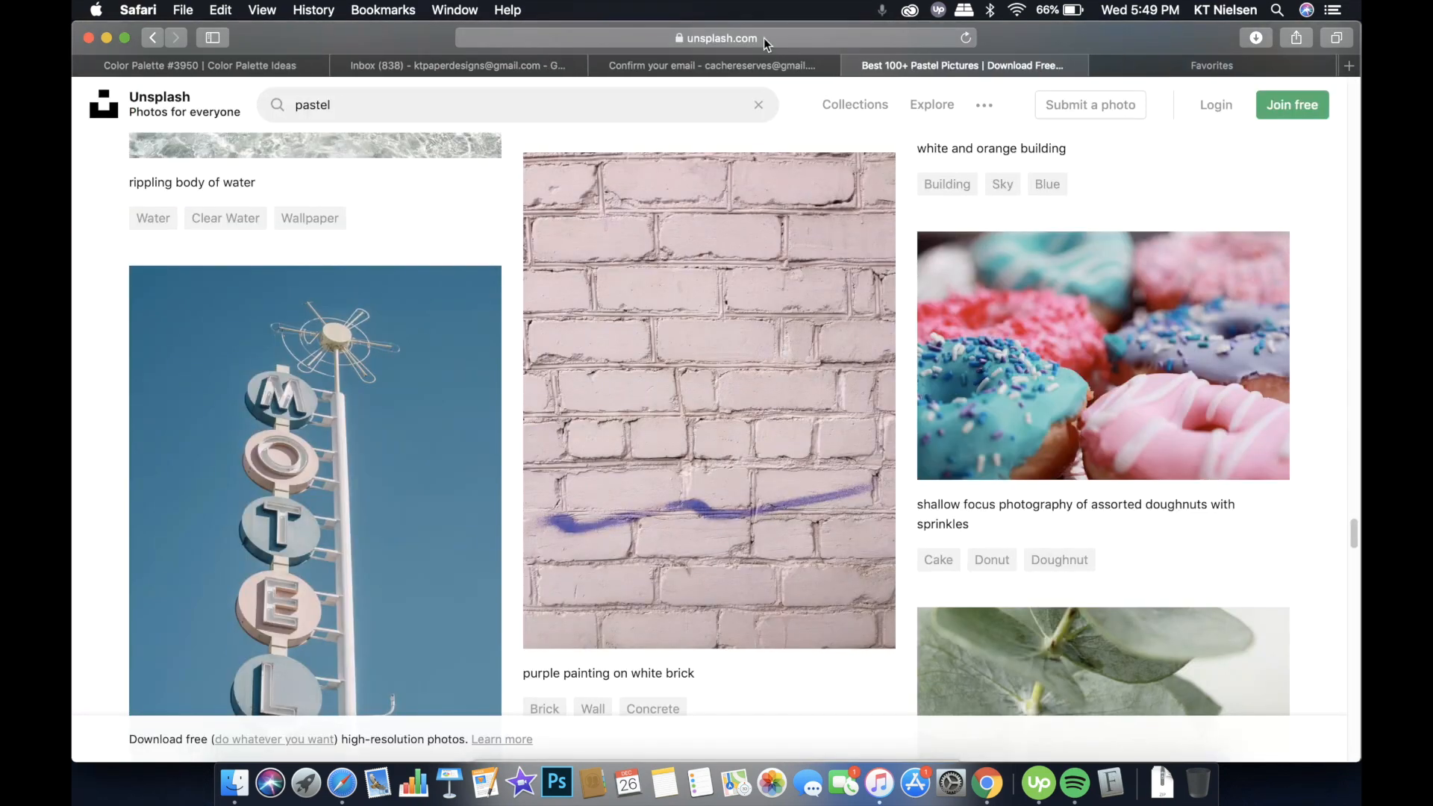
{"action": "left_click", "coordinate": [717, 38]}
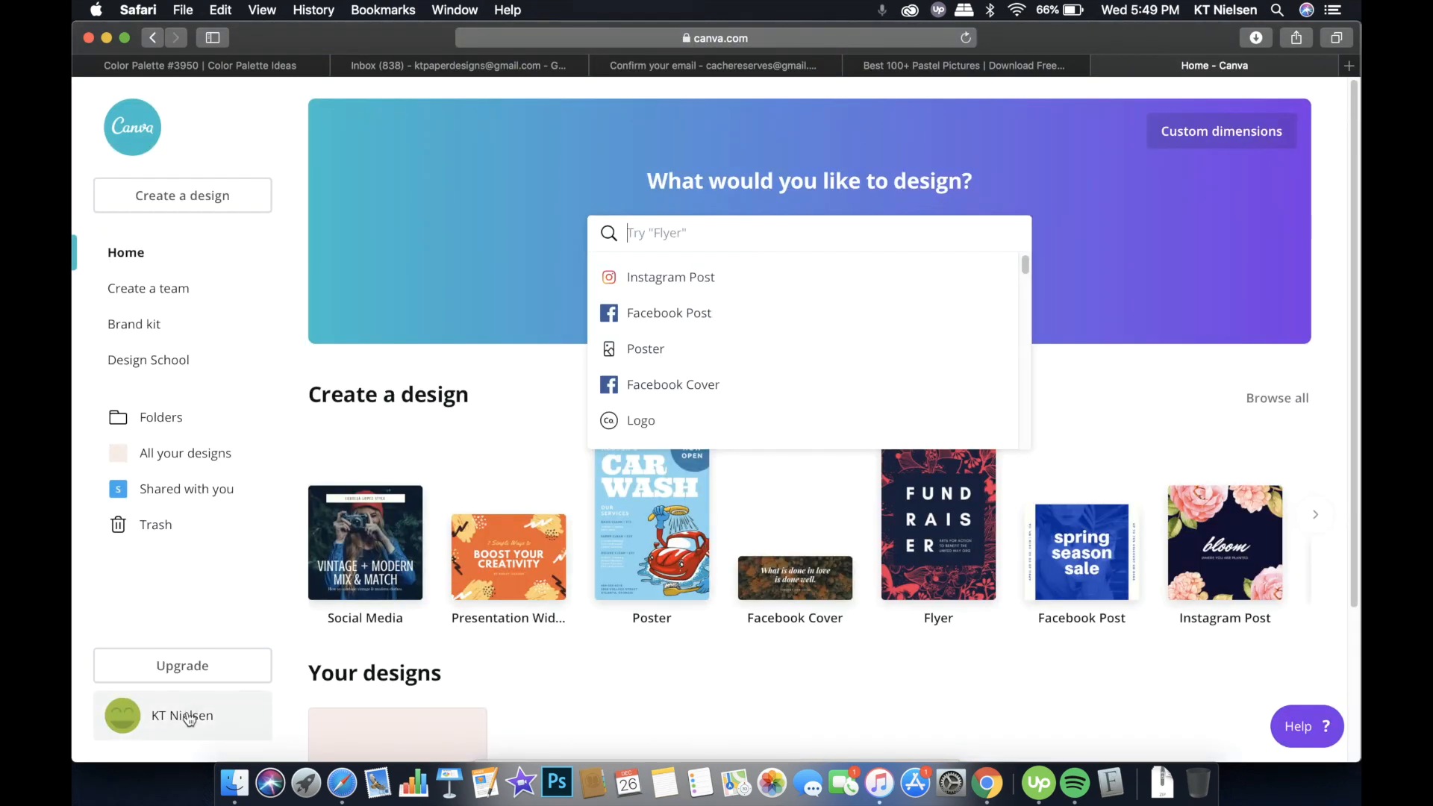
Sign out of the personal account and log in with the saved ktpaperdesigns login
{"action": "left_click", "coordinate": [182, 715]}
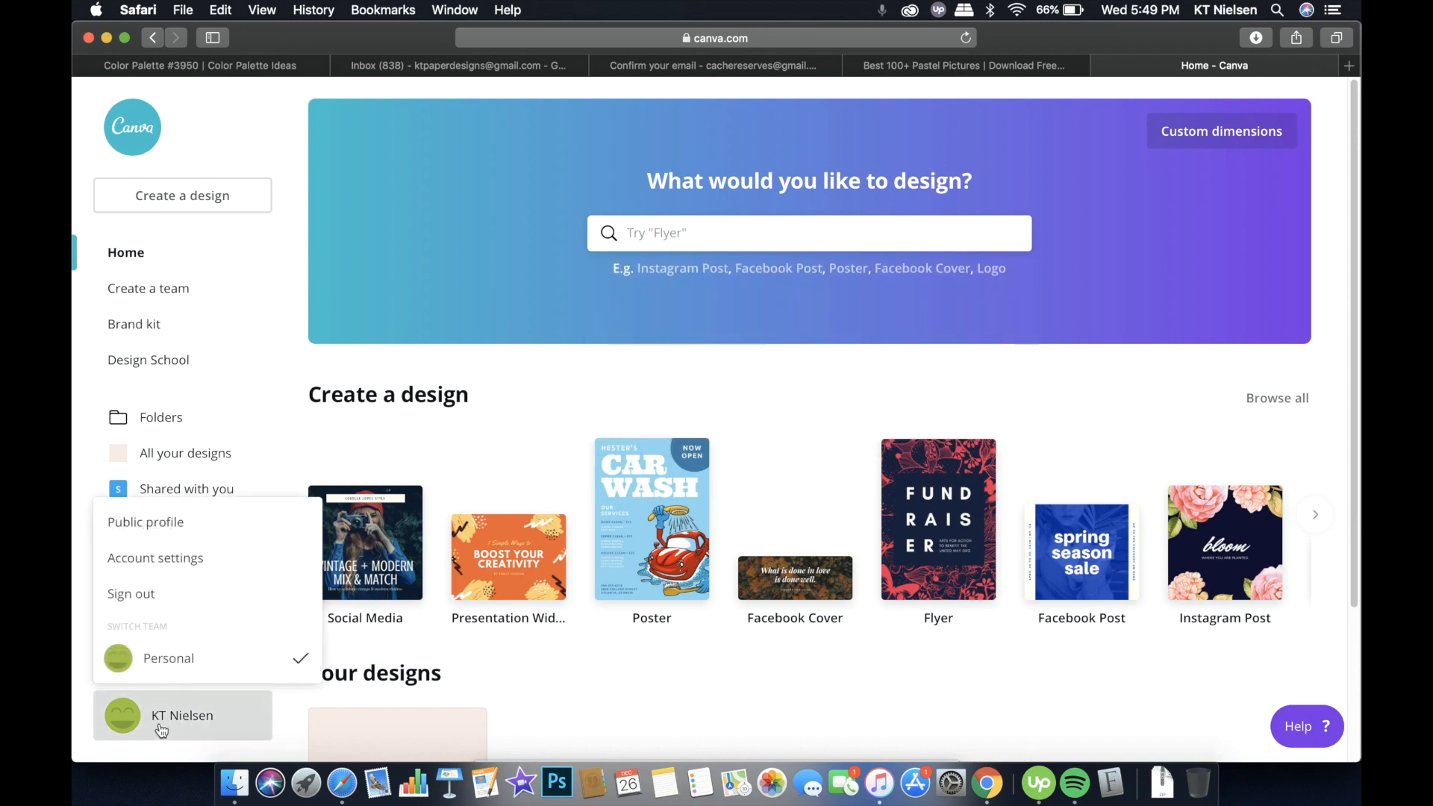
{"action": "mouse_move", "coordinate": [232, 745]}
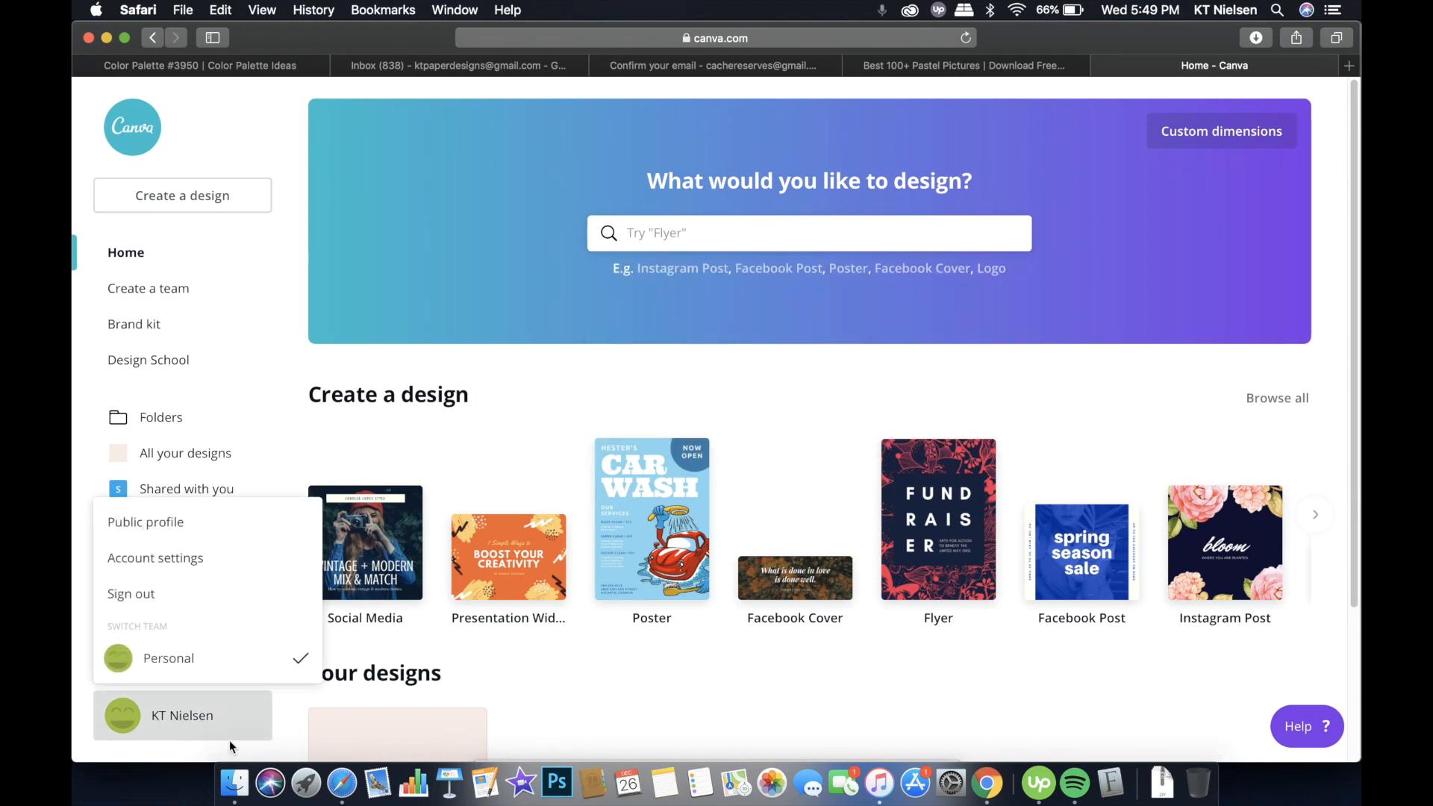
{"action": "left_click", "coordinate": [130, 593]}
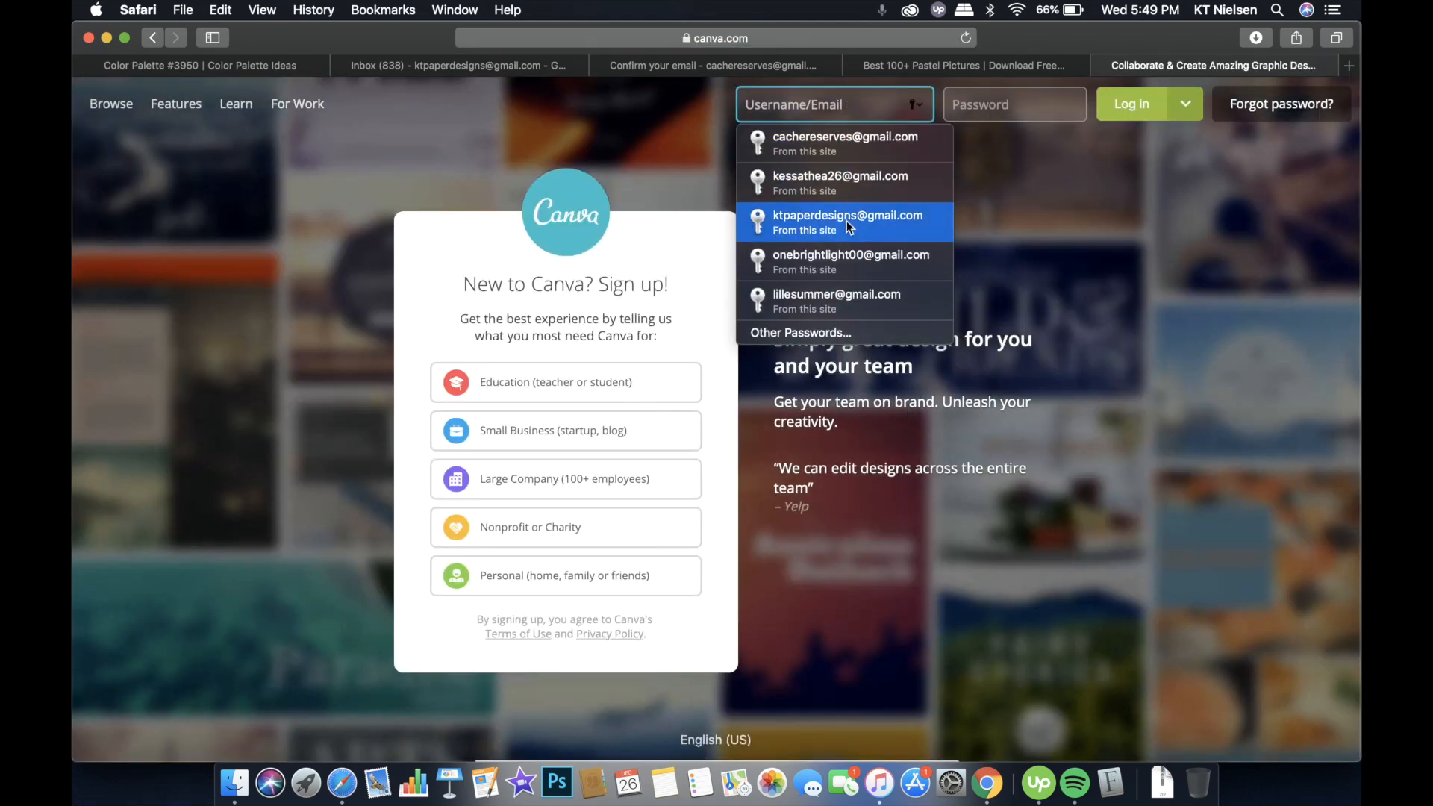
{"action": "left_click", "coordinate": [847, 221]}
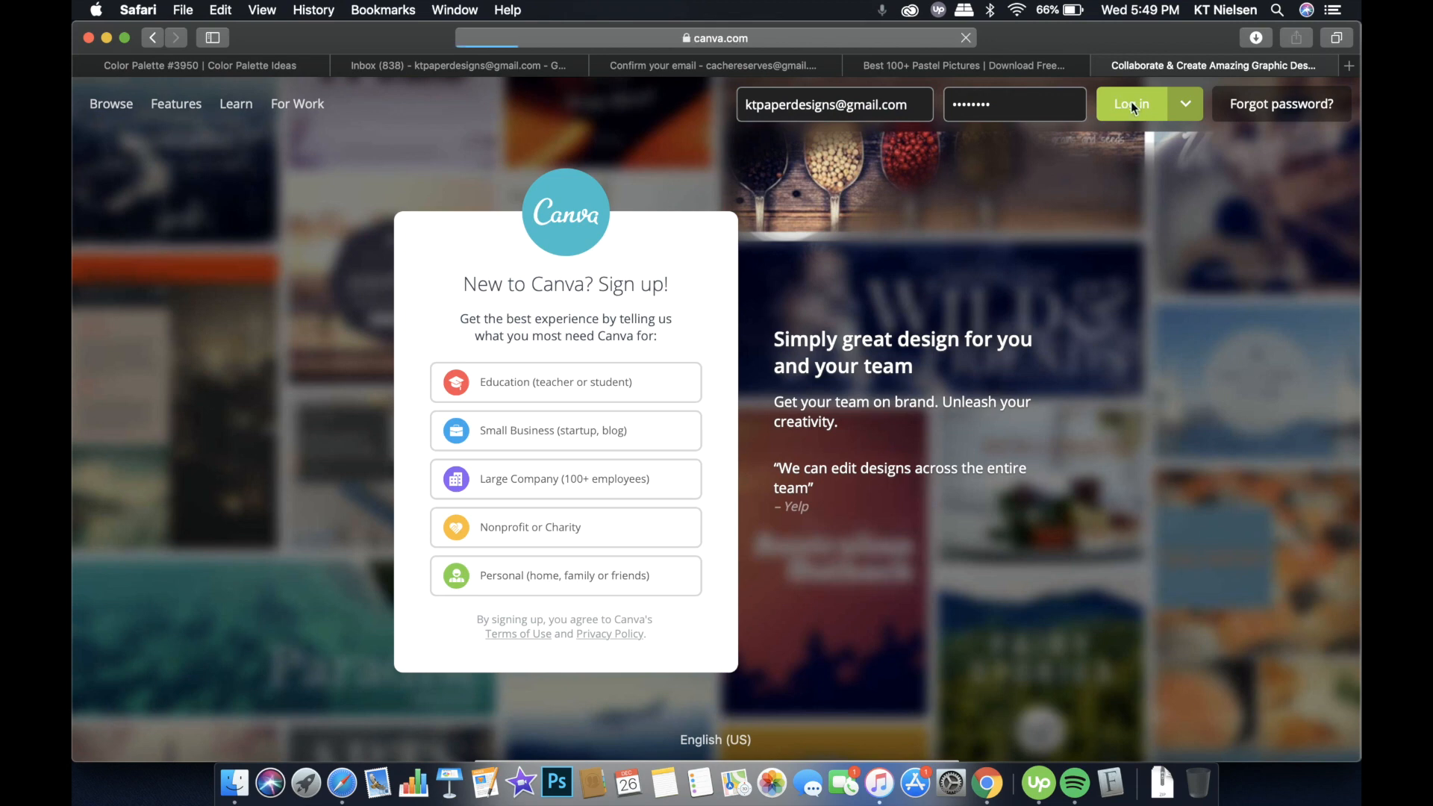
{"action": "left_click", "coordinate": [1131, 104]}
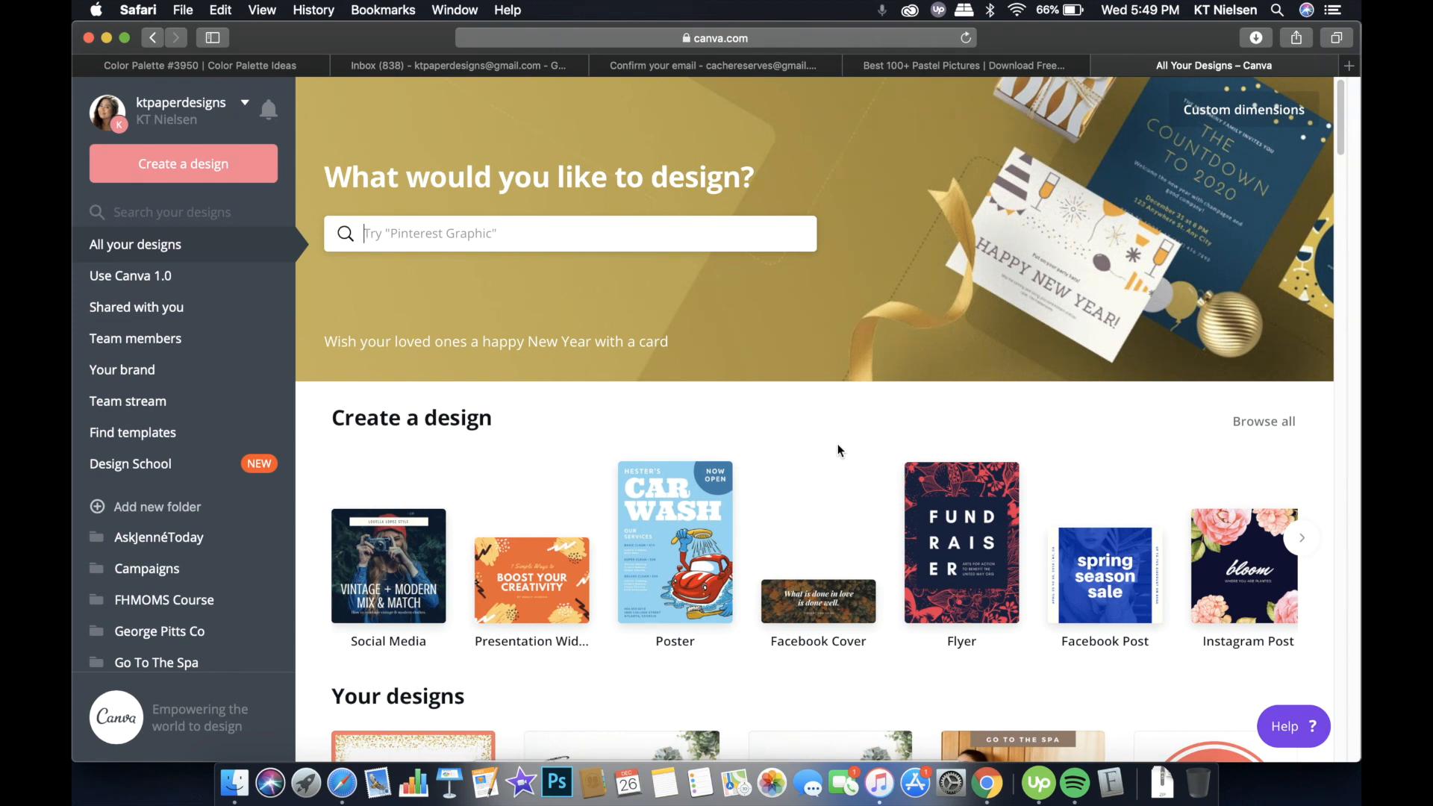
{"action": "mouse_move", "coordinate": [520, 517]}
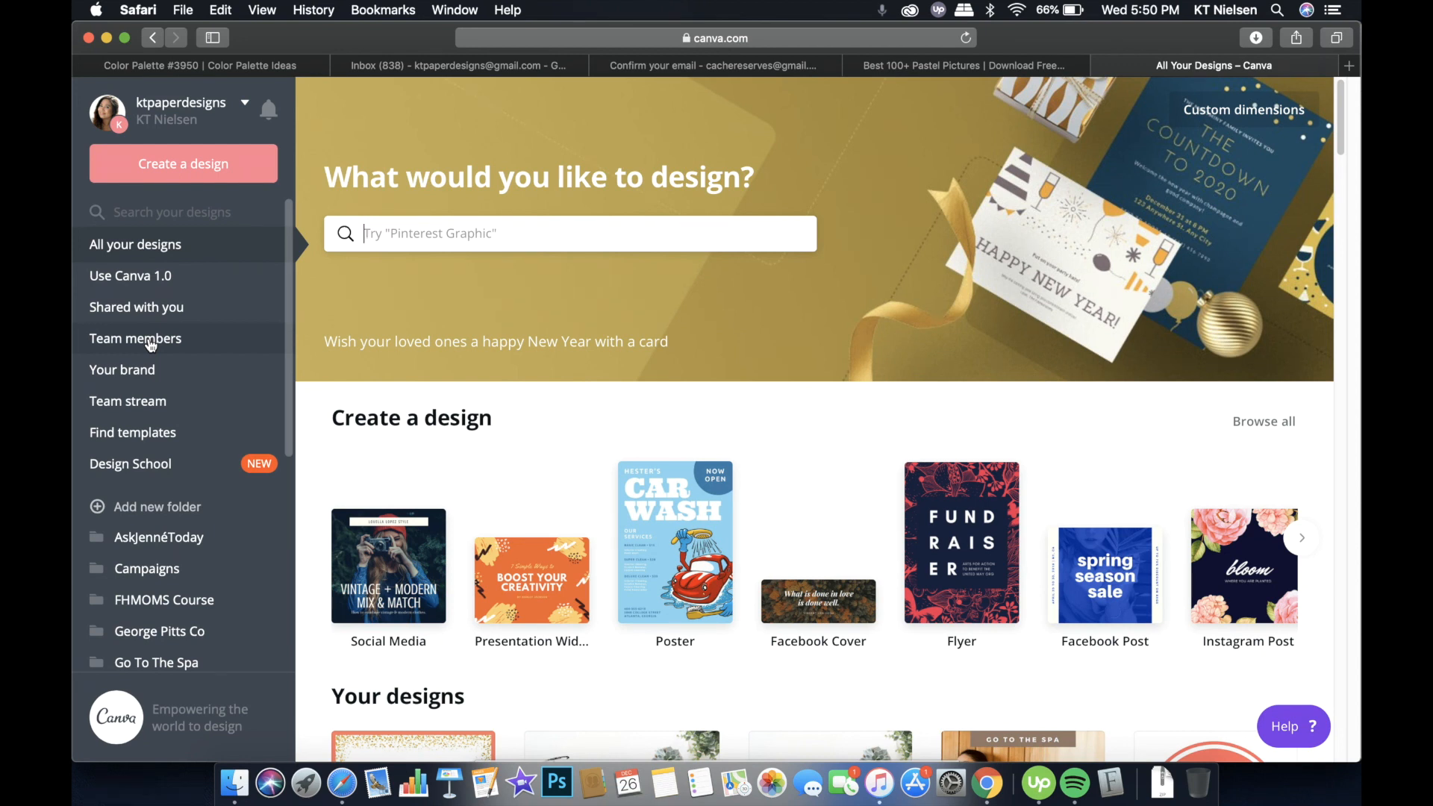
{"action": "mouse_move", "coordinate": [232, 438]}
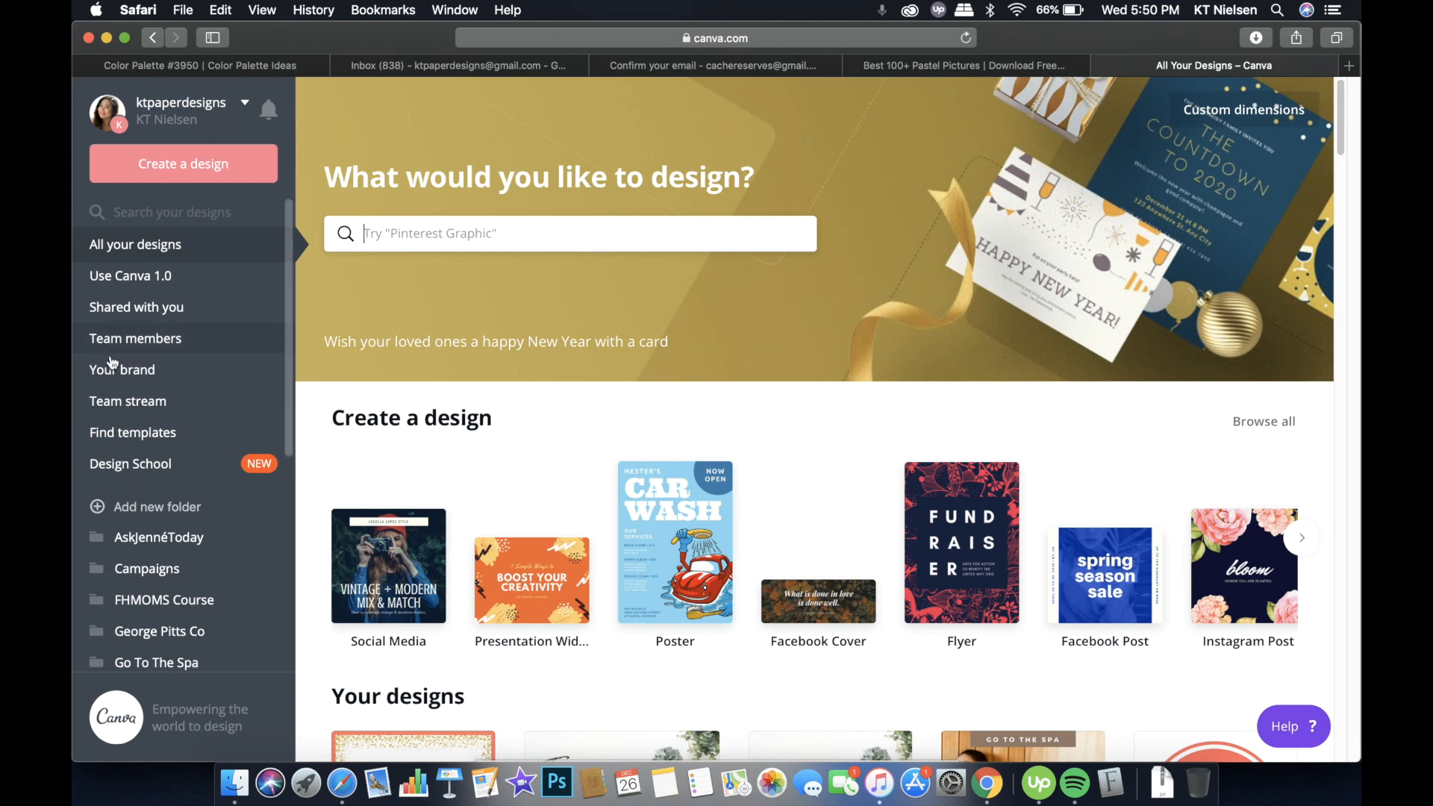
{"action": "mouse_move", "coordinate": [126, 377]}
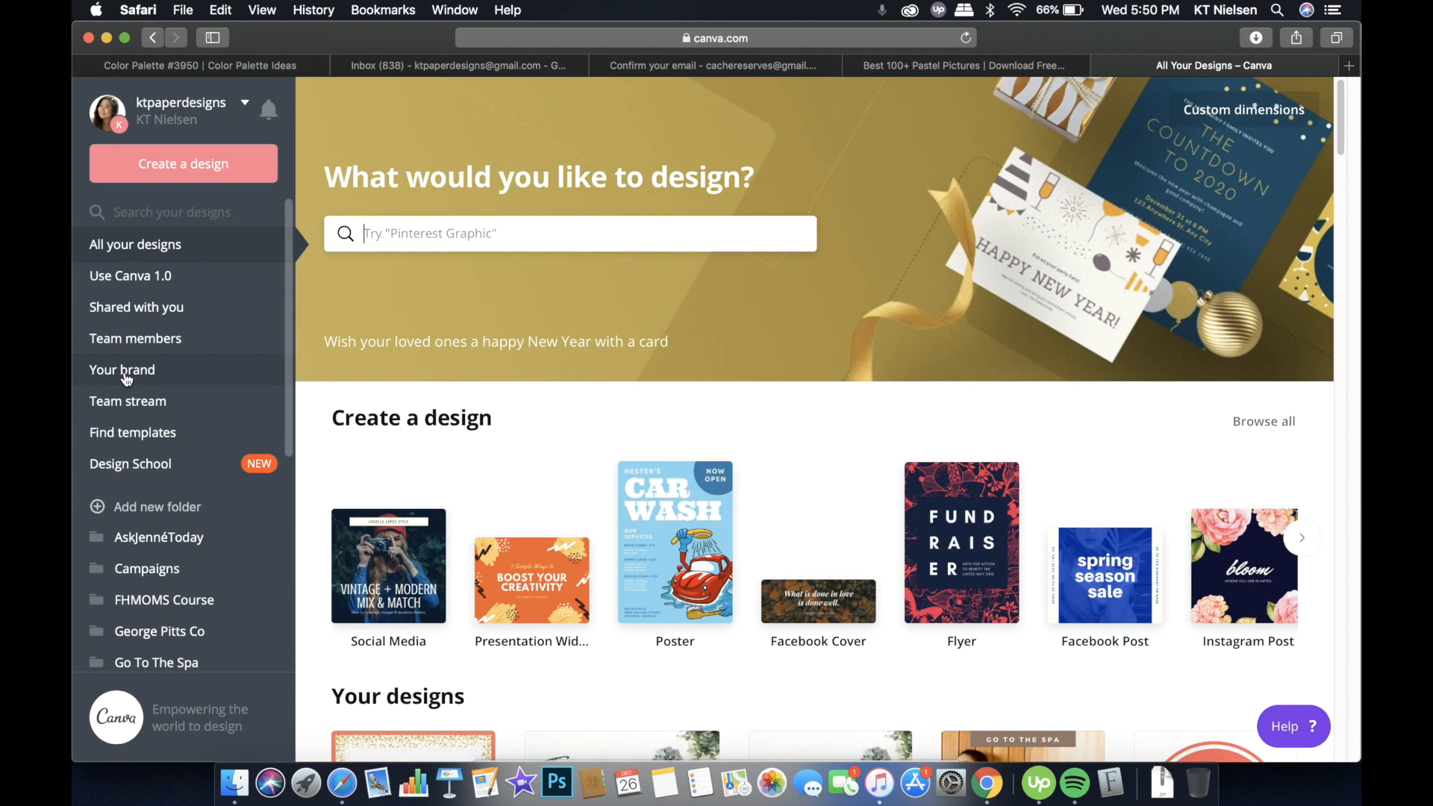
Open Your brand and scroll past the palettes ending with Go To The Spa, where Logos begins
{"action": "left_click", "coordinate": [122, 369]}
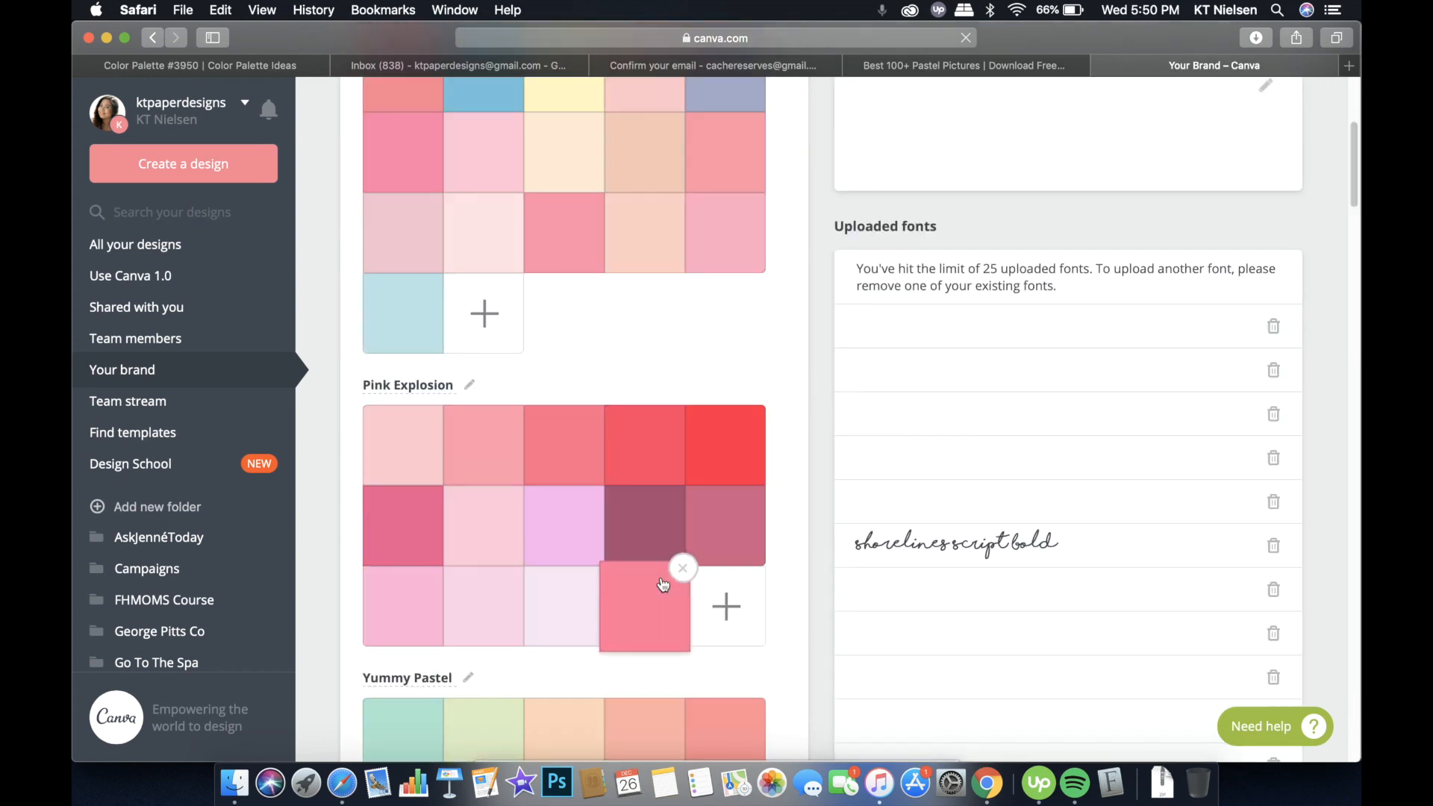
{"action": "scroll", "scroll_direction": "up", "scroll_amount": 3}
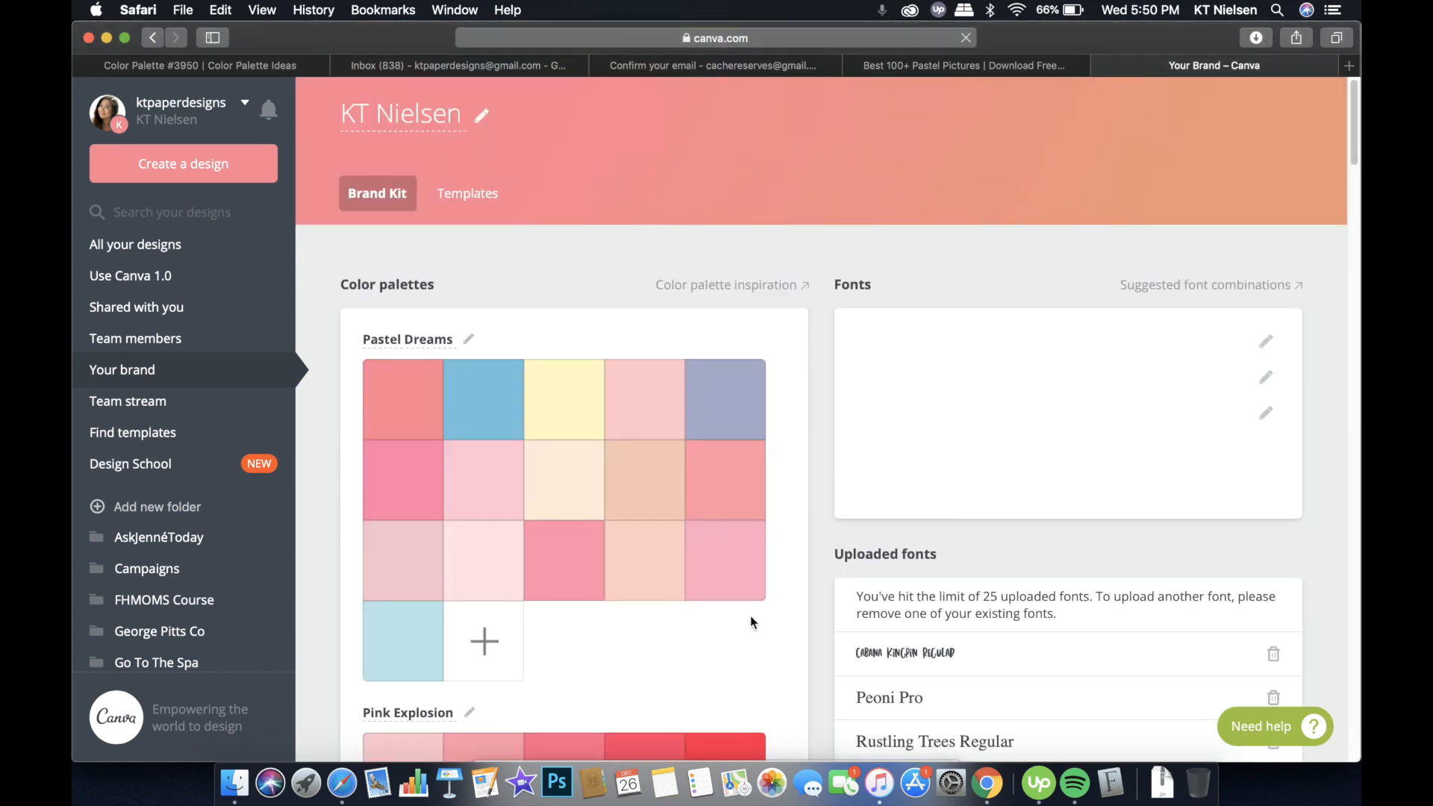
{"action": "mouse_move", "coordinate": [680, 668]}
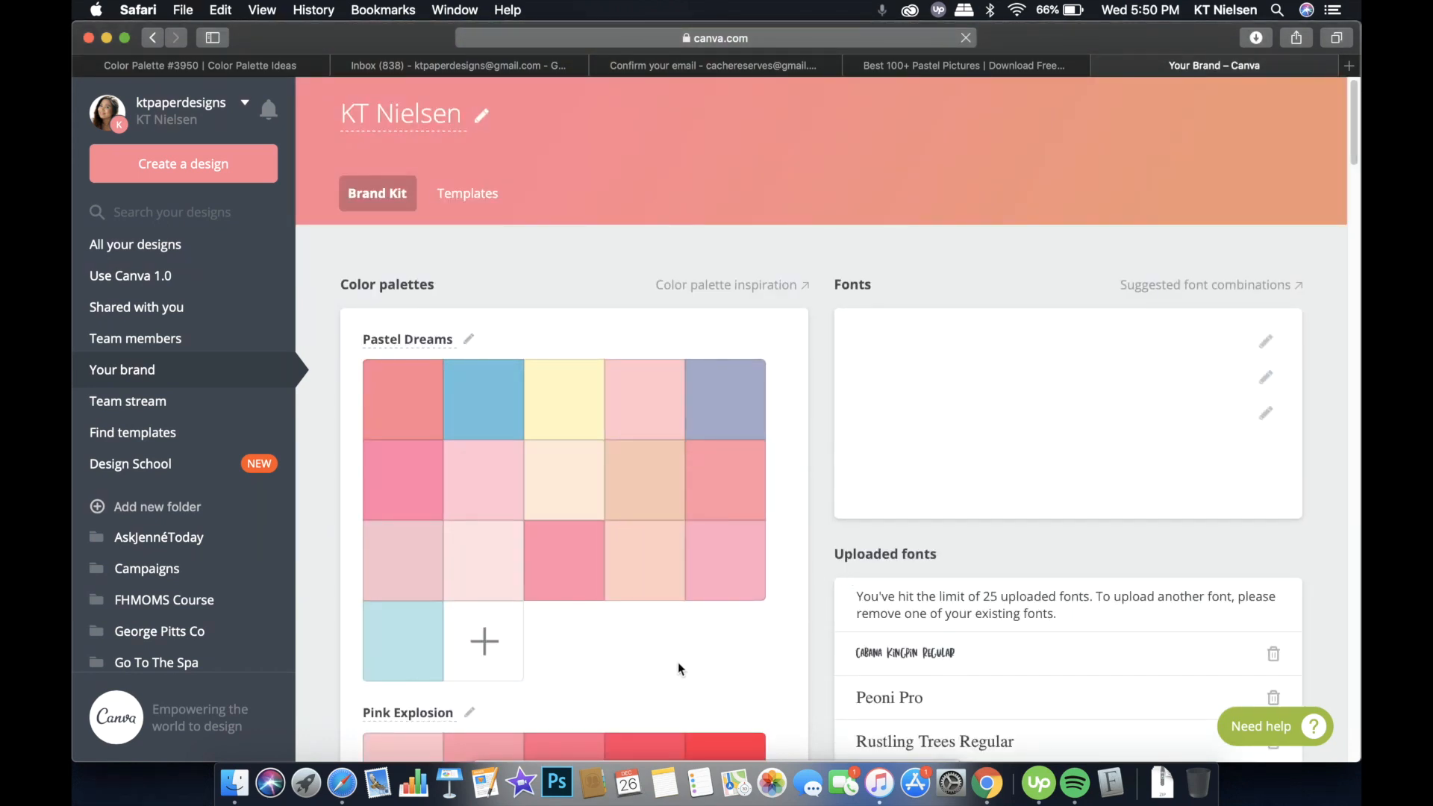
{"action": "mouse_move", "coordinate": [656, 647]}
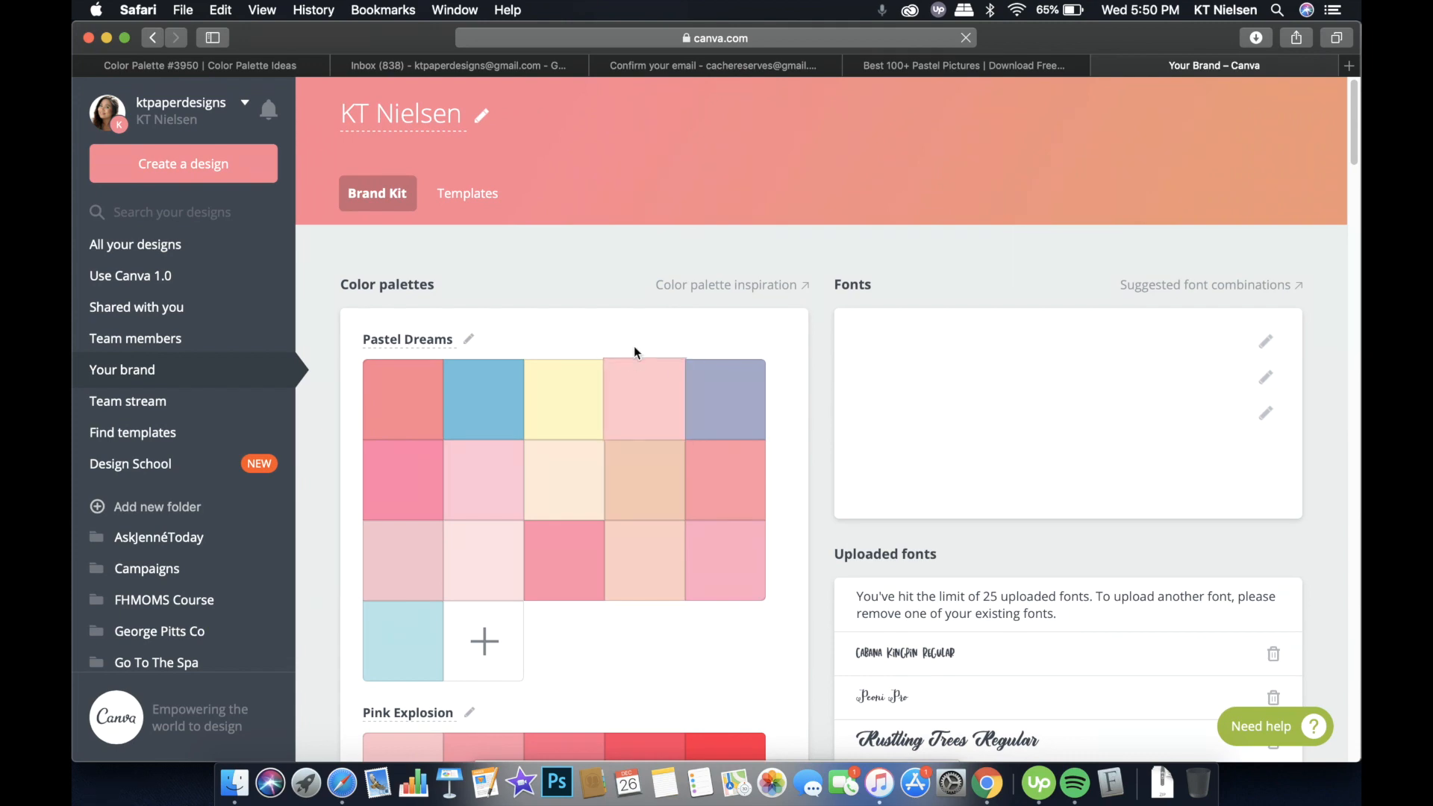
{"action": "scroll", "scroll_direction": "down", "scroll_amount": 3}
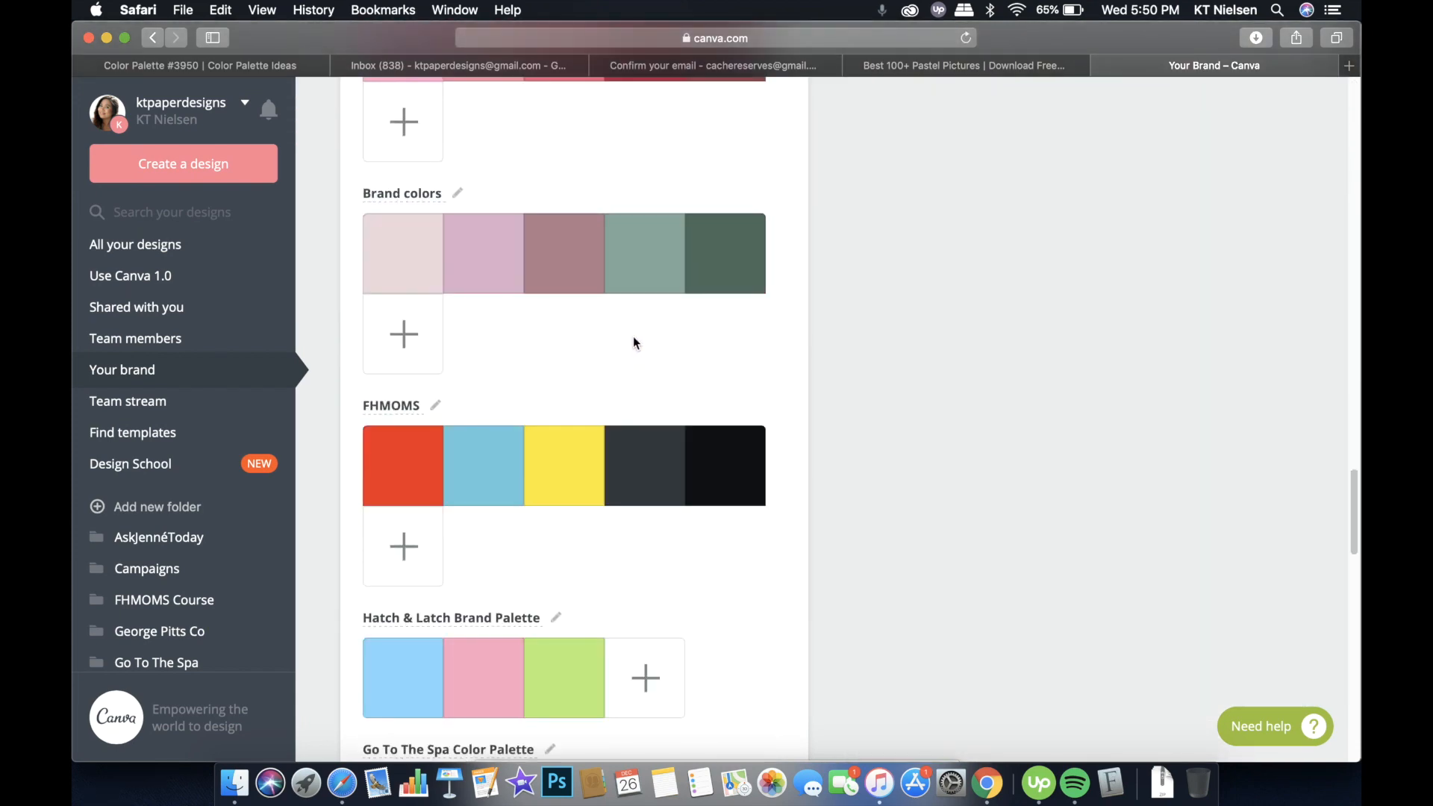
{"action": "scroll", "scroll_direction": "down", "scroll_amount": 3}
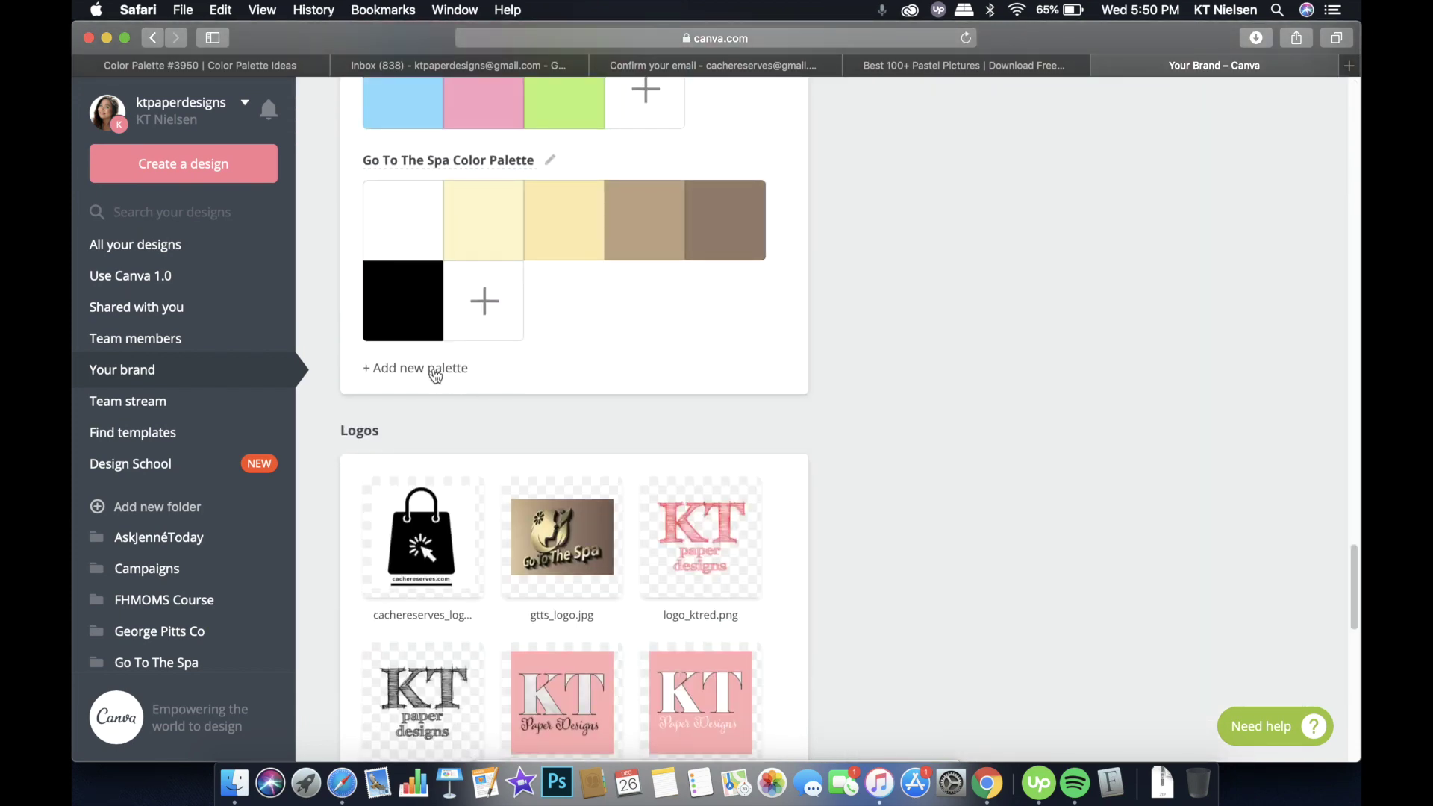
Start a new brand palette and add the light blue and peach (fee5cb) swatches
{"action": "left_click", "coordinate": [415, 367]}
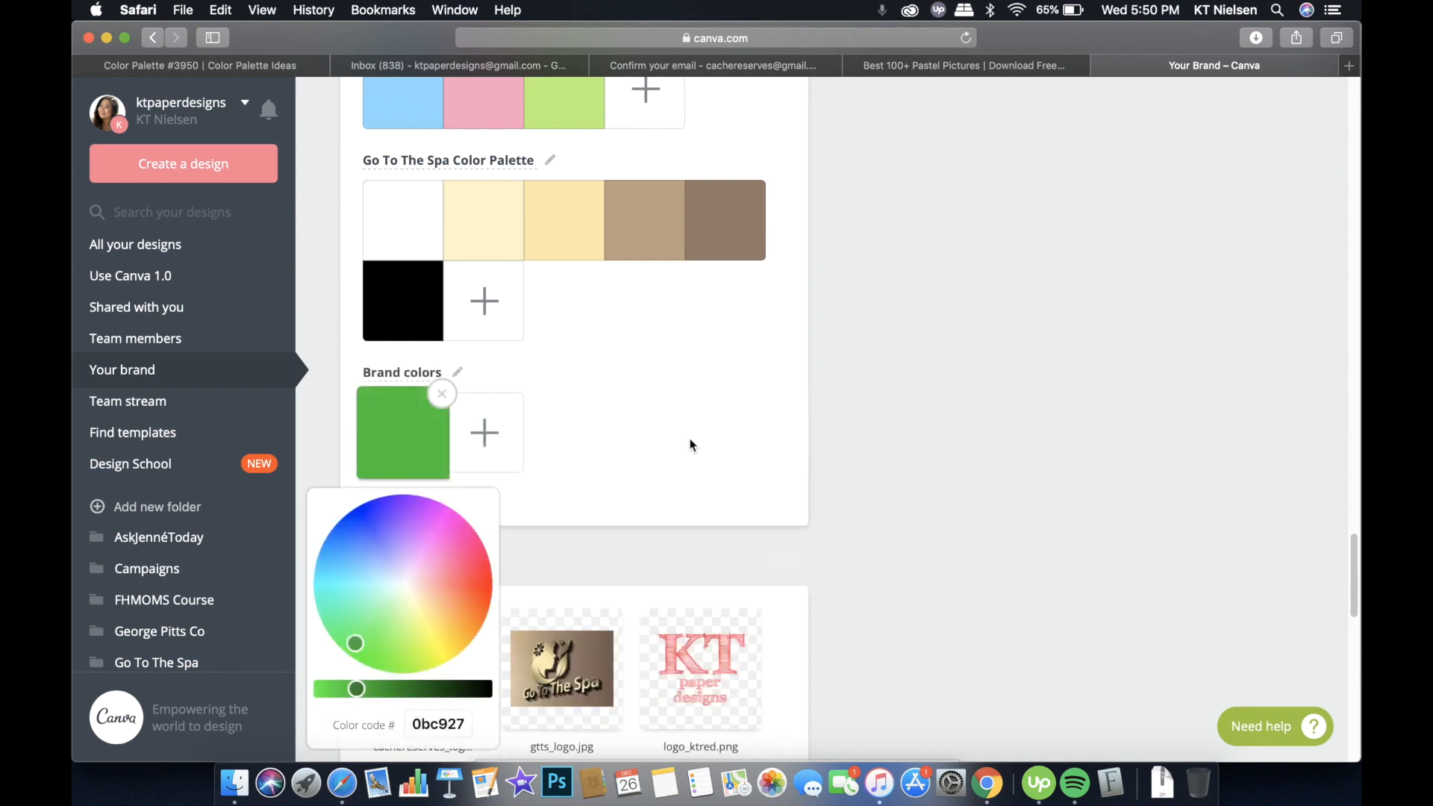
{"action": "mouse_move", "coordinate": [1041, 69]}
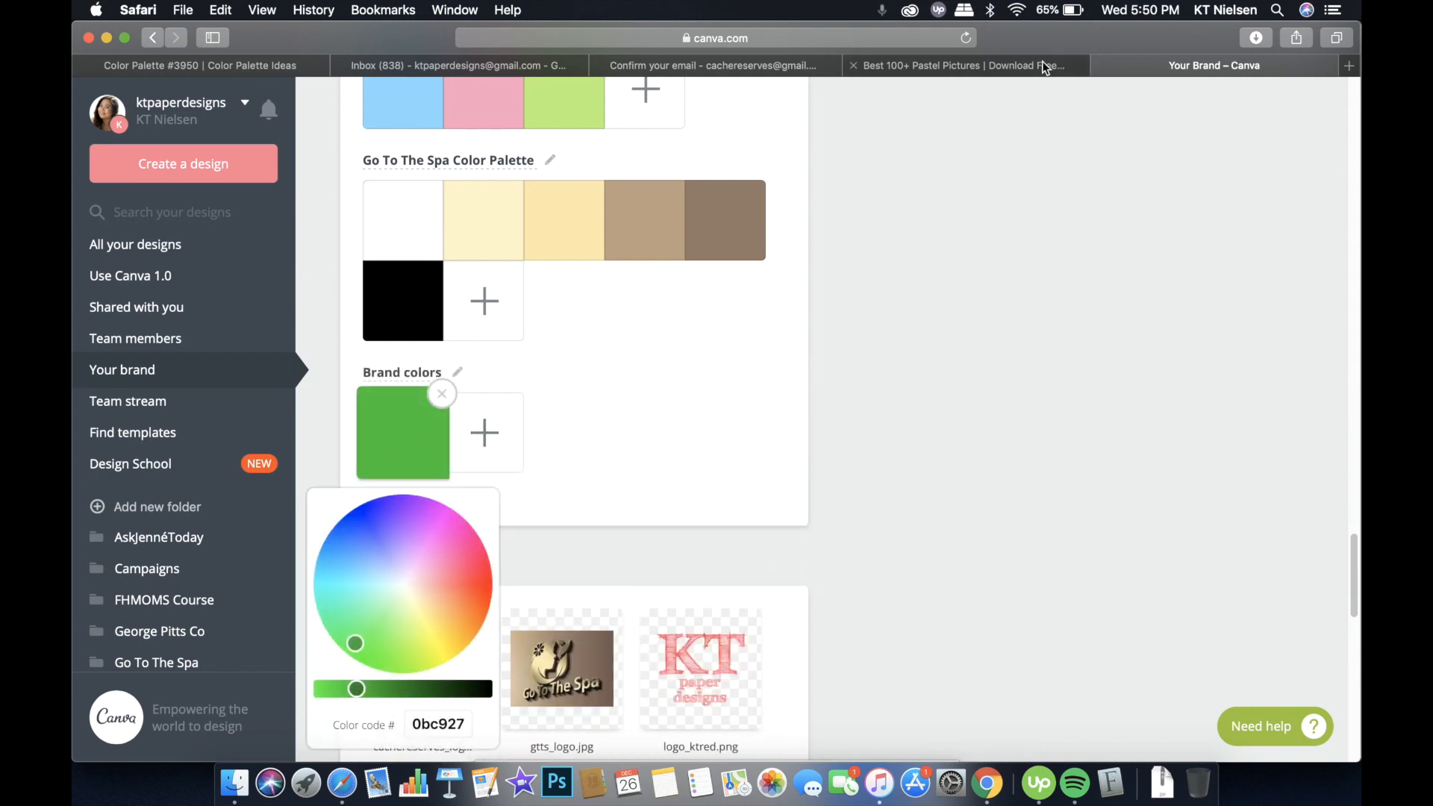
{"action": "left_click", "coordinate": [196, 65]}
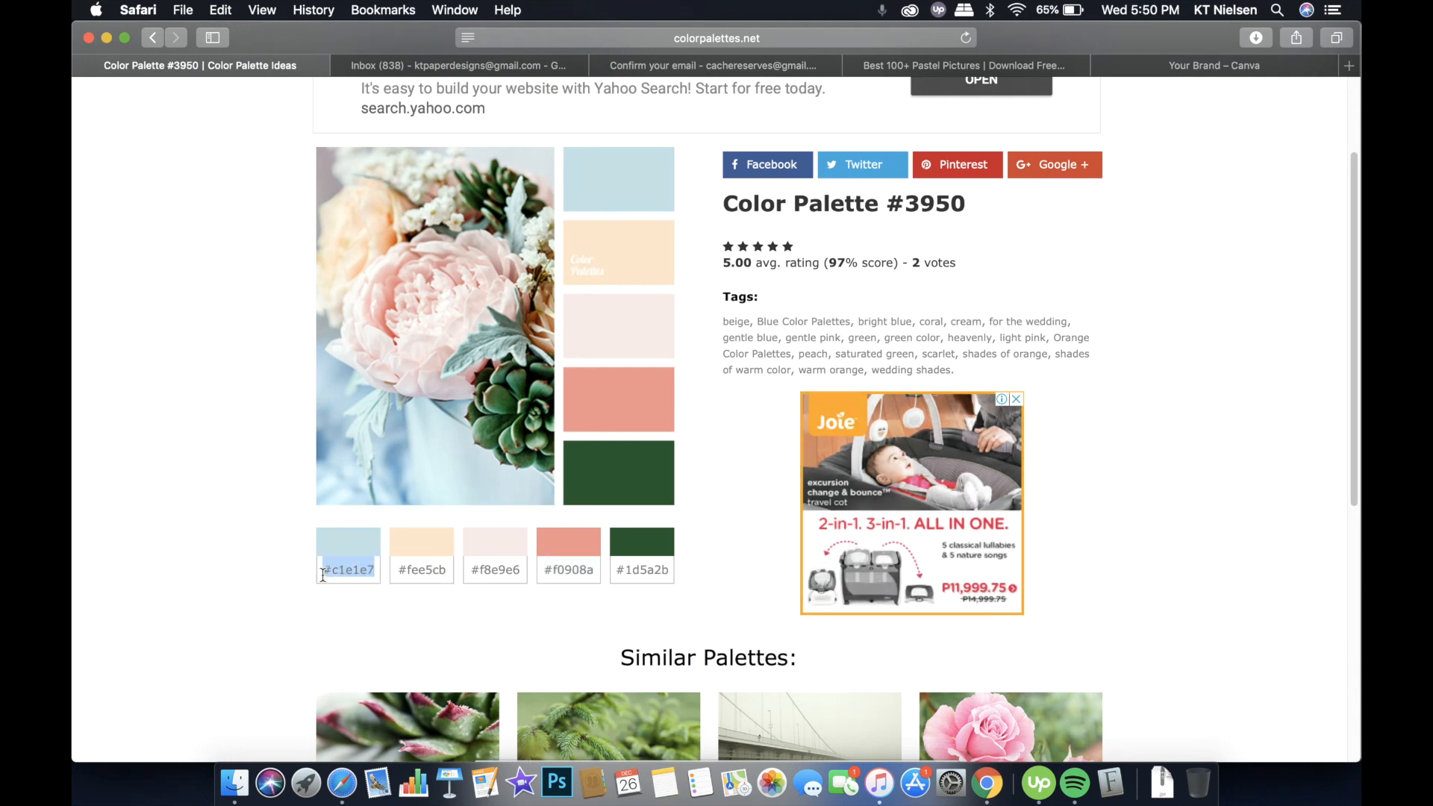
{"action": "left_click", "coordinate": [454, 65]}
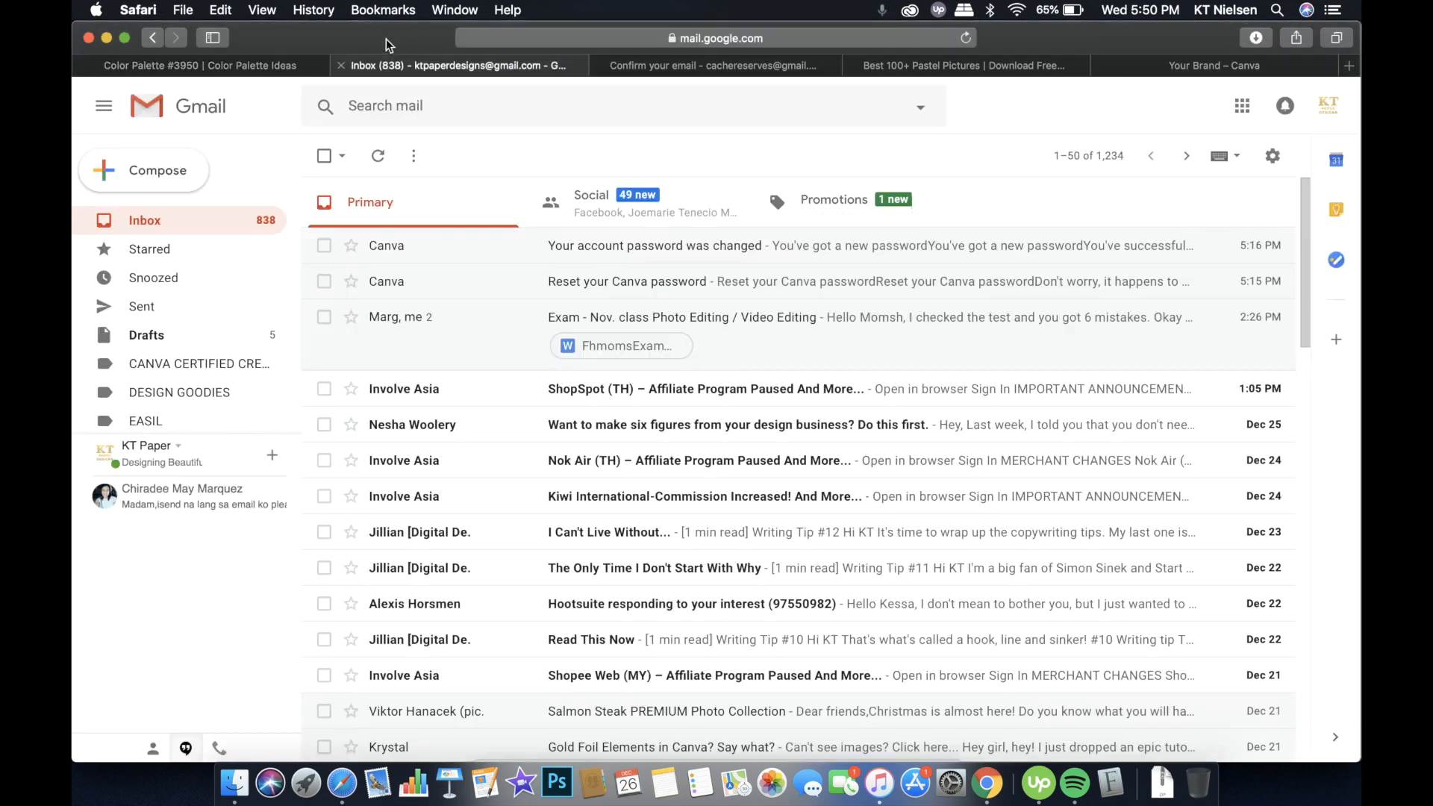
{"action": "left_click", "coordinate": [715, 66]}
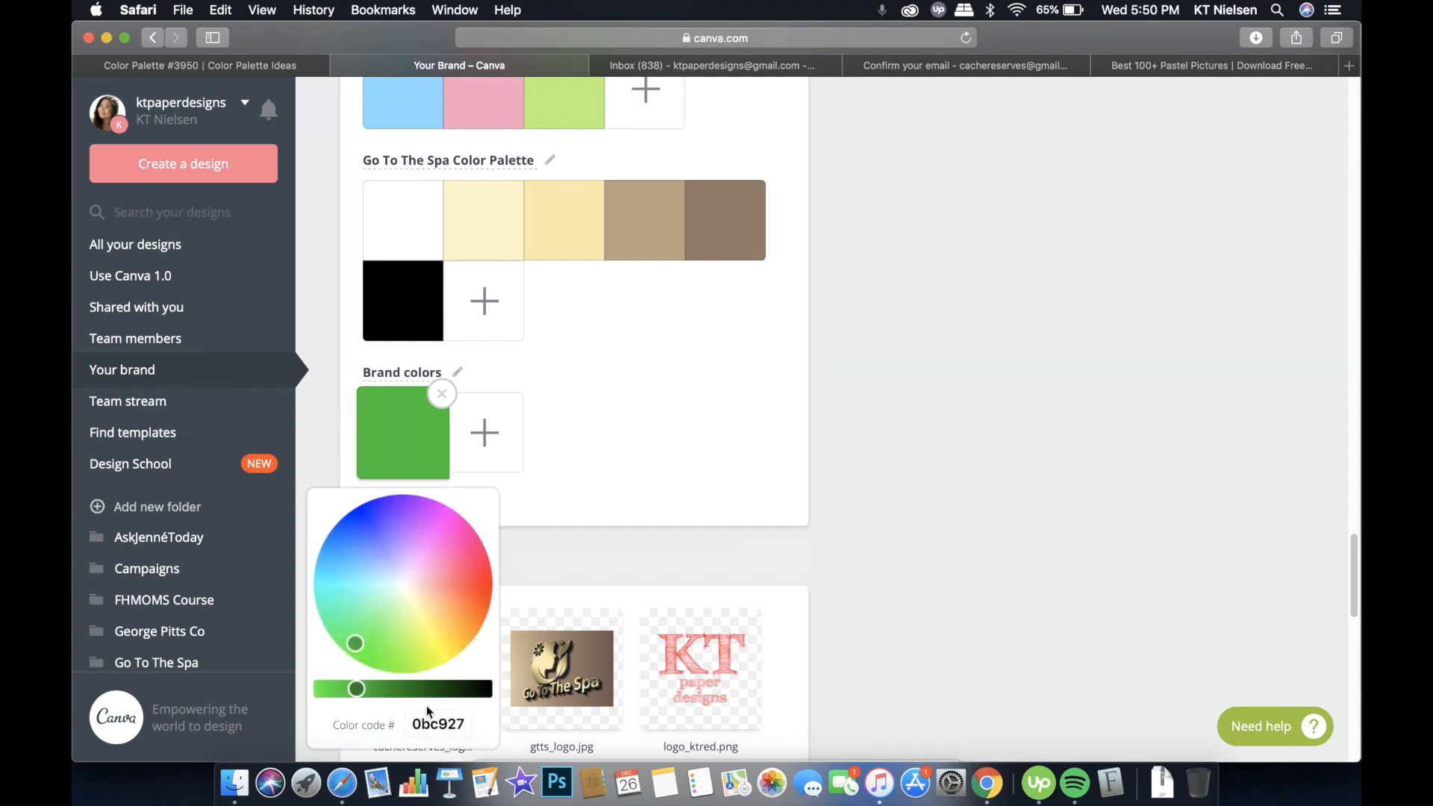
{"action": "left_click", "coordinate": [438, 724]}
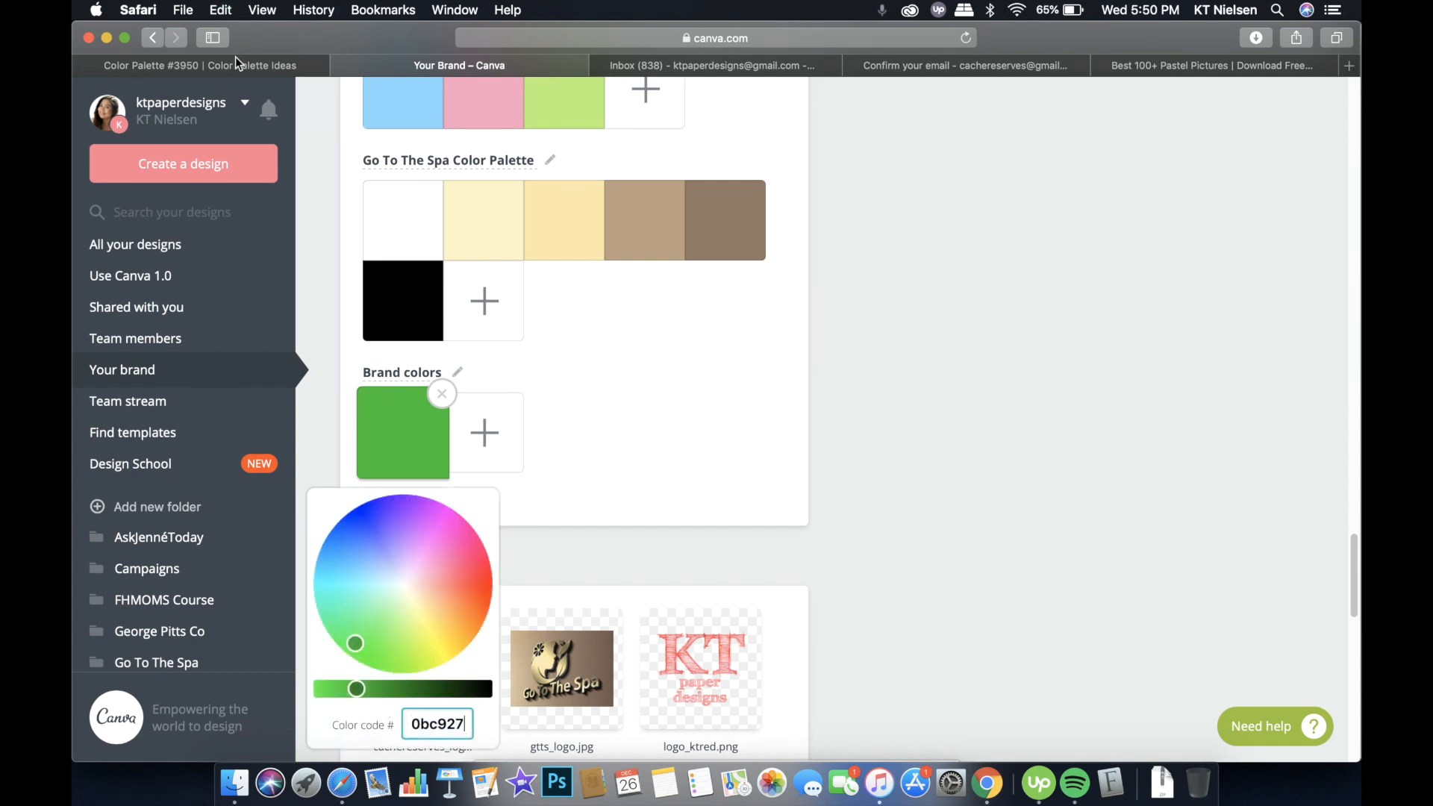
{"action": "left_click", "coordinate": [199, 65]}
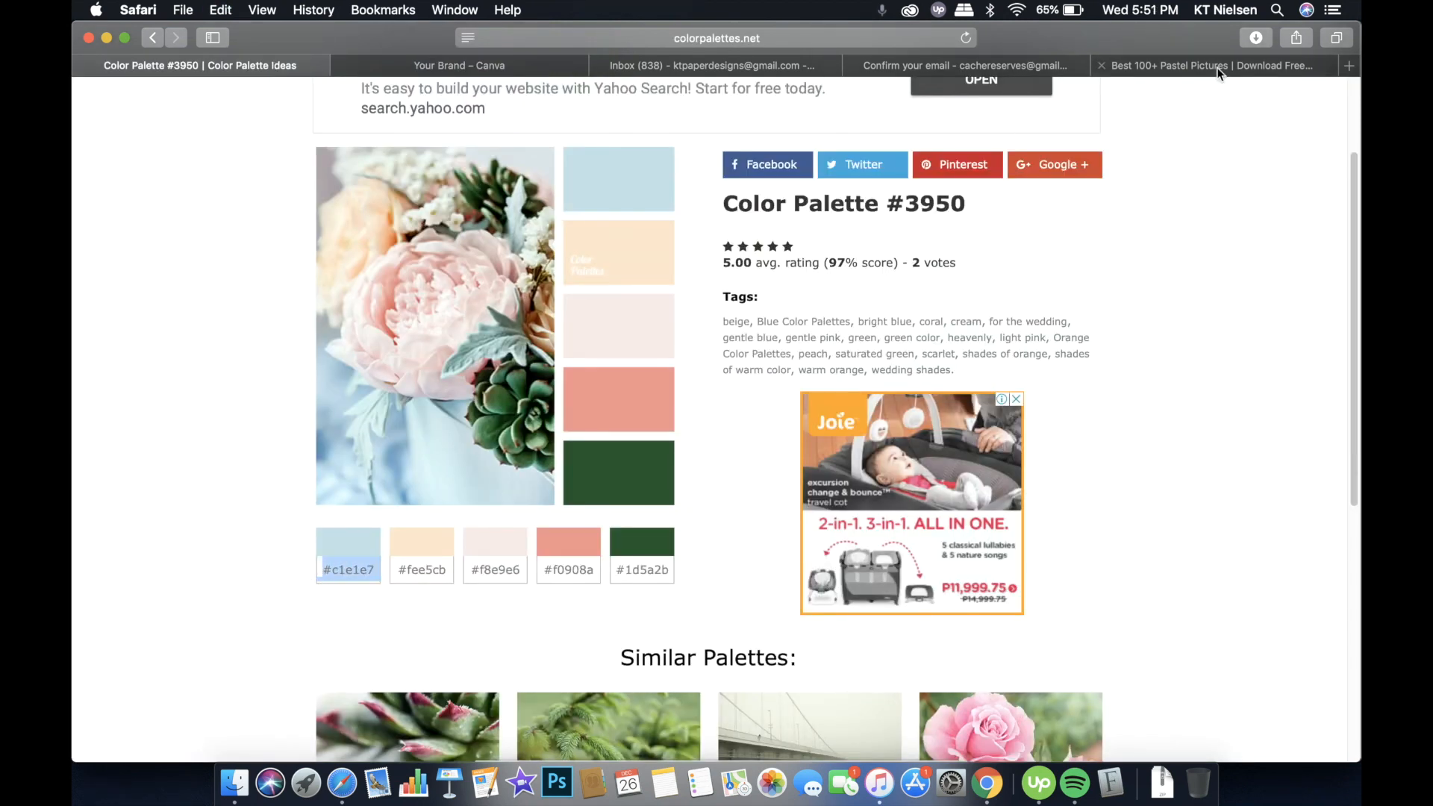
{"action": "left_click", "coordinate": [458, 64]}
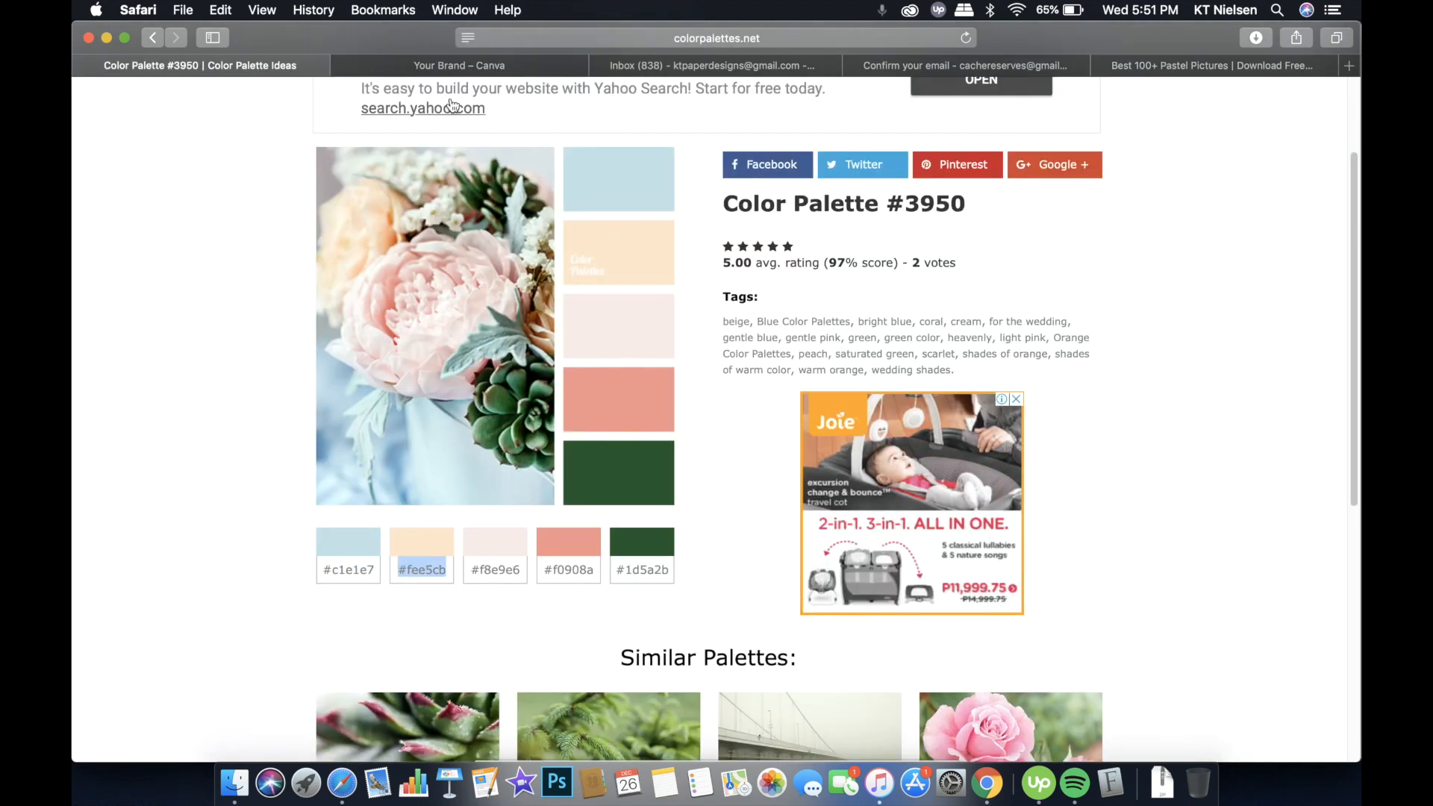
{"action": "left_click", "coordinate": [459, 65]}
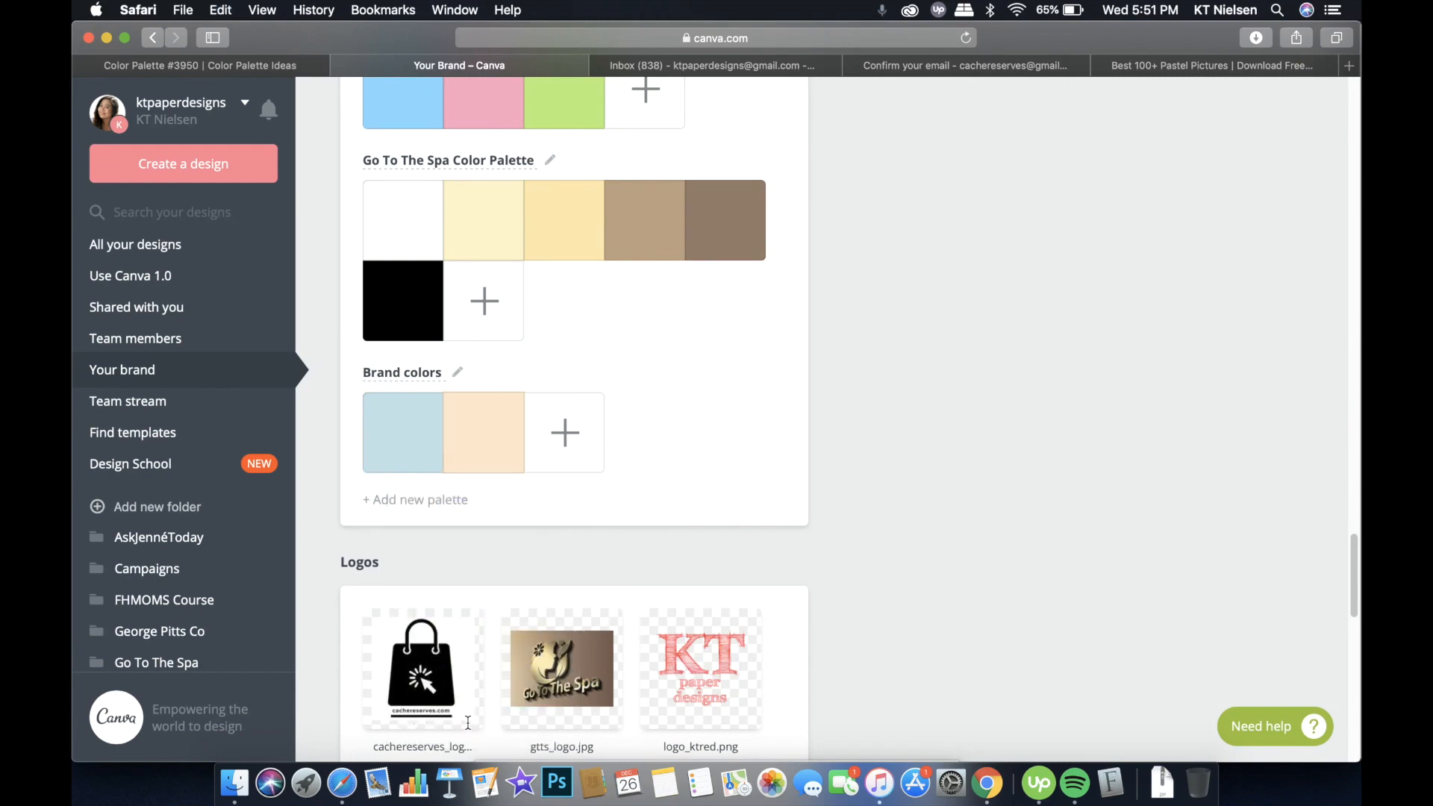
Add the blush, coral (f0908a) and dark green (1d5a2b) swatches from Color Palette #3950
{"action": "left_click", "coordinate": [192, 65]}
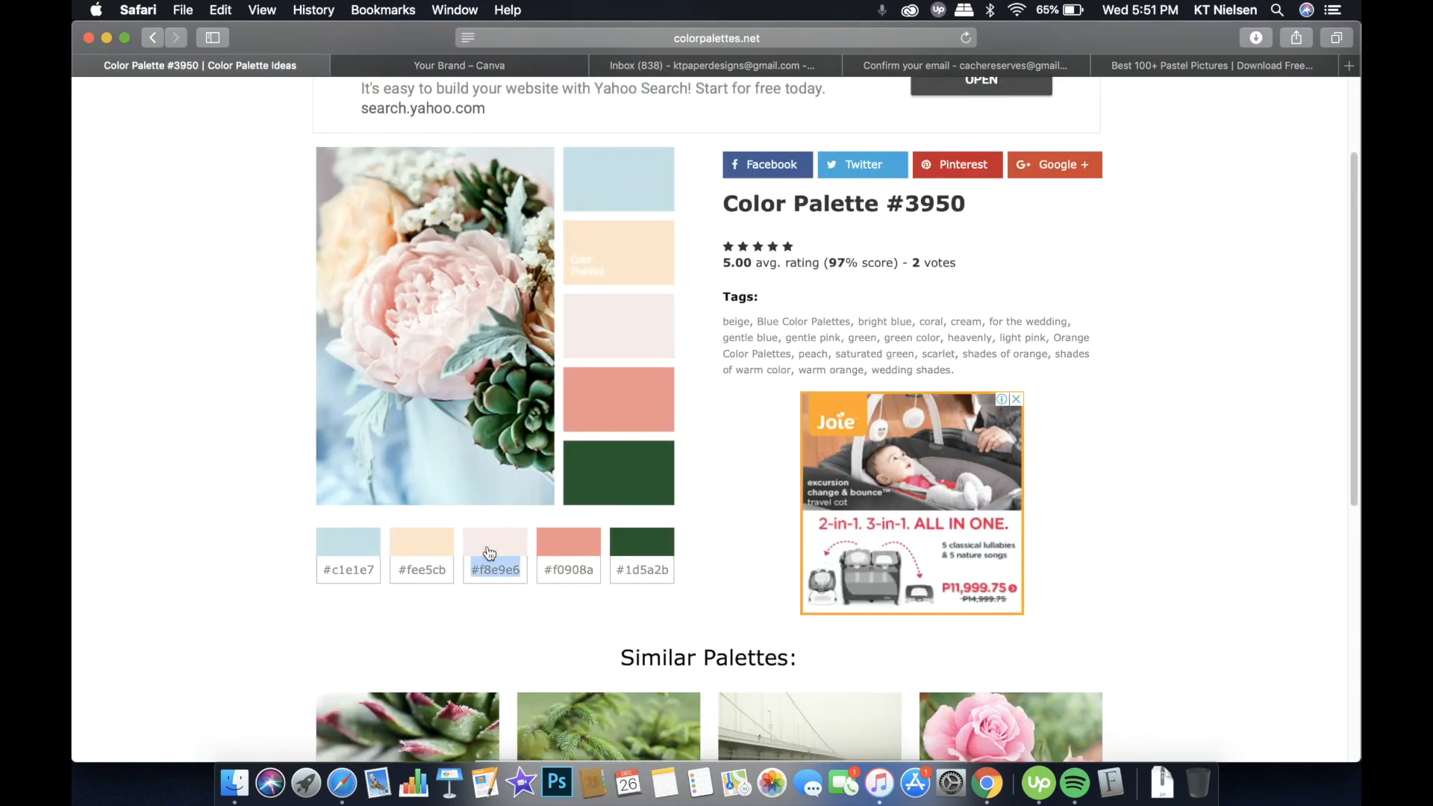
{"action": "left_click", "coordinate": [457, 66]}
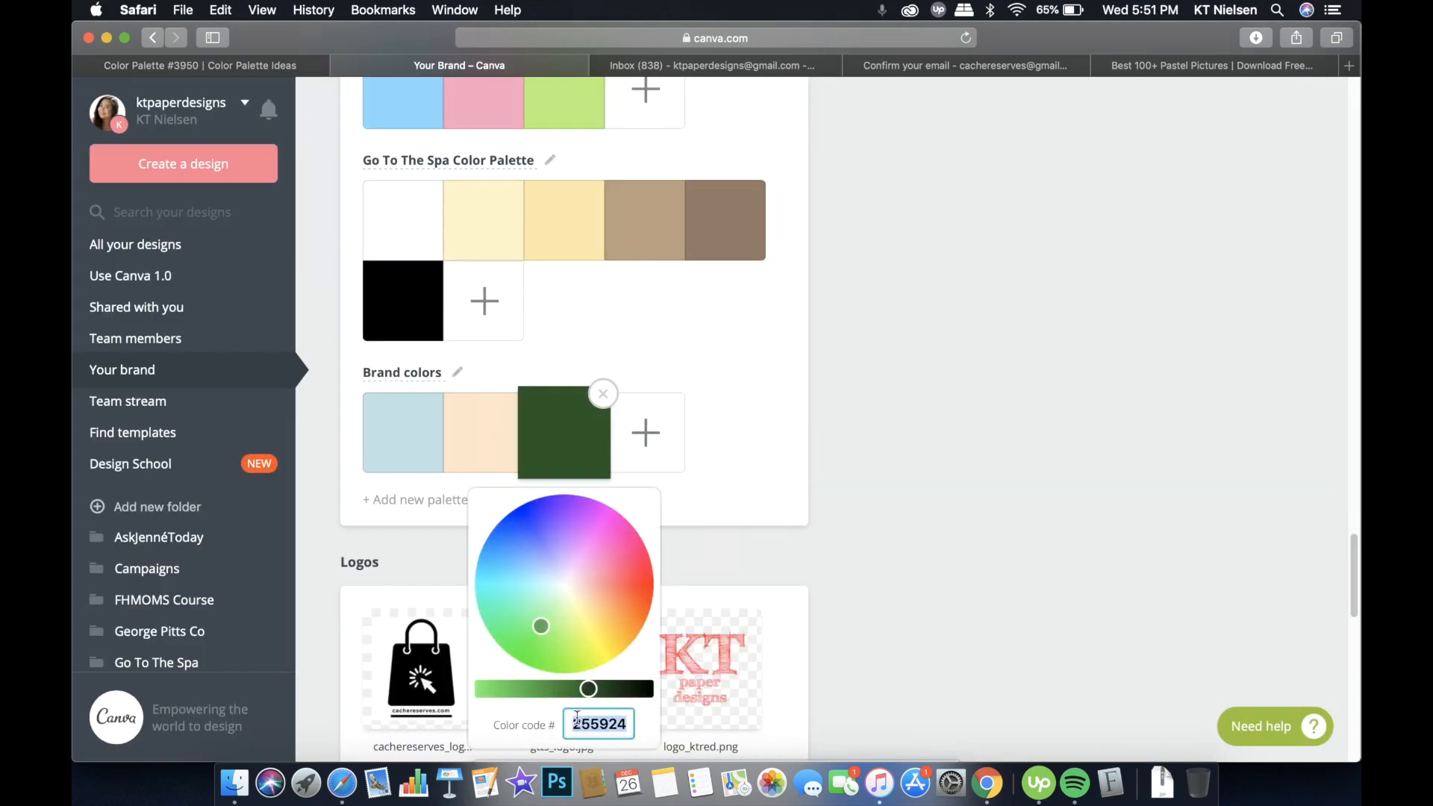
{"action": "left_click", "coordinate": [190, 65]}
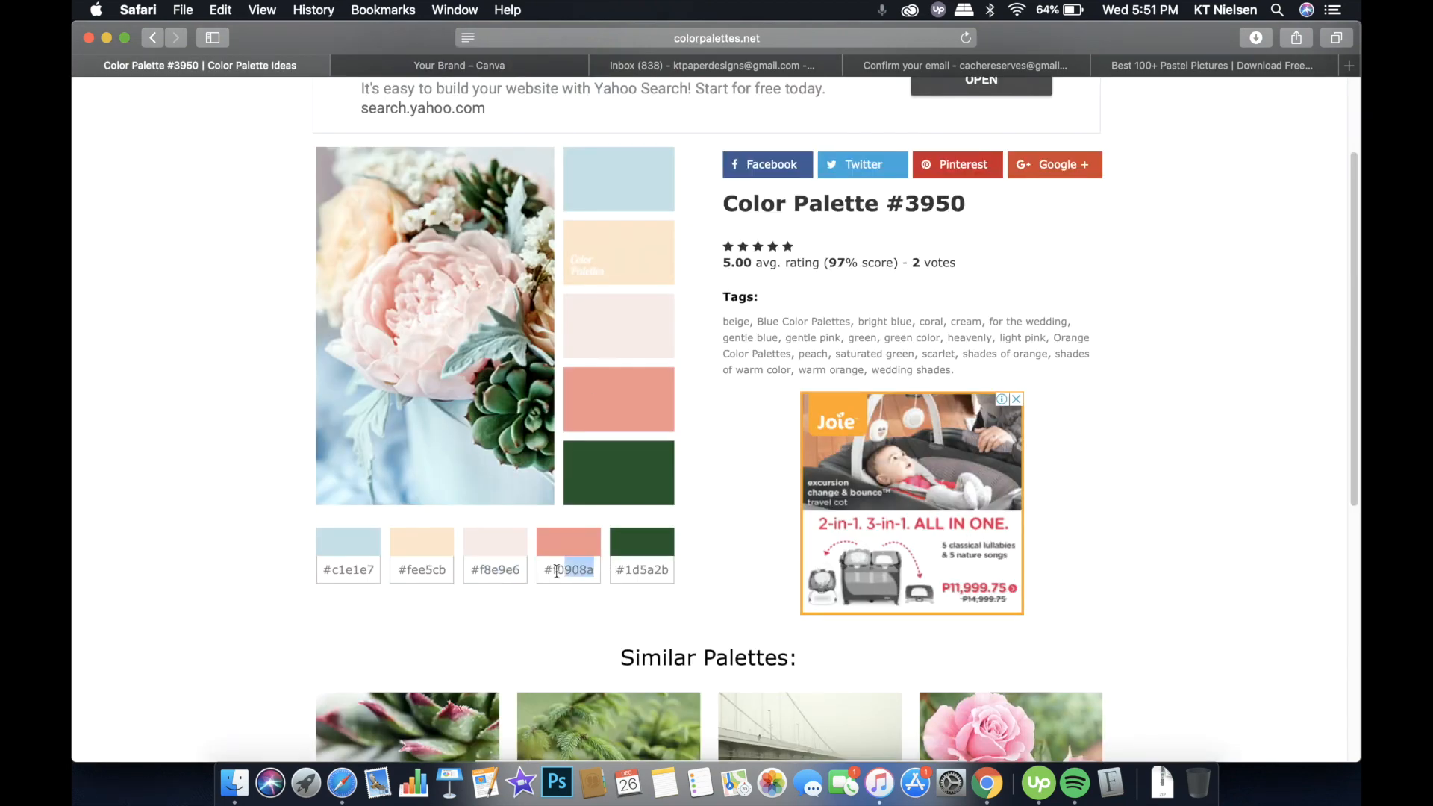
{"action": "left_click", "coordinate": [457, 65]}
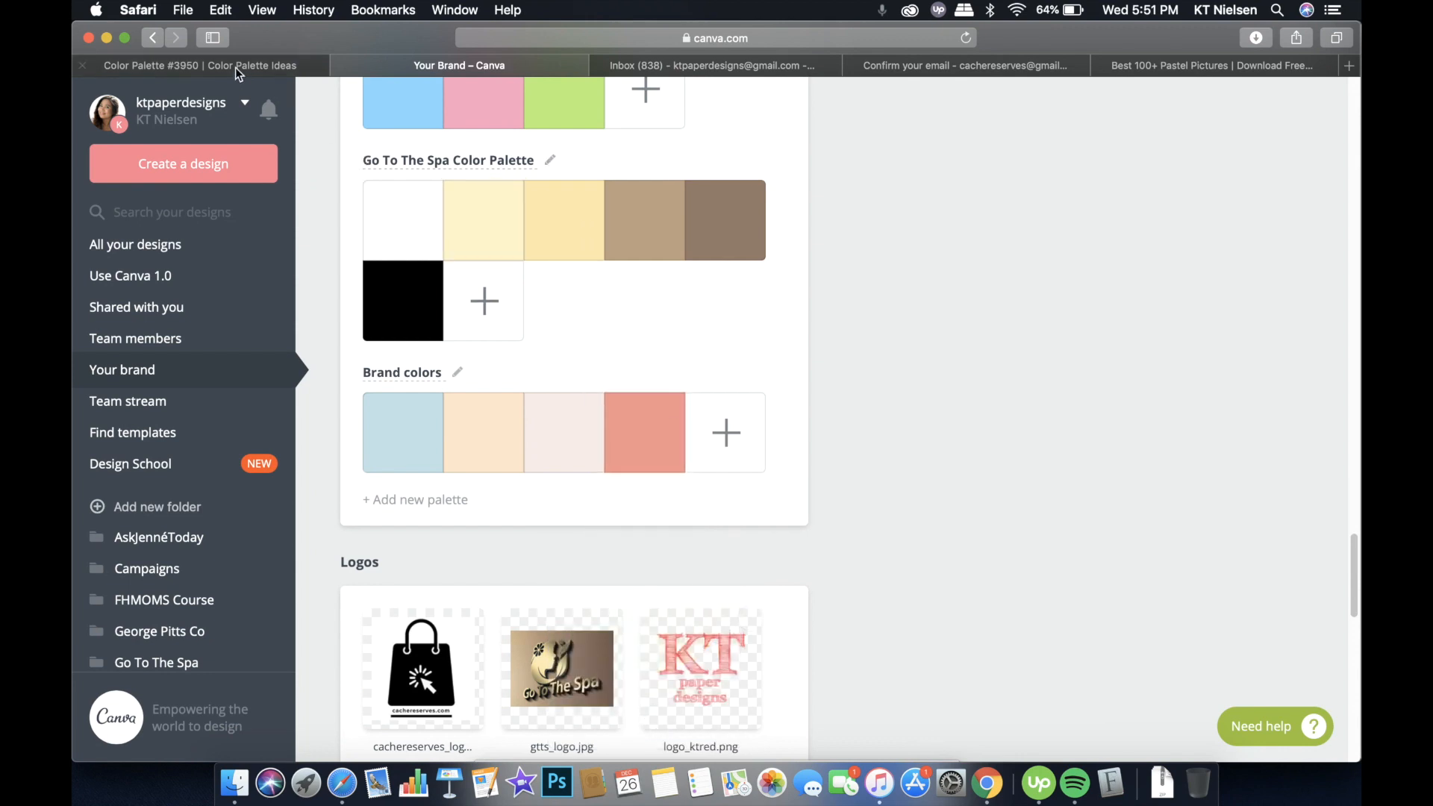
{"action": "left_click", "coordinate": [188, 65]}
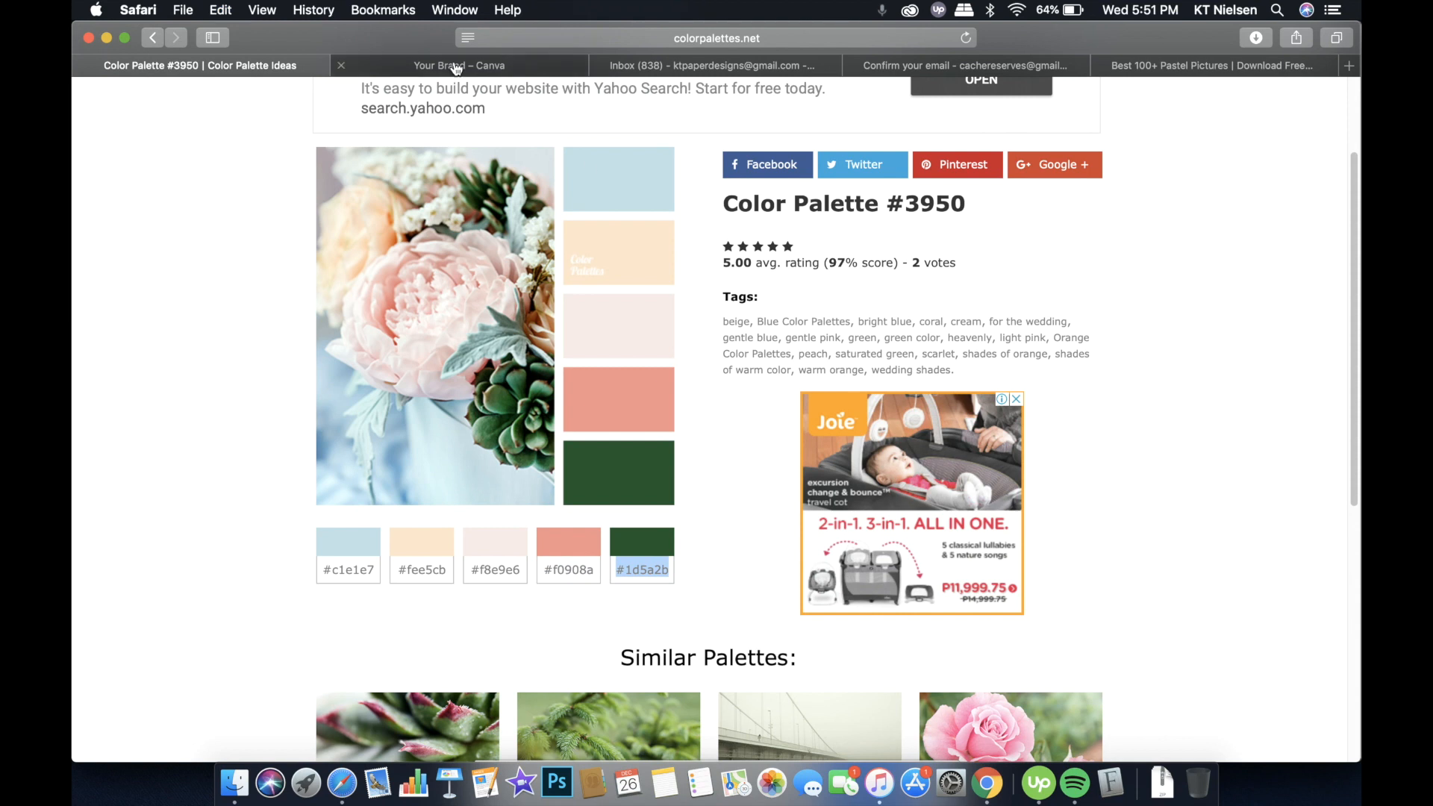
{"action": "left_click", "coordinate": [457, 65]}
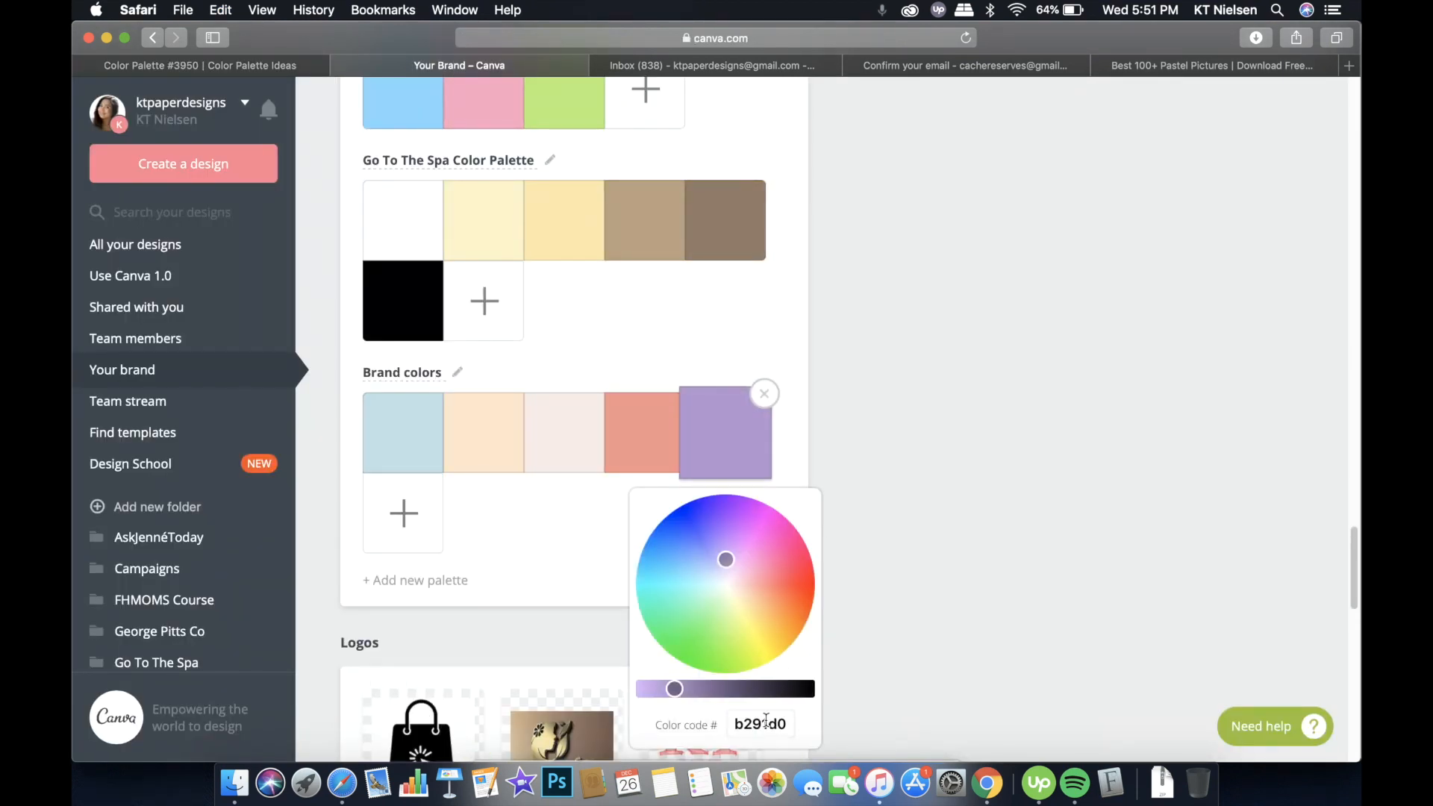
{"action": "type", "text": "1d5a2b"}
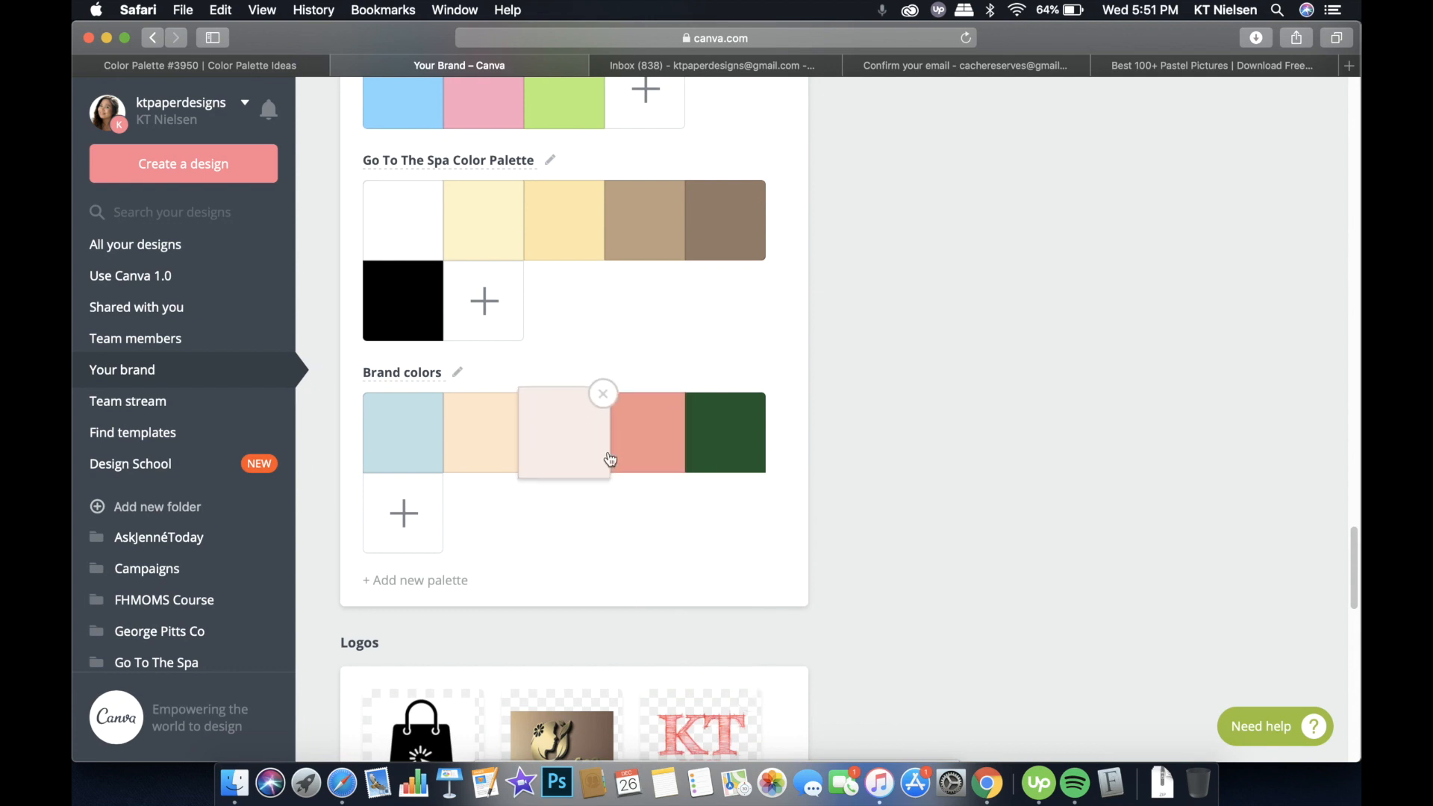
{"action": "mouse_move", "coordinate": [607, 474]}
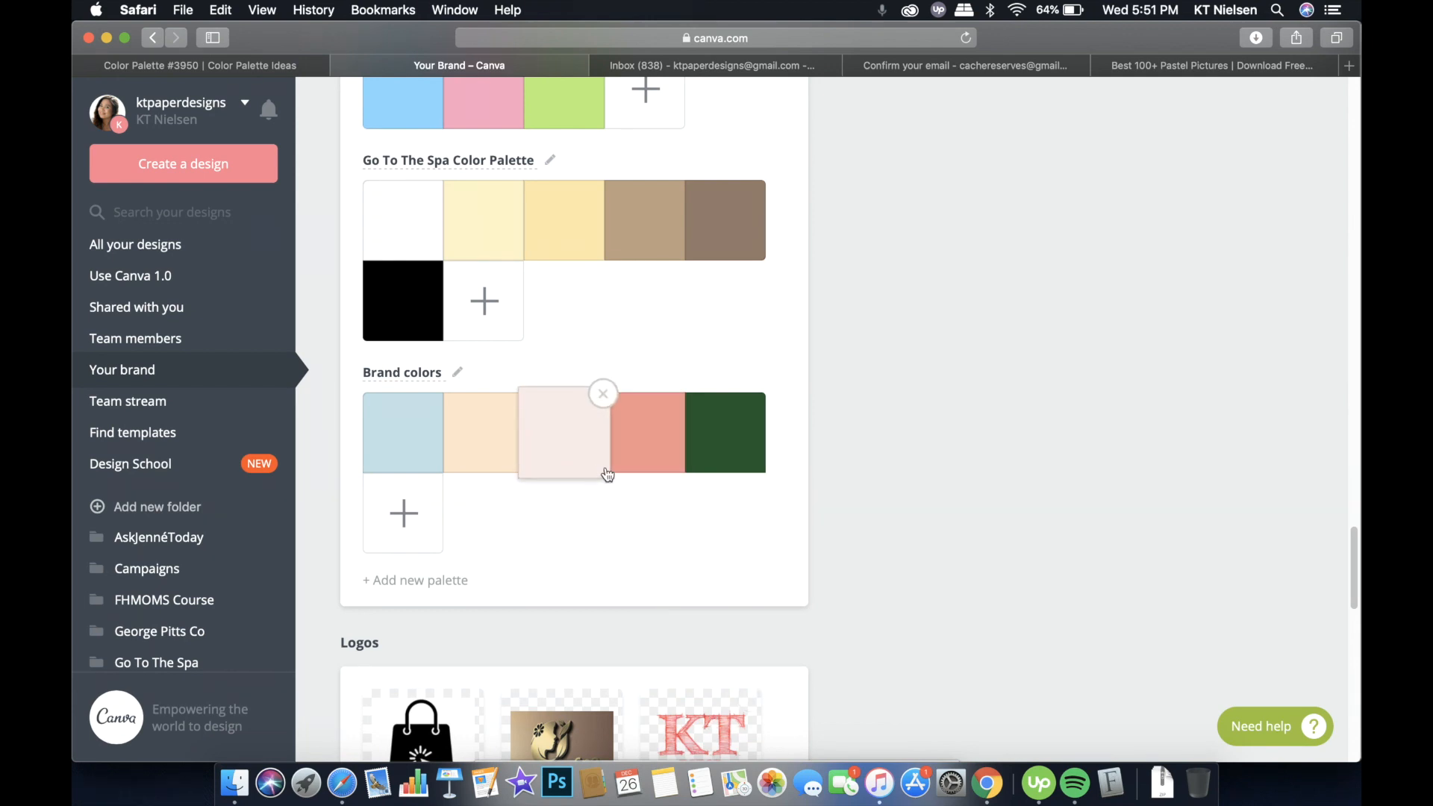
{"action": "mouse_move", "coordinate": [620, 495]}
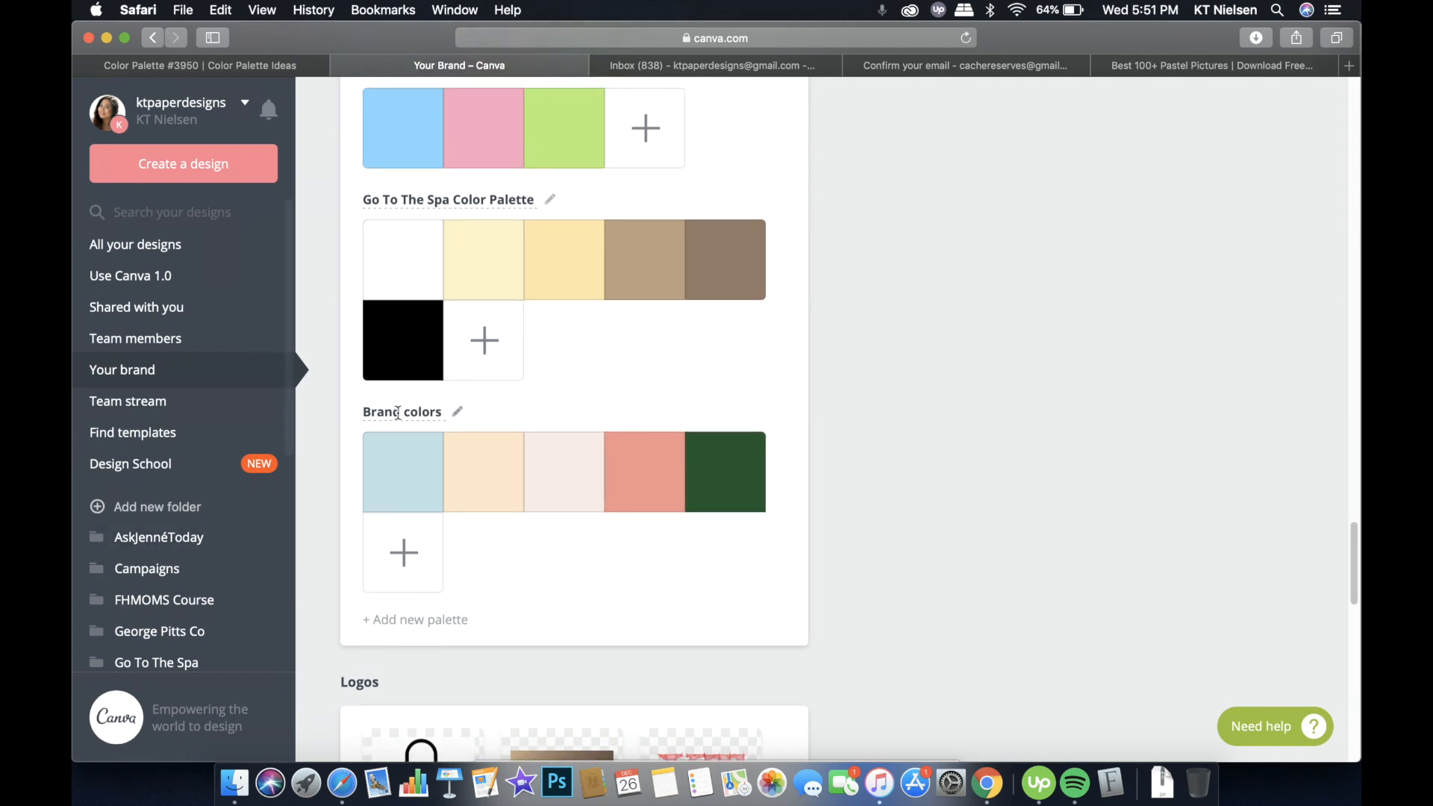
Check the #3950 palette page, then retitle the Brand colors palette 'Heavenly Light Pink'
{"action": "left_click", "coordinate": [196, 65]}
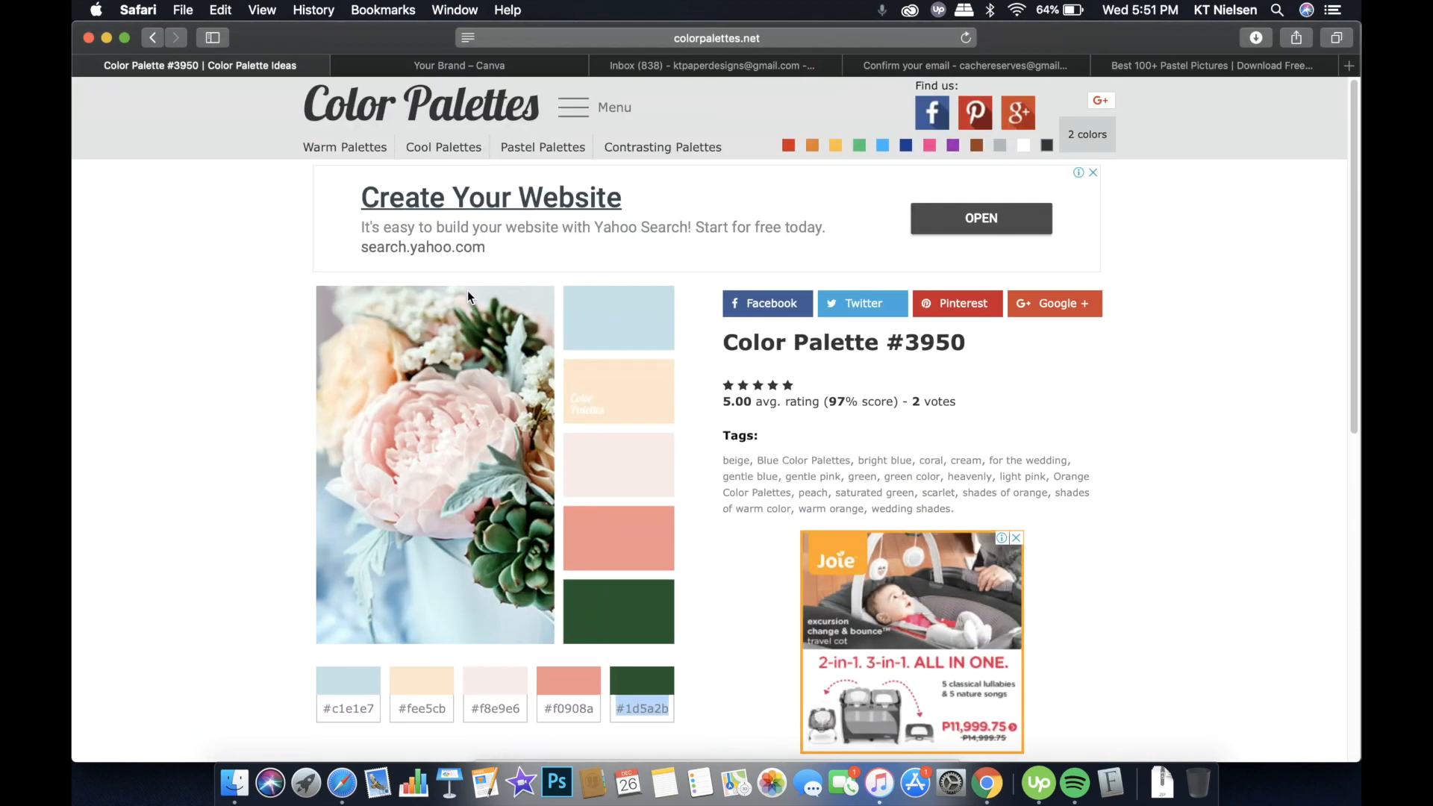
{"action": "scroll", "scroll_direction": "down", "scroll_amount": 3}
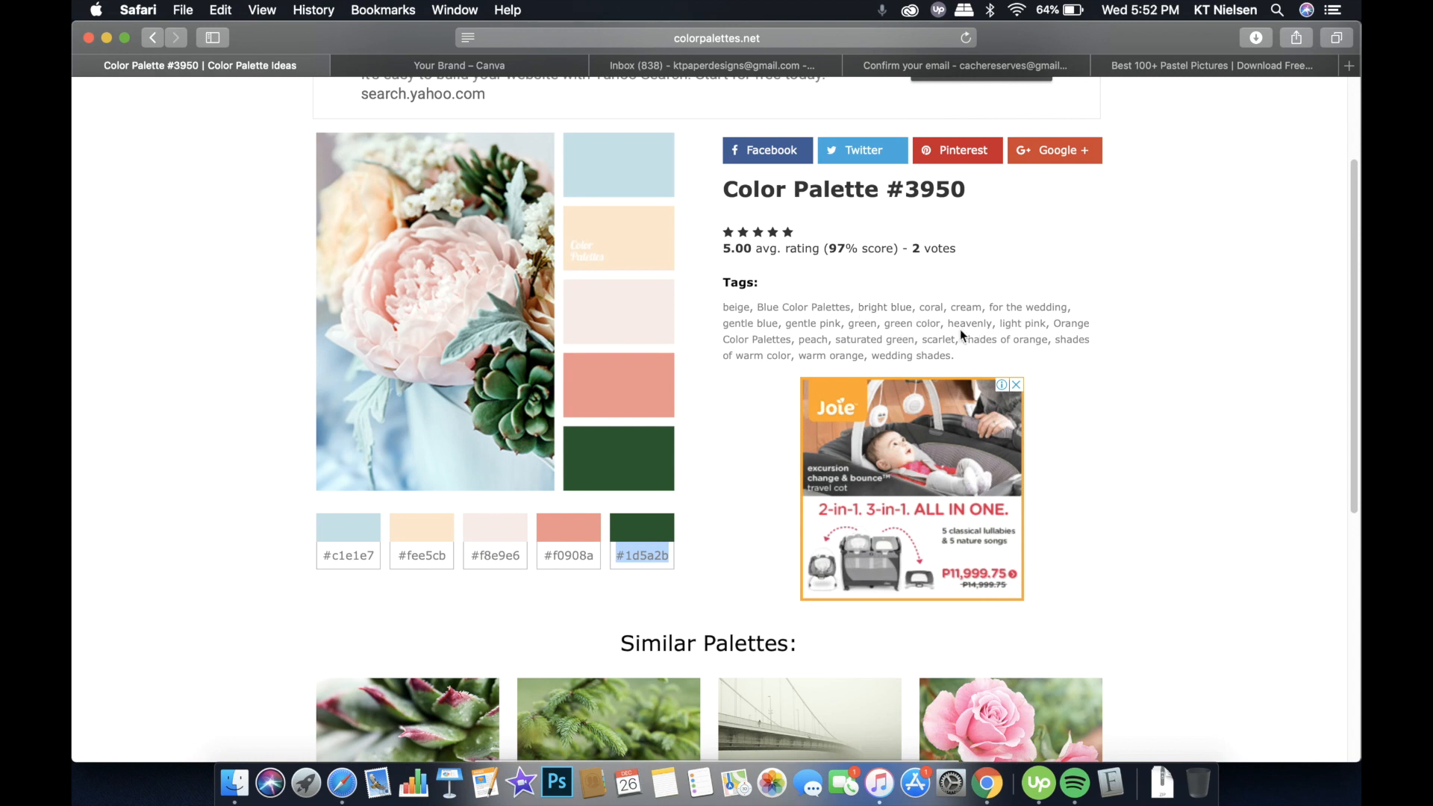
{"action": "left_click", "coordinate": [458, 65]}
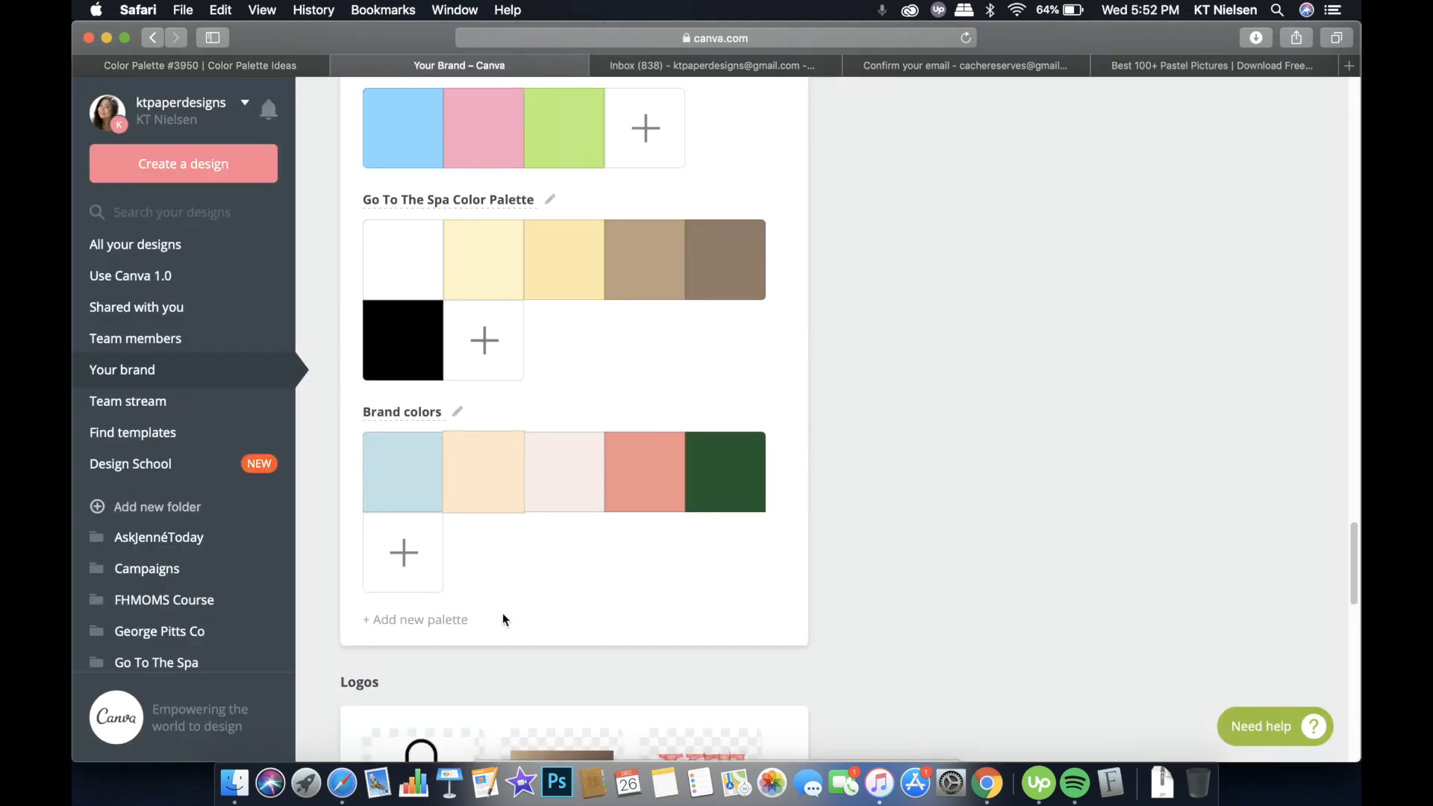
{"action": "double_click", "coordinate": [400, 412]}
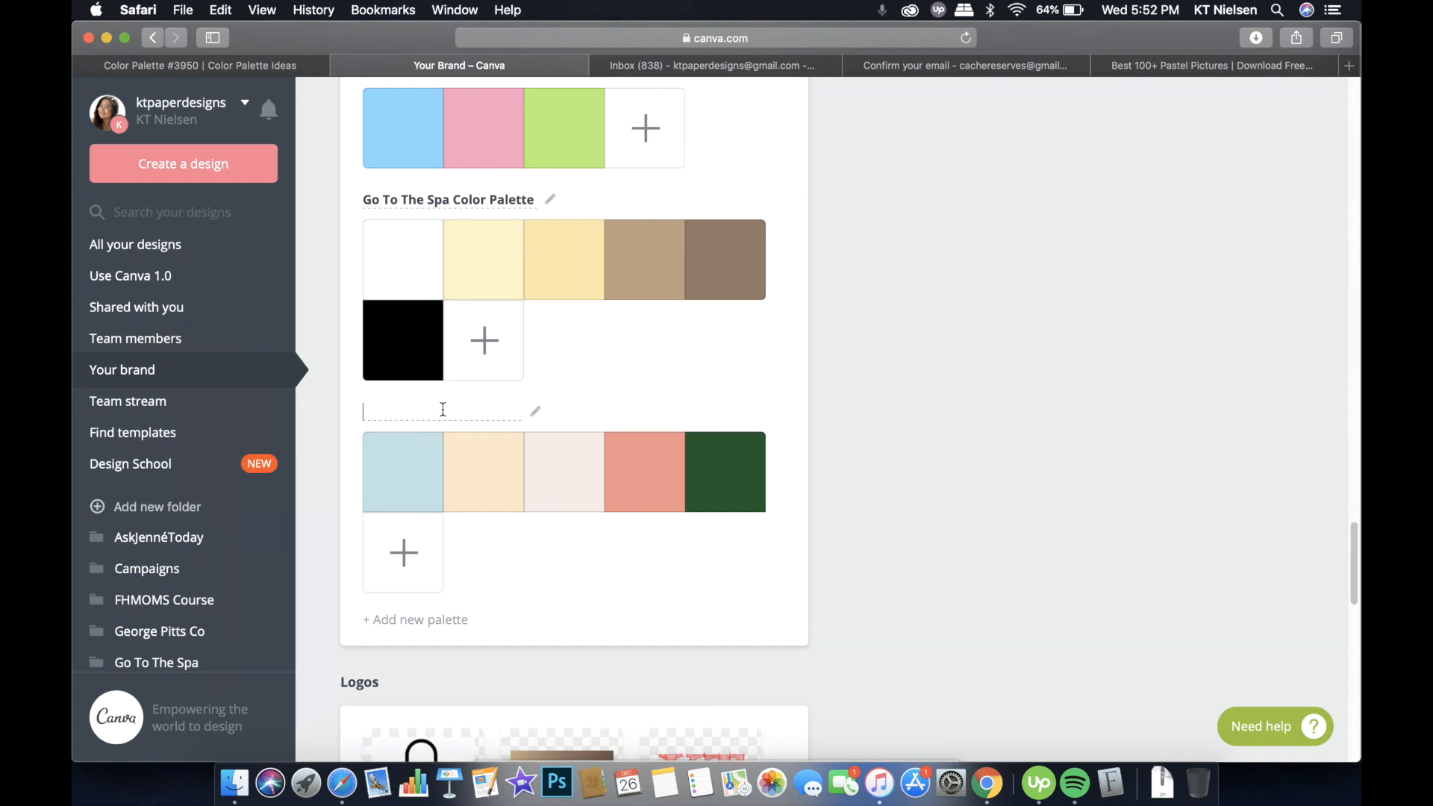
{"action": "type", "text": "Heavenly"}
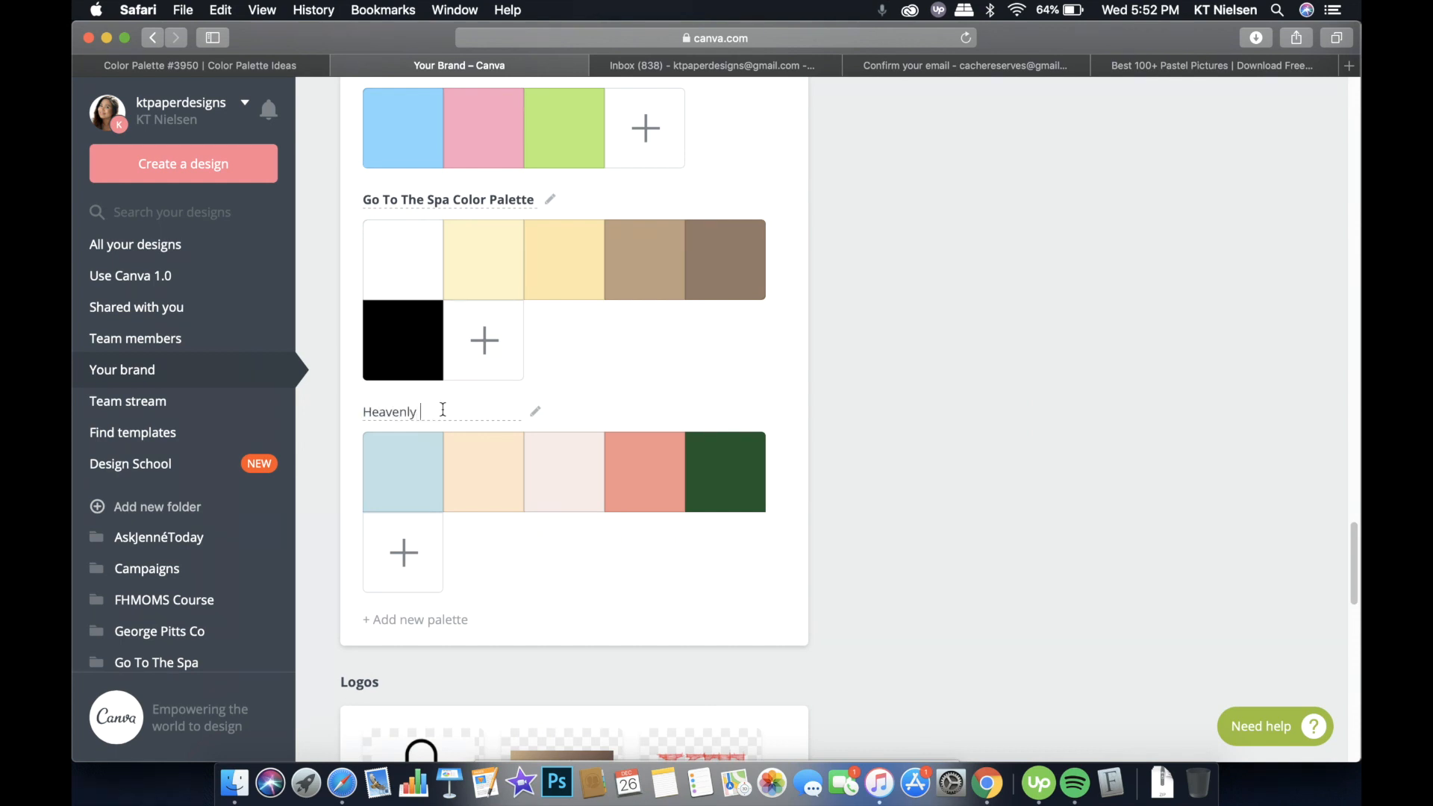
{"action": "type", "text": "Light Pink"}
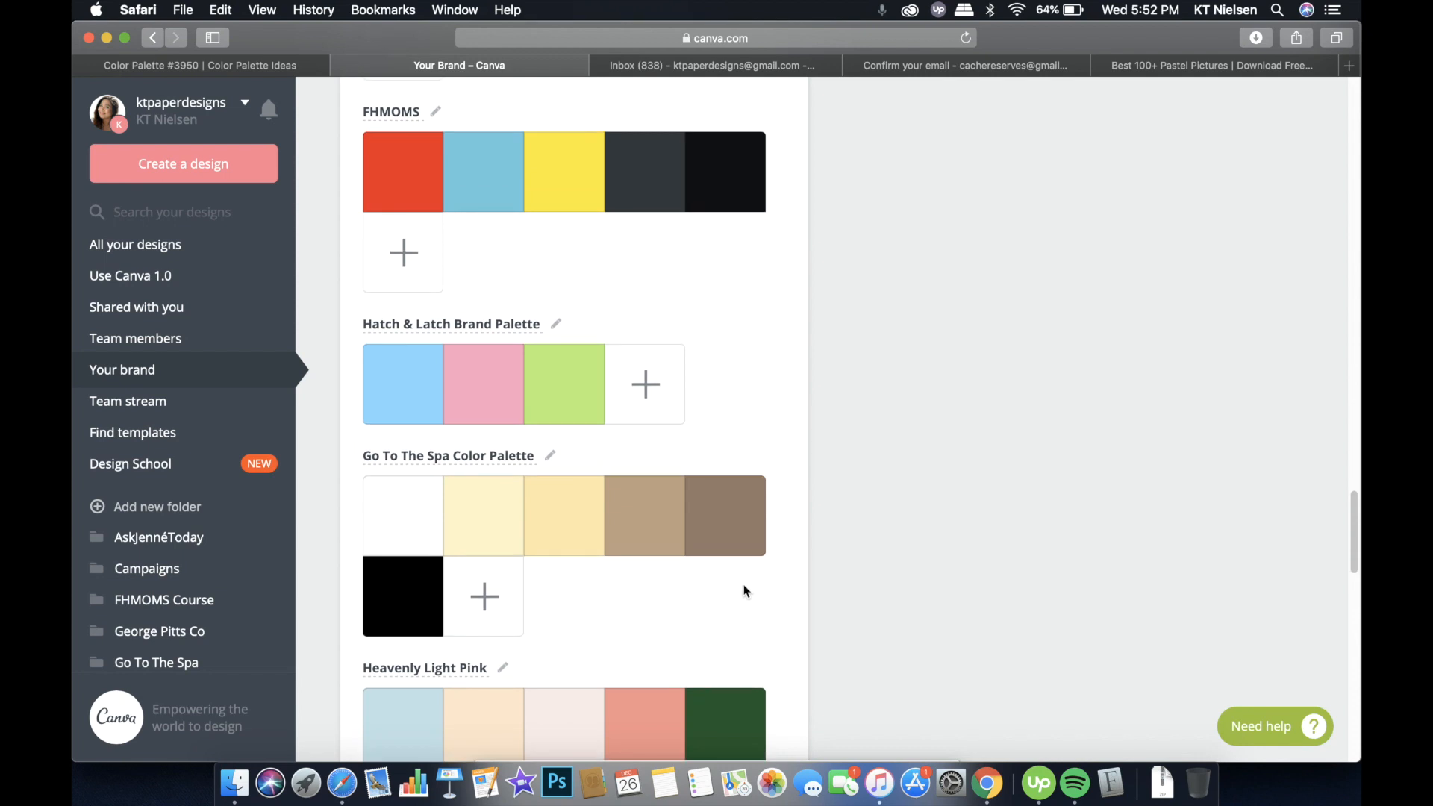
{"action": "scroll", "scroll_direction": "down", "scroll_amount": 3}
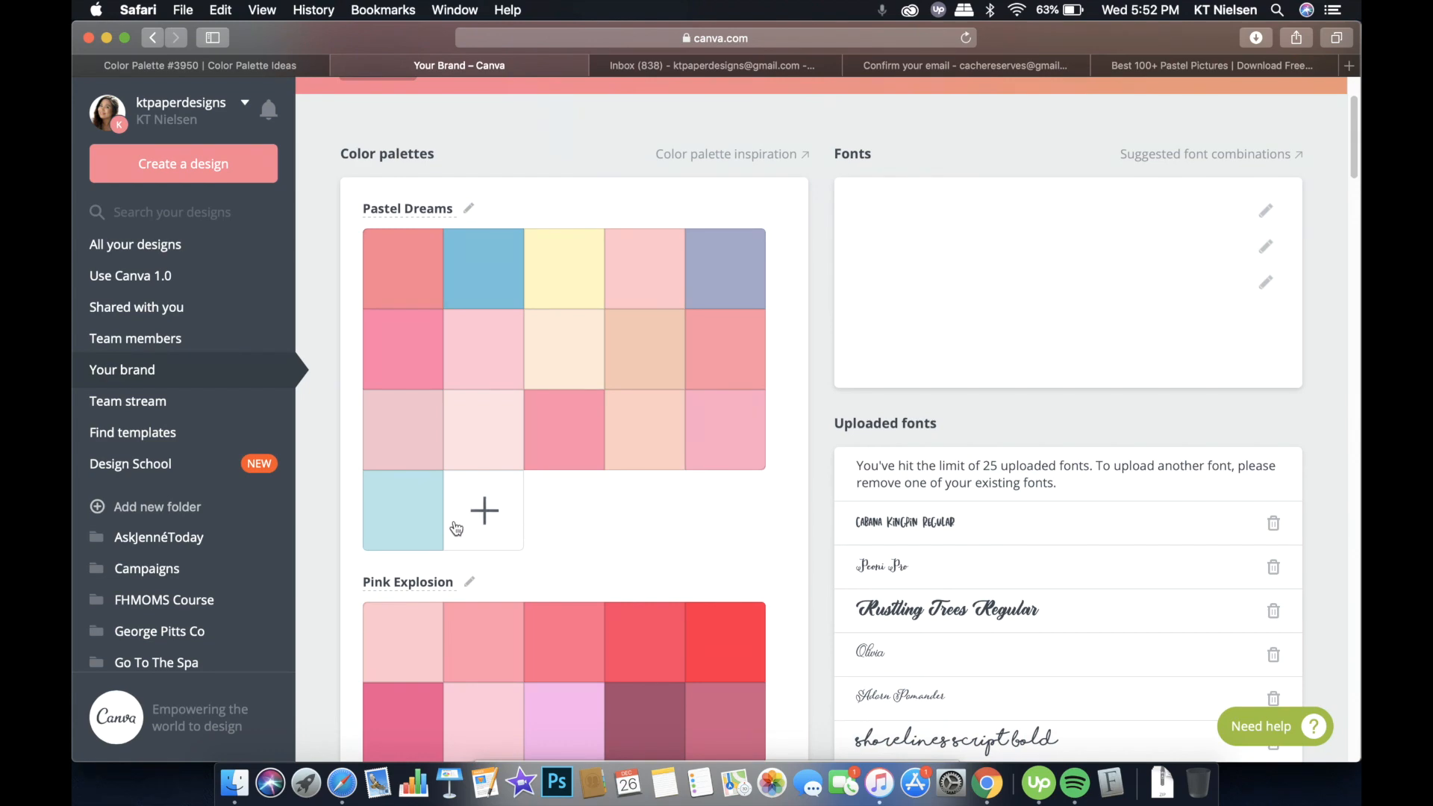
{"action": "mouse_move", "coordinate": [616, 531]}
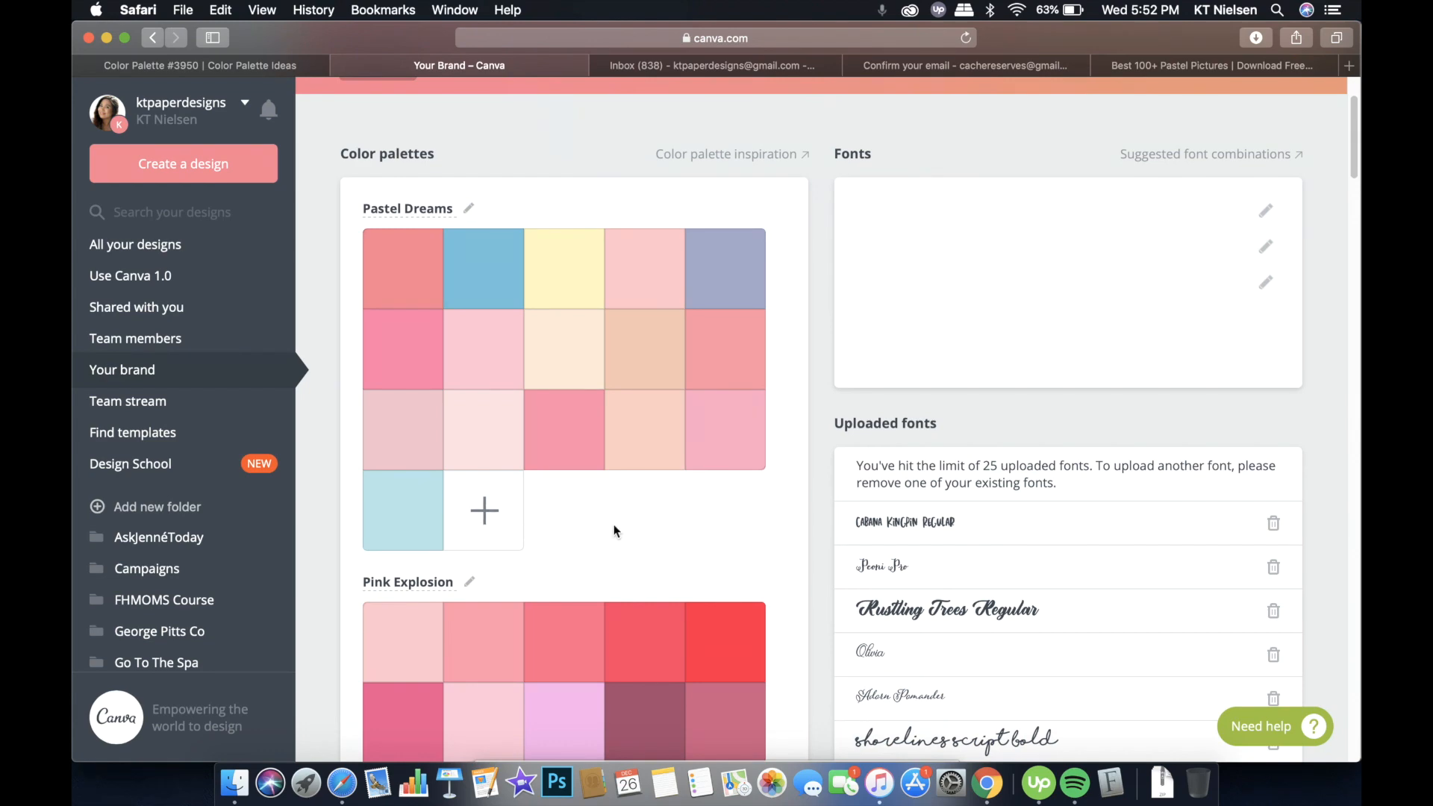
{"action": "scroll", "scroll_direction": "down", "scroll_amount": 3}
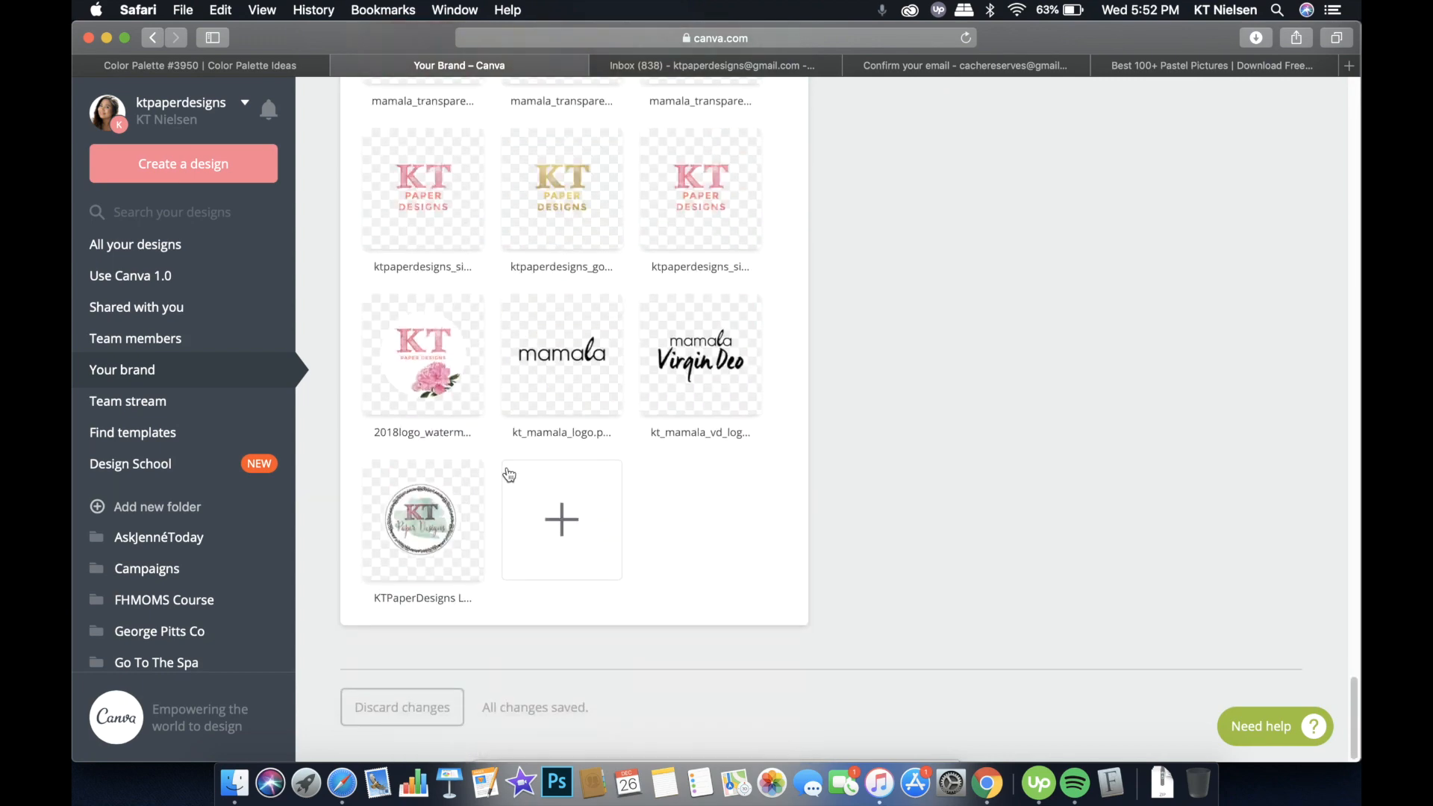
{"action": "scroll", "scroll_direction": "up", "scroll_amount": 3}
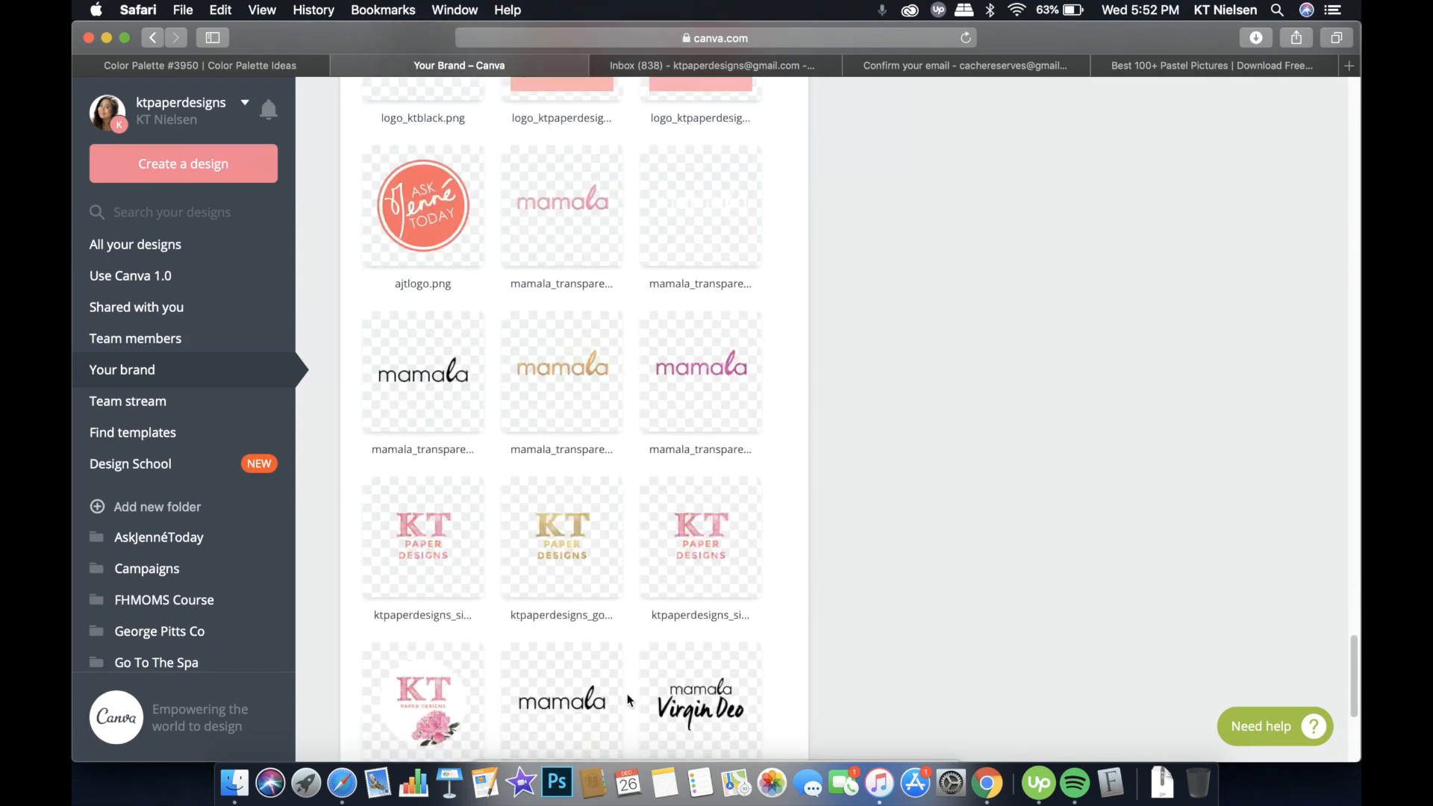
{"action": "scroll", "scroll_direction": "down", "scroll_amount": 3}
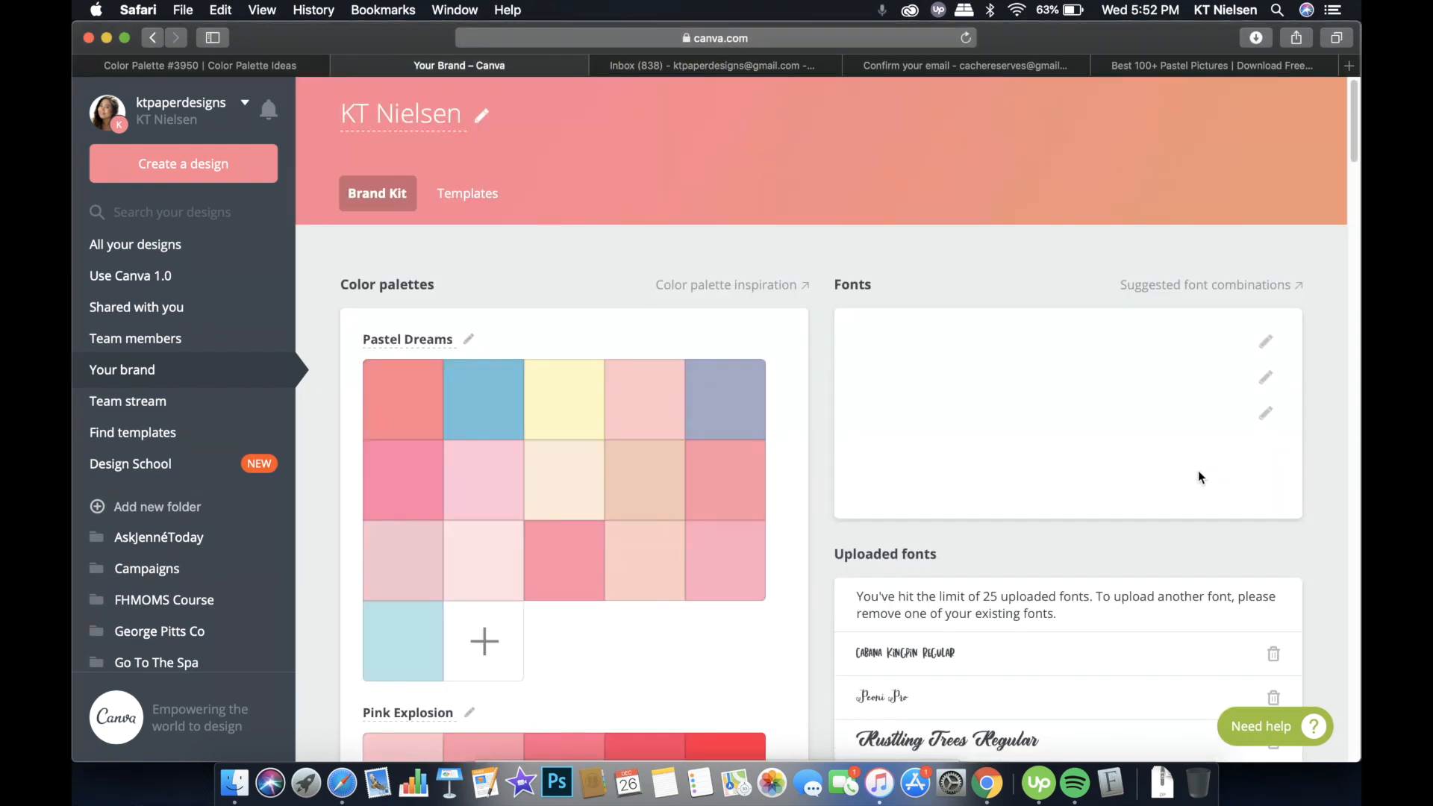
{"action": "mouse_move", "coordinate": [925, 561]}
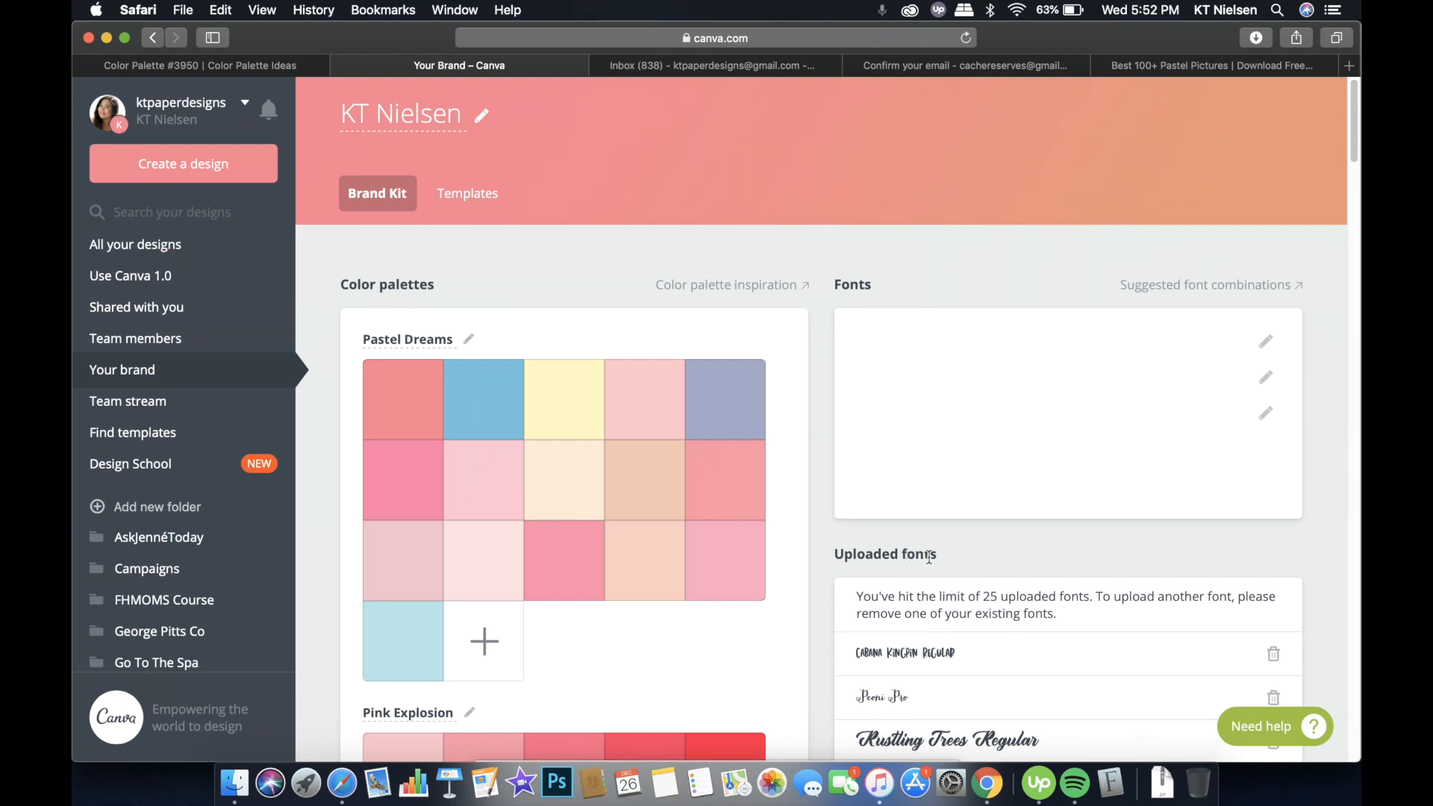
{"action": "mouse_move", "coordinate": [974, 563]}
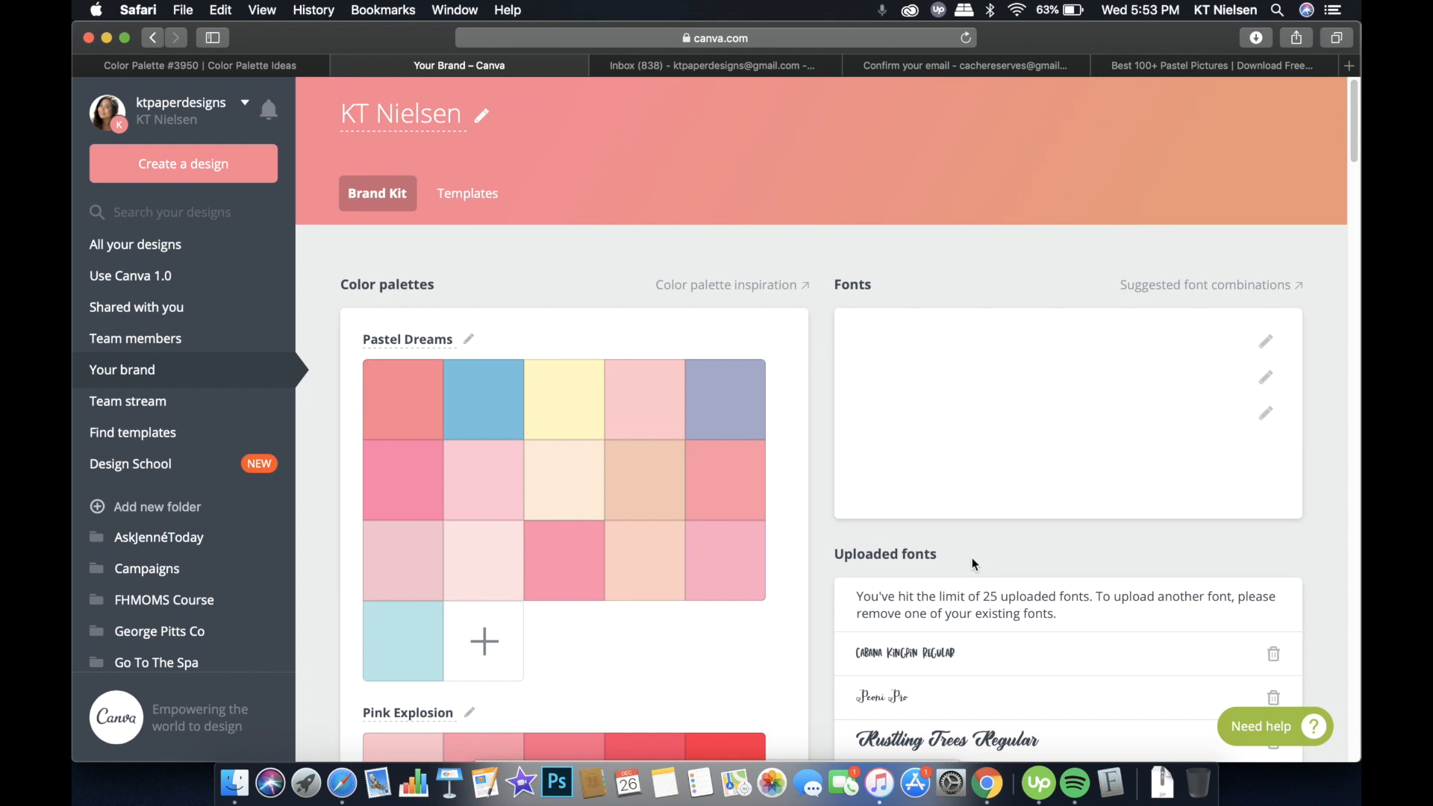
{"action": "mouse_move", "coordinate": [976, 560]}
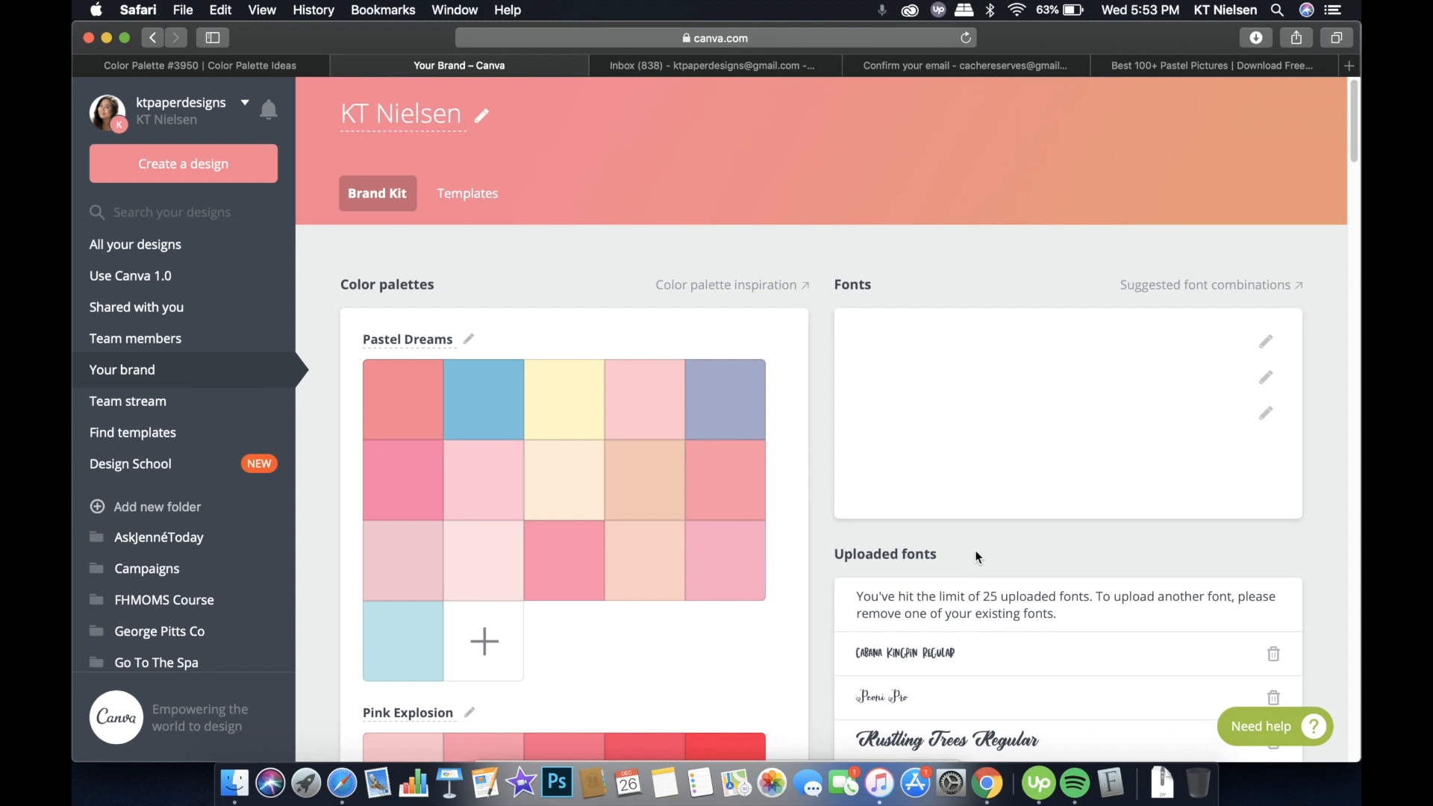
{"action": "mouse_move", "coordinate": [1266, 348]}
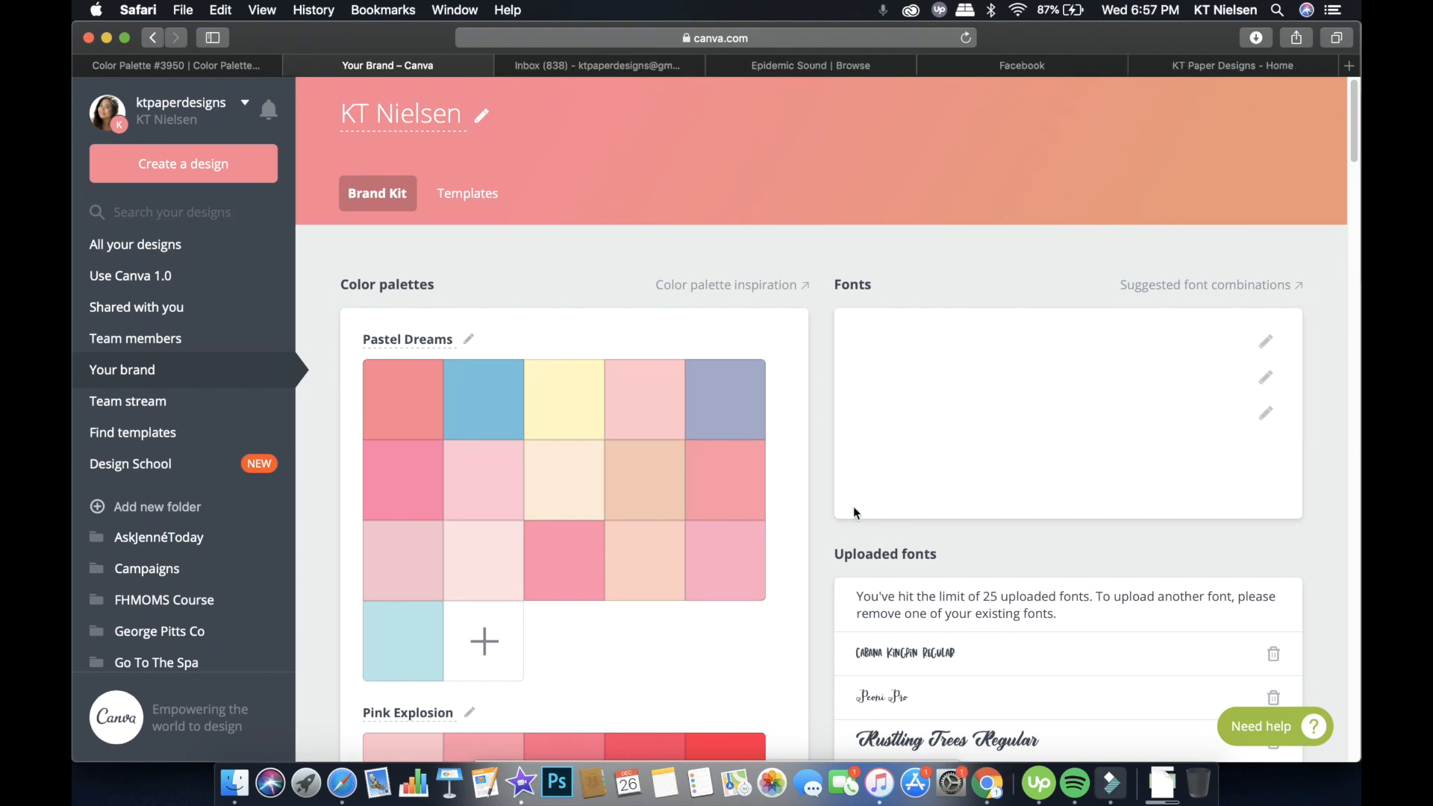
{"action": "mouse_move", "coordinate": [1257, 503]}
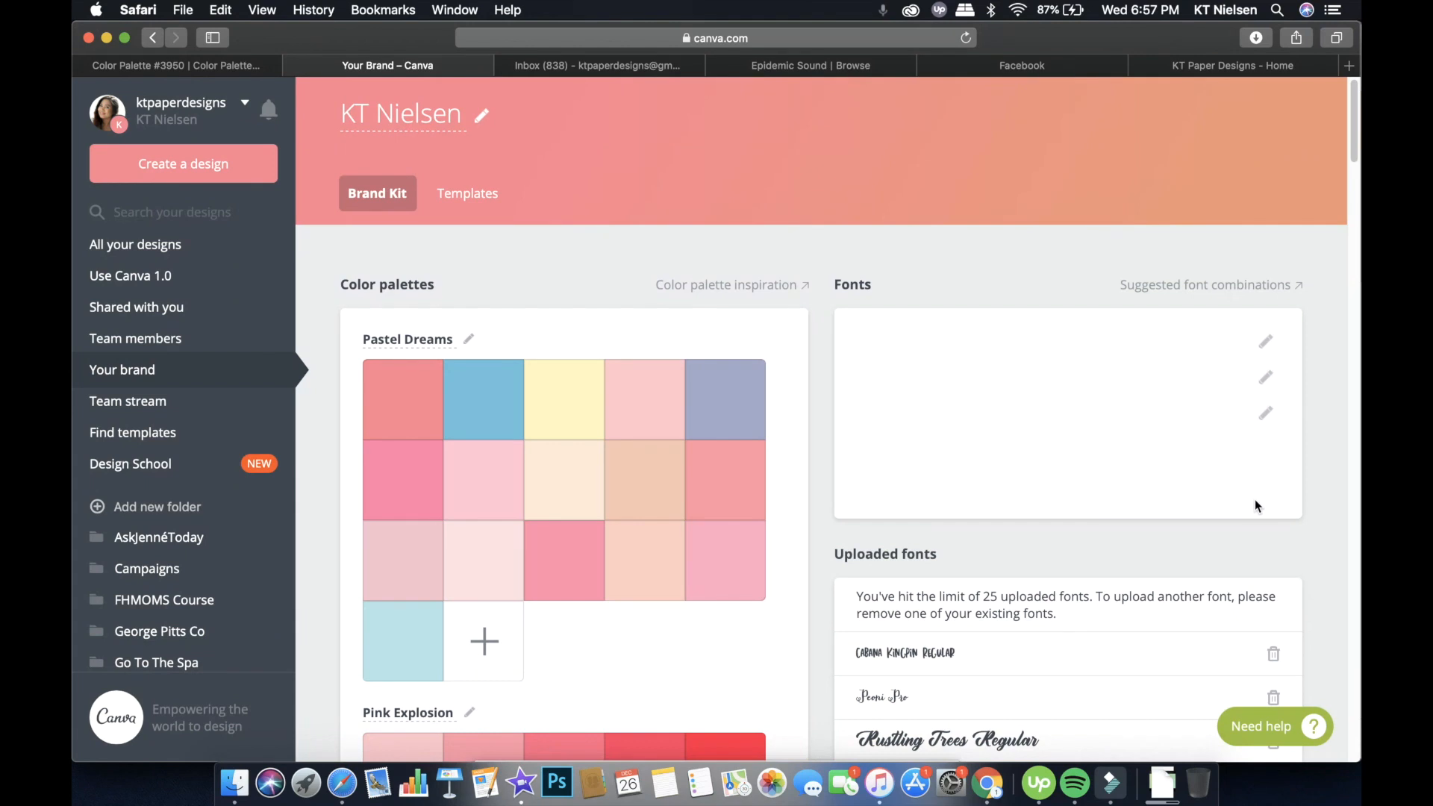
{"action": "mouse_move", "coordinate": [1243, 461]}
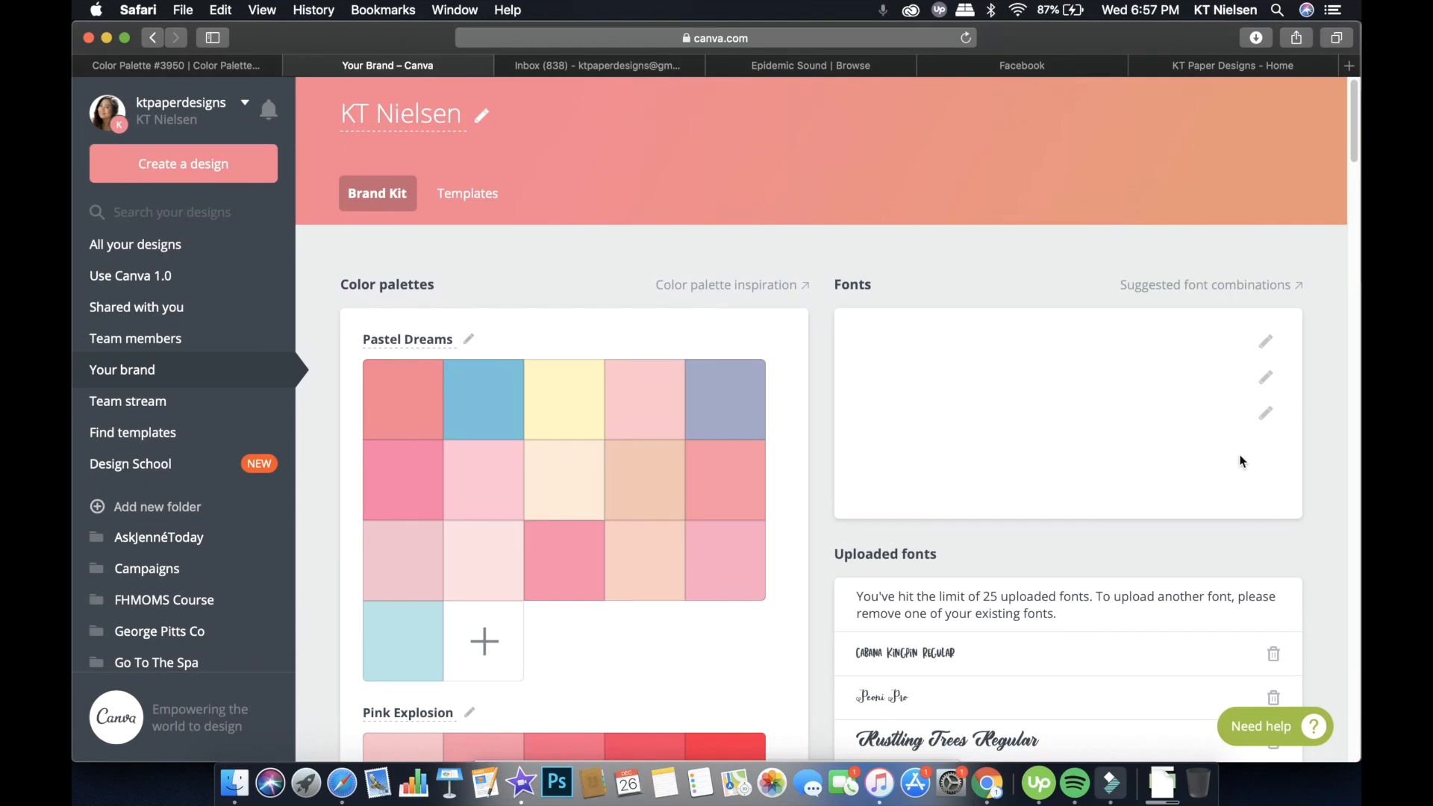
{"action": "mouse_move", "coordinate": [926, 344]}
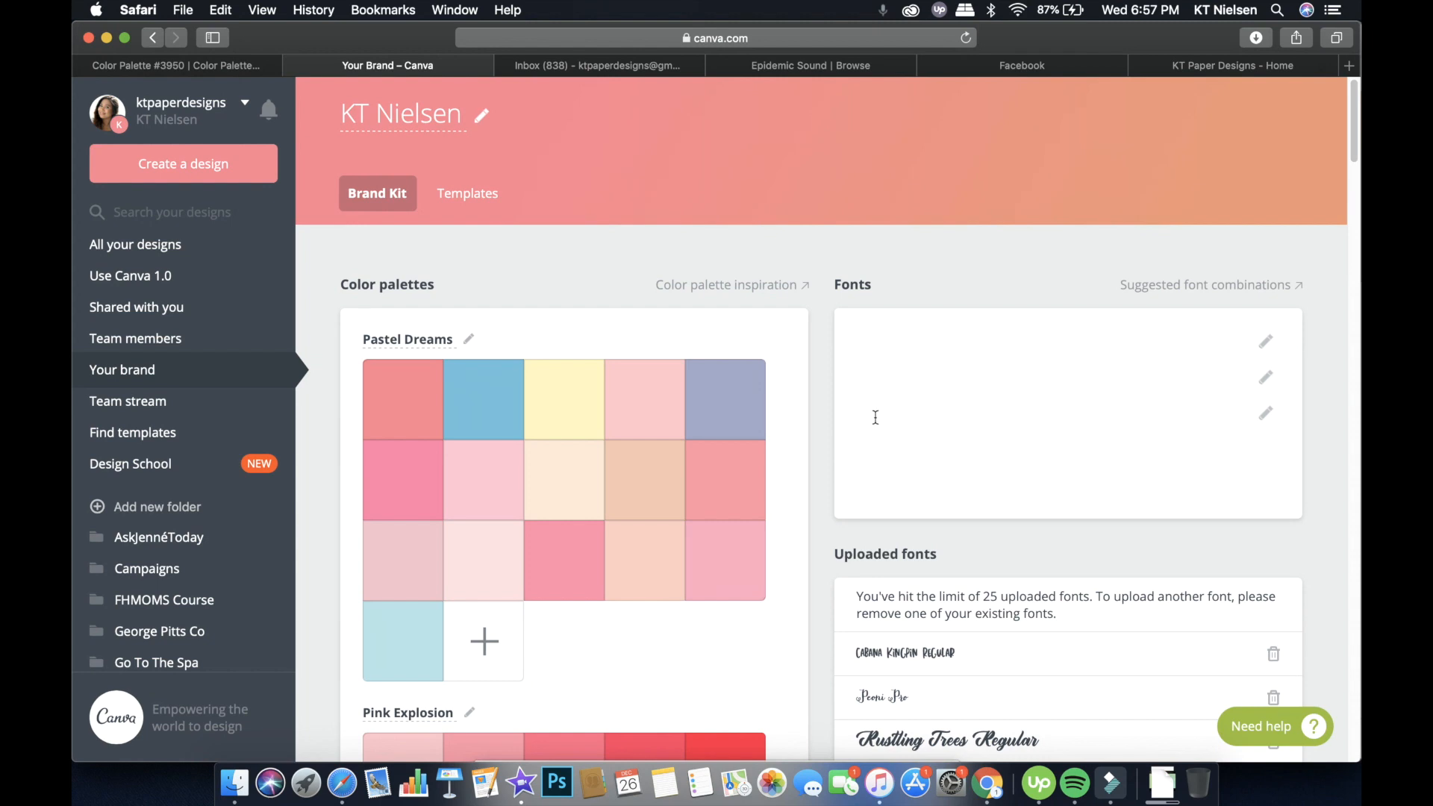
{"action": "mouse_move", "coordinate": [883, 407]}
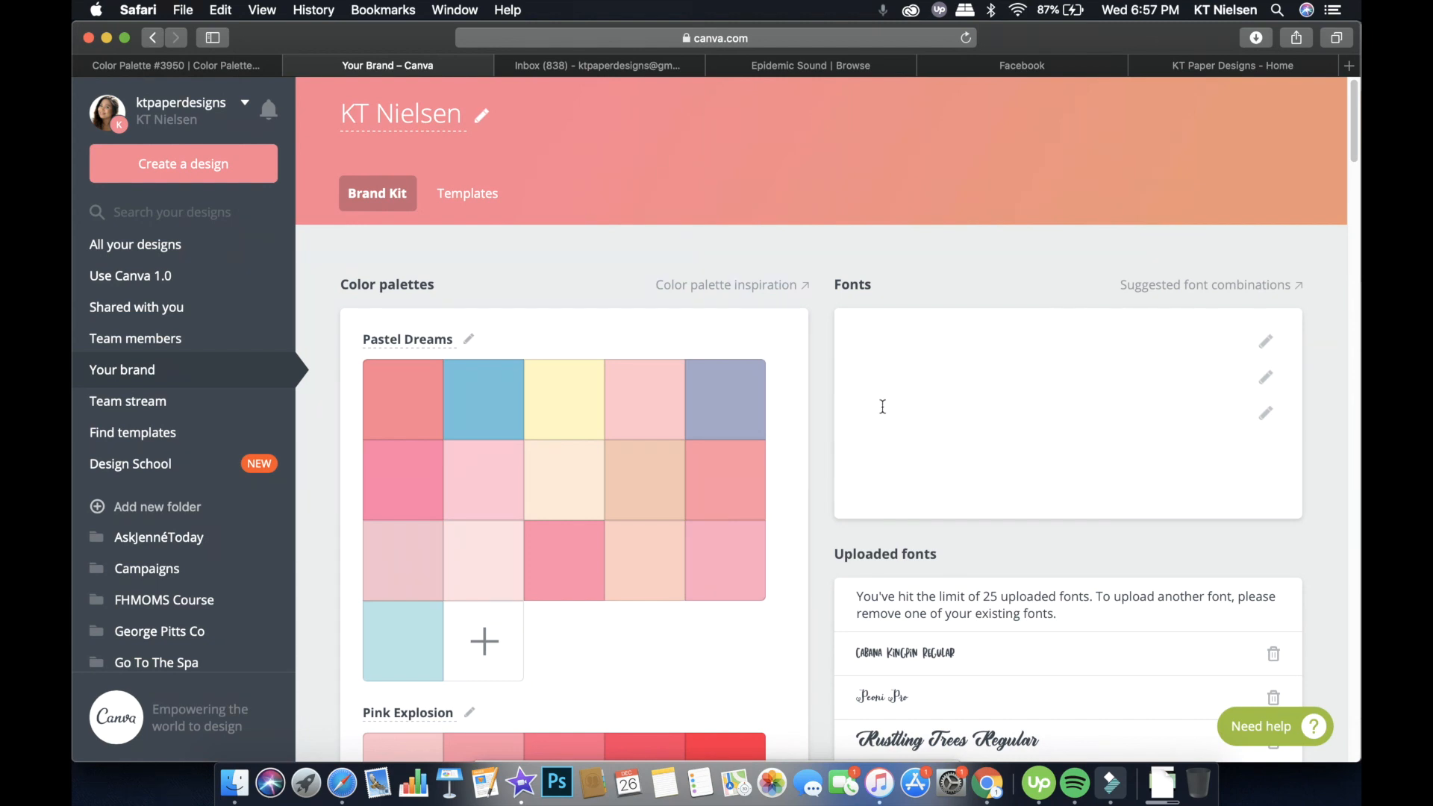
{"action": "mouse_move", "coordinate": [888, 408]}
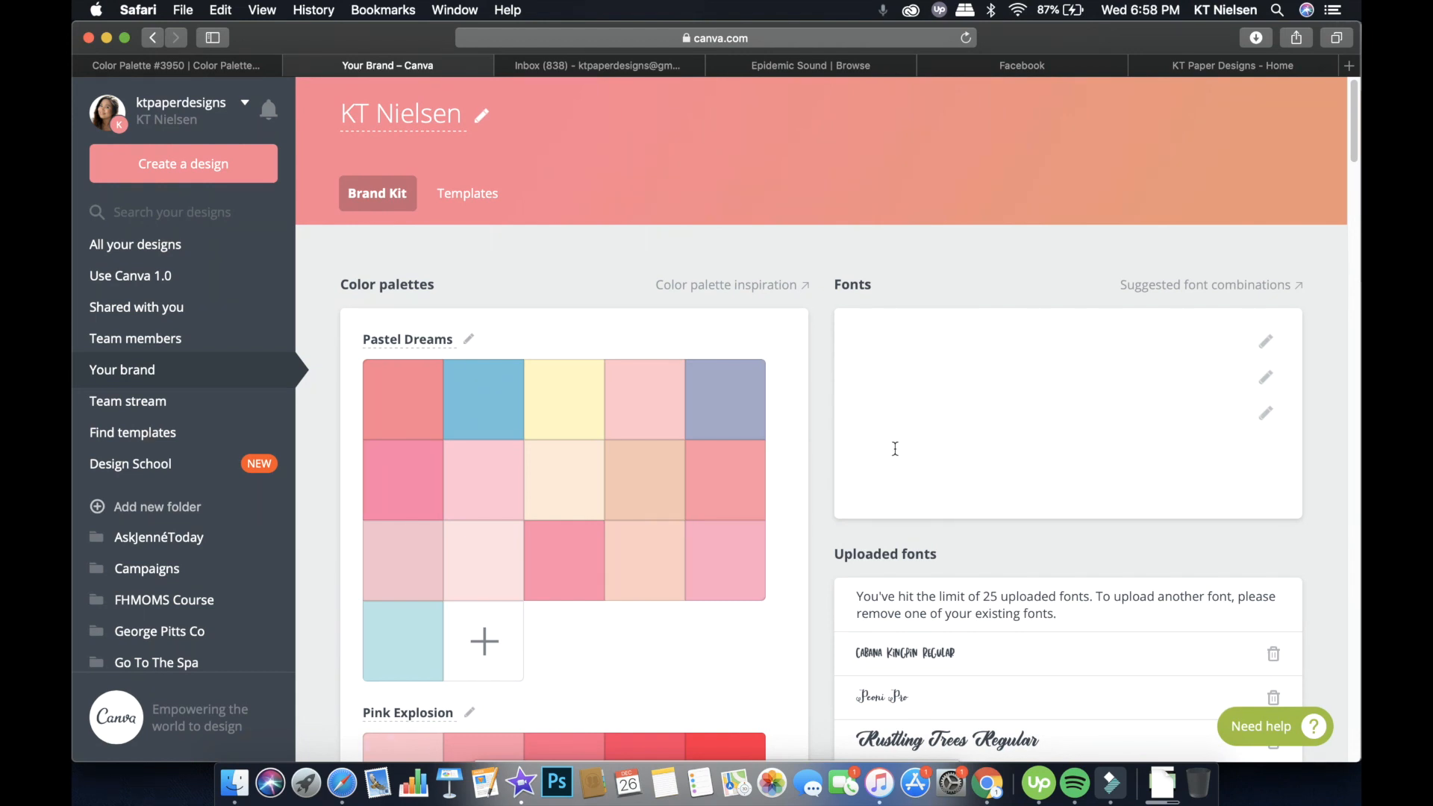
{"action": "mouse_move", "coordinate": [941, 399]}
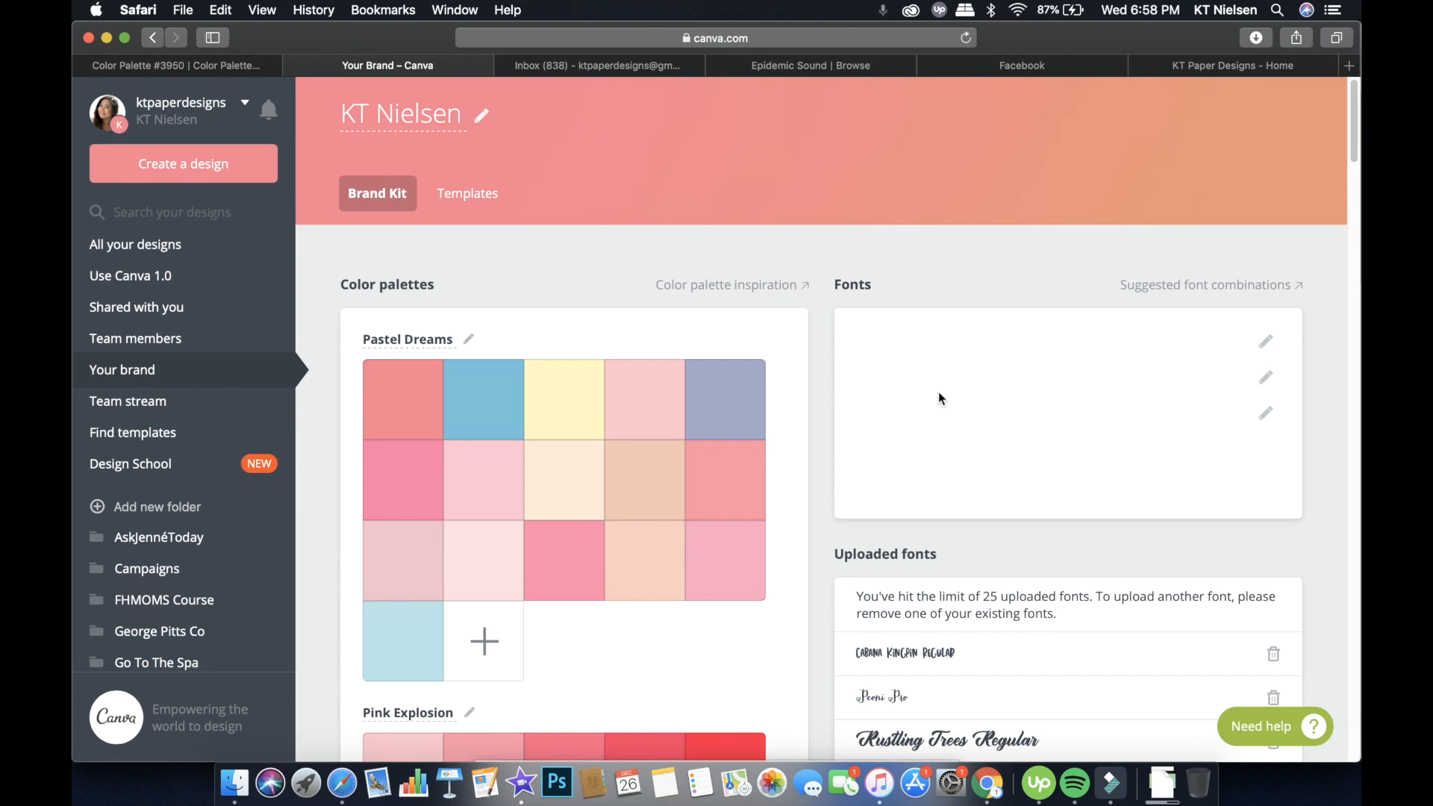
{"action": "mouse_move", "coordinate": [1194, 370]}
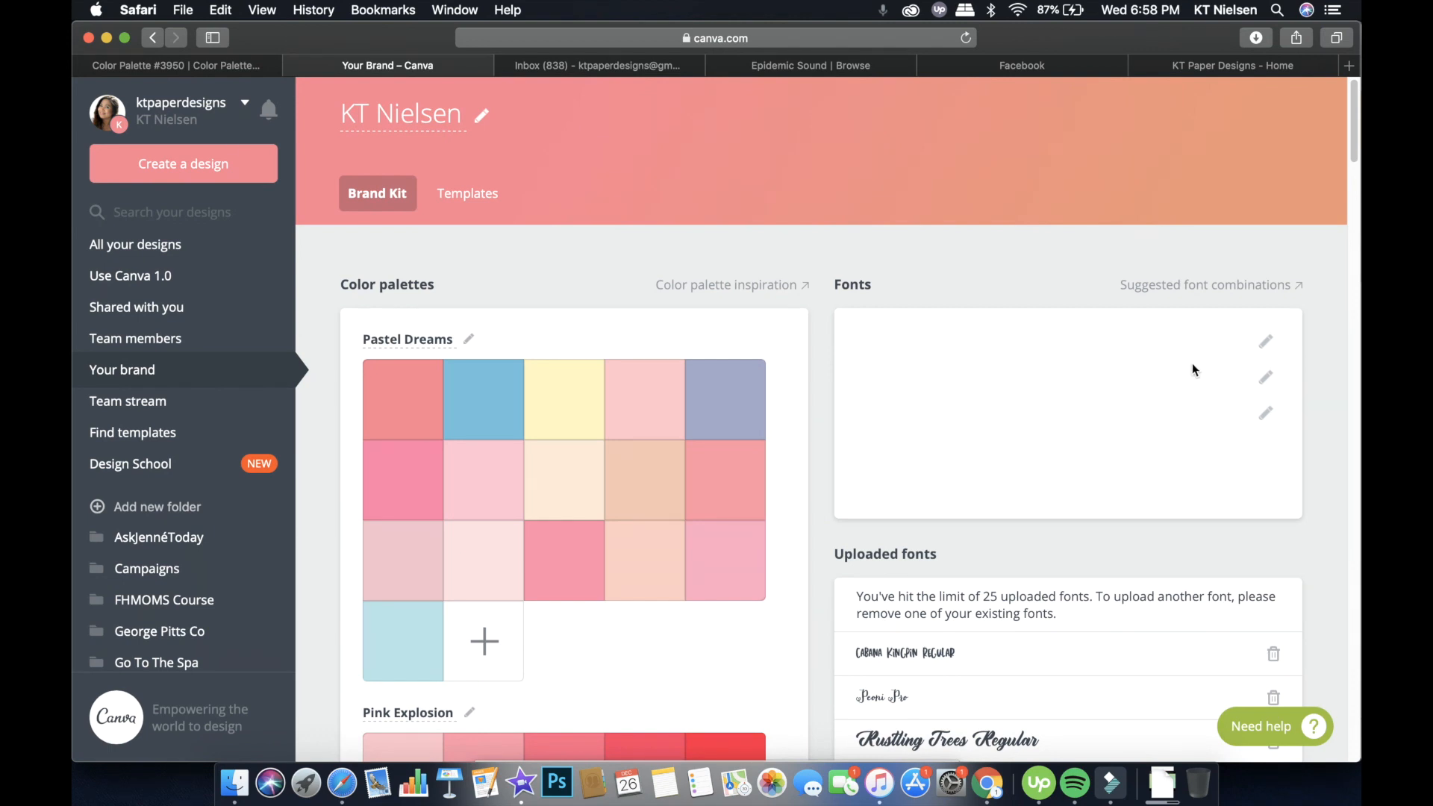
{"action": "mouse_move", "coordinate": [1265, 348]}
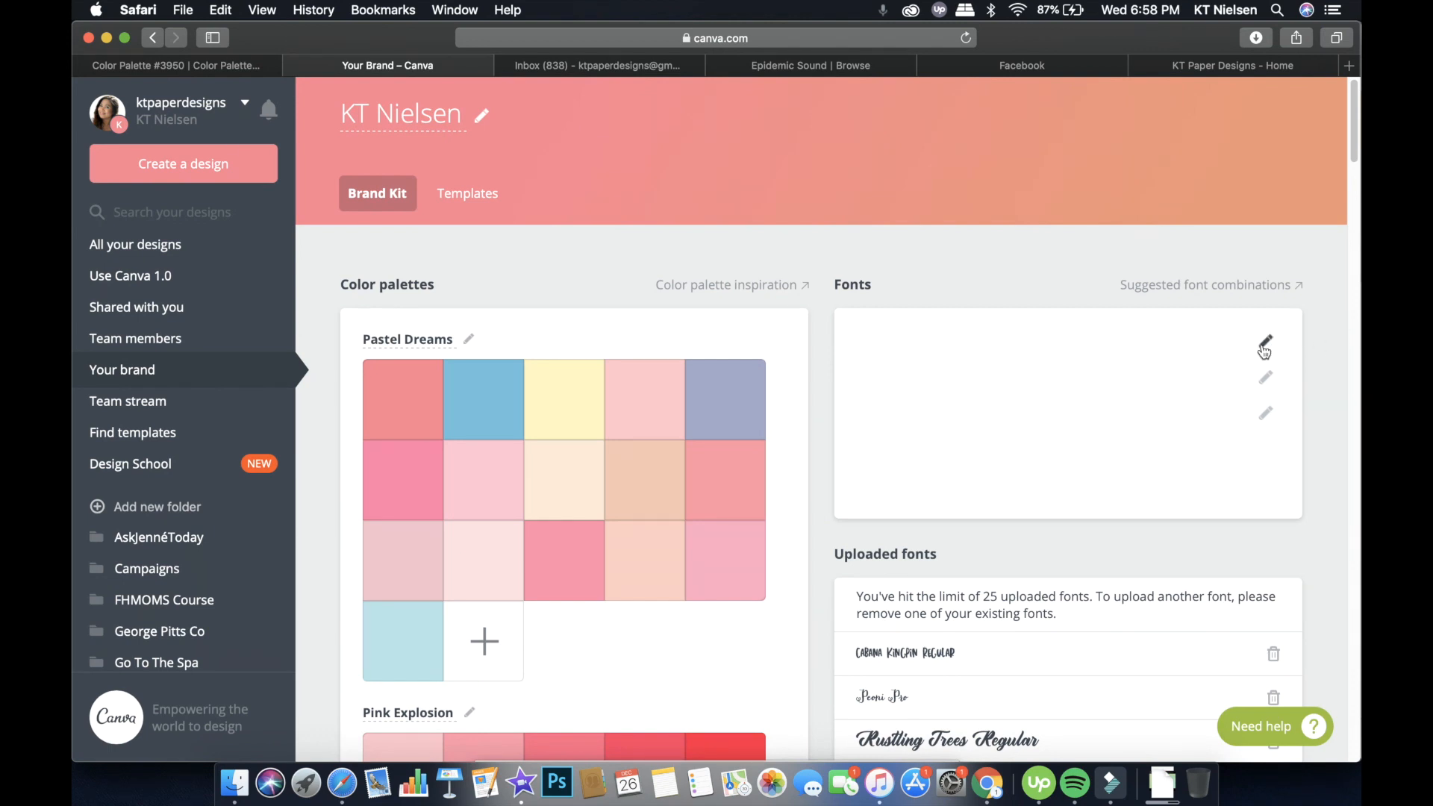
{"action": "mouse_move", "coordinate": [1290, 340]}
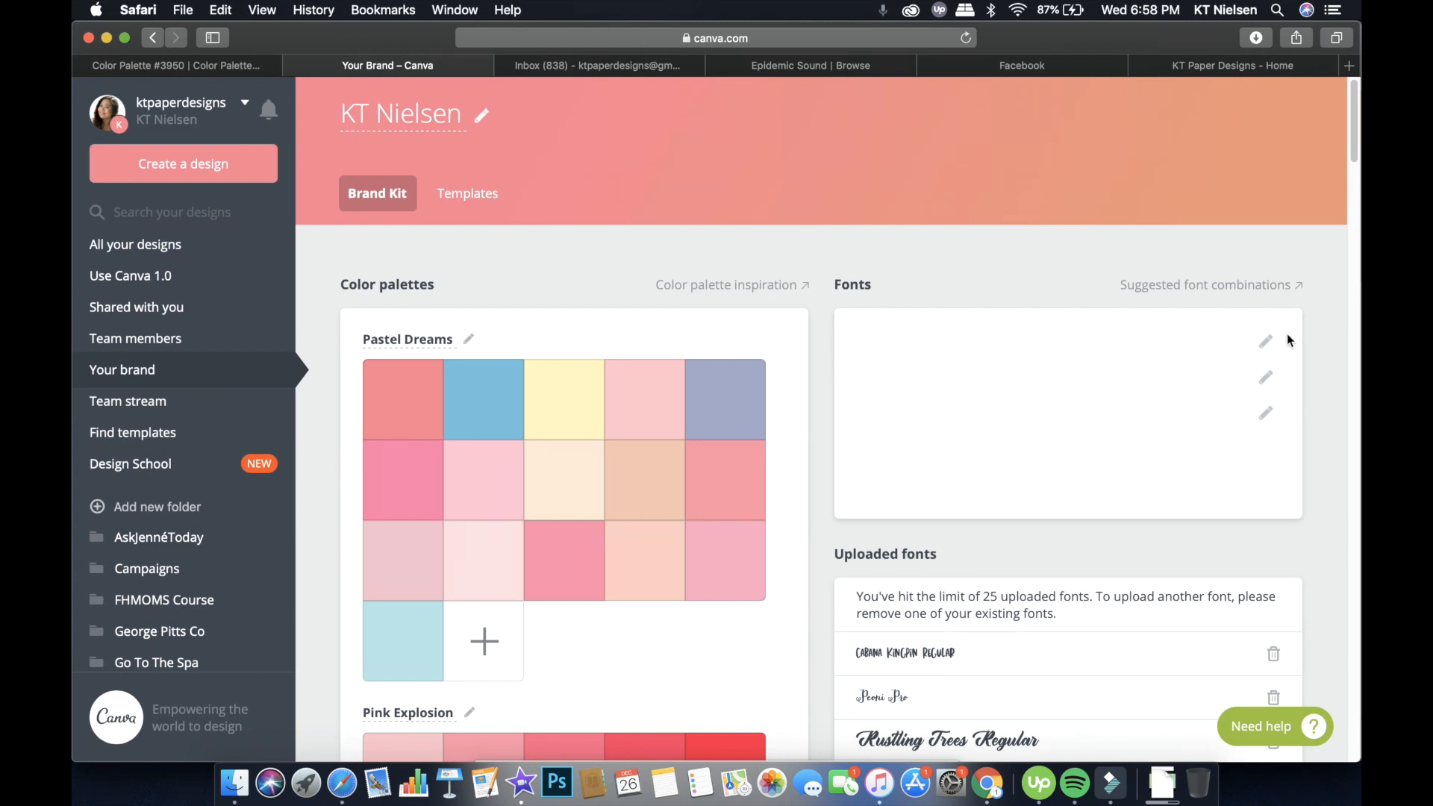
{"action": "mouse_move", "coordinate": [1266, 346]}
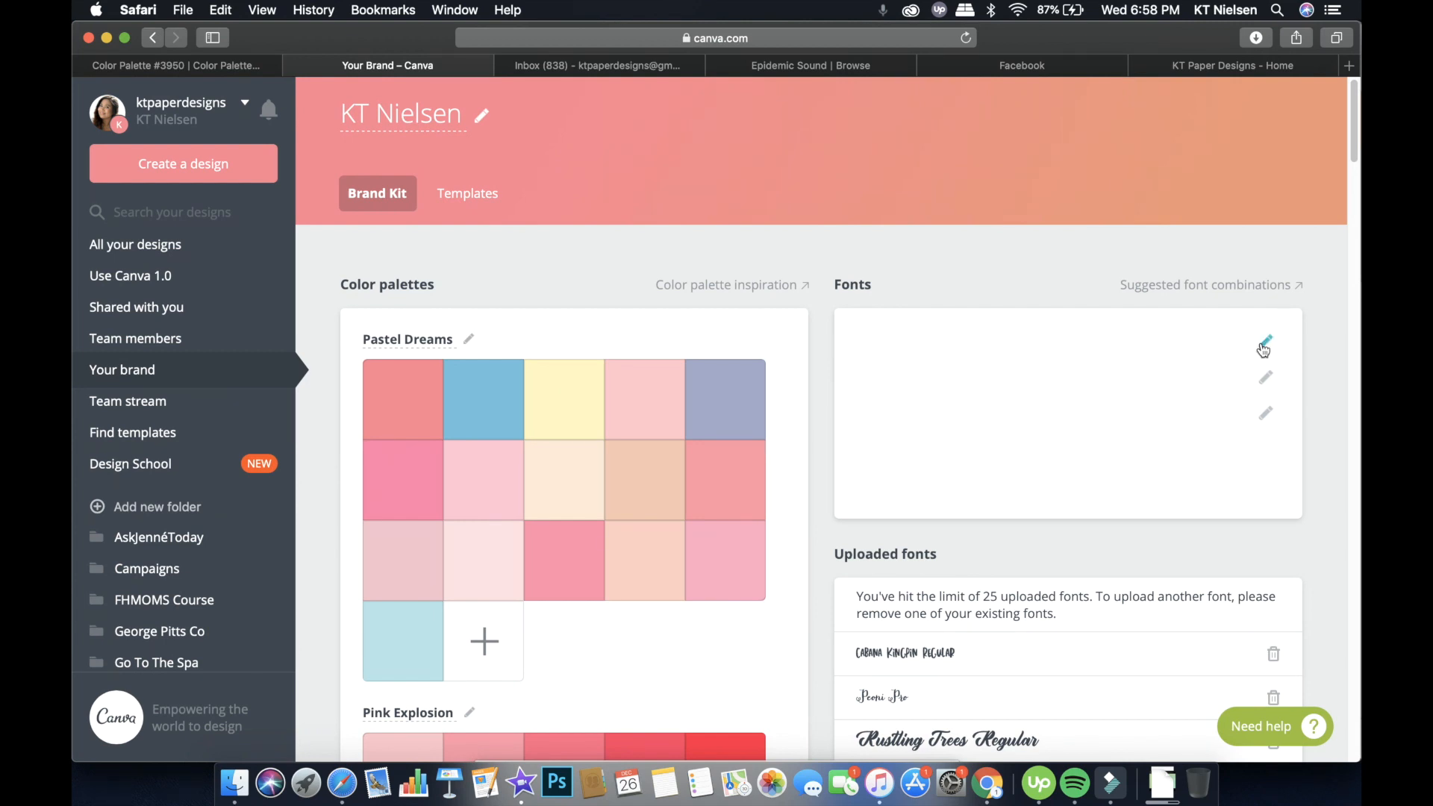
{"action": "left_click", "coordinate": [1264, 349]}
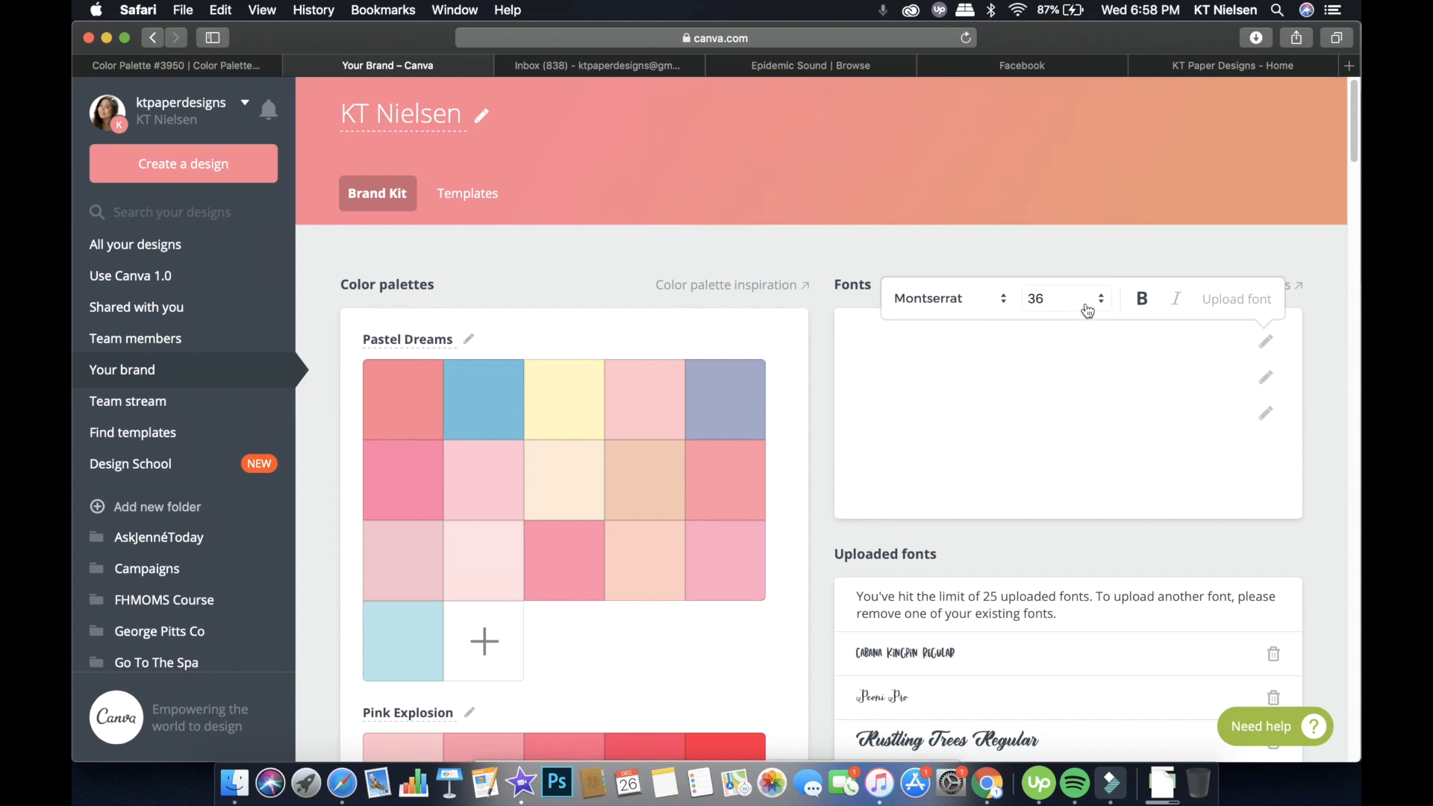
{"action": "mouse_move", "coordinate": [1086, 310]}
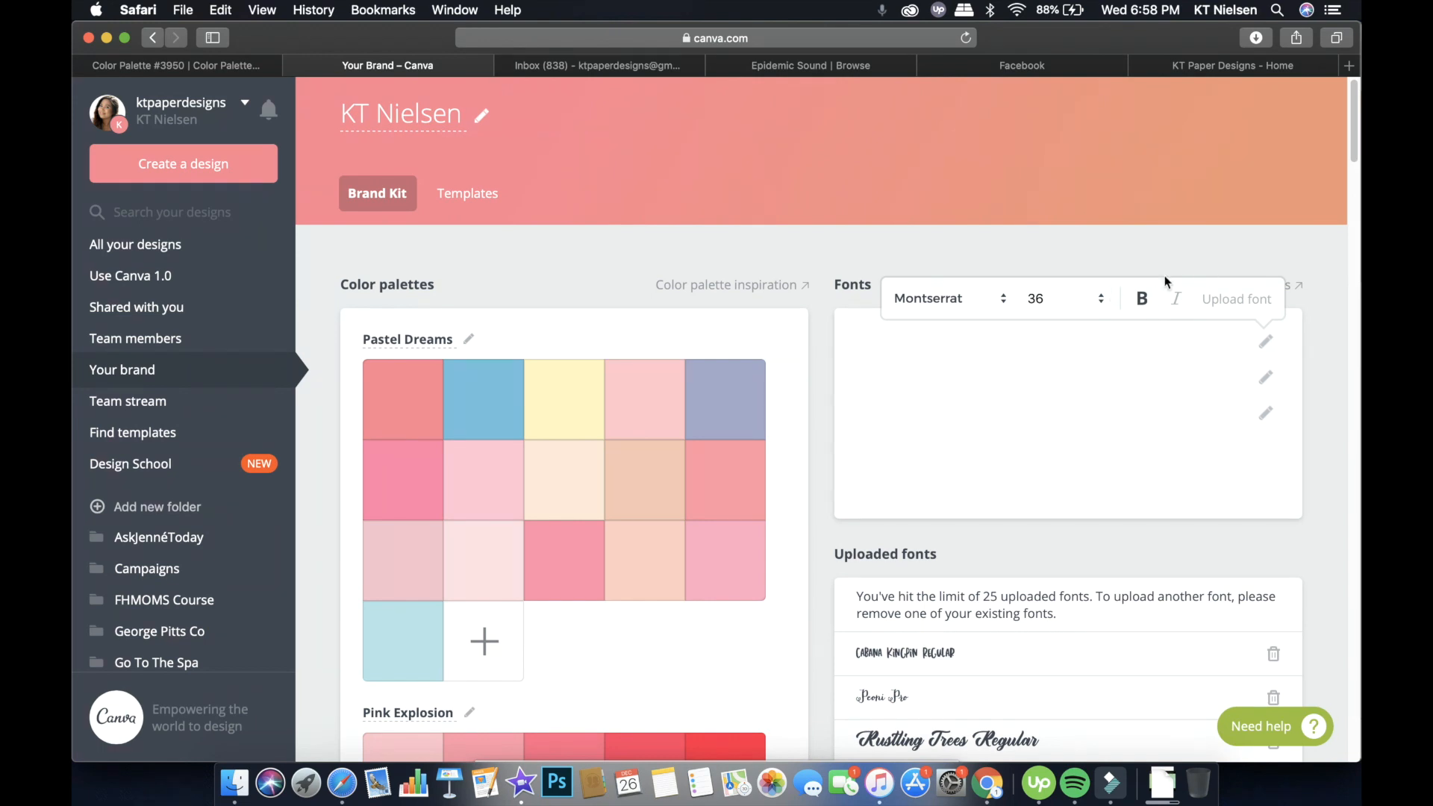
{"action": "mouse_move", "coordinate": [1309, 274]}
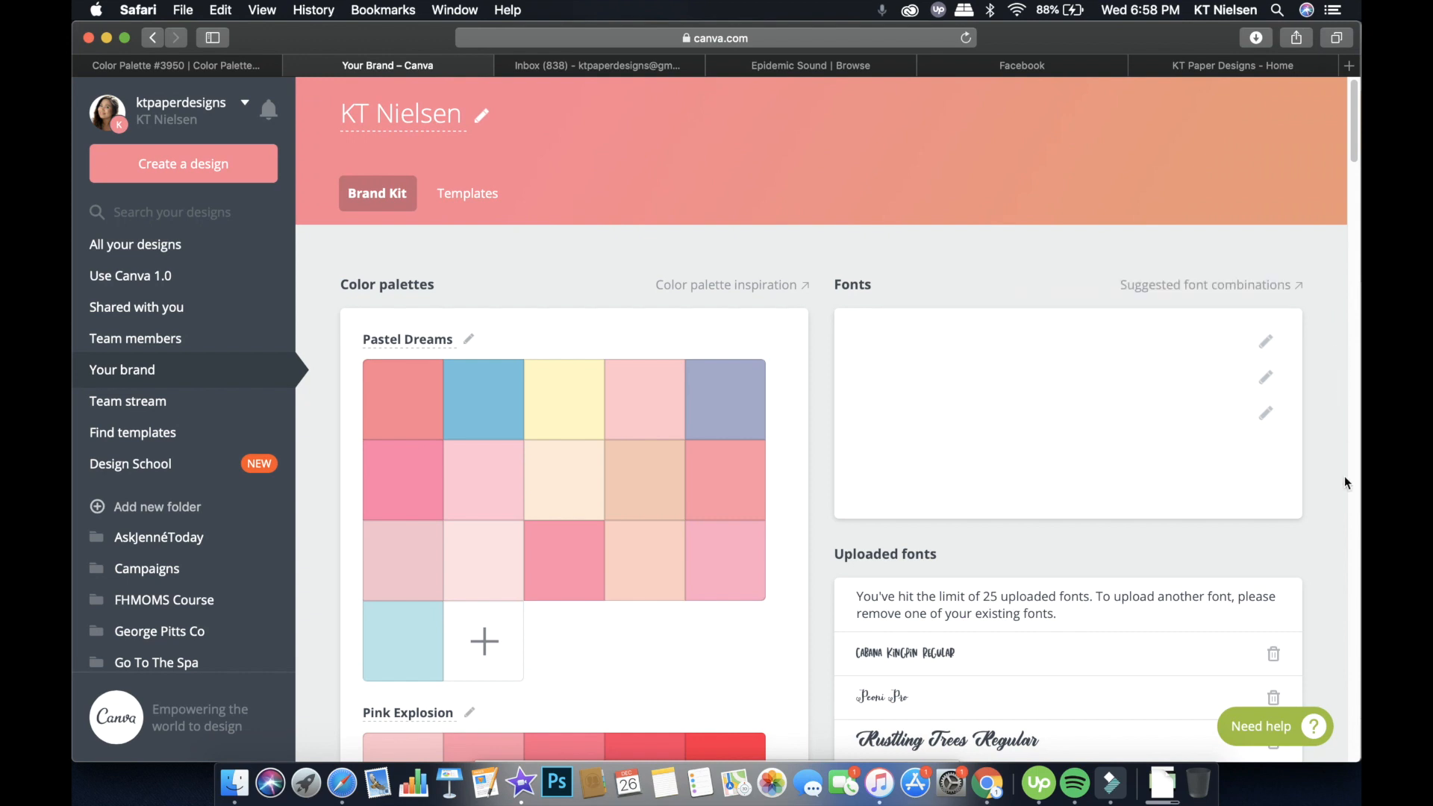
{"action": "mouse_move", "coordinate": [1317, 490]}
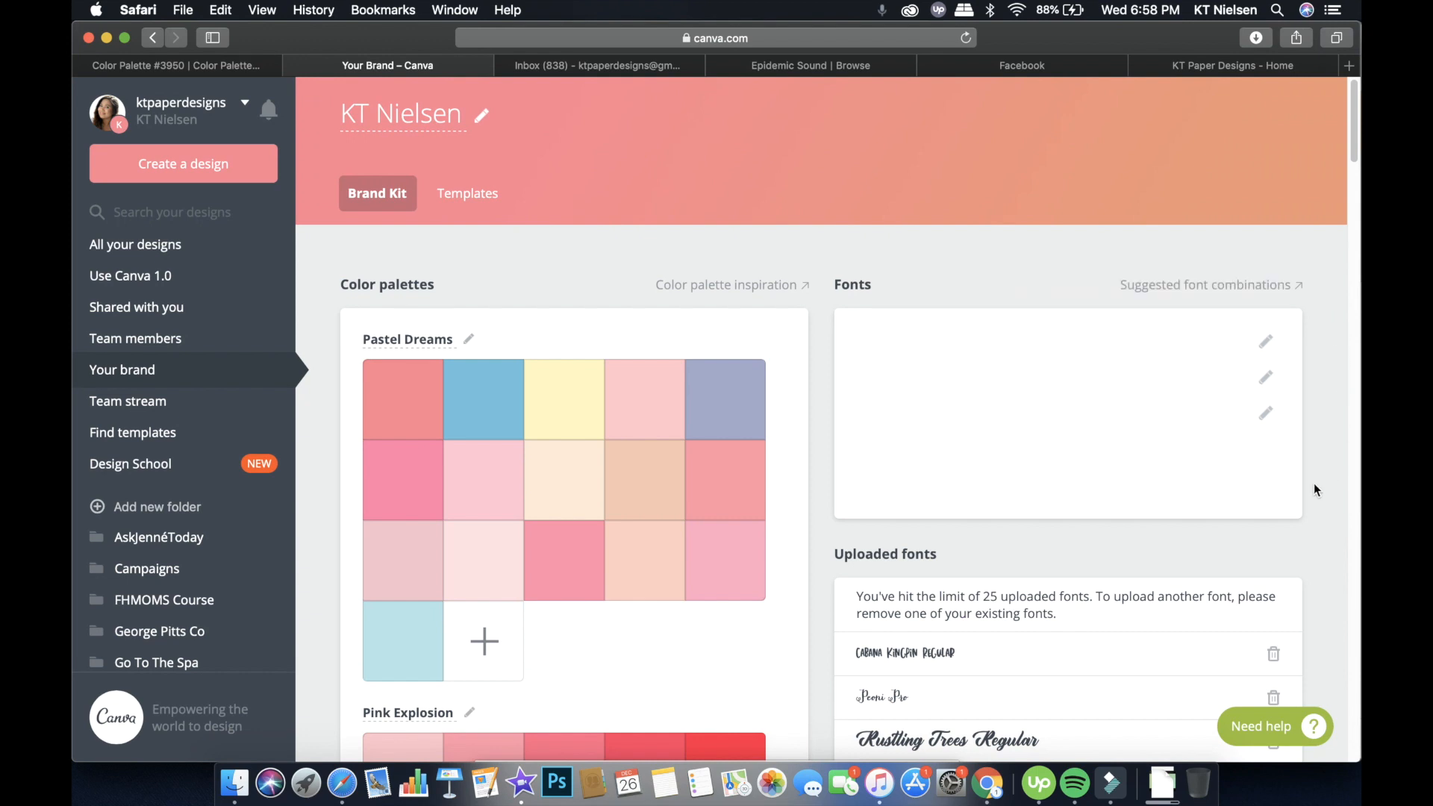